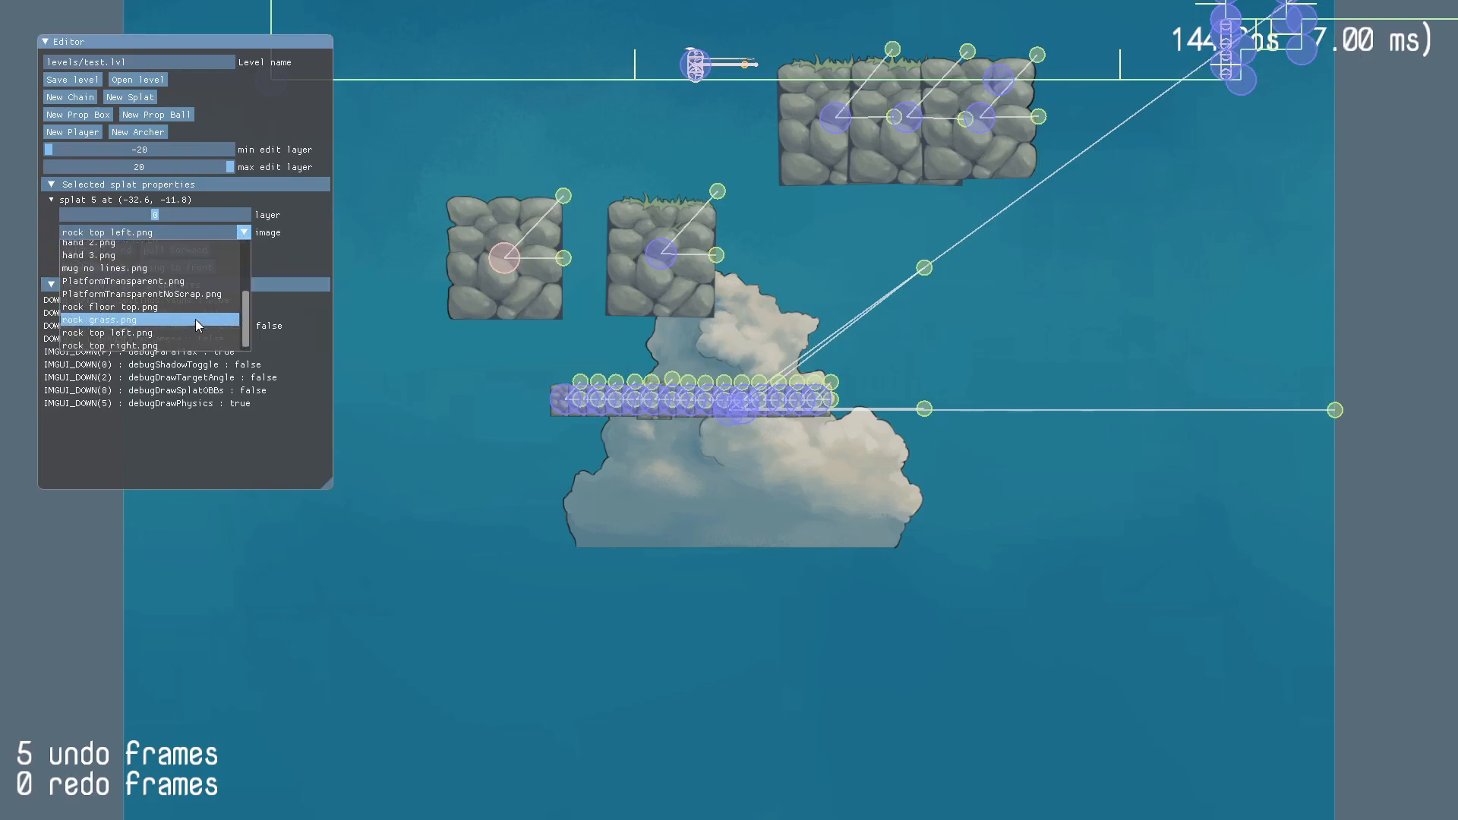
# Give splat 5 the PlatformTransparent.png image, then swap it for another image from the list
pyautogui.click(123, 281)
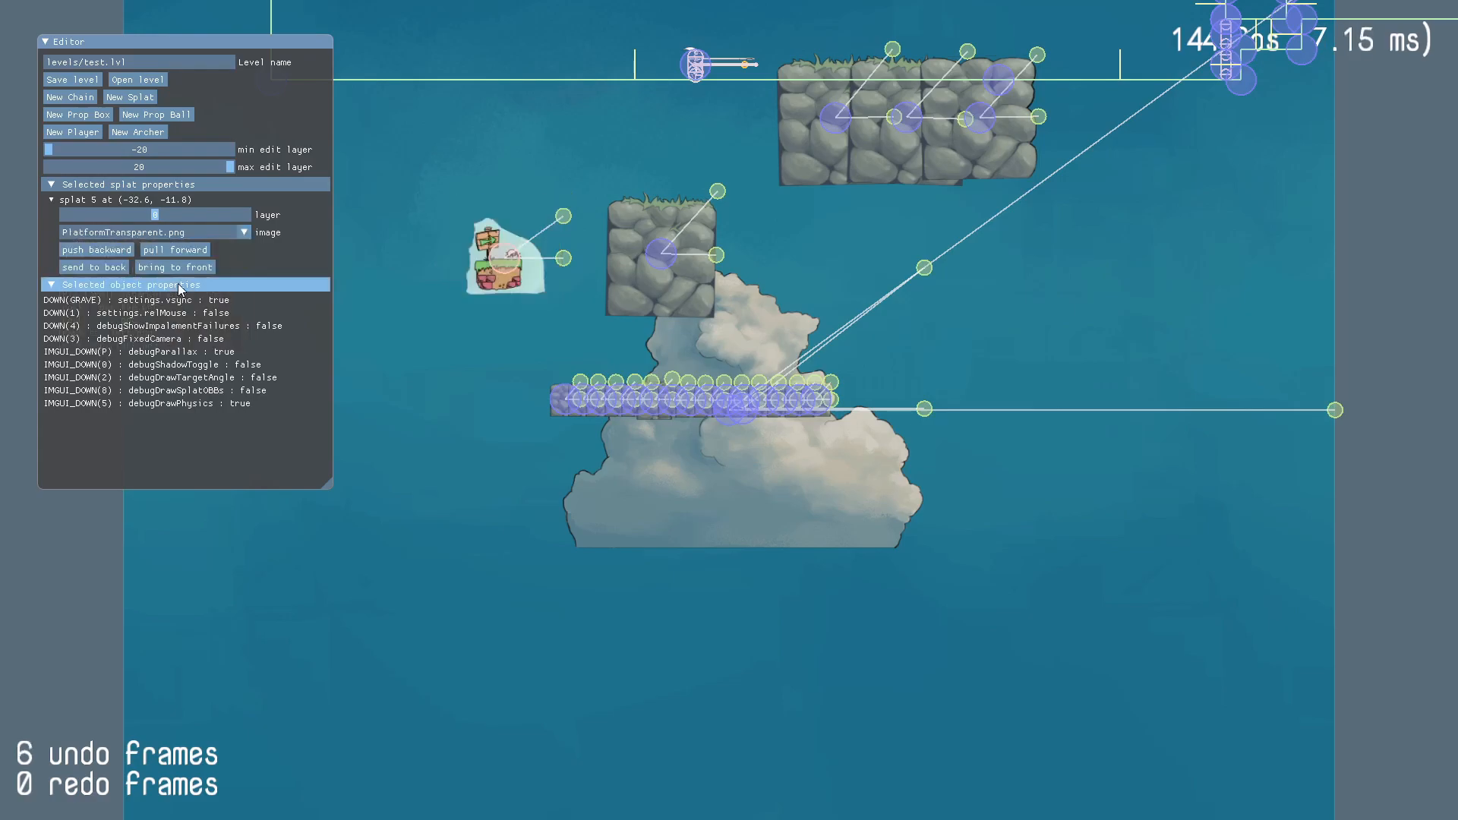
pyautogui.click(243, 231)
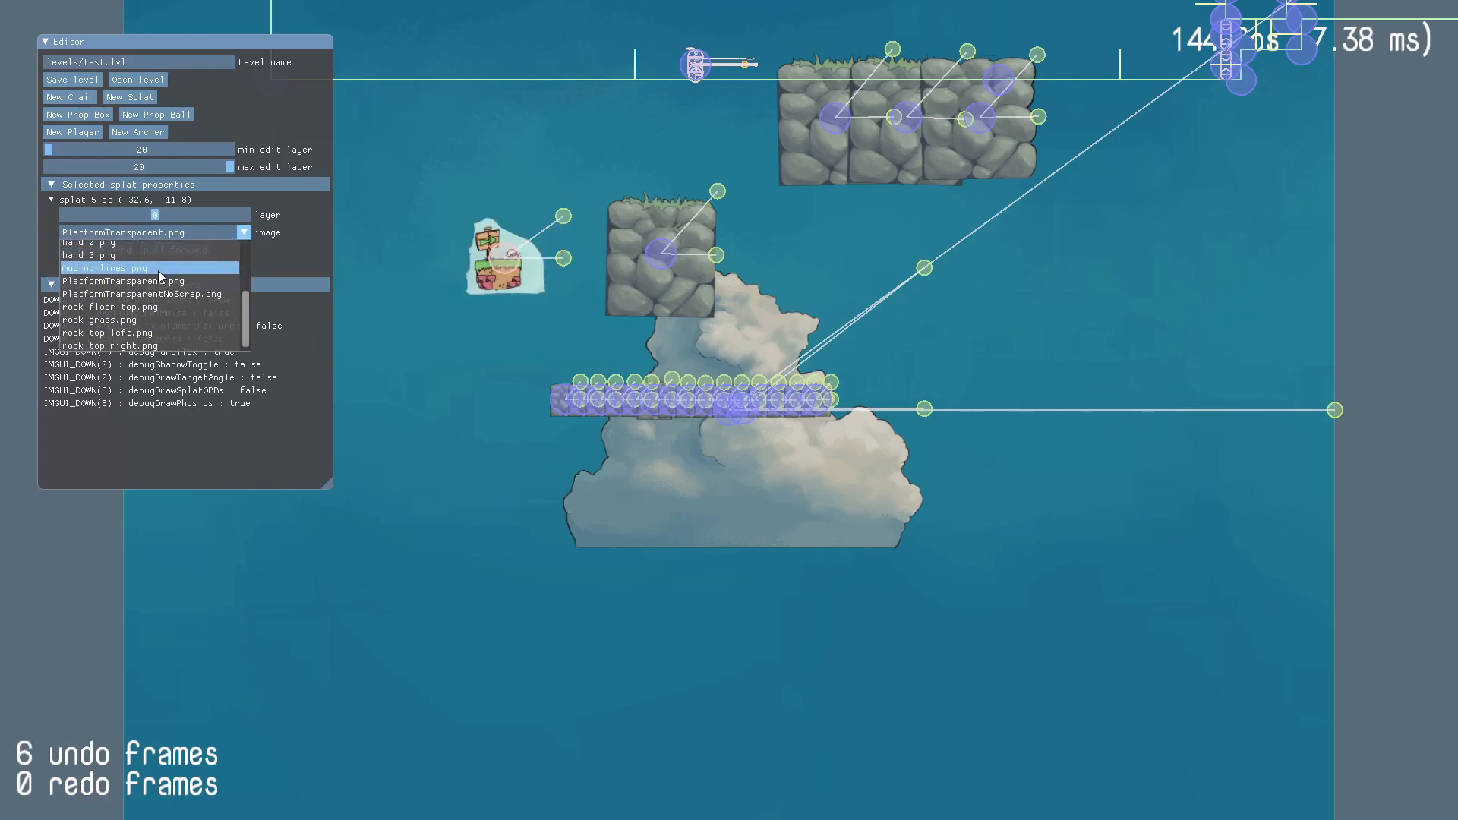
pyautogui.click(102, 267)
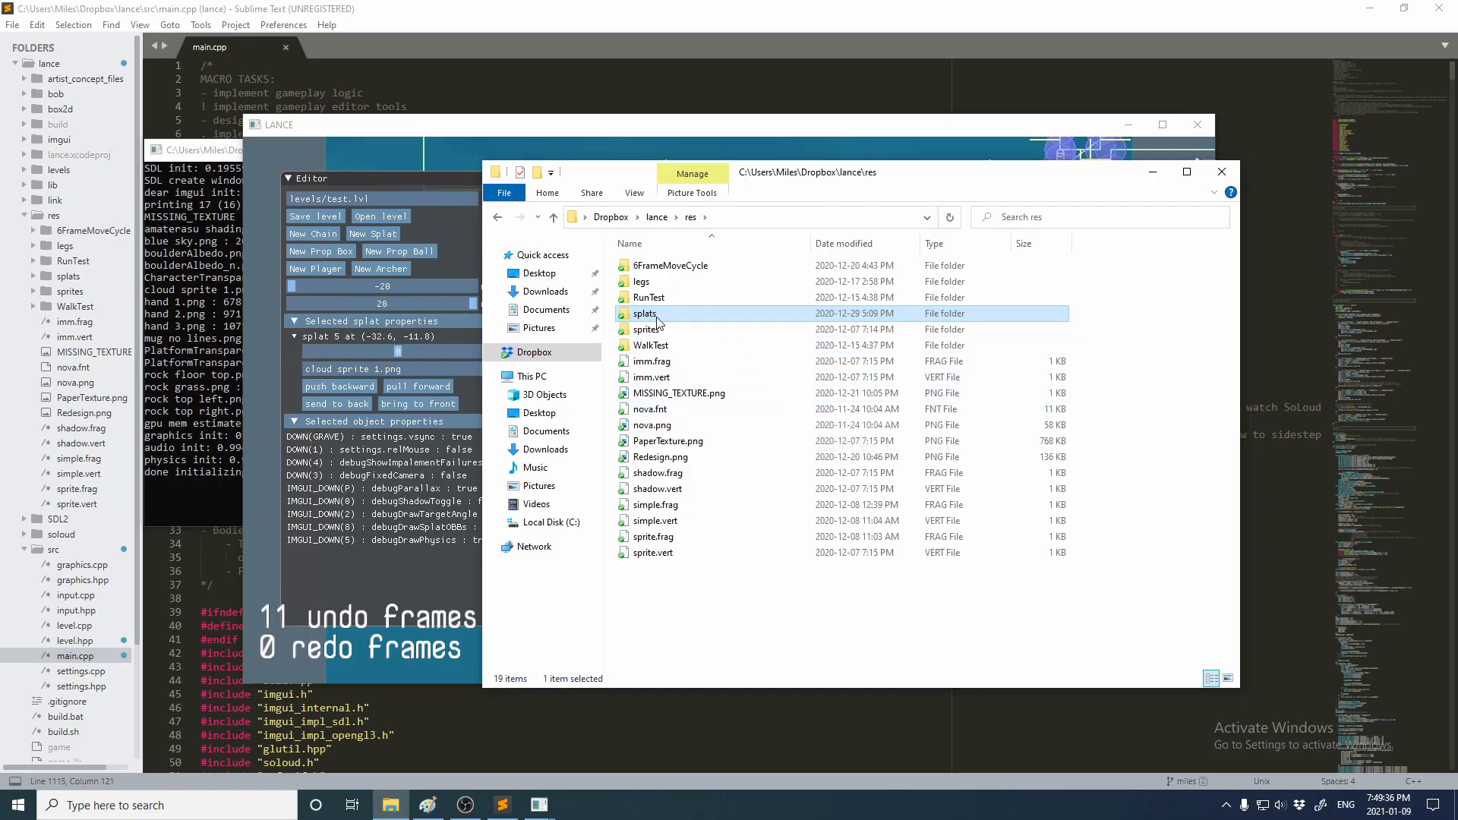
# Browse the splats texture folder and look at Redesign.png among its files
pyautogui.doubleClick(645, 313)
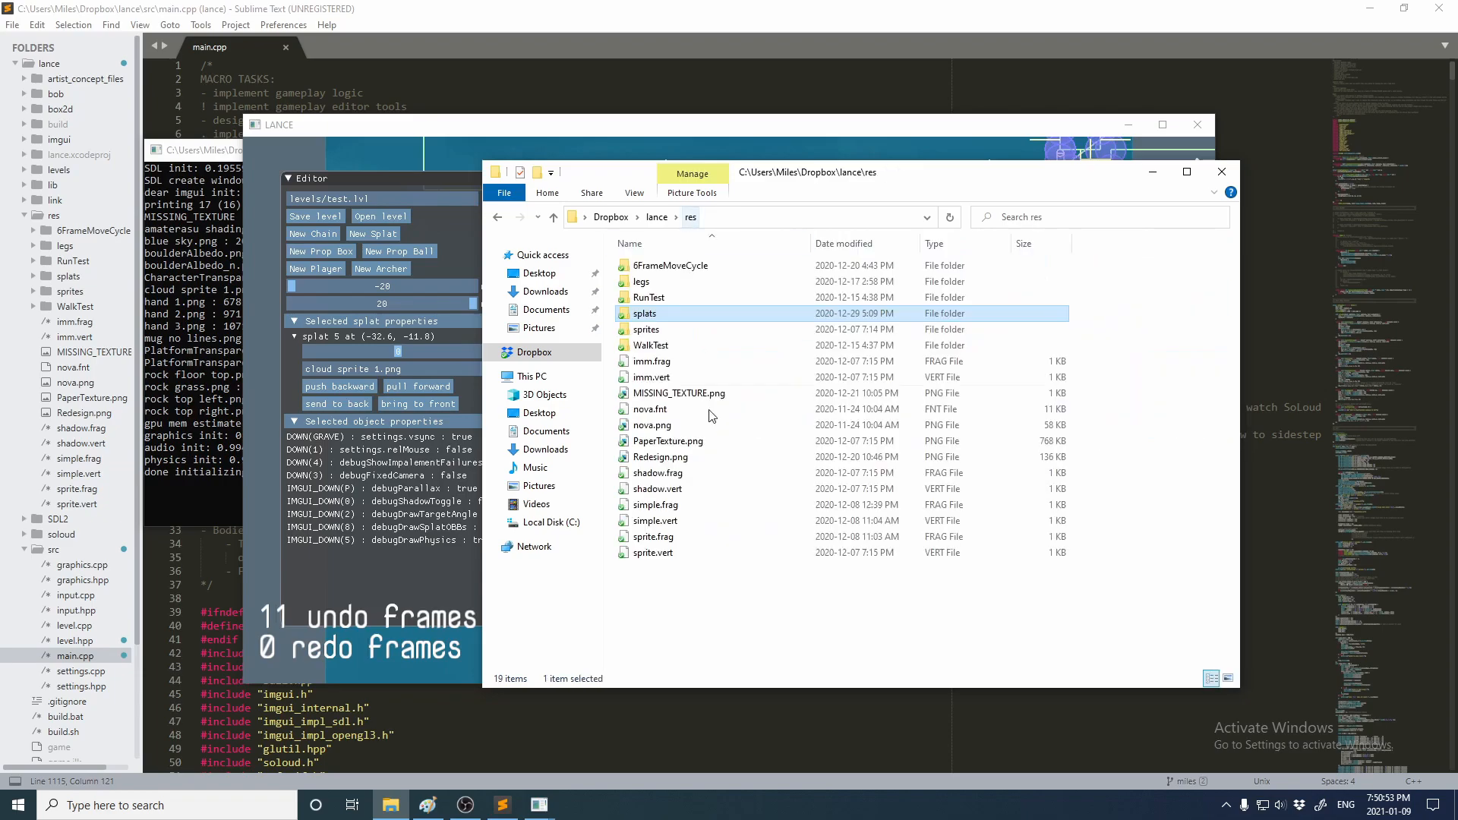
pyautogui.click(660, 458)
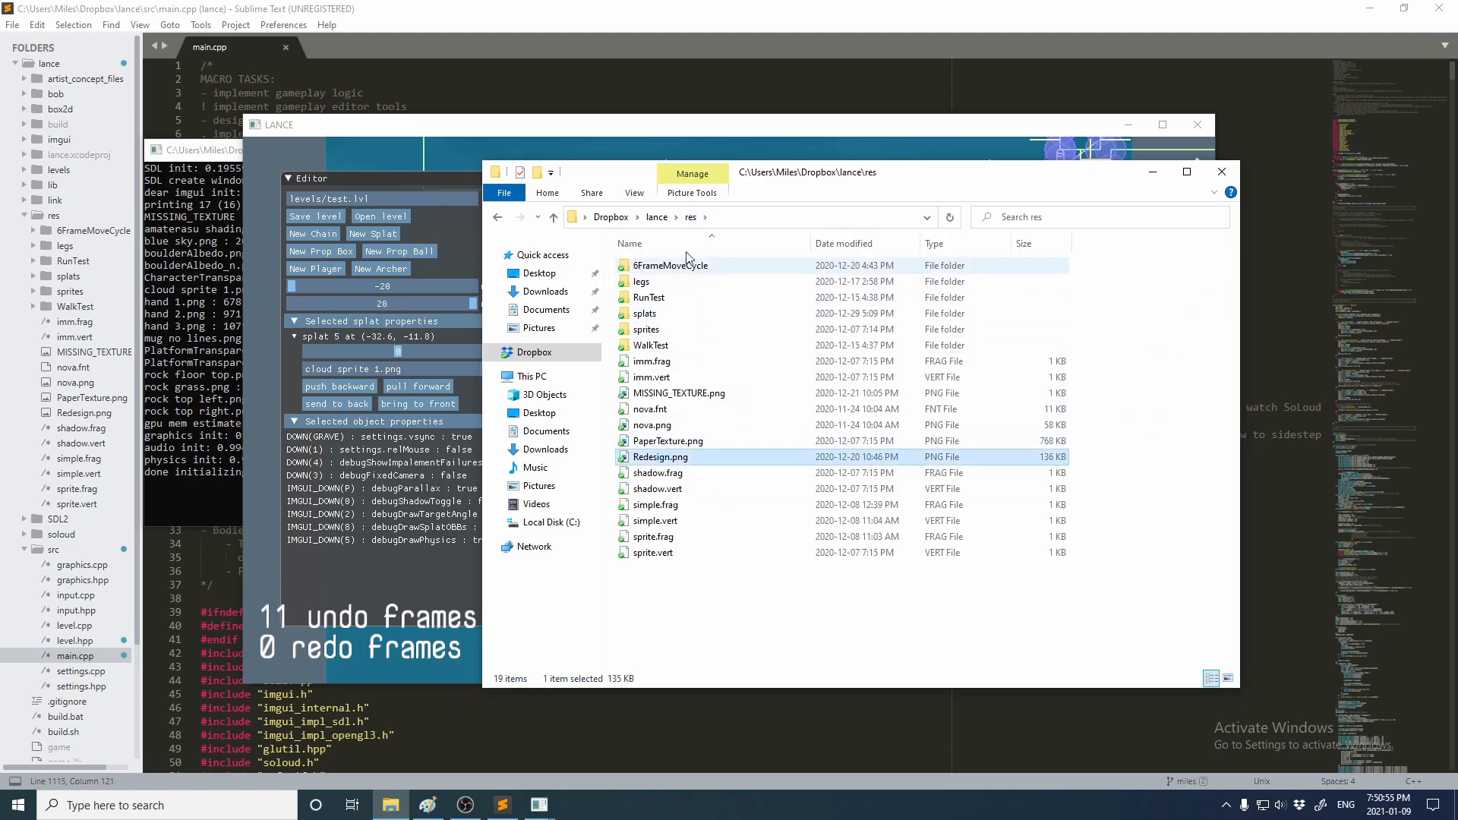
pyautogui.click(646, 313)
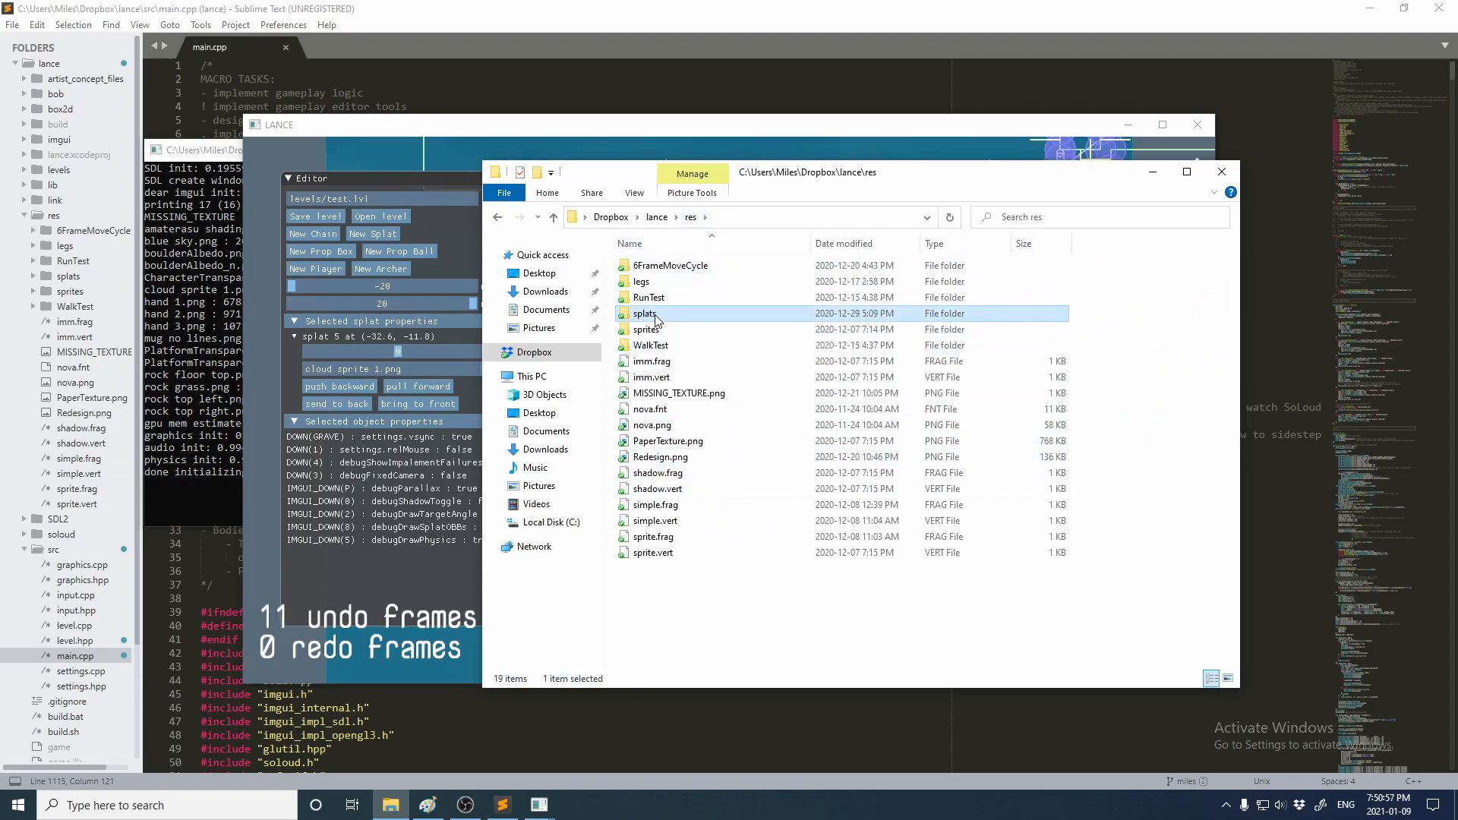
pyautogui.doubleClick(646, 313)
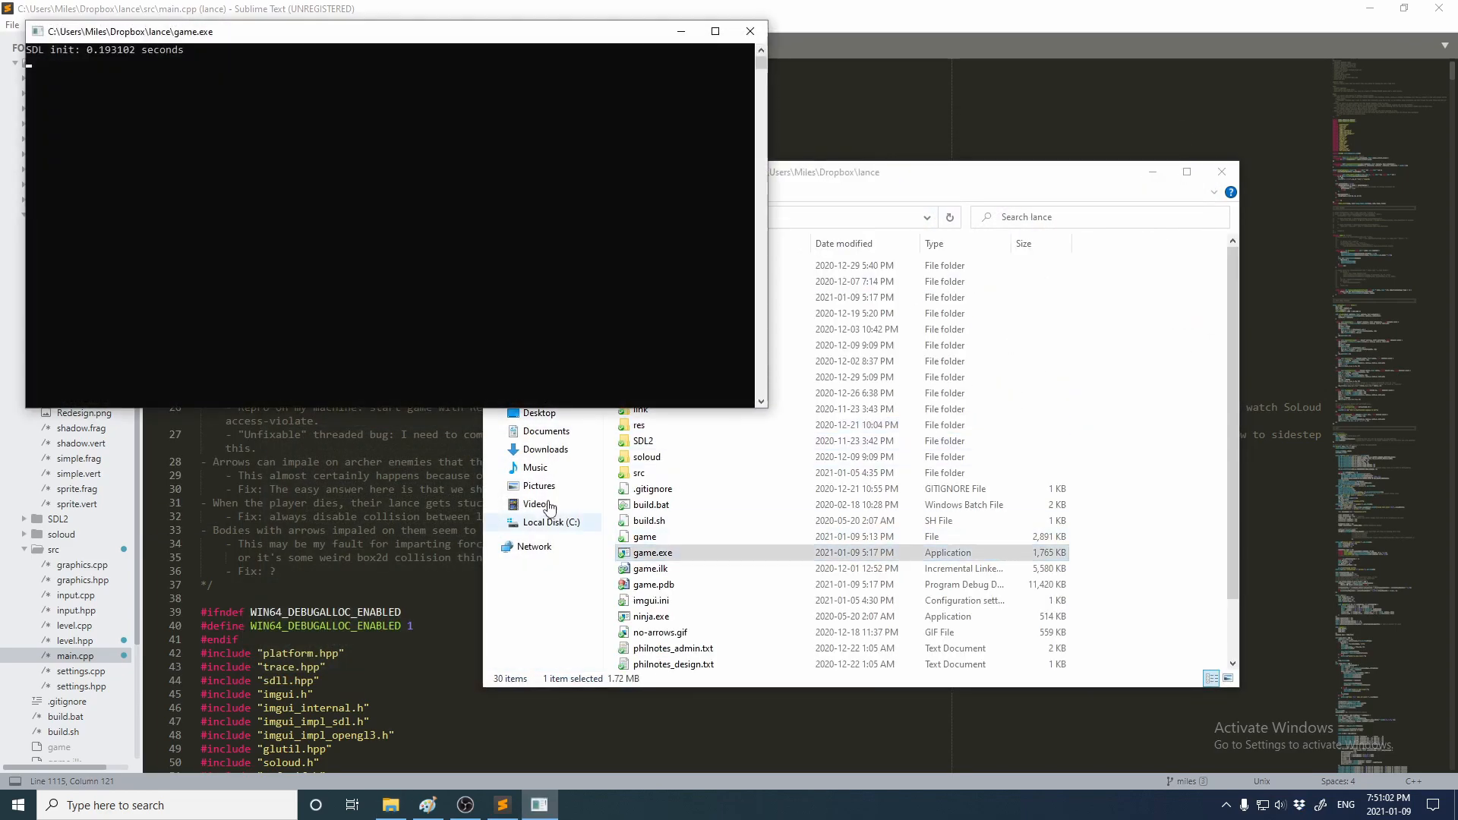
# Relaunch game.exe and check splat 21's image showing Redesign.png
pyautogui.doubleClick(653, 553)
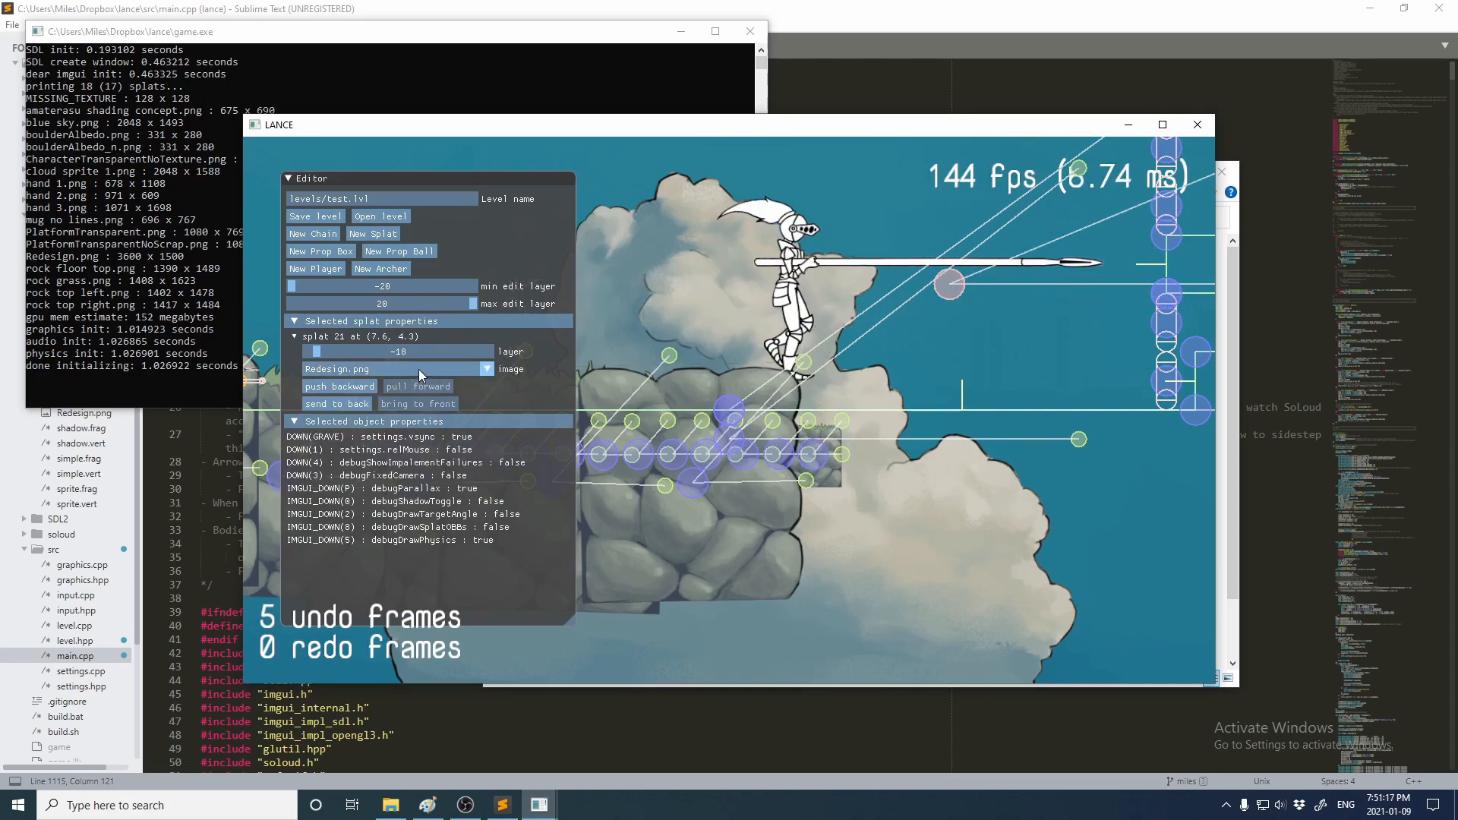
pyautogui.click(315, 215)
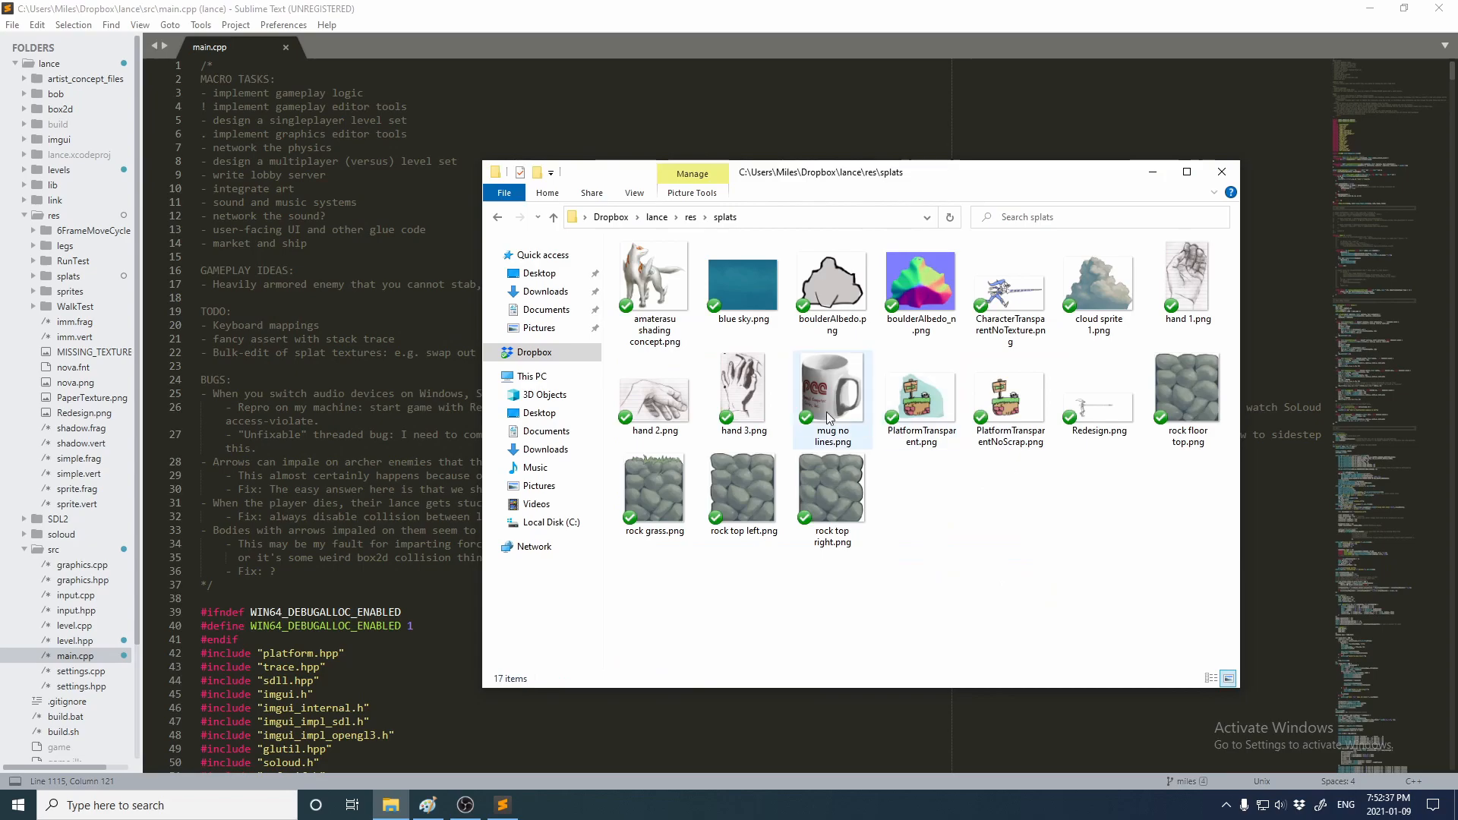
# Select the Redesign.png texture file in the splats folder to remove it
pyautogui.click(1098, 386)
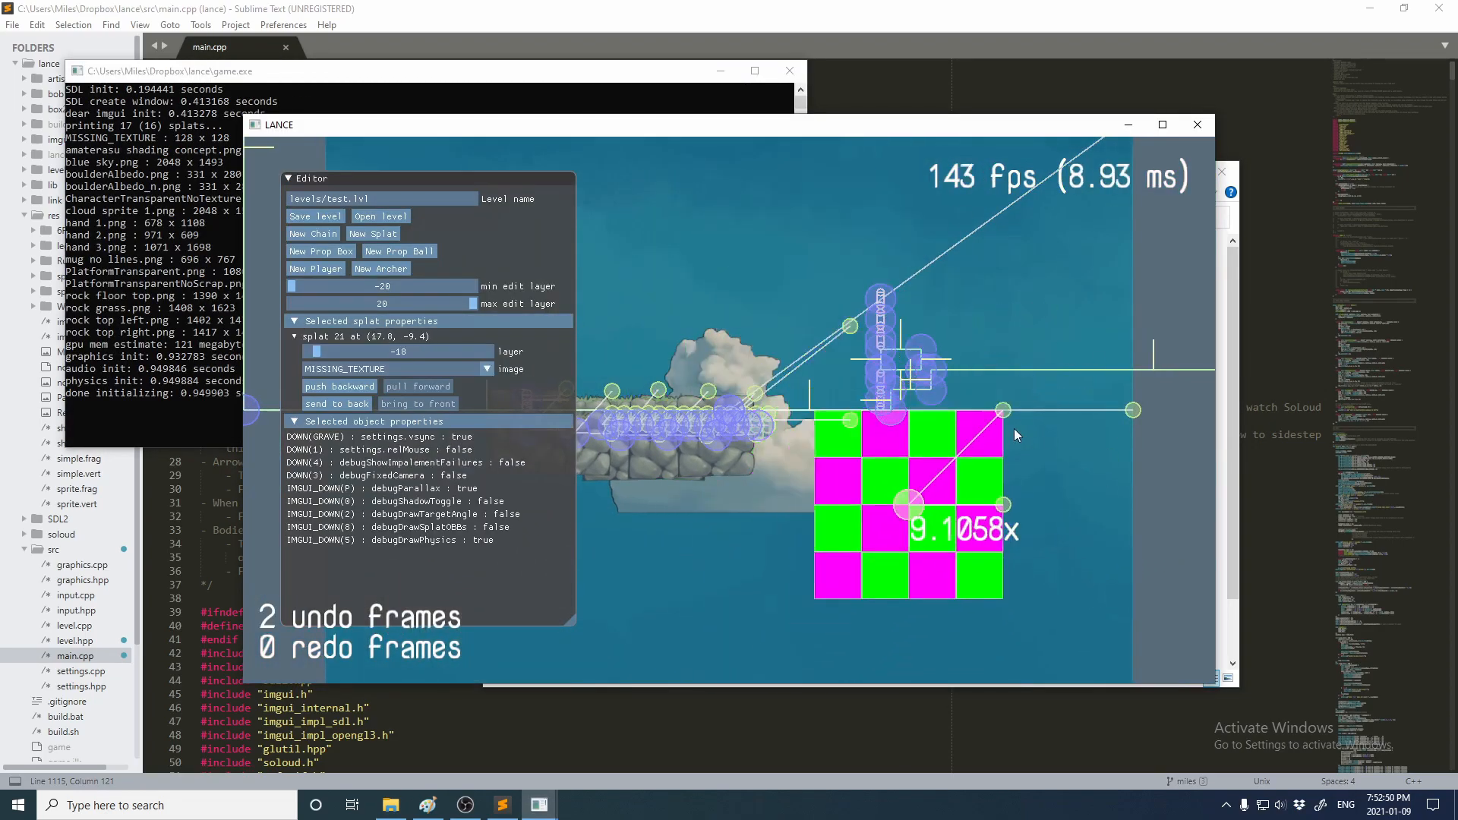
# Select the missing-texture splat 21 so it can be given boulderAlbedo.png
pyautogui.click(336, 404)
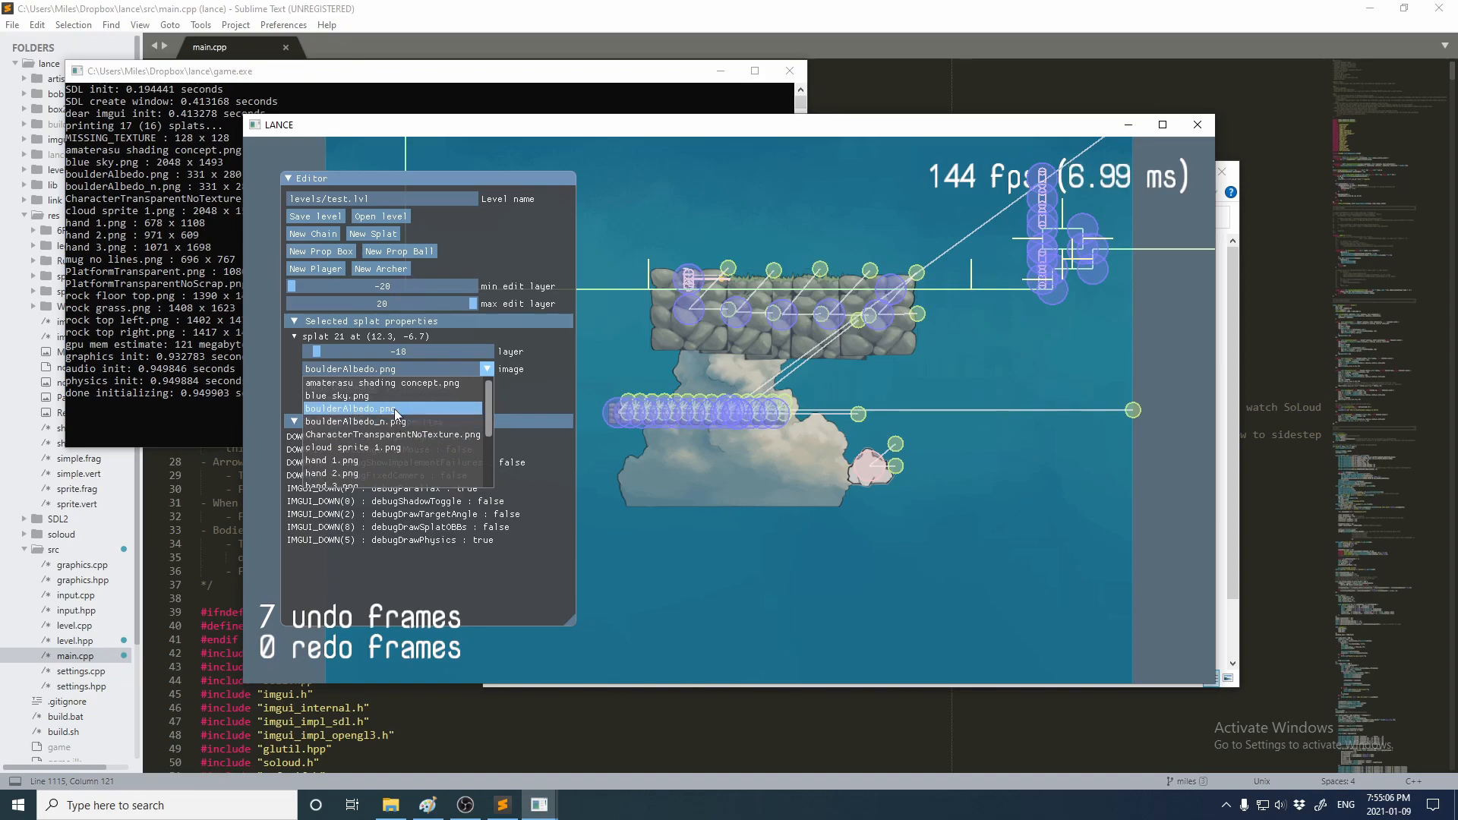
# Keep boulderAlbedo.png for splat 21 and select the small splat to move it near (5.4, -10.5)
pyautogui.click(395, 408)
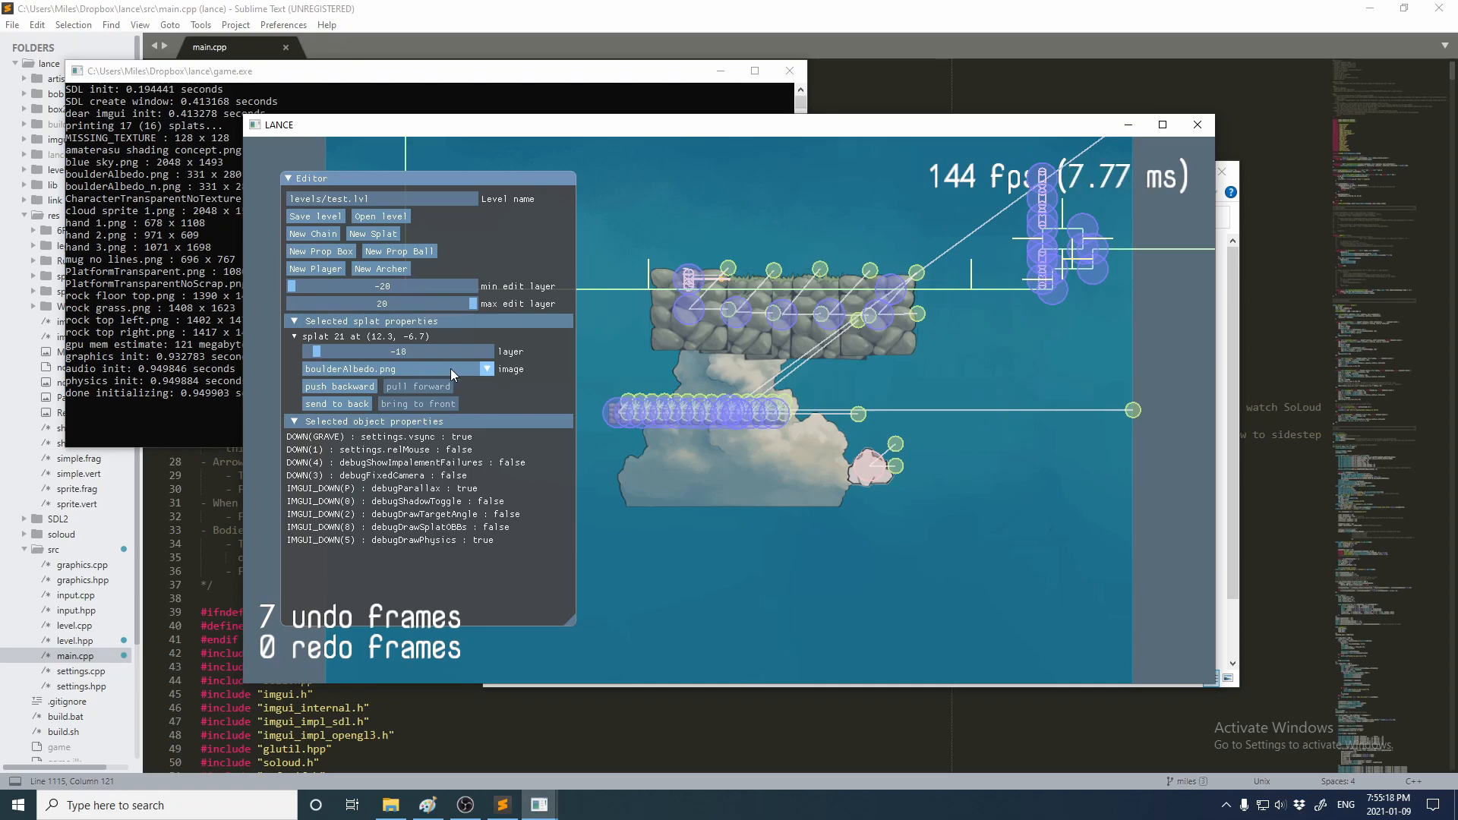
pyautogui.click(486, 368)
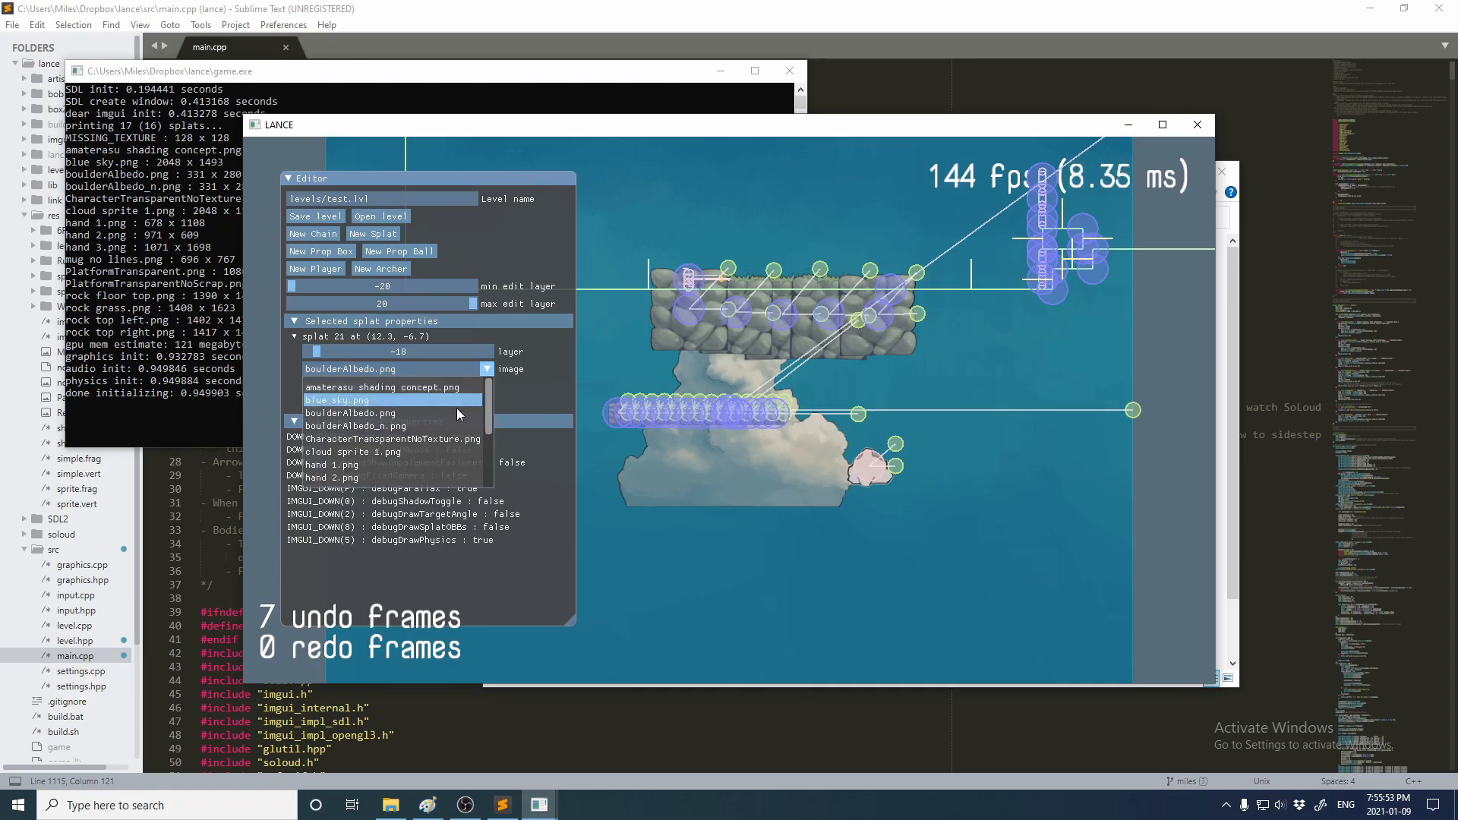
pyautogui.moveTo(445, 453)
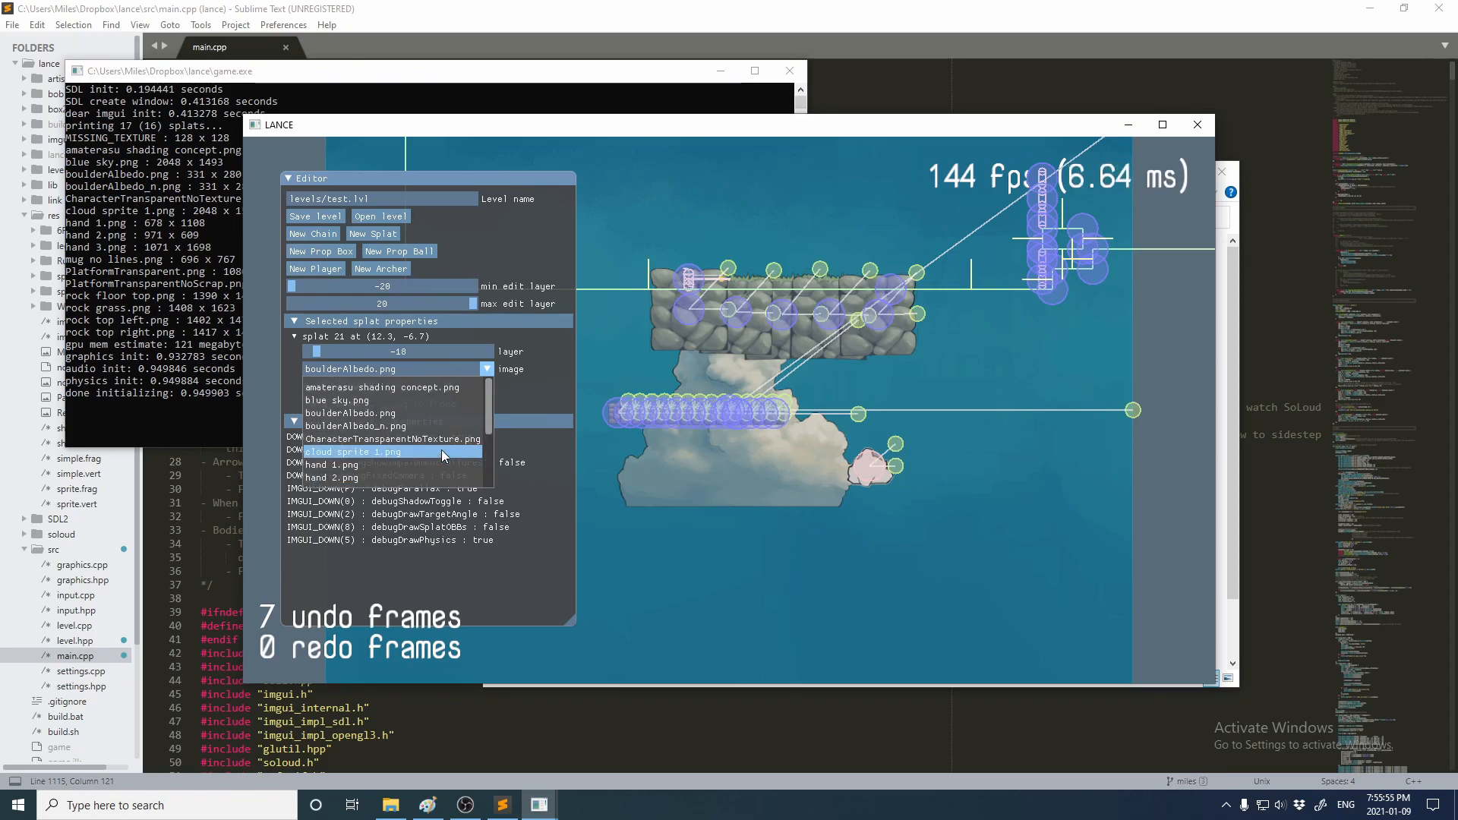
pyautogui.moveTo(420, 414)
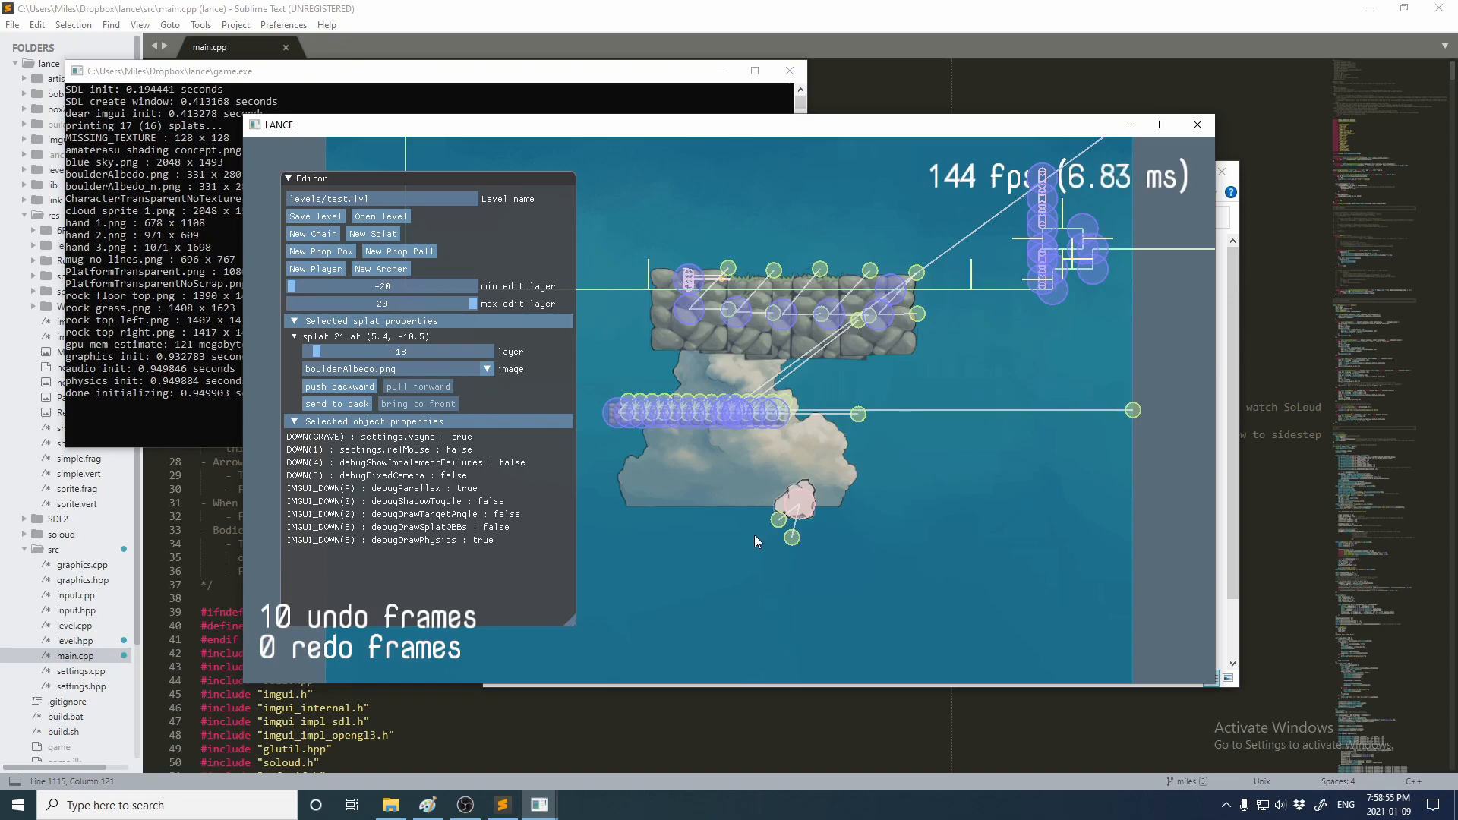
pyautogui.click(486, 368)
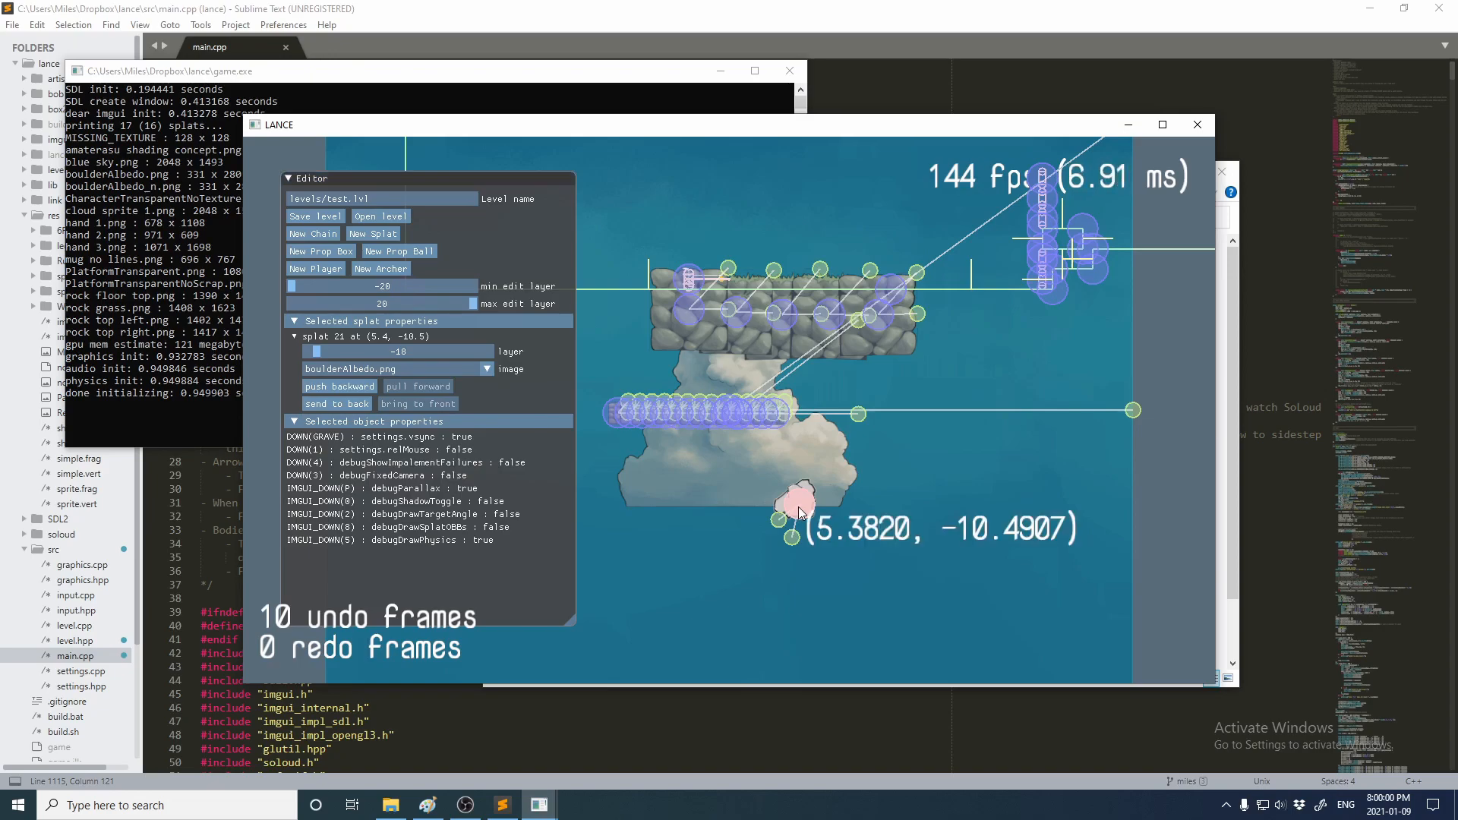
# Browse splat 21's image choices without changing boulderAlbedo.png
pyautogui.click(482, 368)
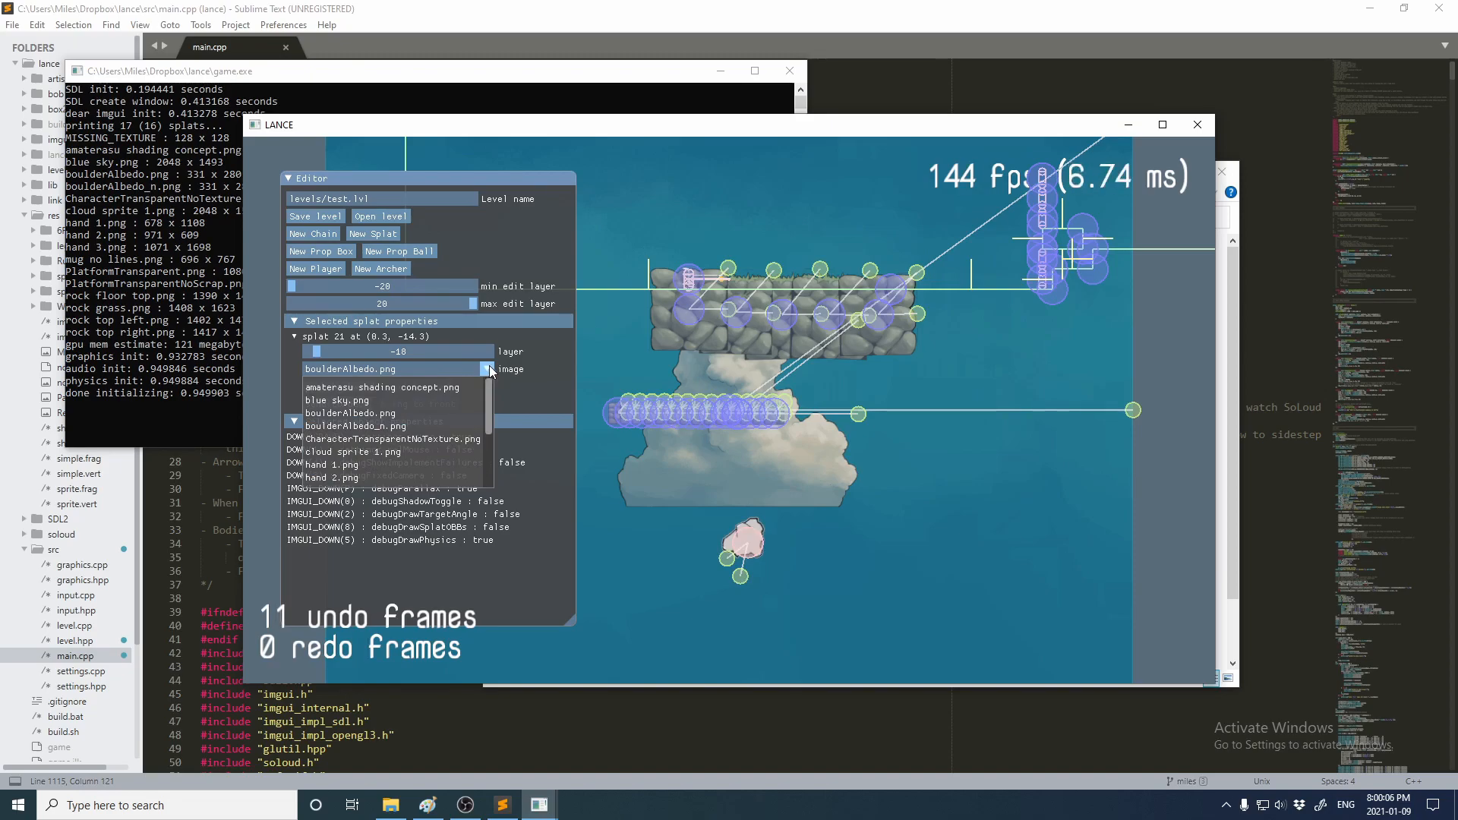
pyautogui.click(489, 369)
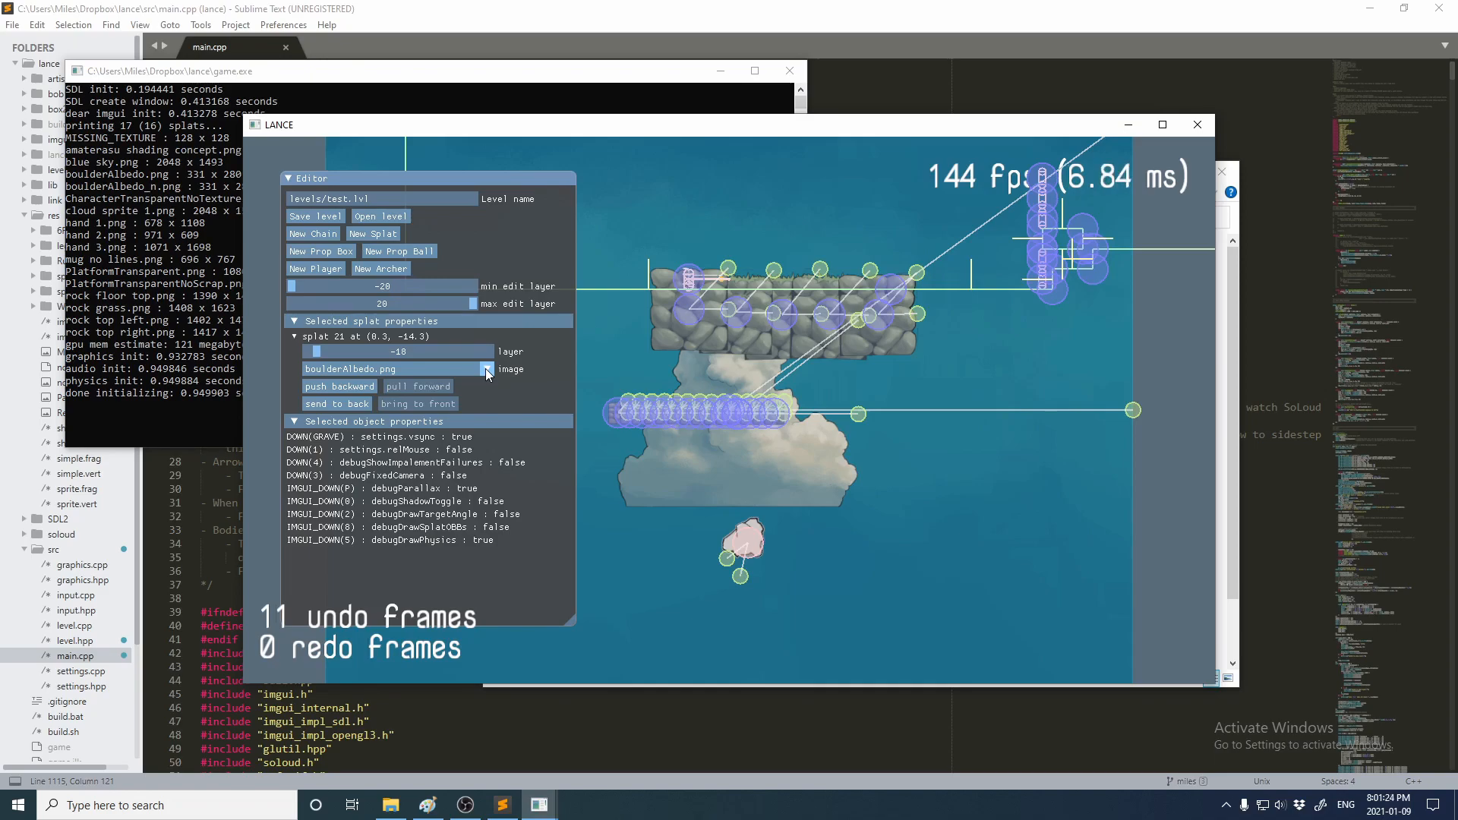
pyautogui.click(486, 367)
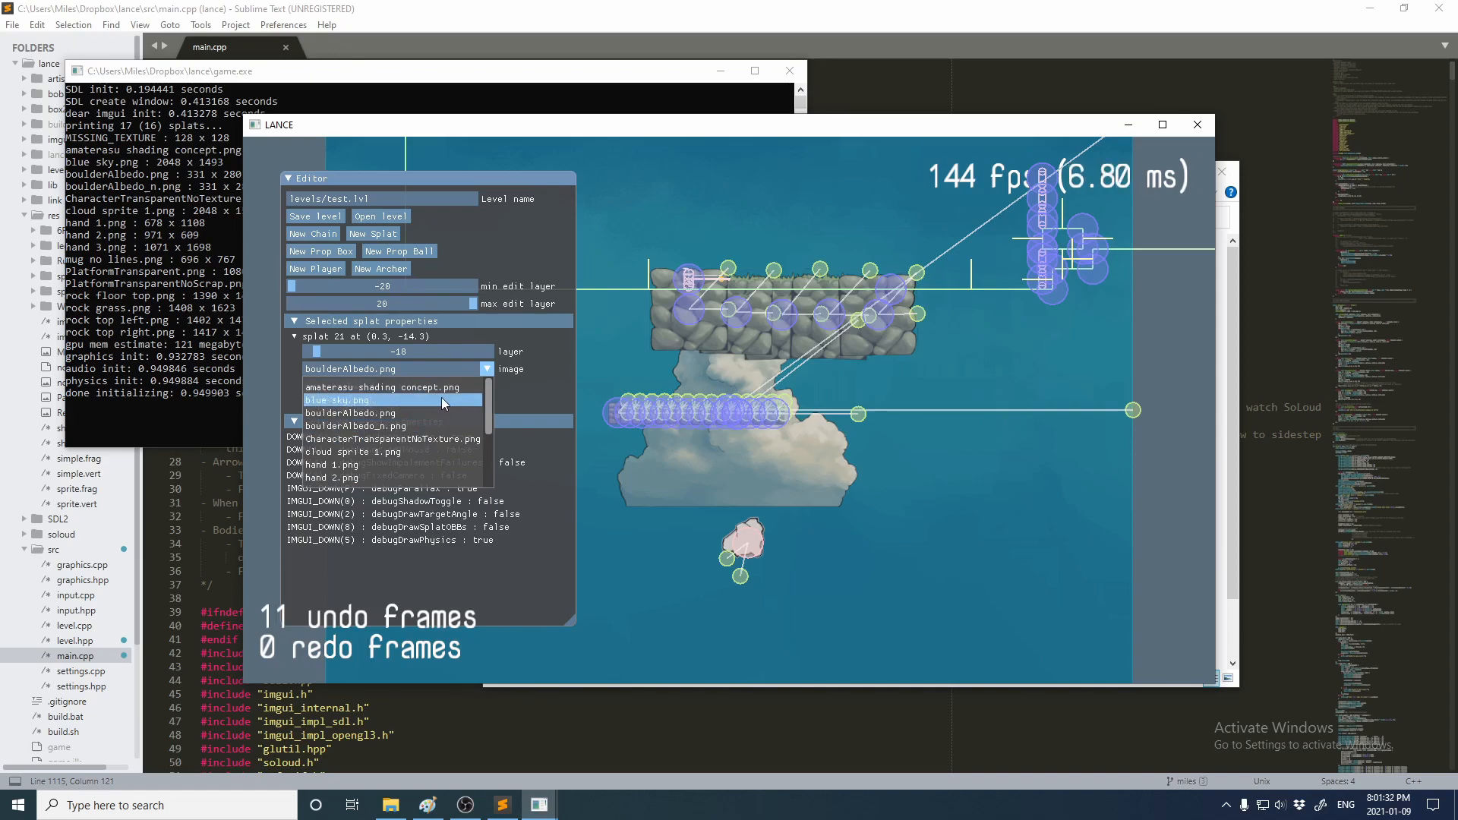
pyautogui.scroll(-3)
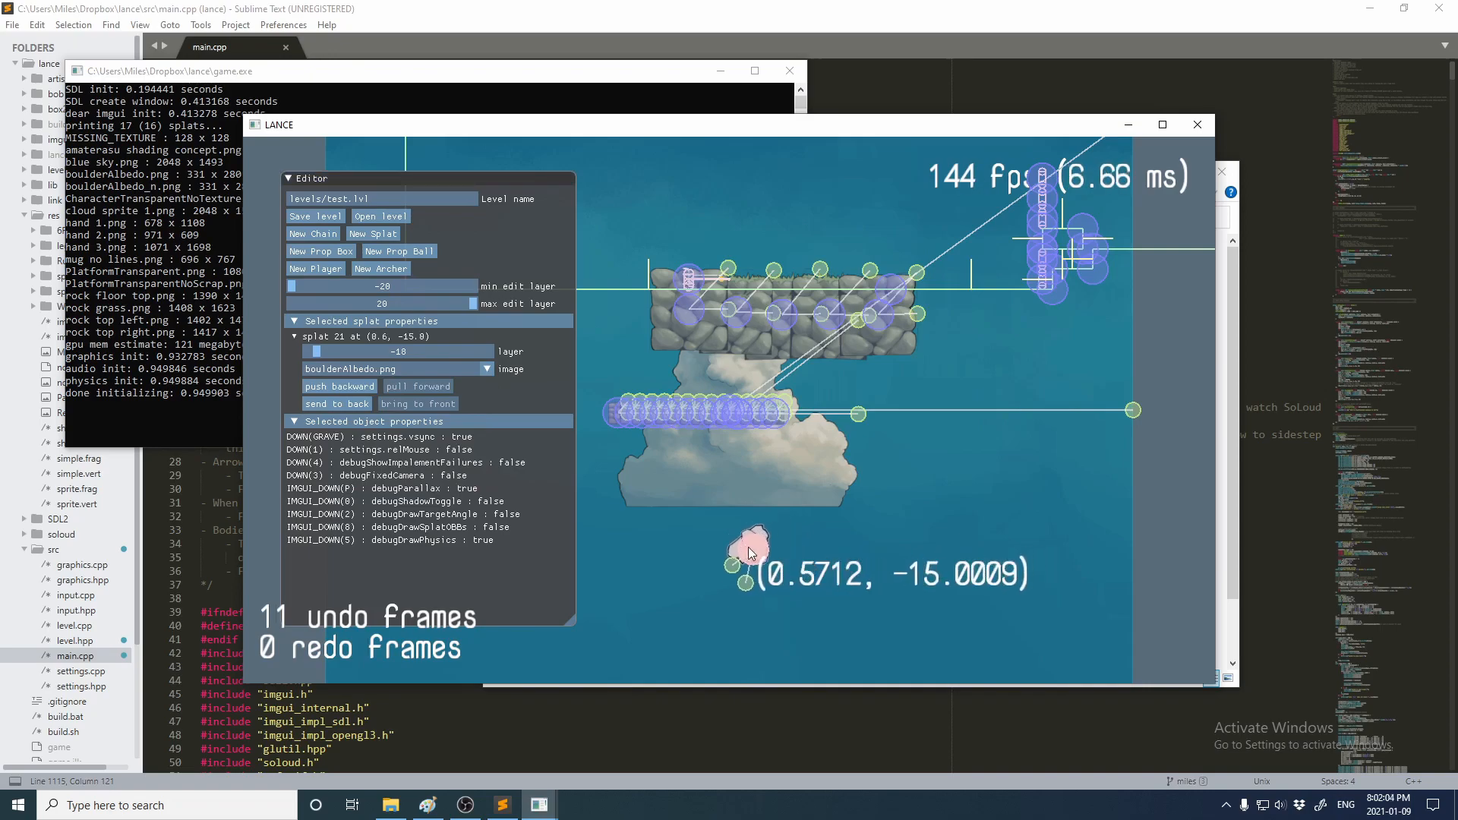
# Drag the small splat left and right along the bottom, settling it around (1.3, -14.9)
pyautogui.moveTo(749, 549); pyautogui.dragTo(739, 544)
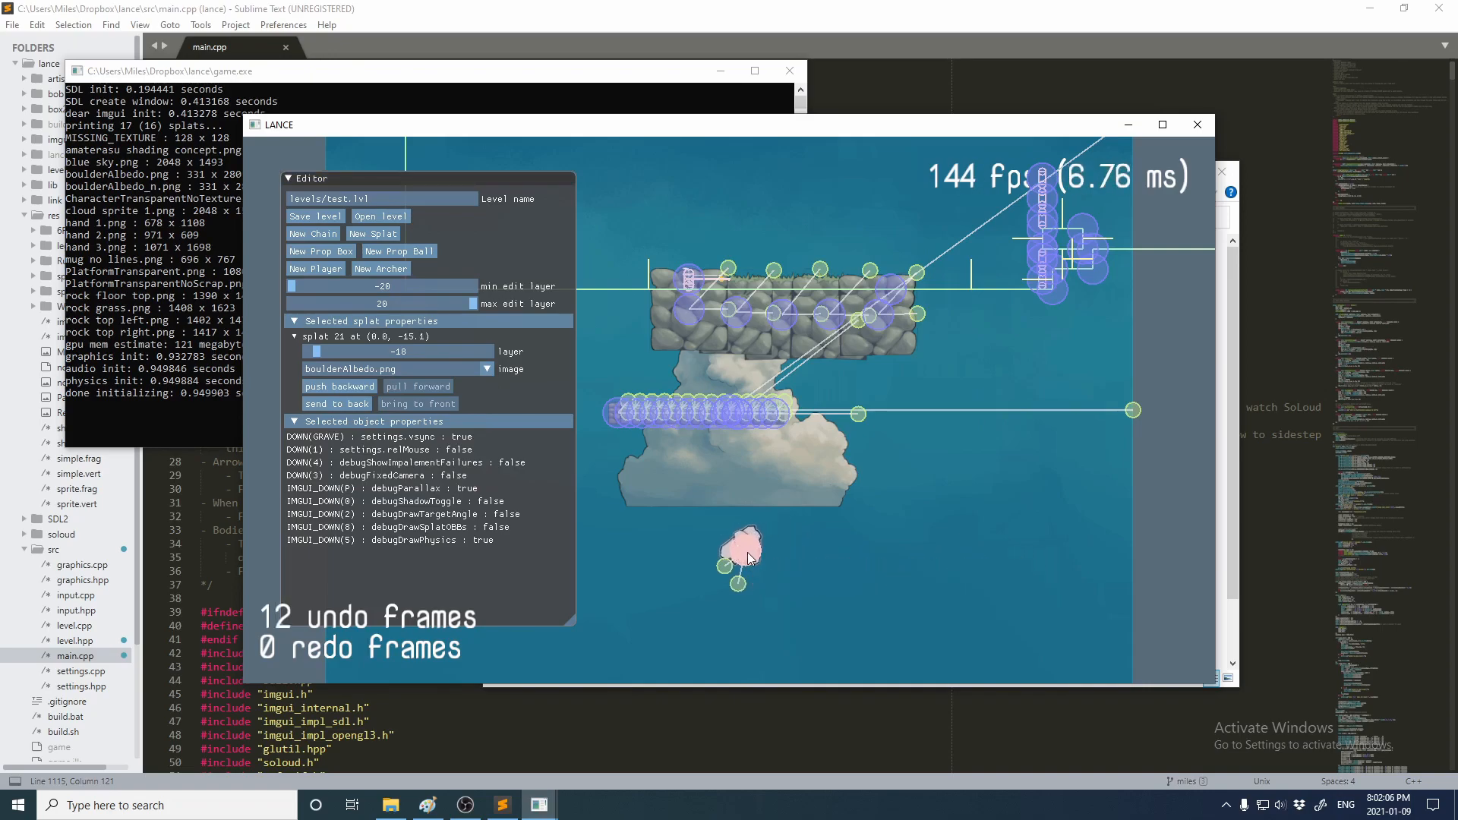
pyautogui.moveTo(740, 558); pyautogui.dragTo(785, 557)
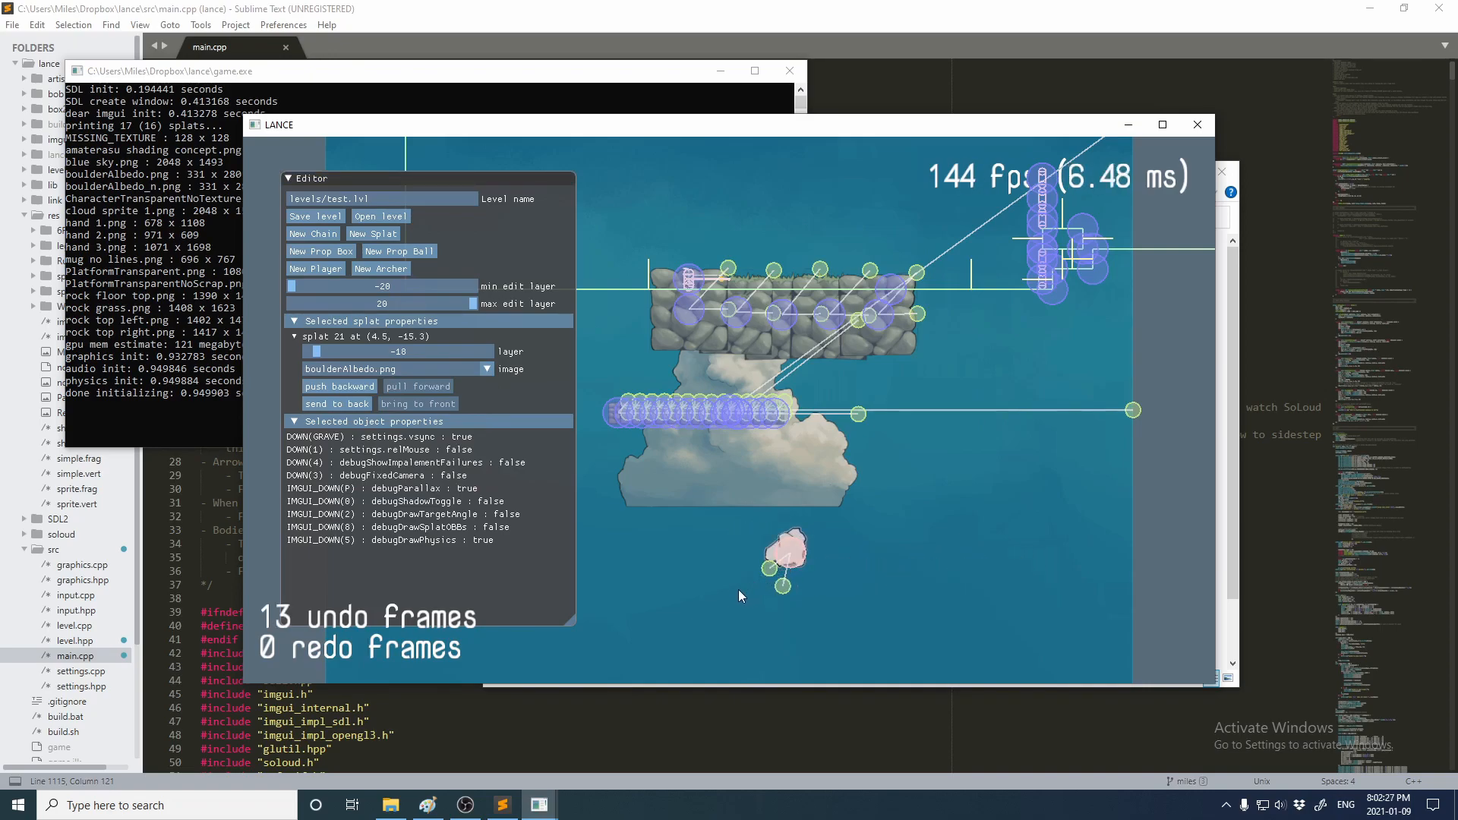
pyautogui.moveTo(784, 557); pyautogui.dragTo(748, 557)
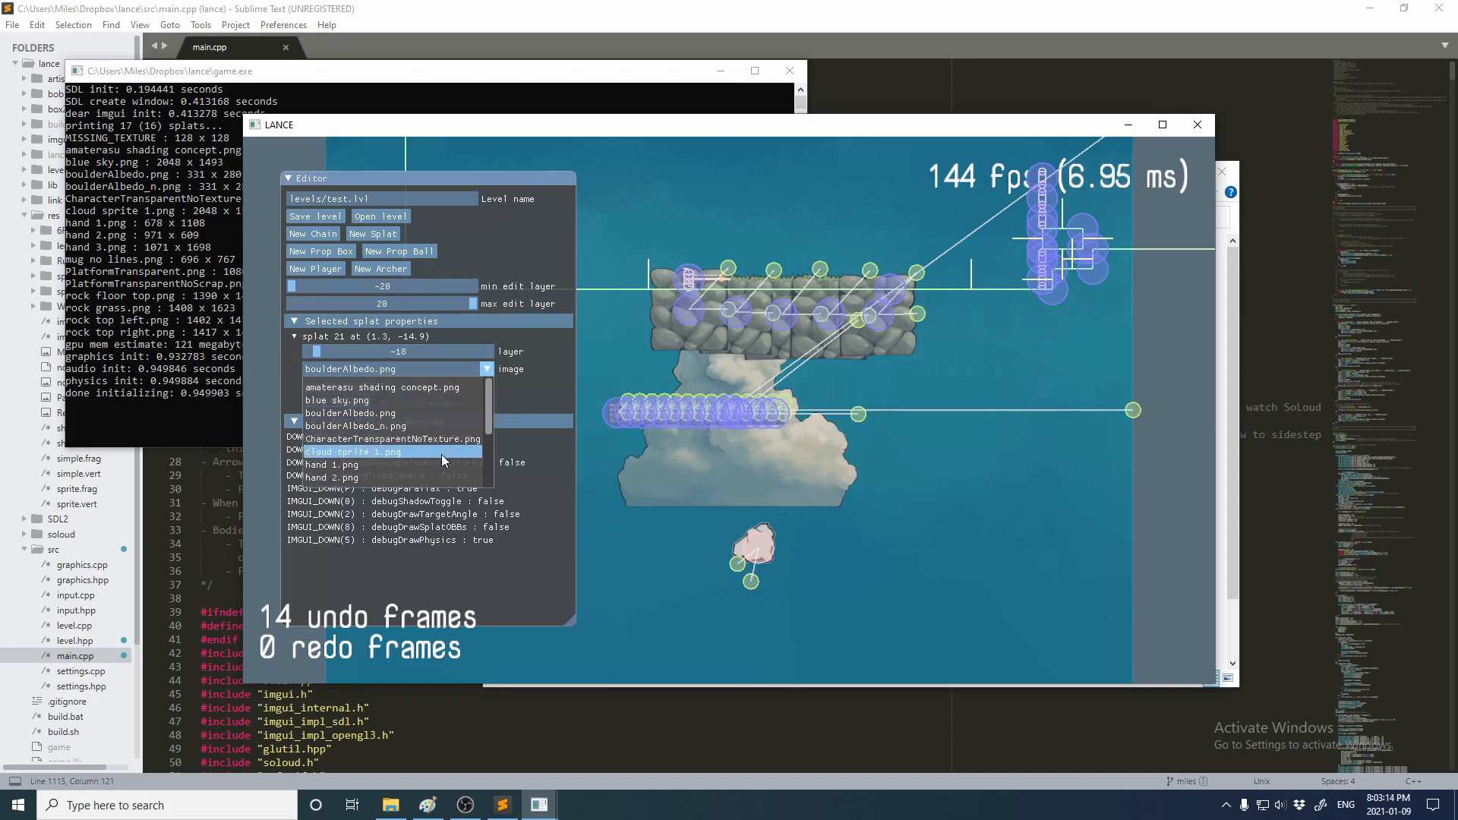
pyautogui.moveTo(425, 426)
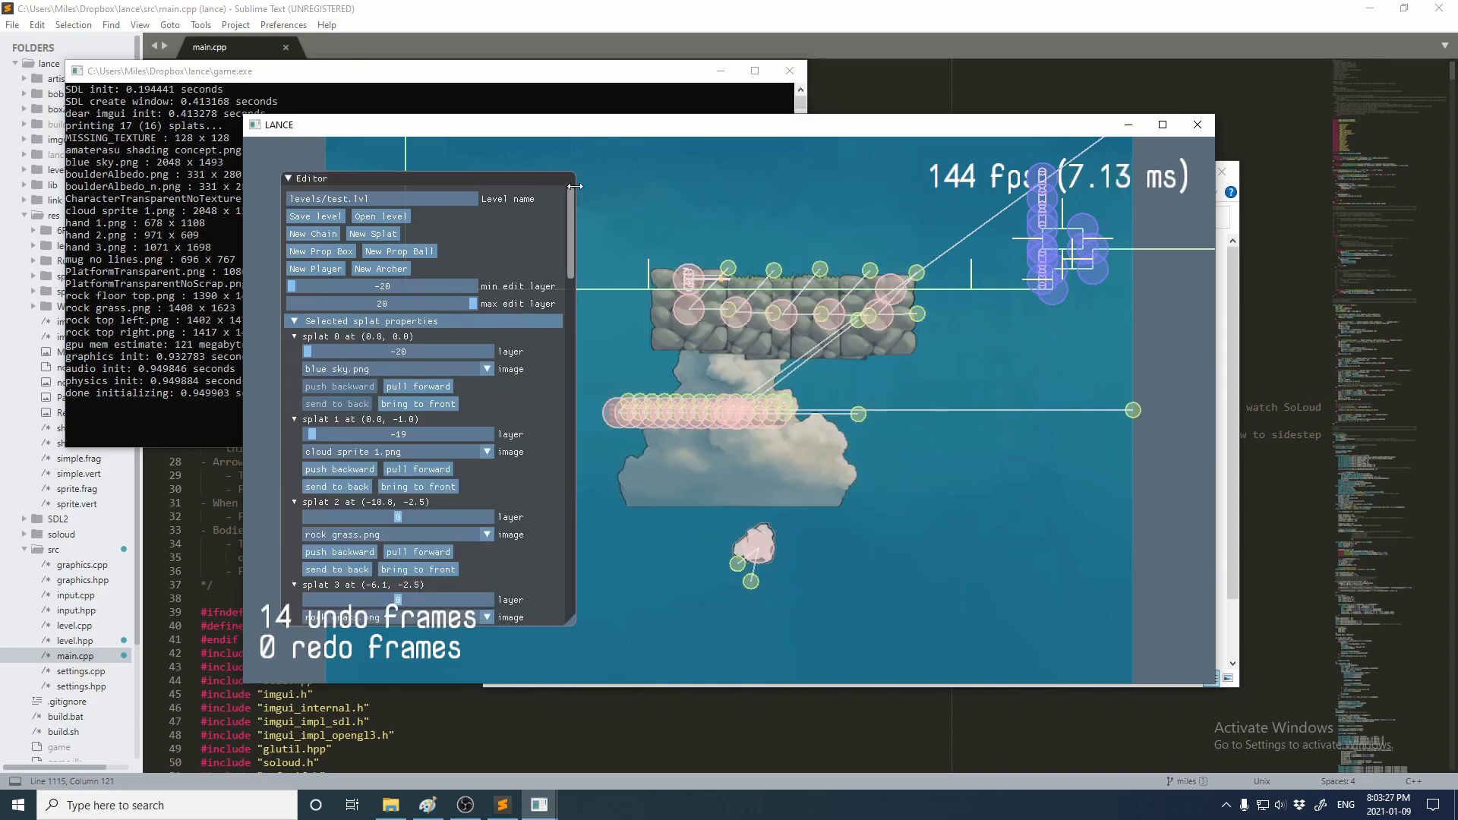
pyautogui.moveTo(907, 420)
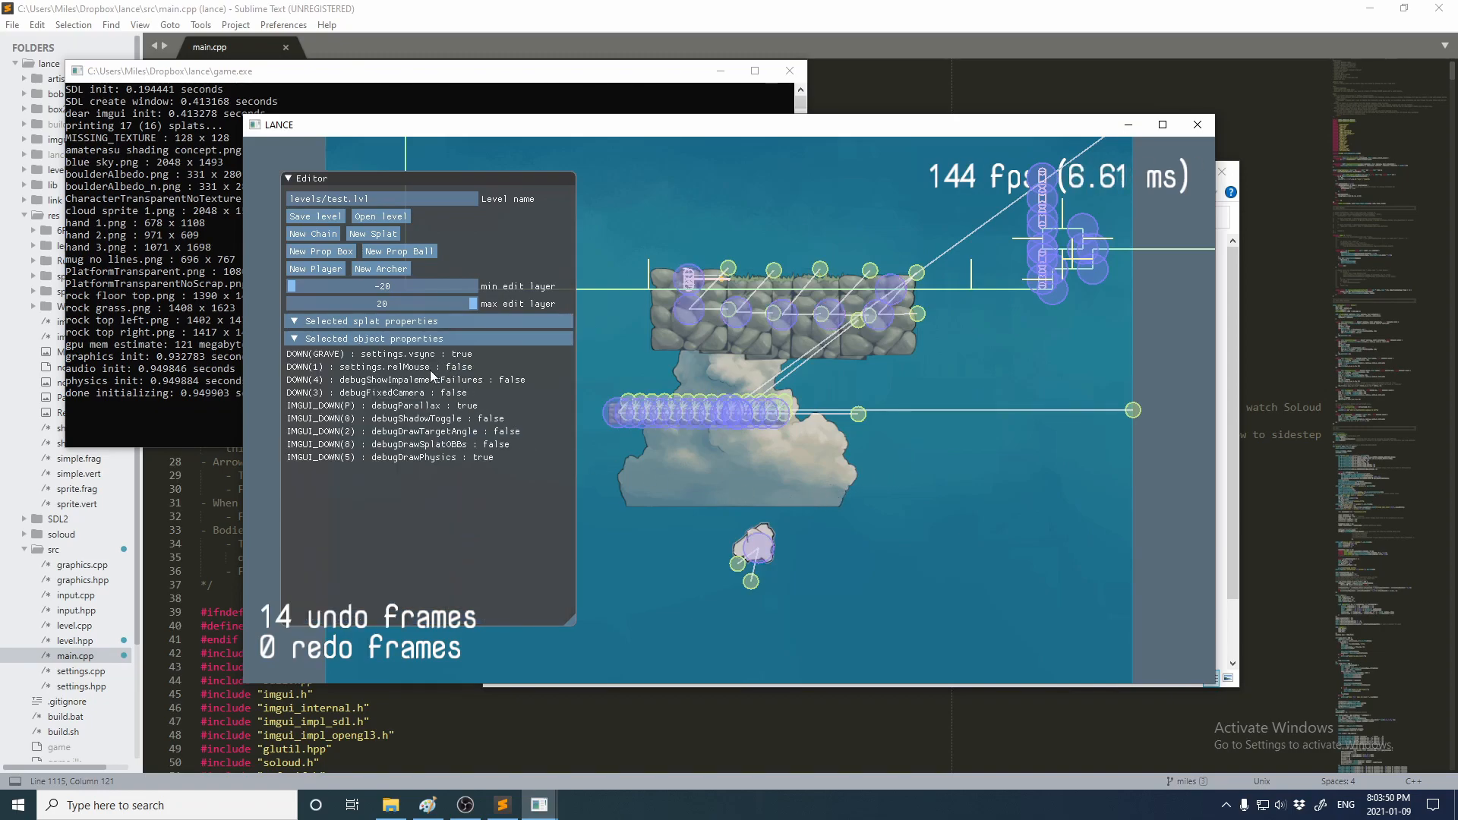
pyautogui.moveTo(975, 636)
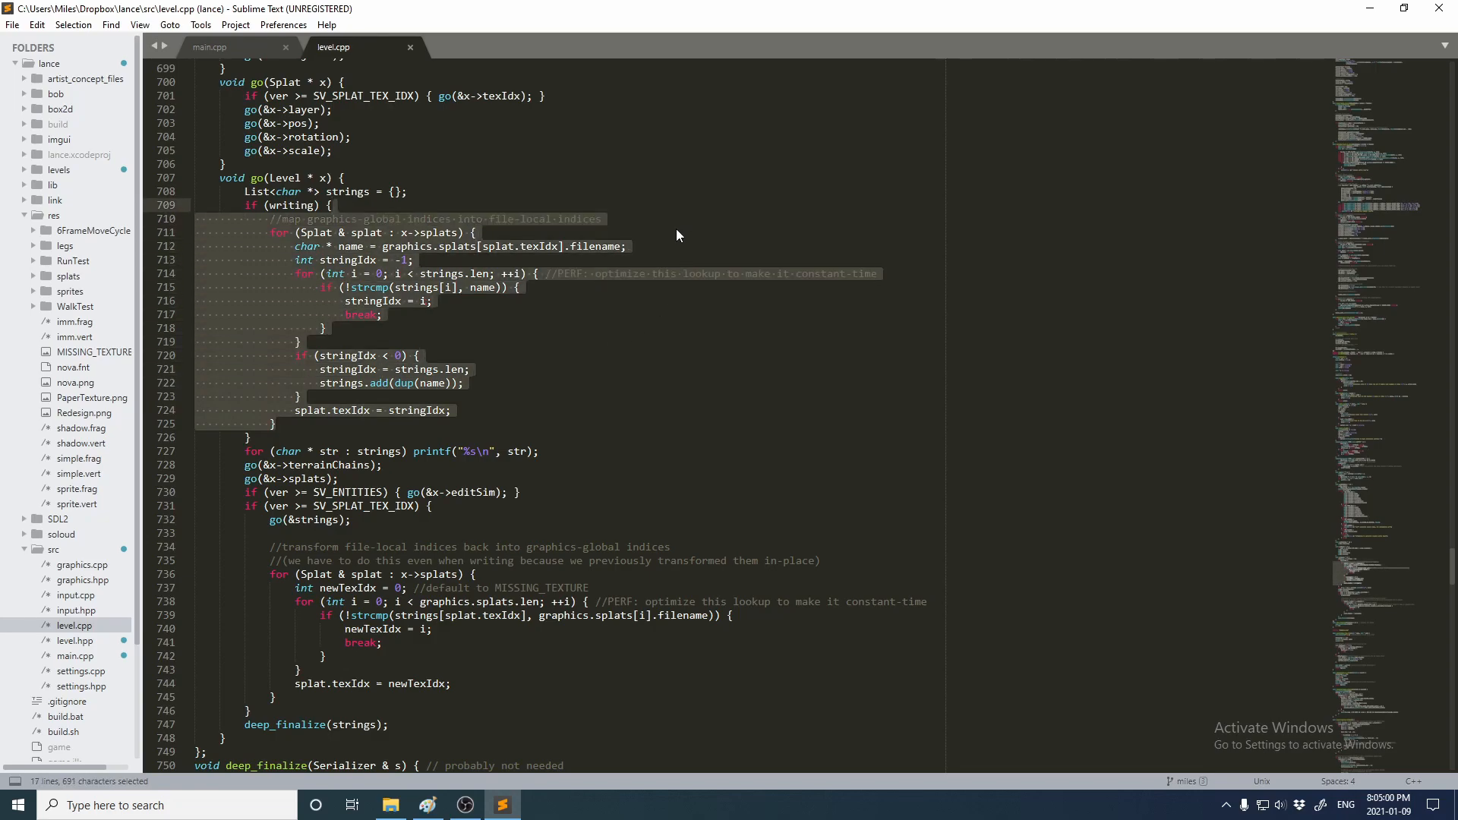
# Reopen test.lvl with a text encoding so image names like rock grass.png are readable
pyautogui.click(276, 424)
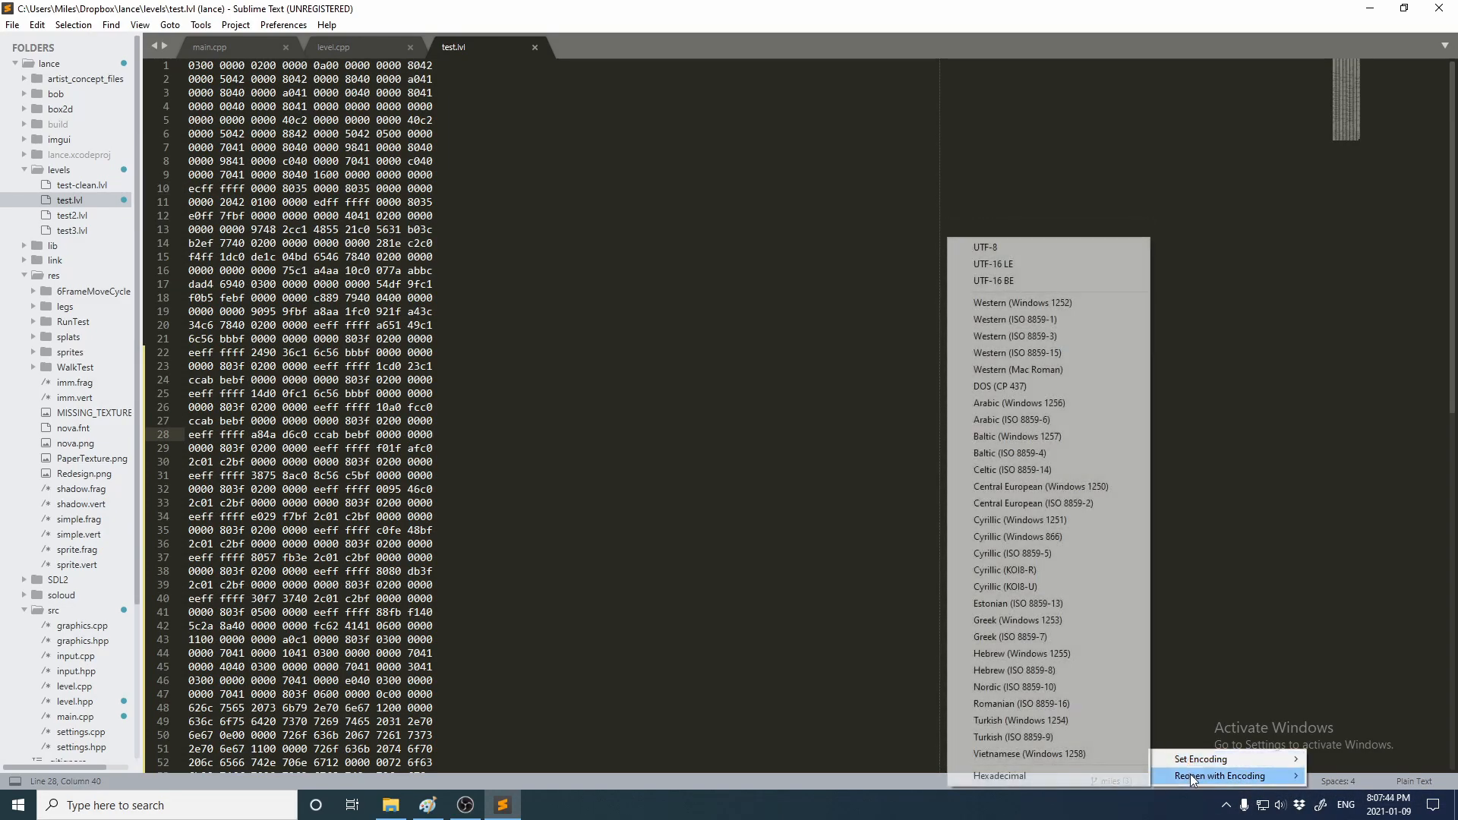
pyautogui.moveTo(1011, 469)
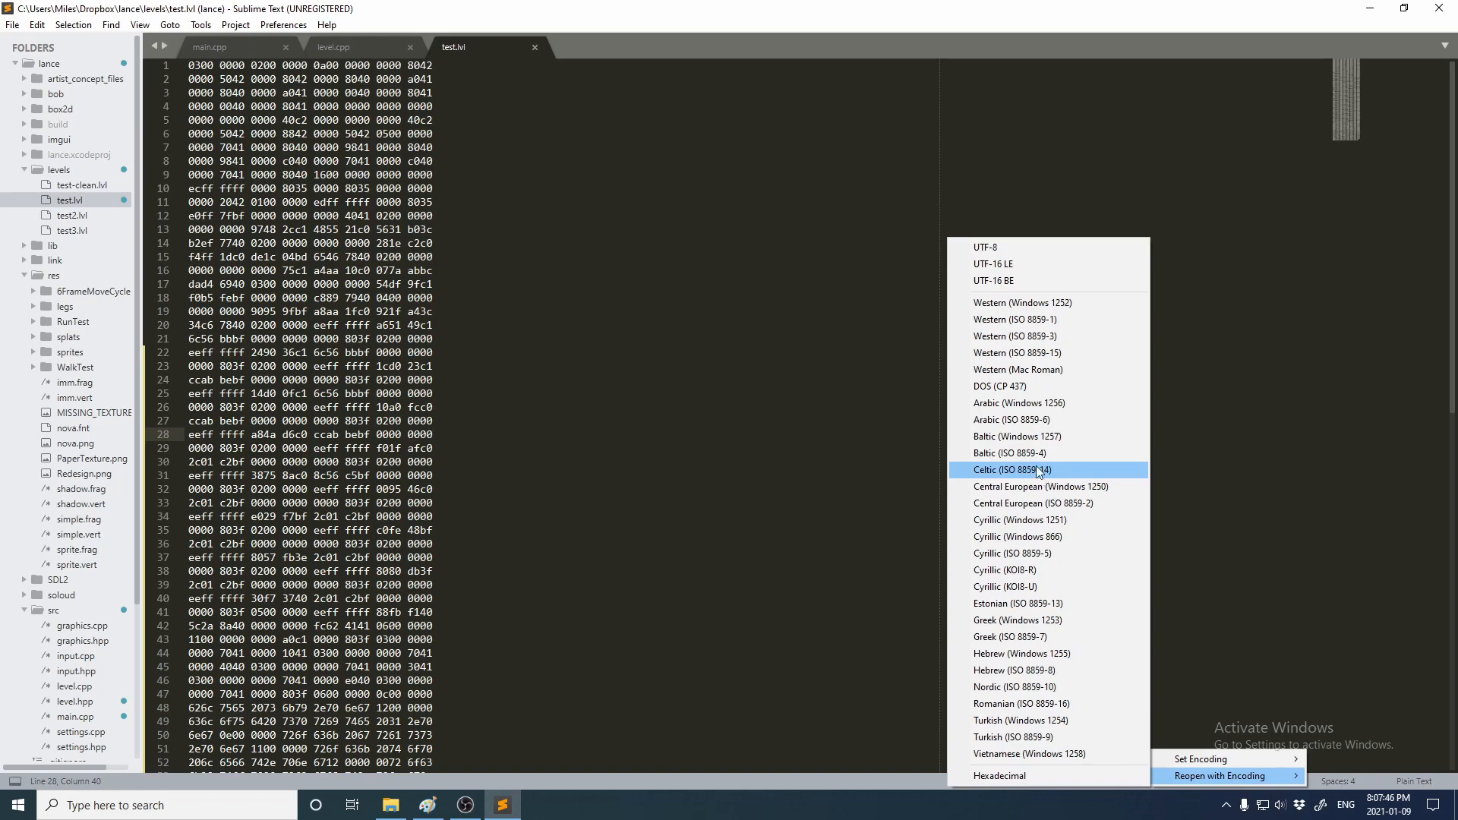
pyautogui.click(1013, 469)
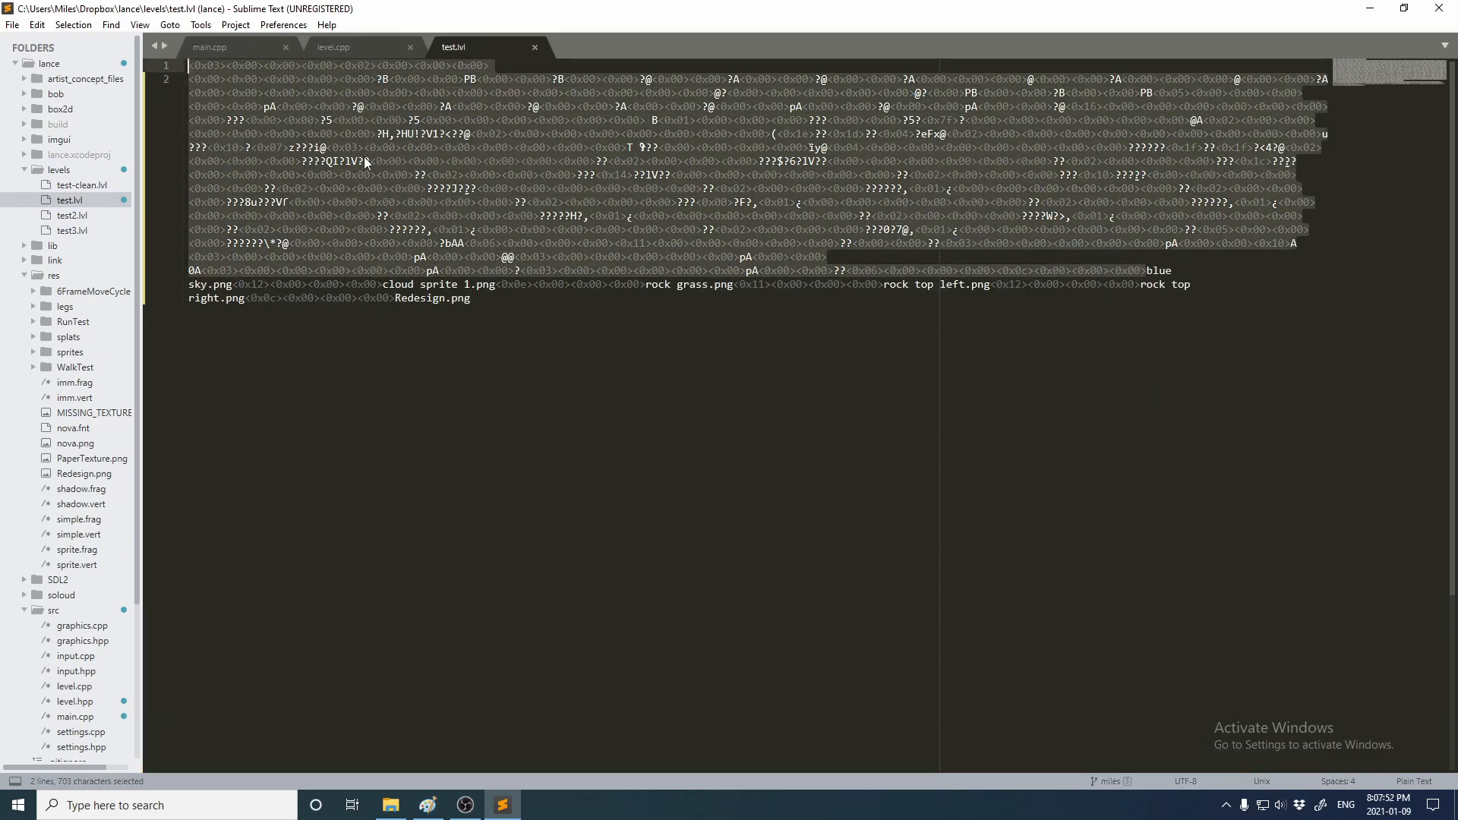
pyautogui.click(811, 315)
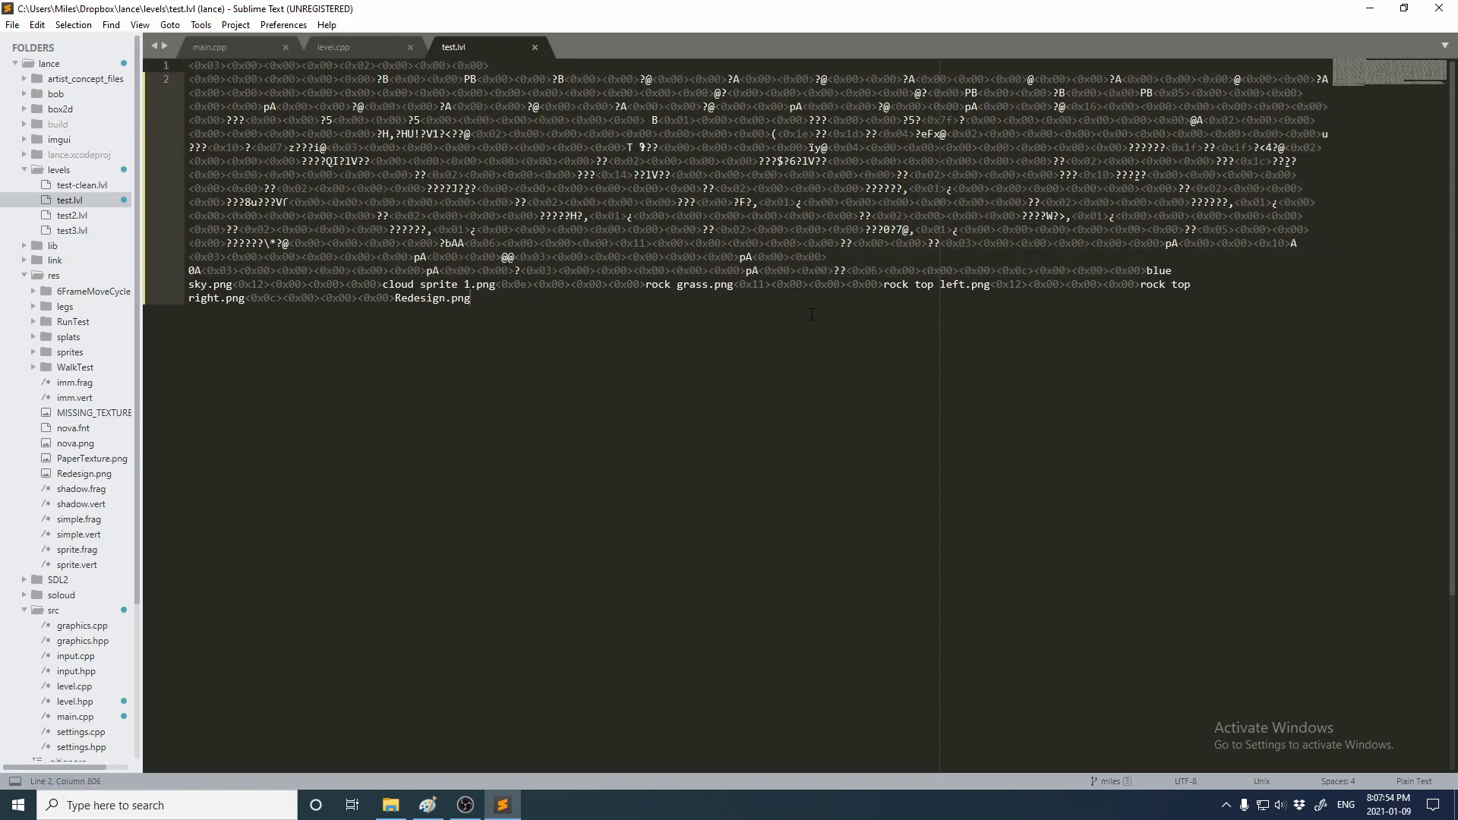
pyautogui.moveTo(185, 270); pyautogui.dragTo(1171, 271)
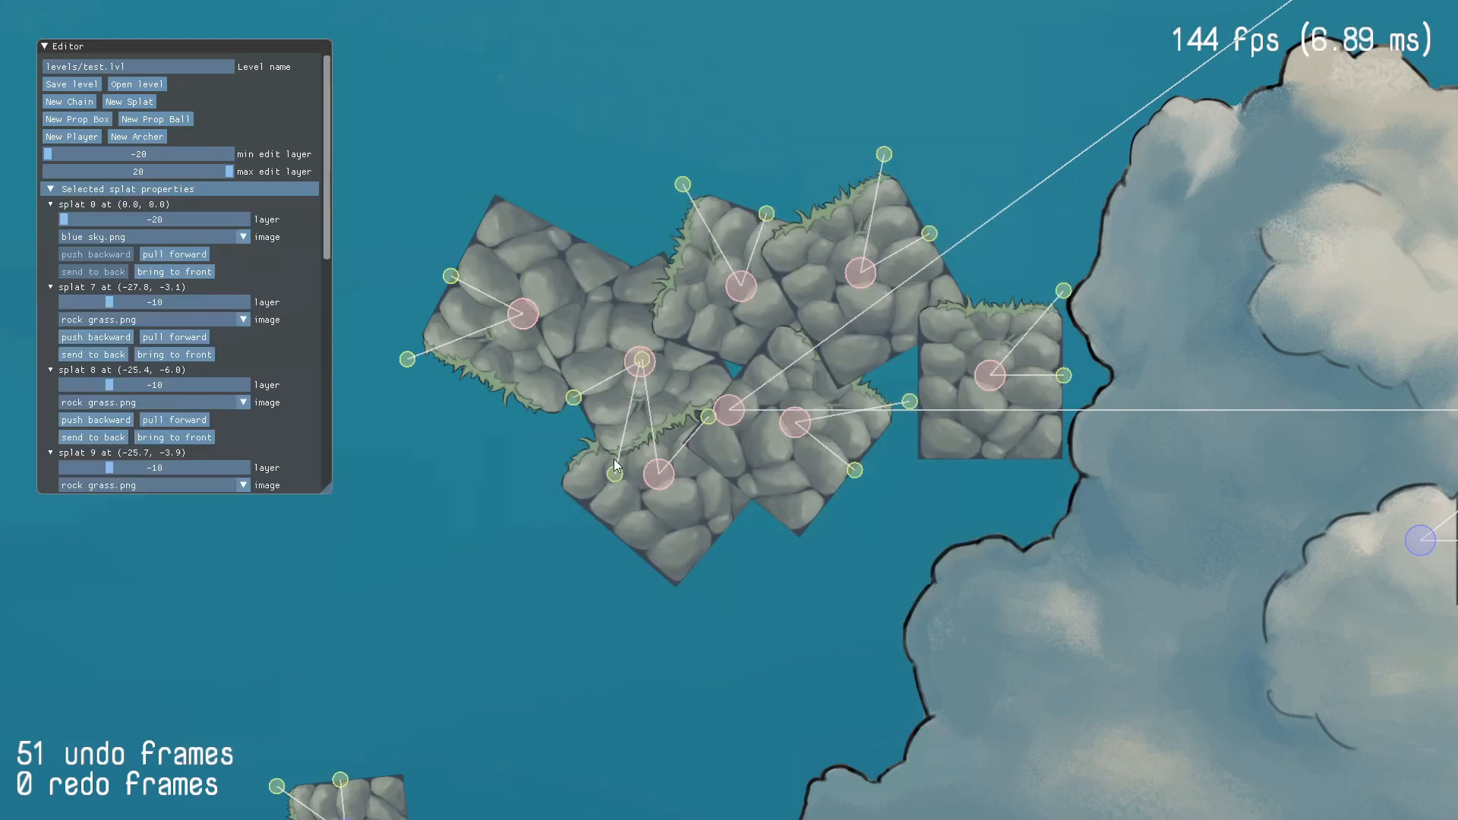
pyautogui.moveTo(625, 380)
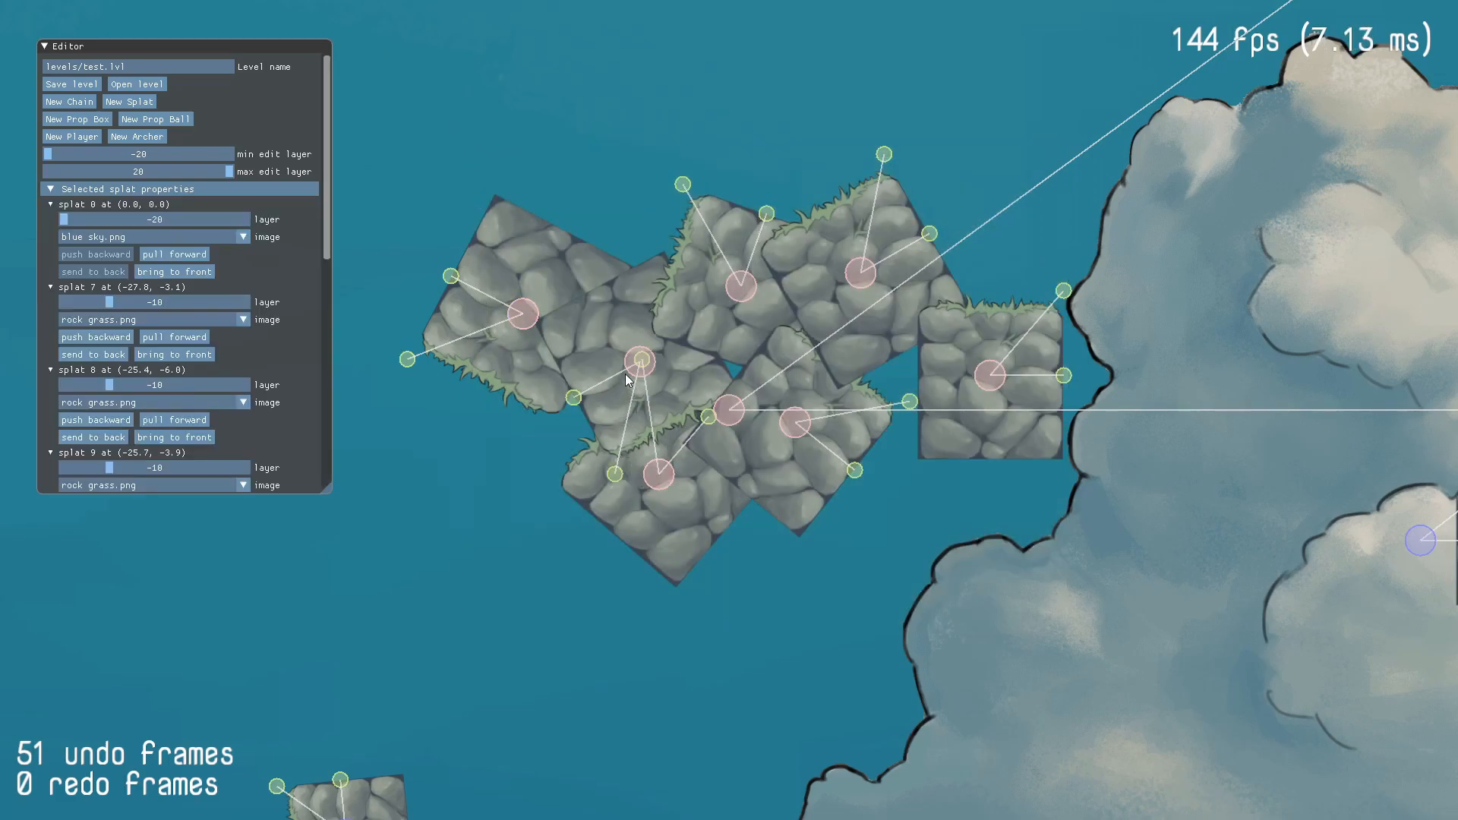
# Deselect the rock tiles, then select the lower rock tile in the cluster
pyautogui.click(52, 205)
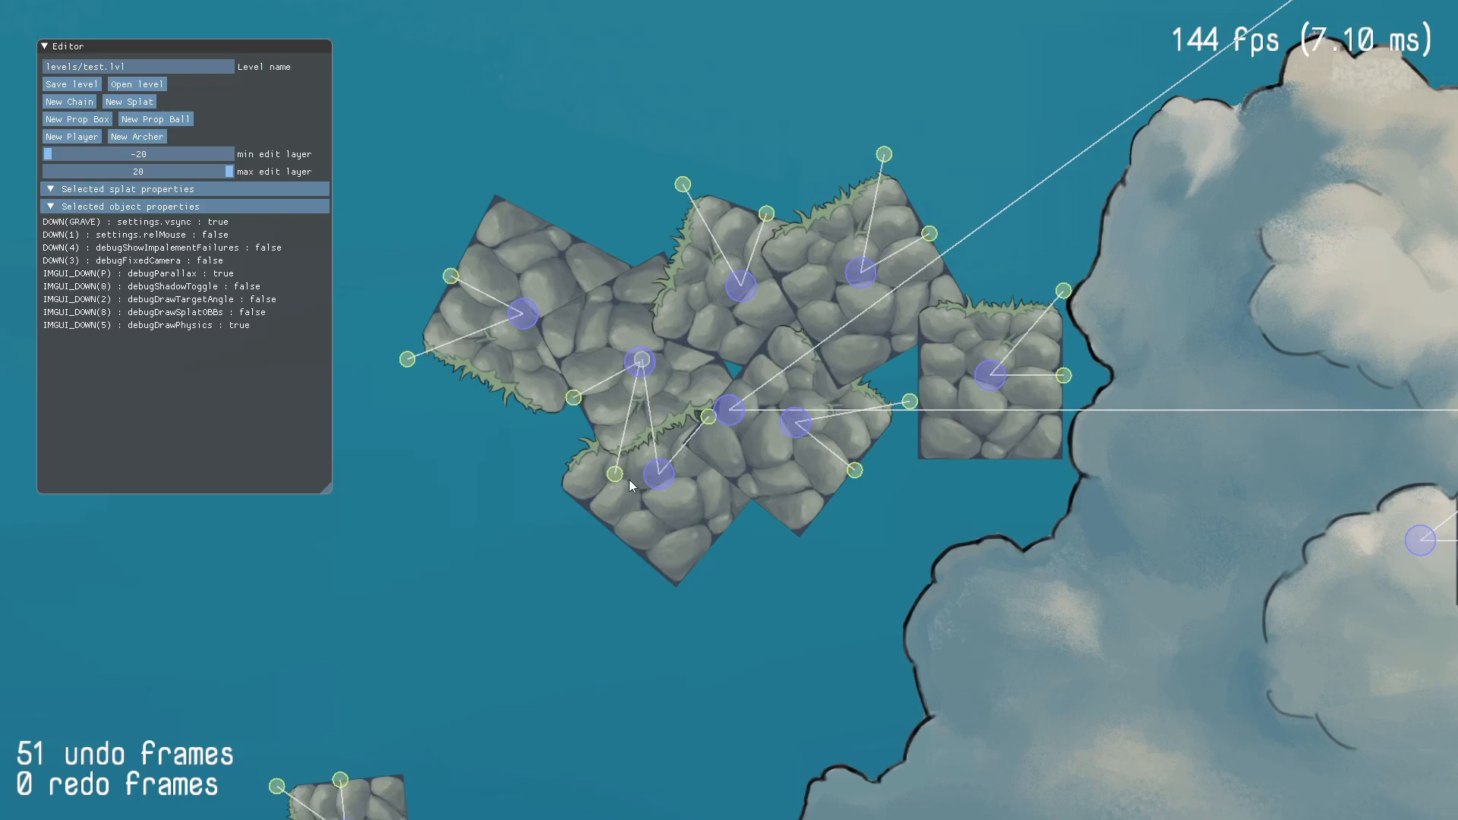
pyautogui.moveTo(814, 426)
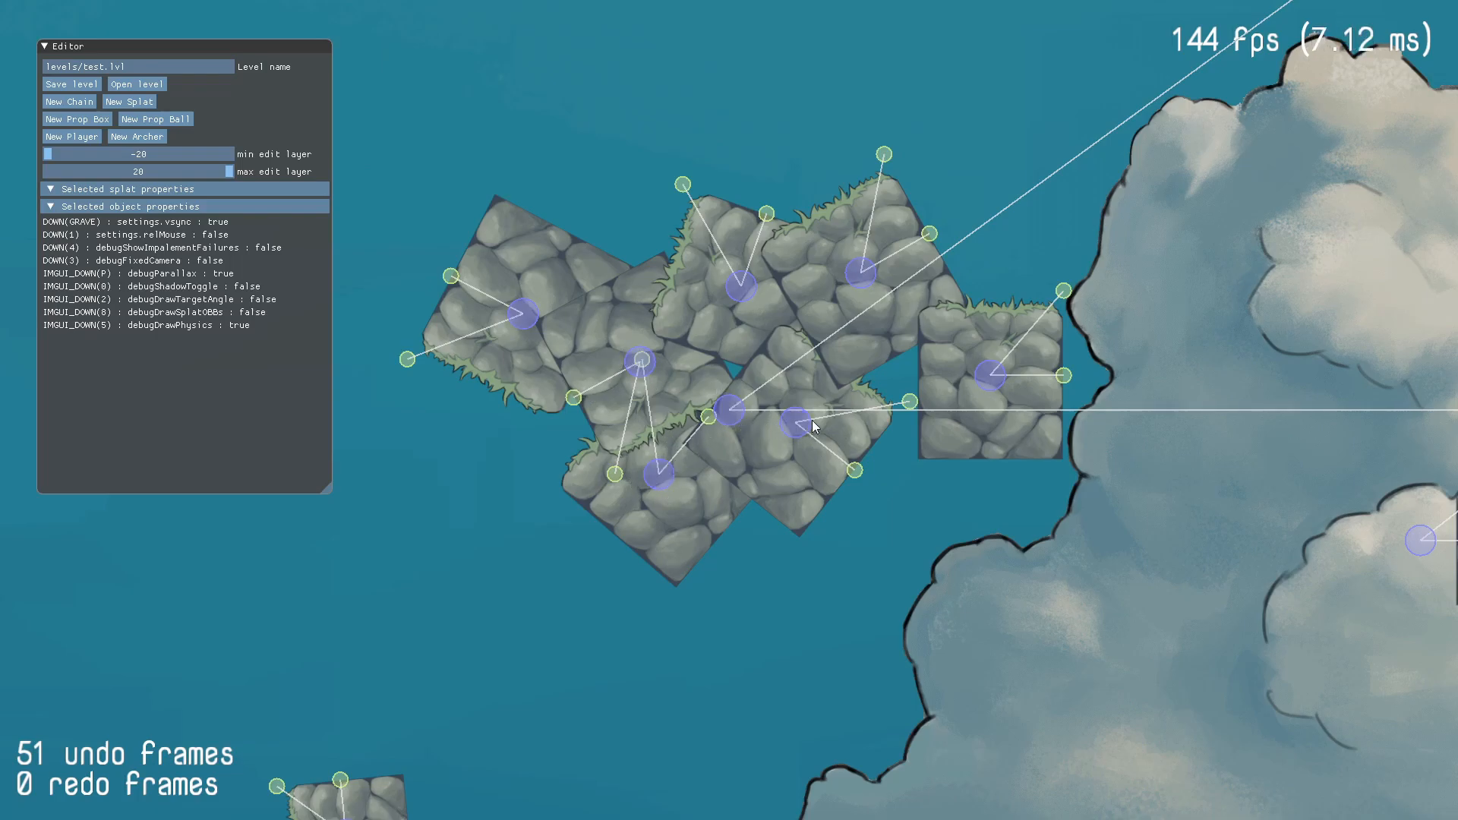
pyautogui.moveTo(884, 495)
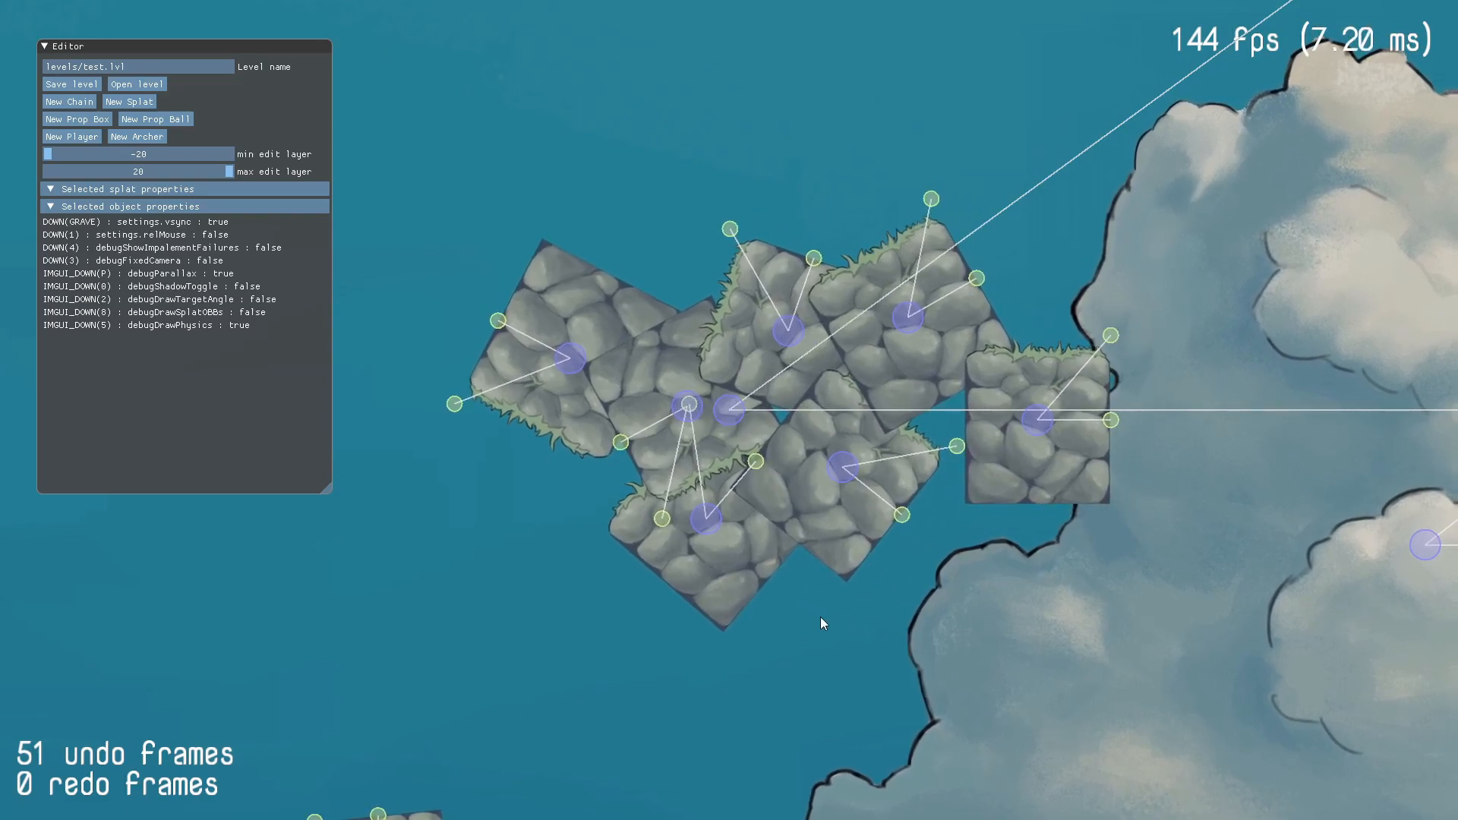
pyautogui.click(841, 465)
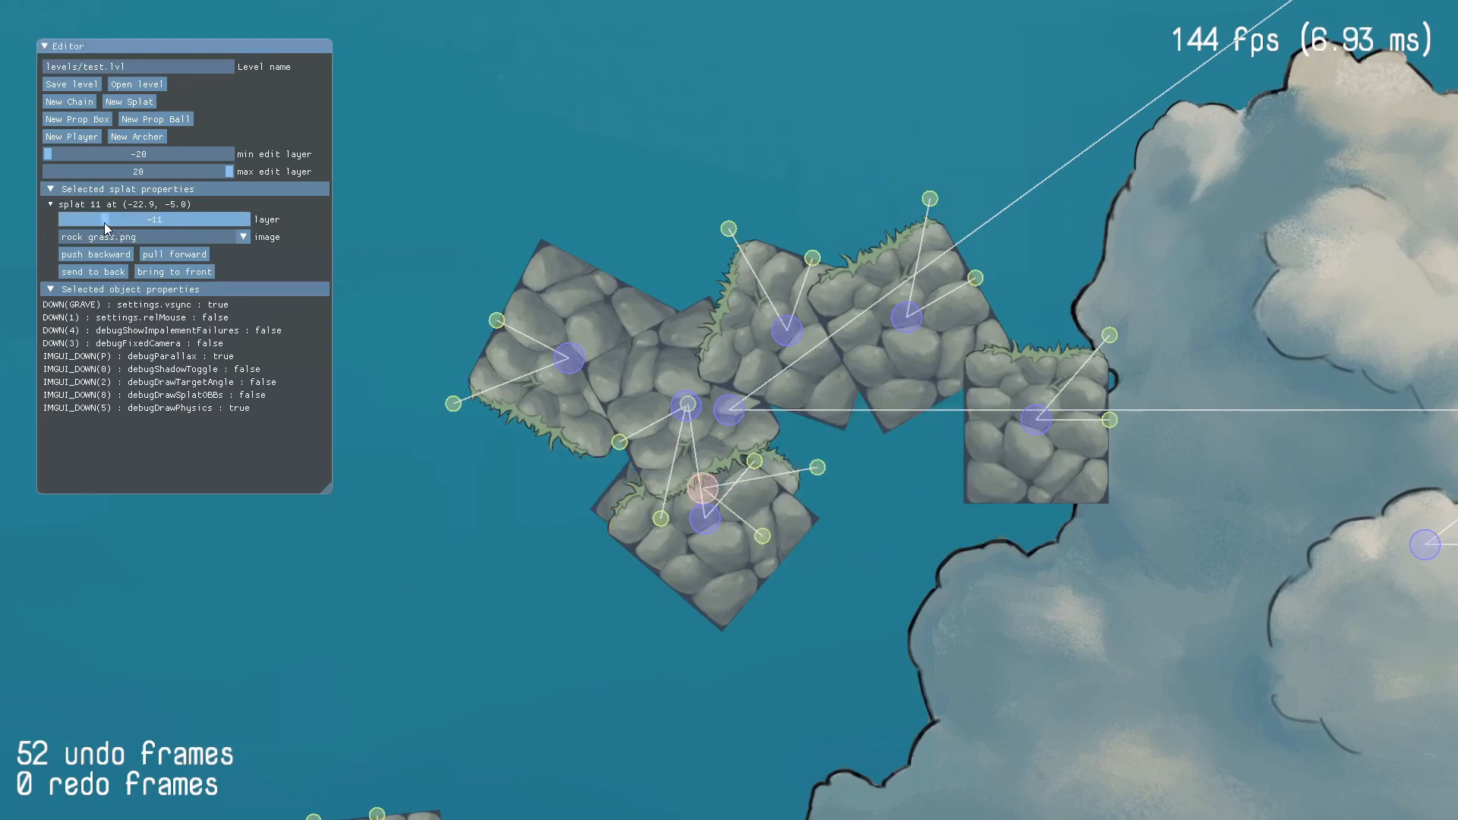
# Set the lower rock tile's layer to -10, nudge it, then move it out to the bottom left
pyautogui.moveTo(102, 219); pyautogui.dragTo(109, 219)
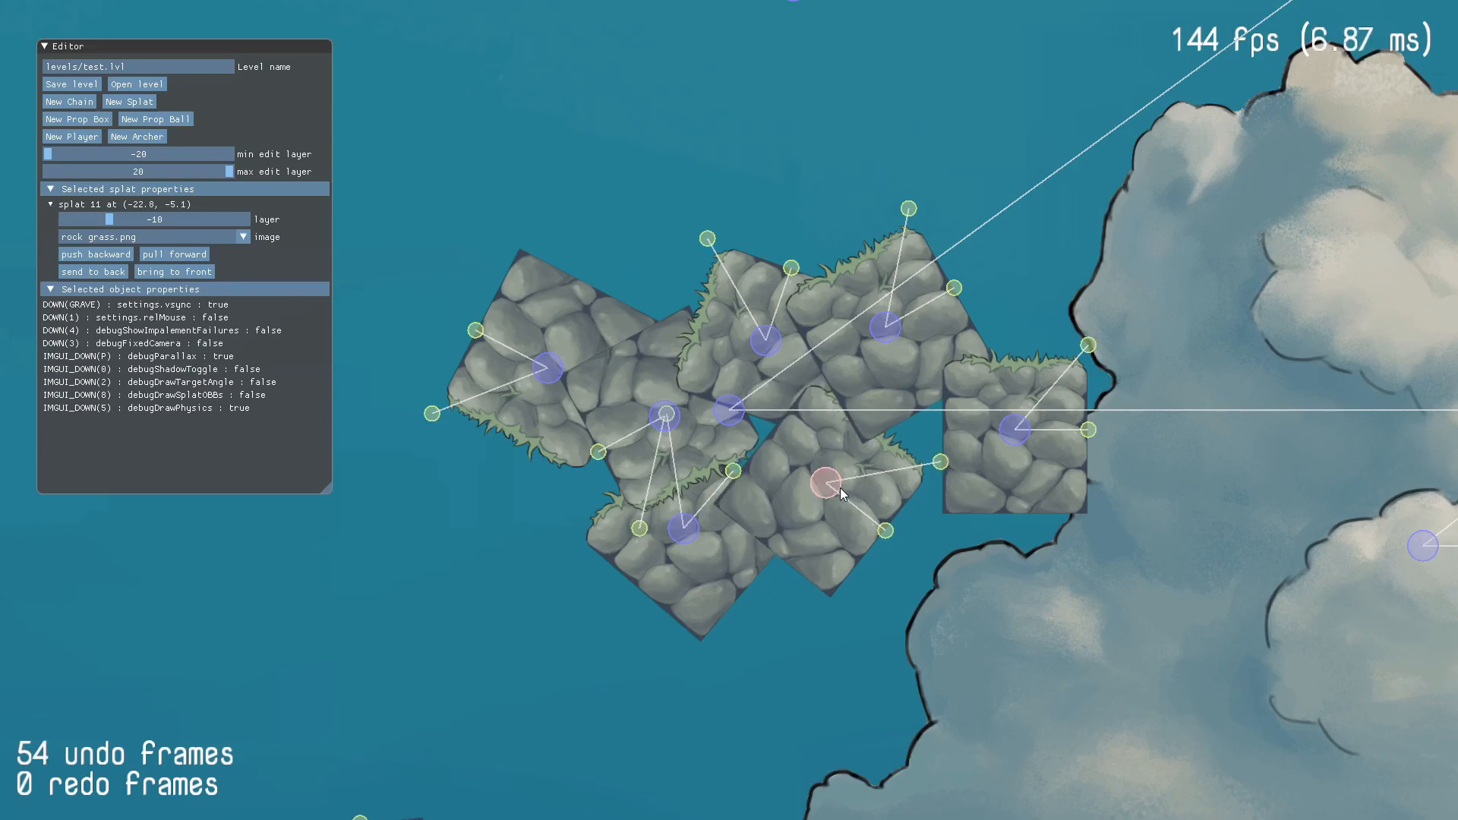
pyautogui.moveTo(827, 484); pyautogui.dragTo(831, 491)
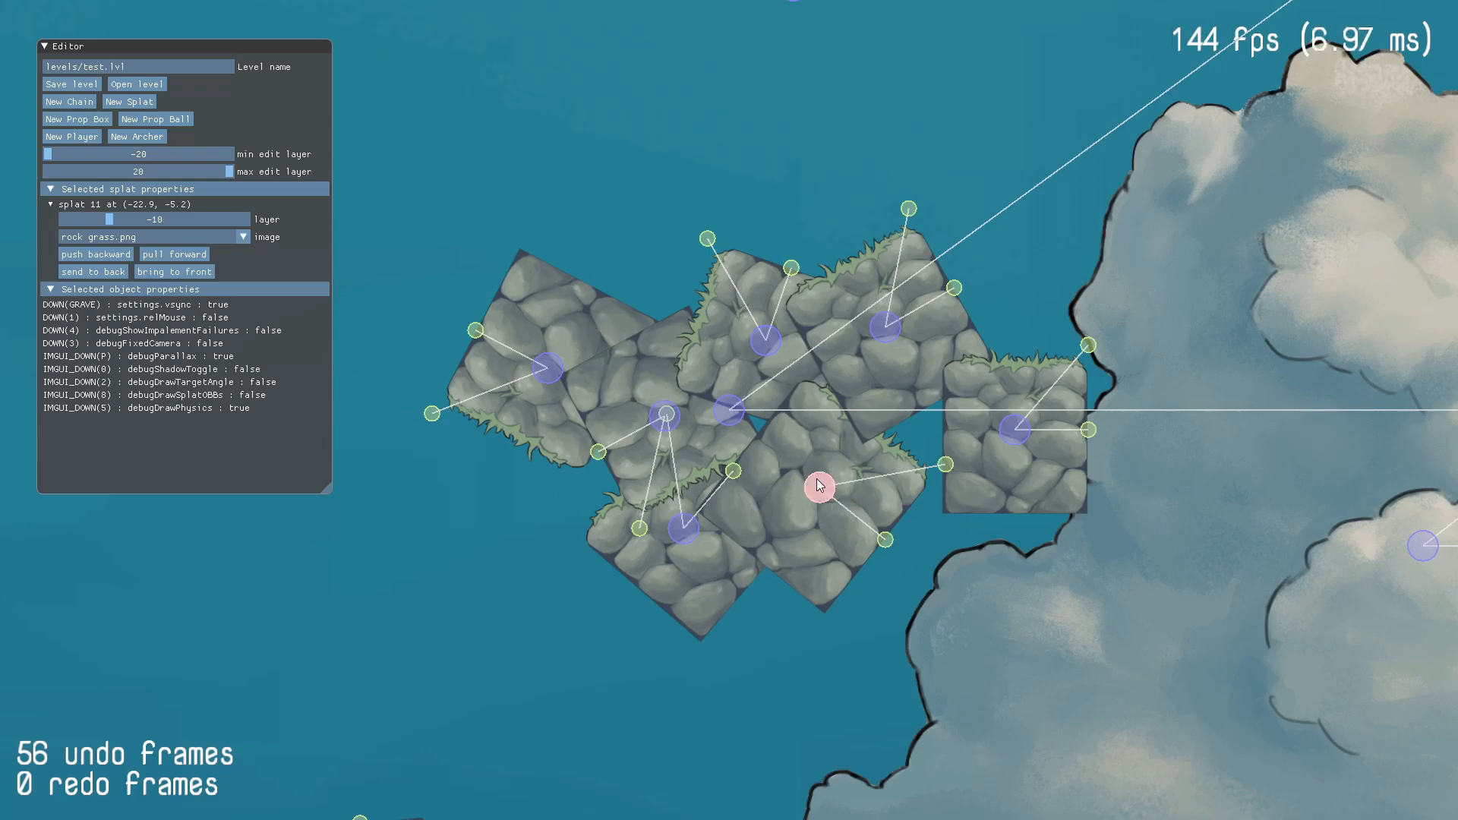
pyautogui.moveTo(818, 486); pyautogui.dragTo(817, 498)
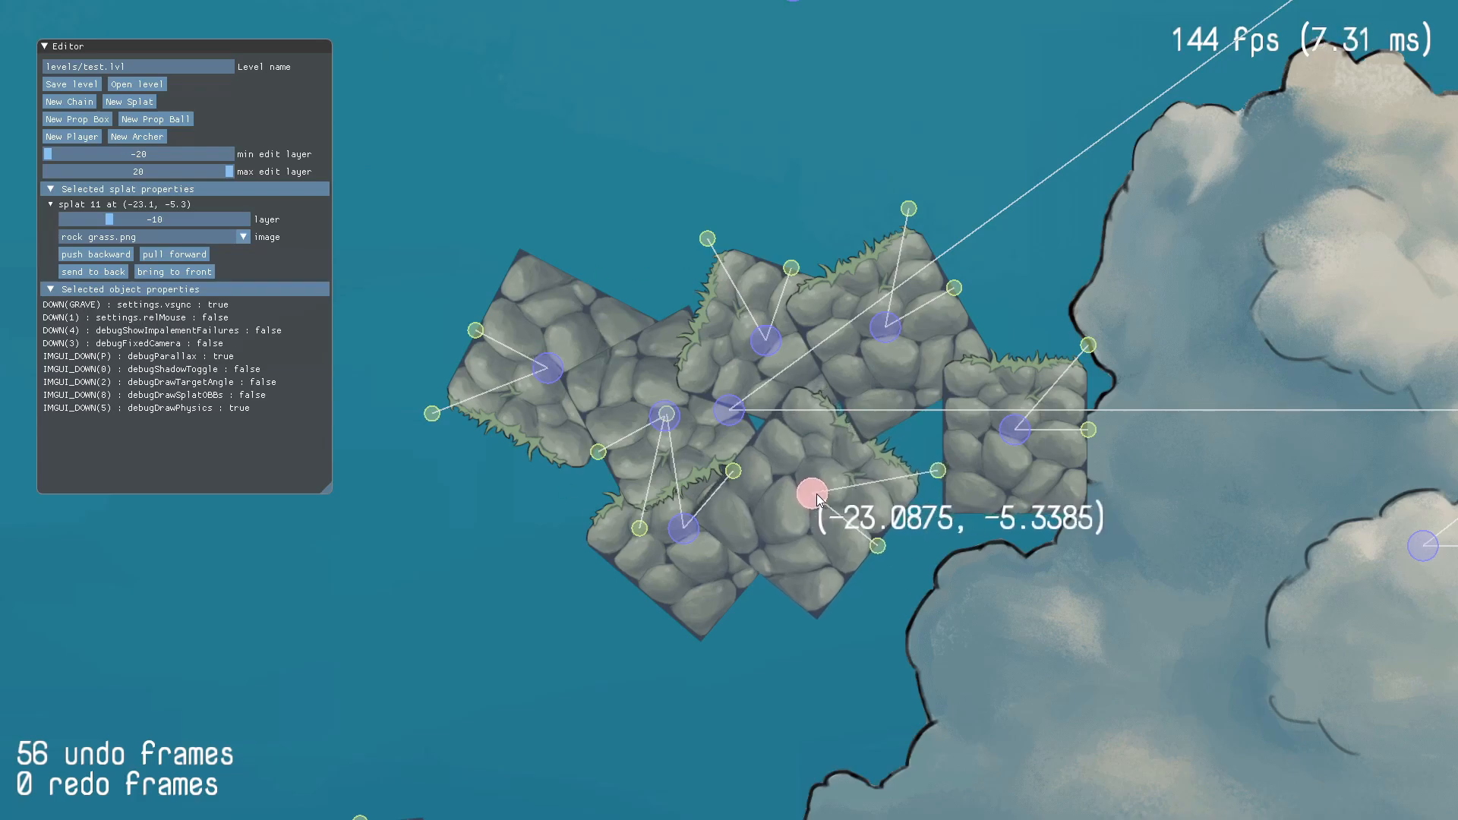
pyautogui.moveTo(815, 492); pyautogui.dragTo(330, 641)
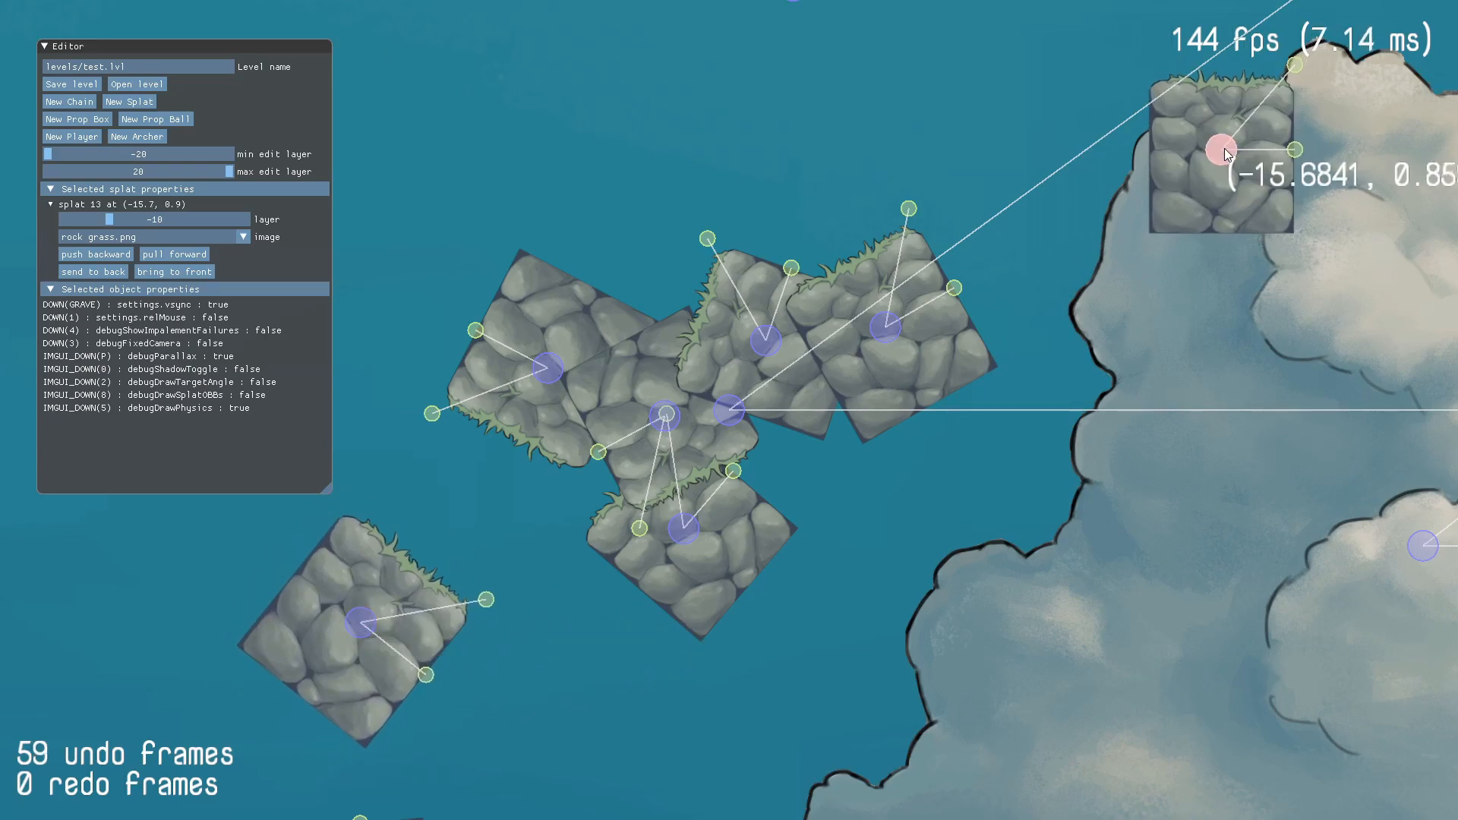
# Move a small rock tile onto the top of the cloud and fine-tune its position
pyautogui.moveTo(1223, 150); pyautogui.dragTo(1227, 138)
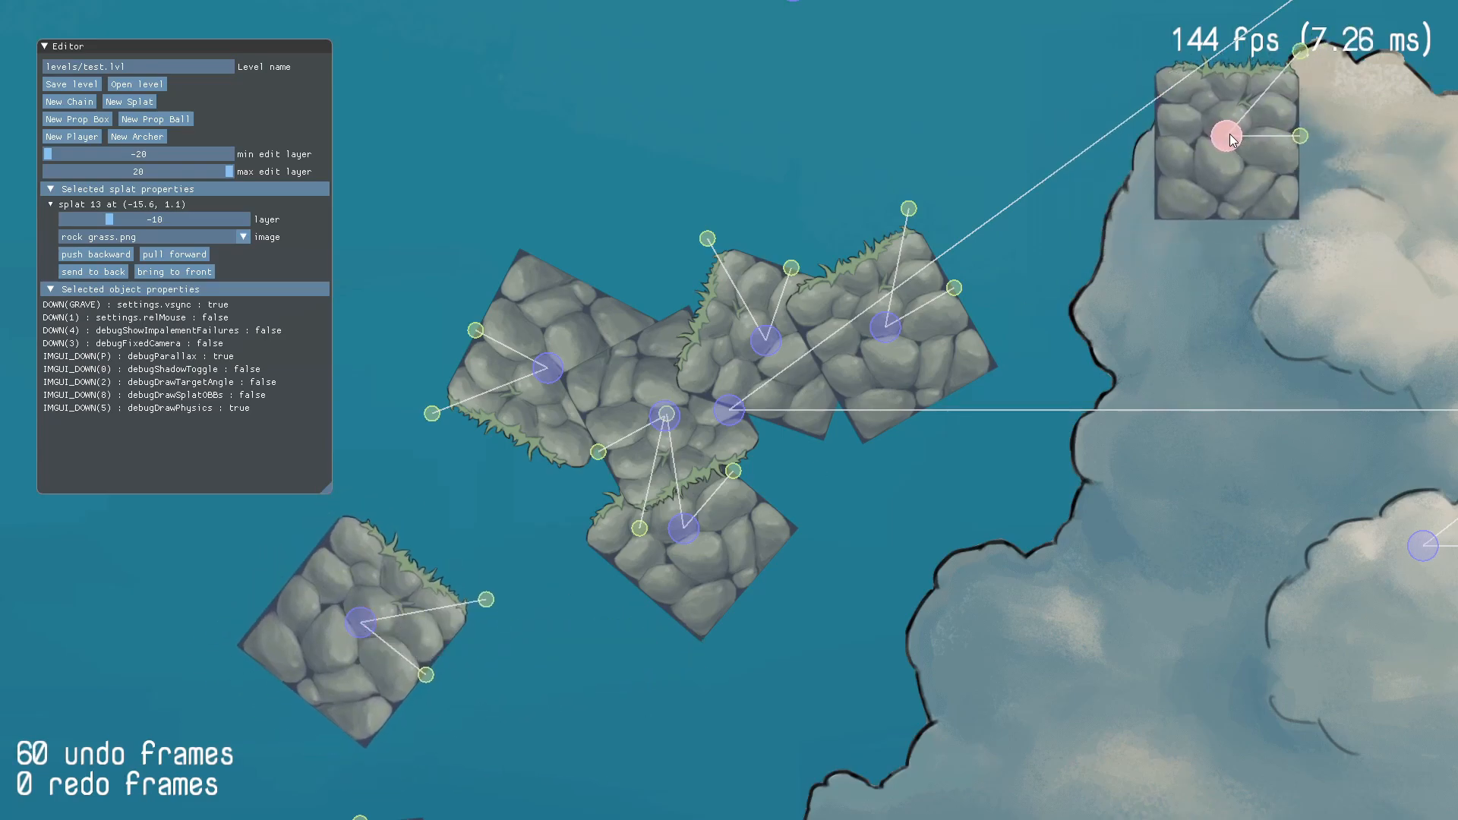
pyautogui.moveTo(1222, 136); pyautogui.dragTo(1204, 131)
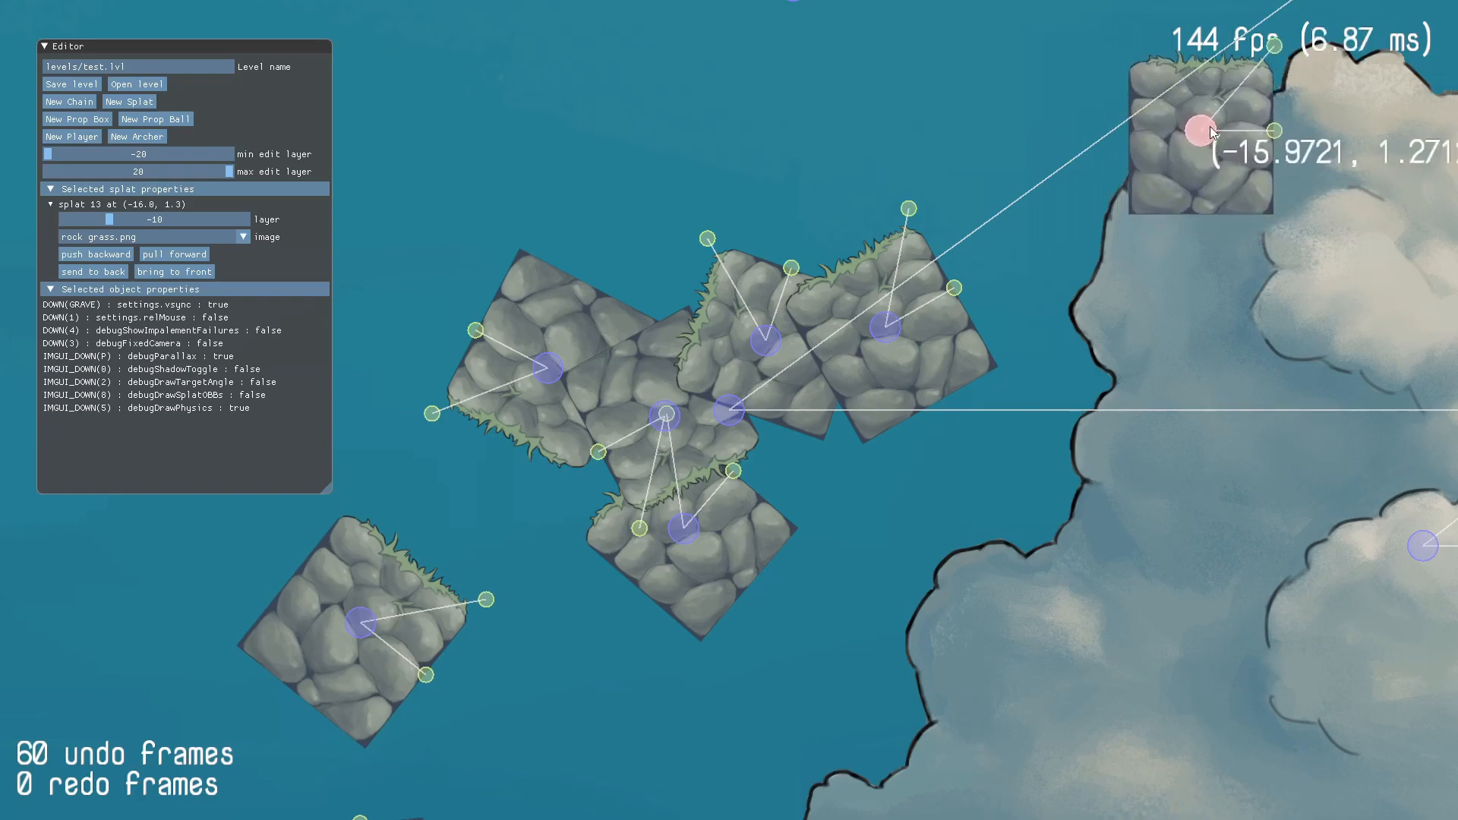
pyautogui.moveTo(1199, 131); pyautogui.dragTo(1219, 142)
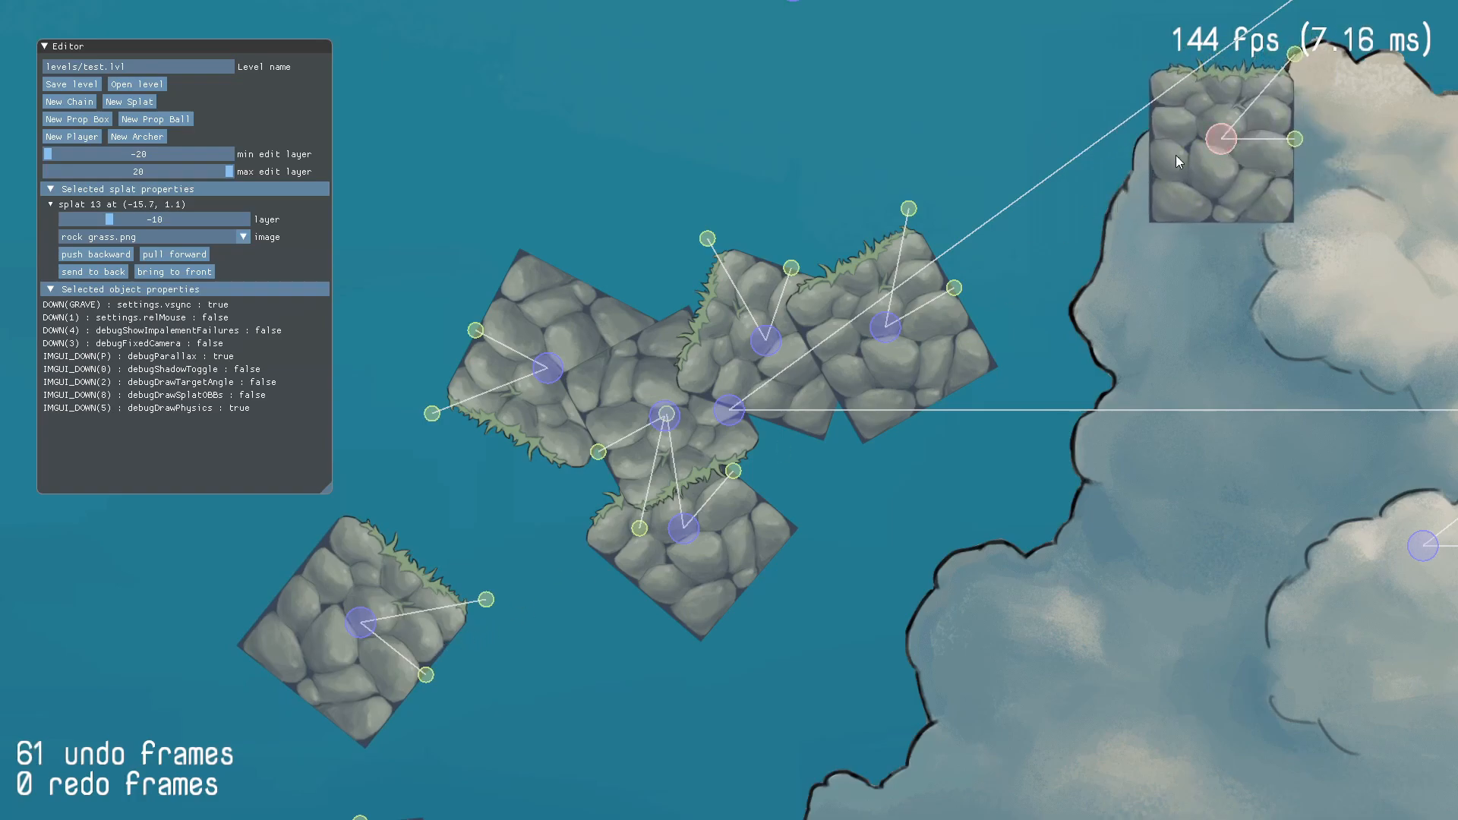
# Move the bottom-left rock tile back into the cluster near (-22.7, -5.0)
pyautogui.click(320, 621)
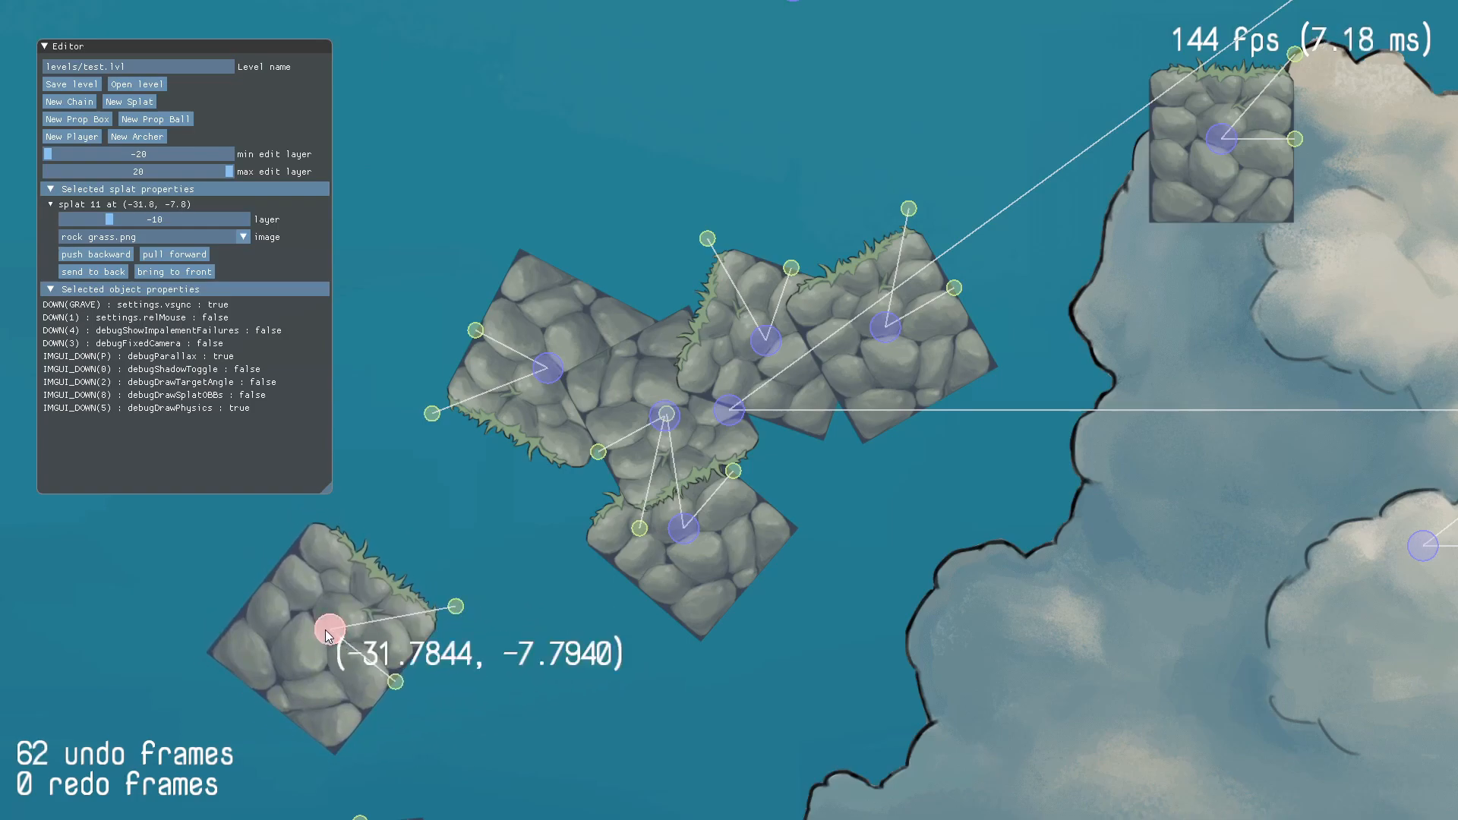
pyautogui.moveTo(328, 630); pyautogui.dragTo(821, 469)
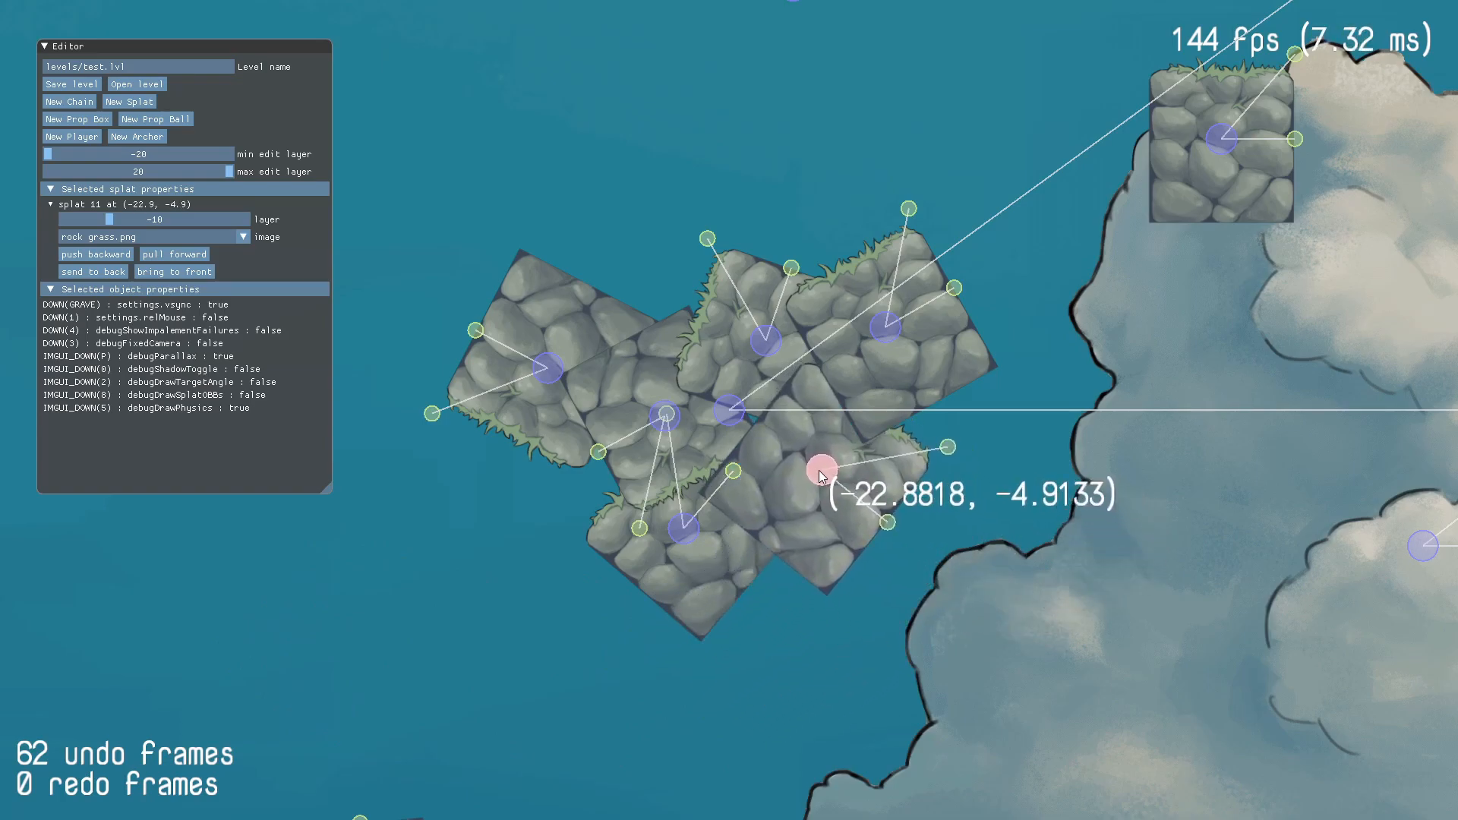
pyautogui.moveTo(820, 469); pyautogui.dragTo(832, 481)
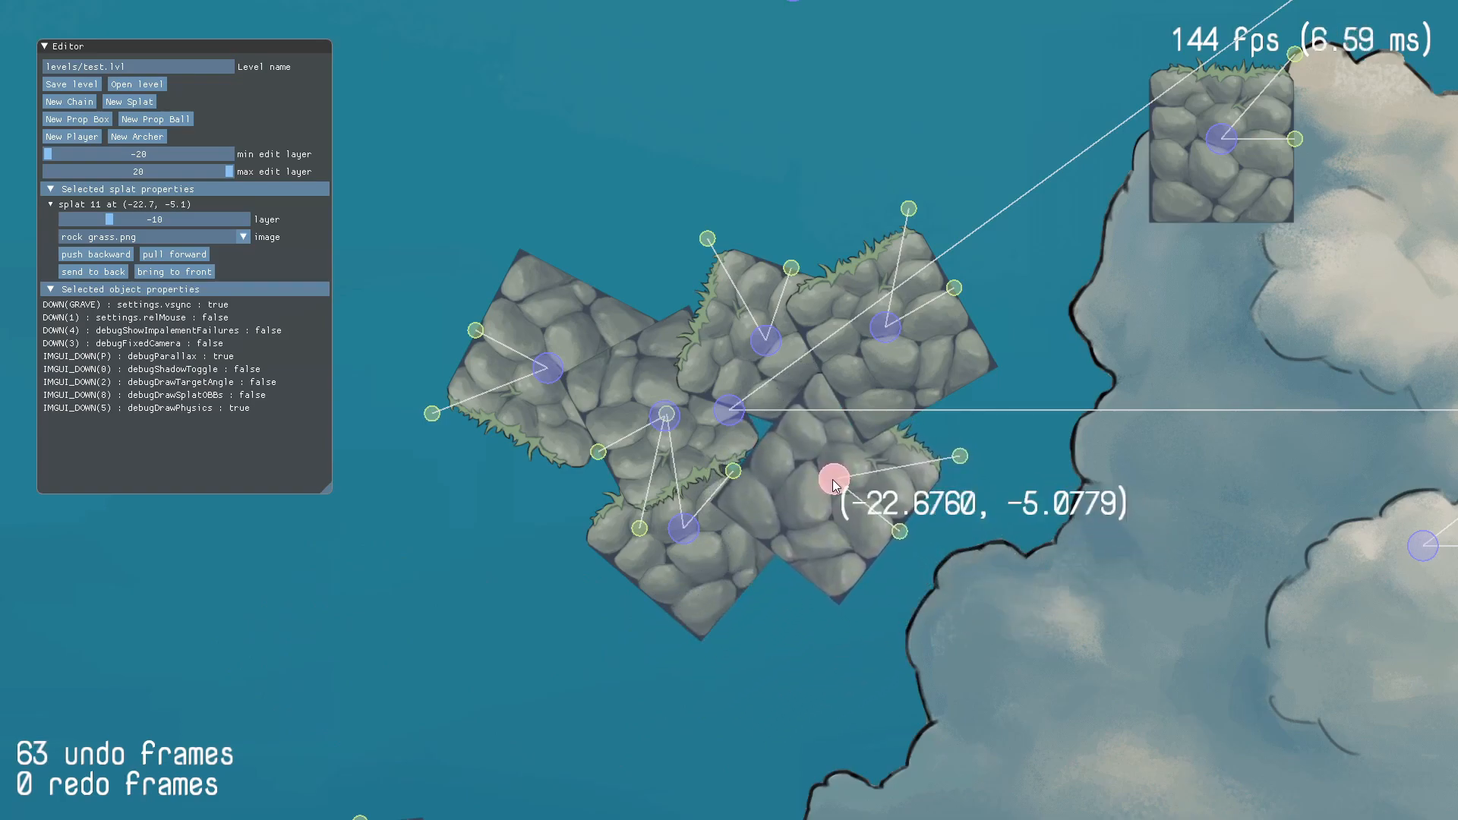
pyautogui.moveTo(834, 480); pyautogui.dragTo(845, 488)
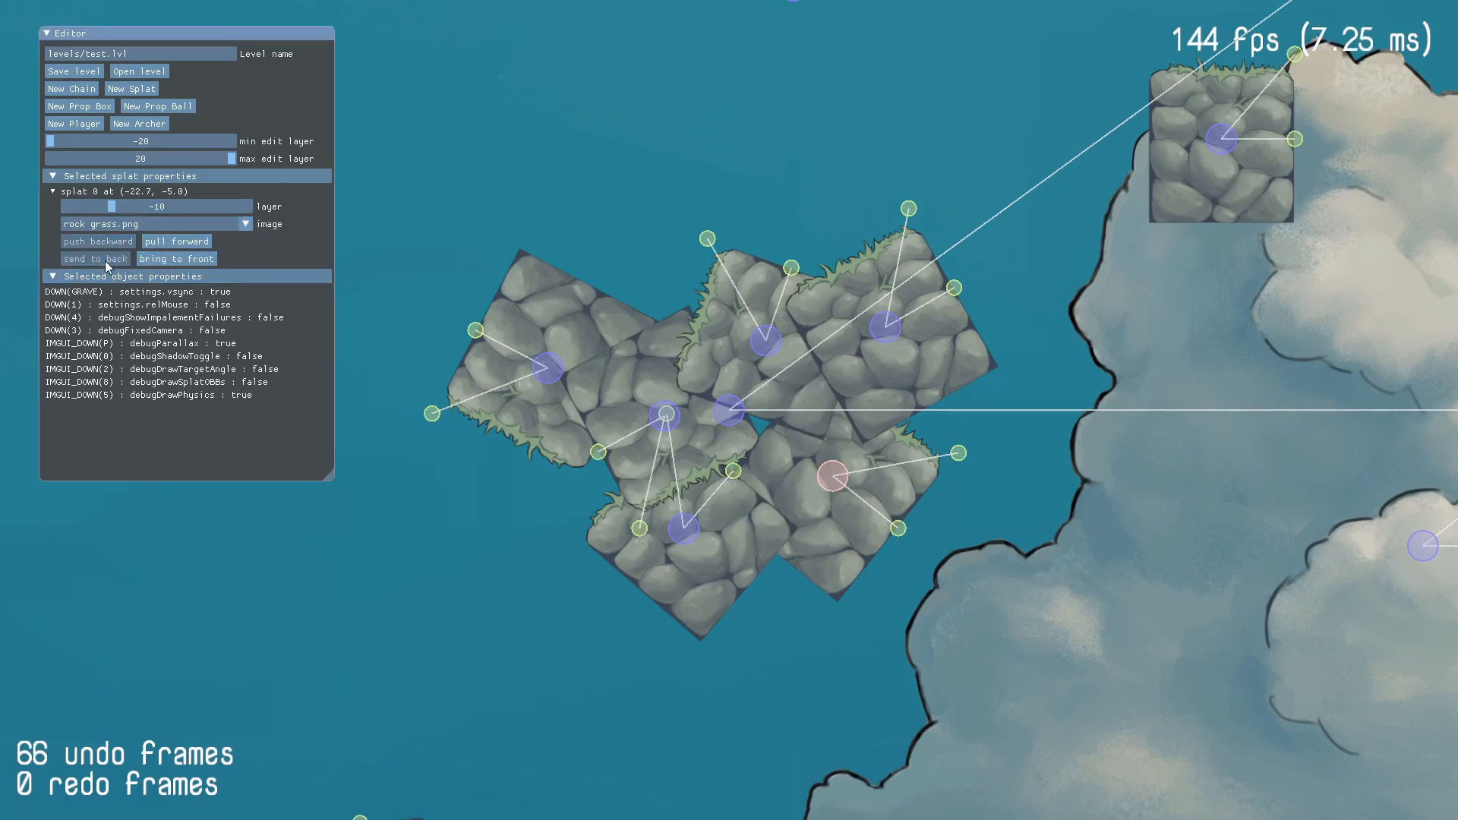
# Send the lower-right rock tile to back, then nudge it backward and forward until it sits as splat 9
pyautogui.click(93, 259)
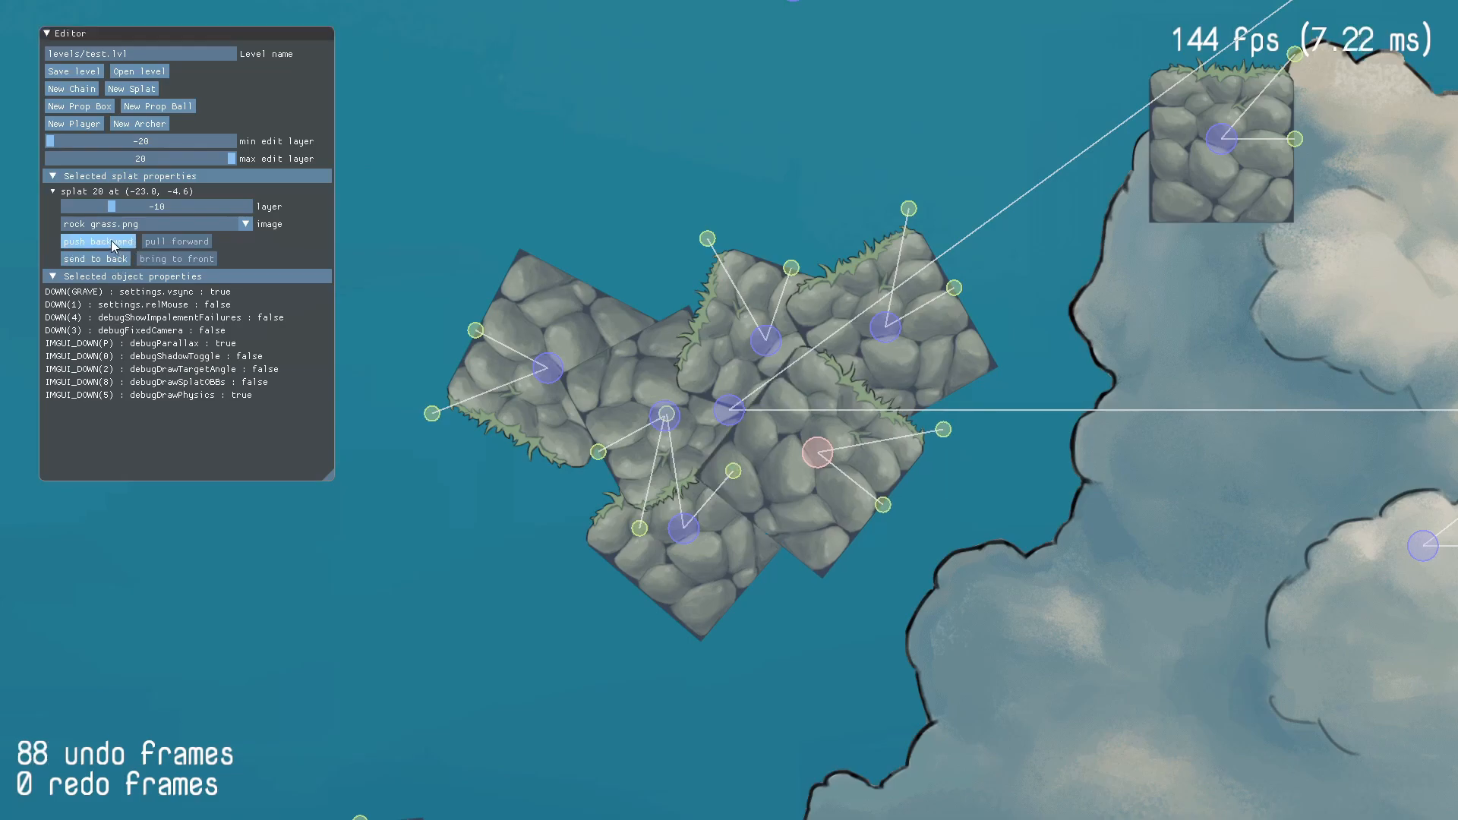
pyautogui.click(176, 241)
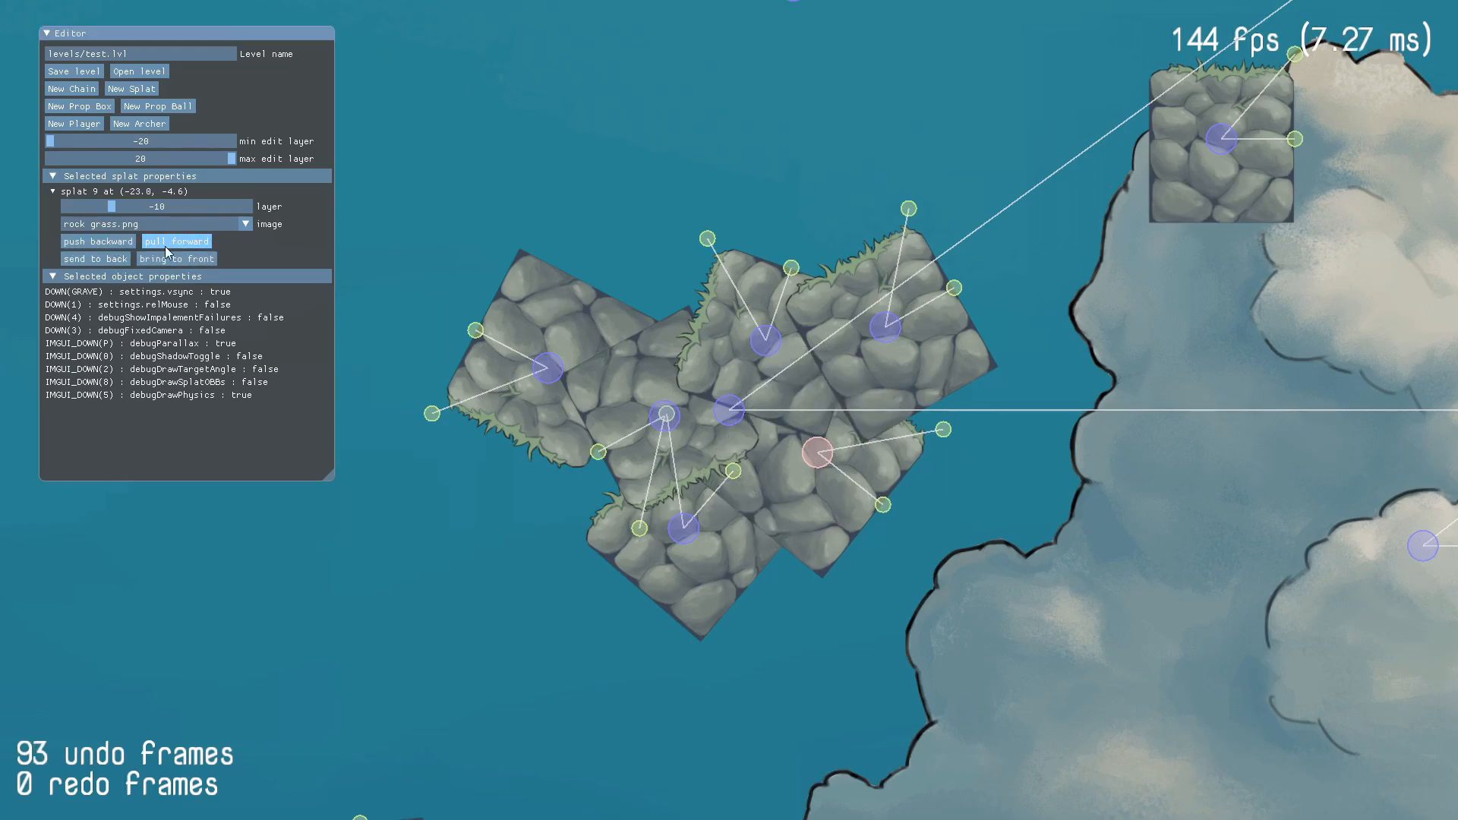
pyautogui.click(97, 242)
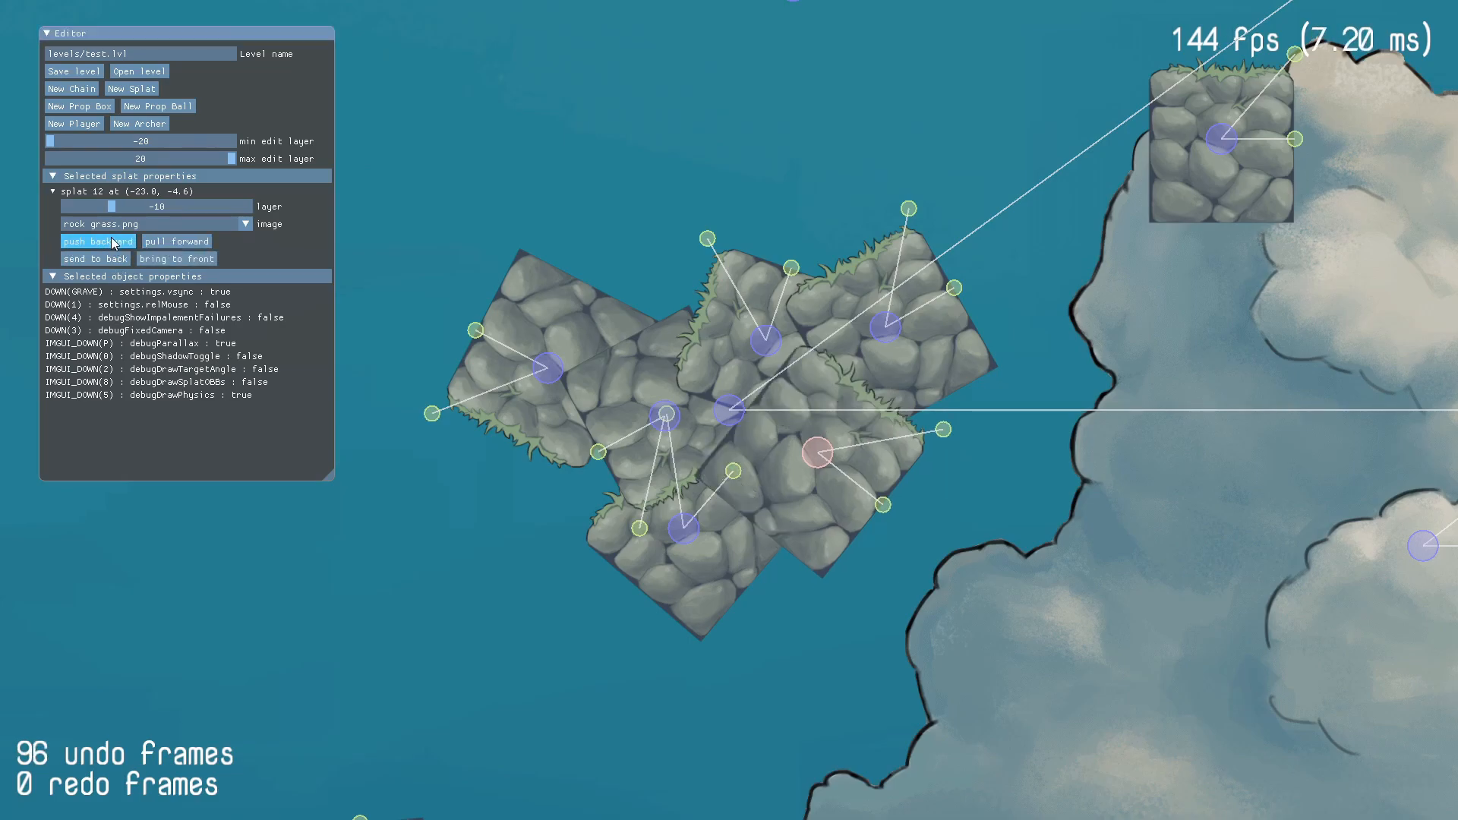
pyautogui.click(176, 241)
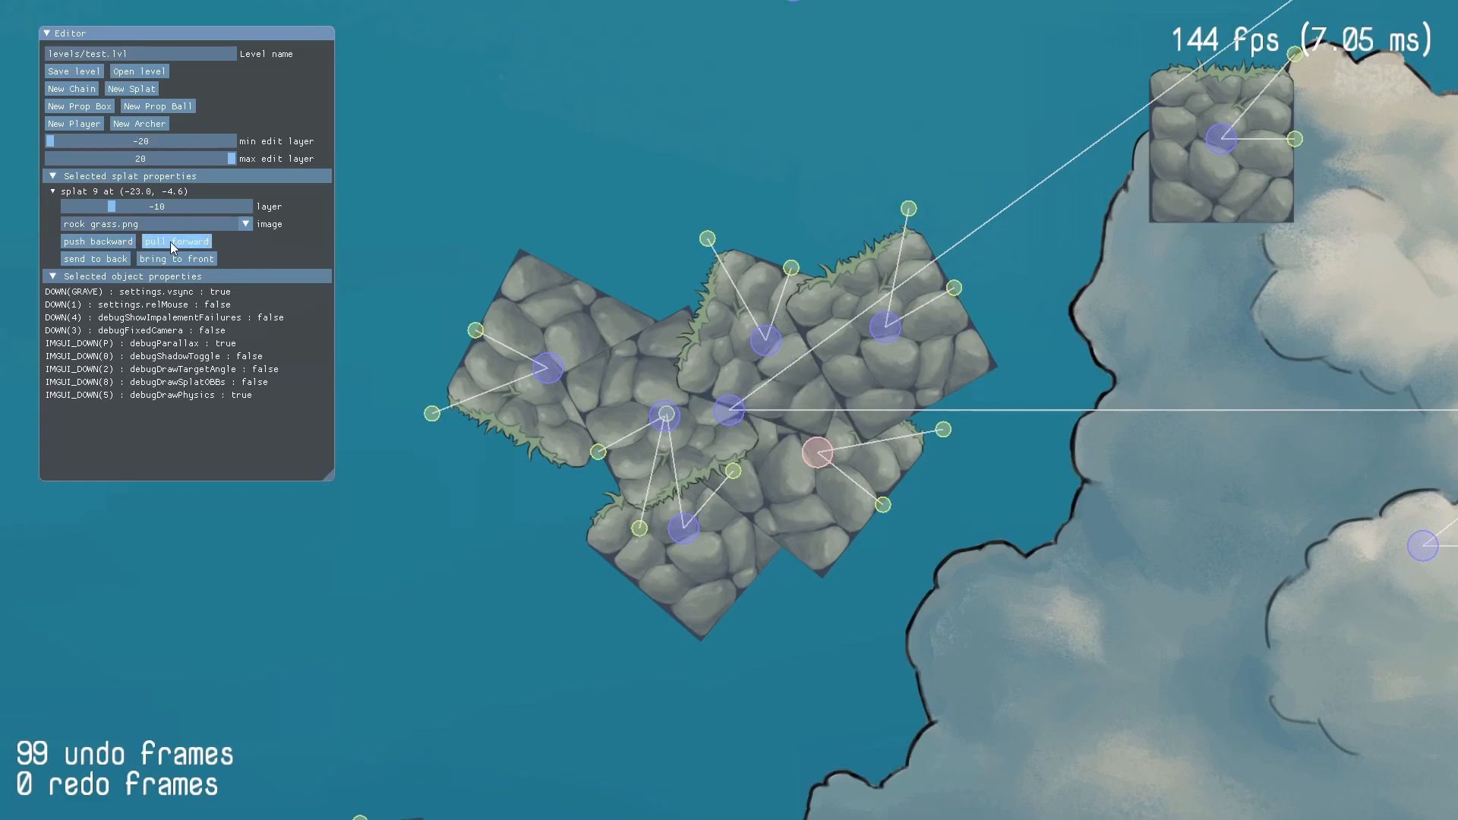
pyautogui.click(97, 242)
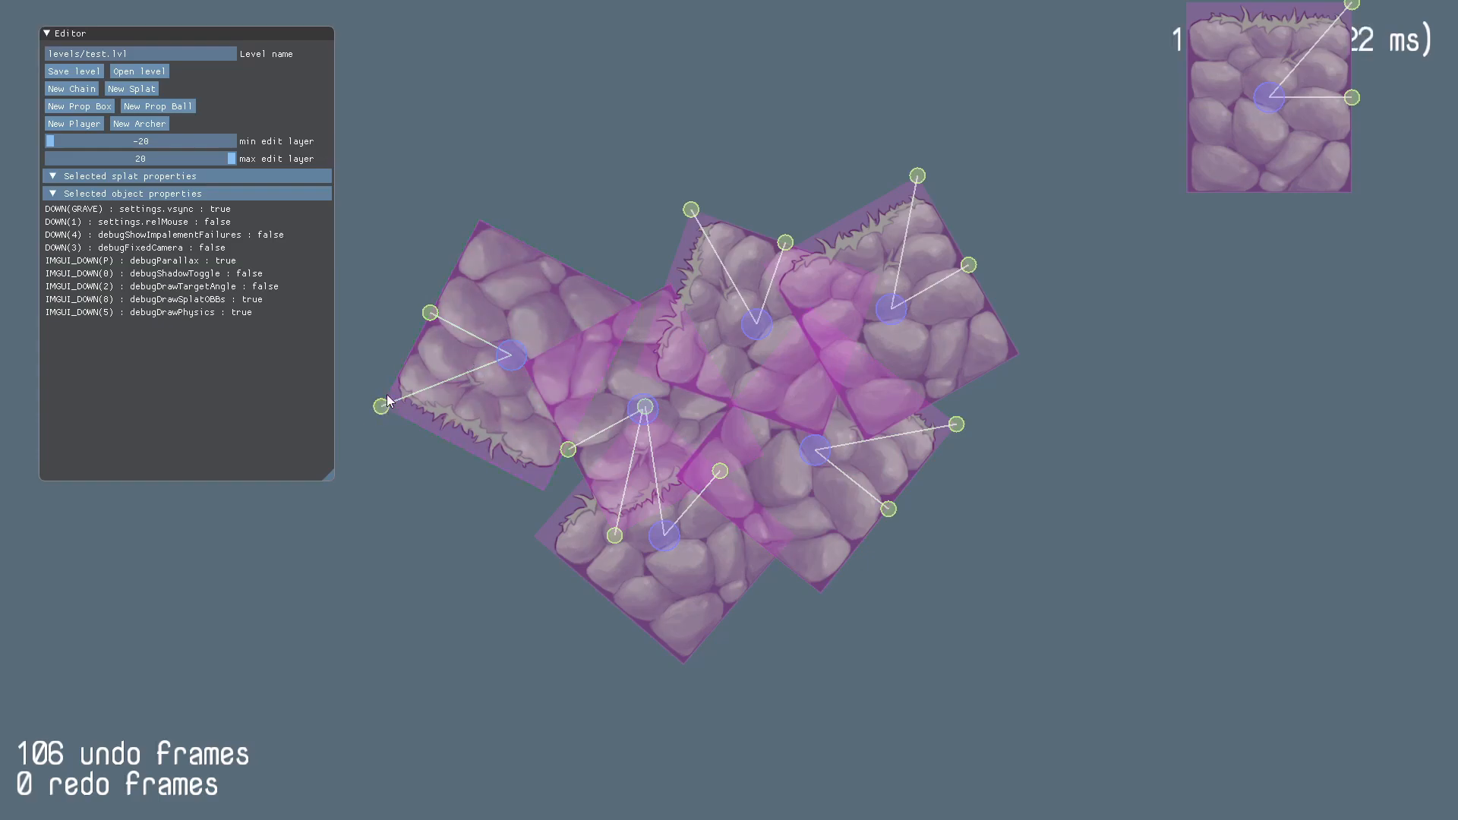
pyautogui.moveTo(526, 504)
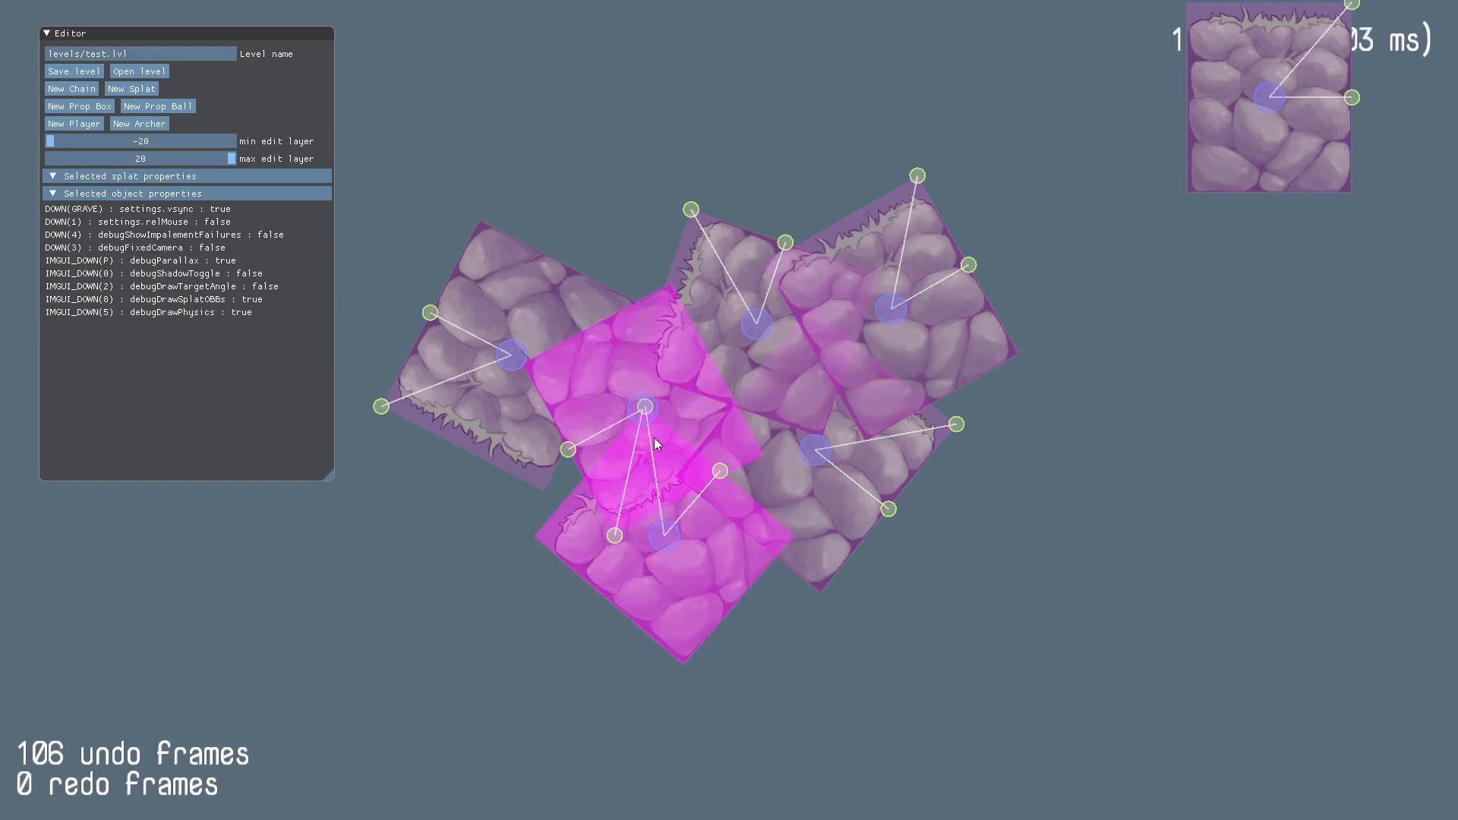
# Select the overlapping rock tiles in turn and drag the centre tile (splat 8) upward
pyautogui.click(810, 446)
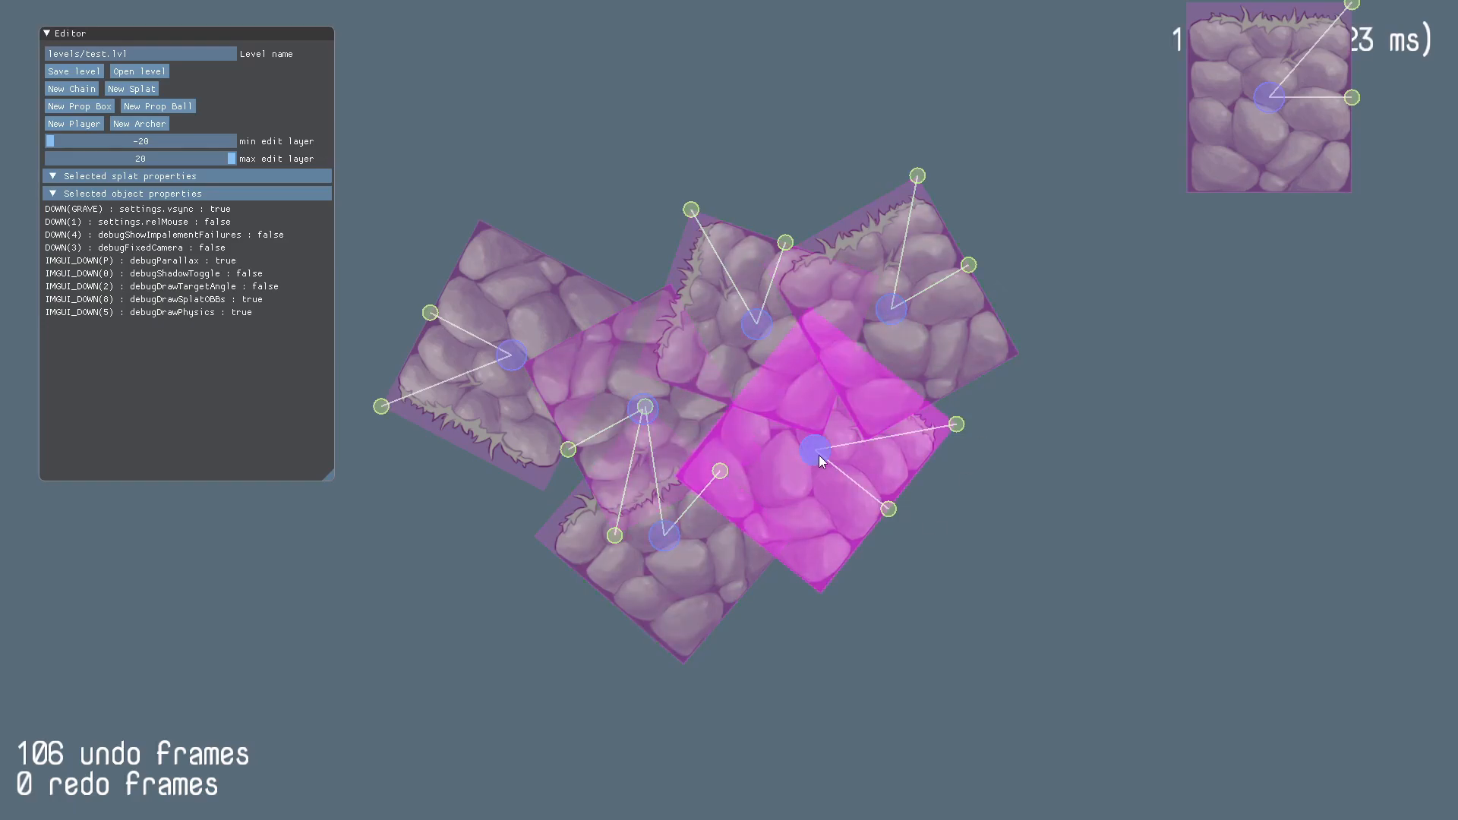
pyautogui.click(815, 451)
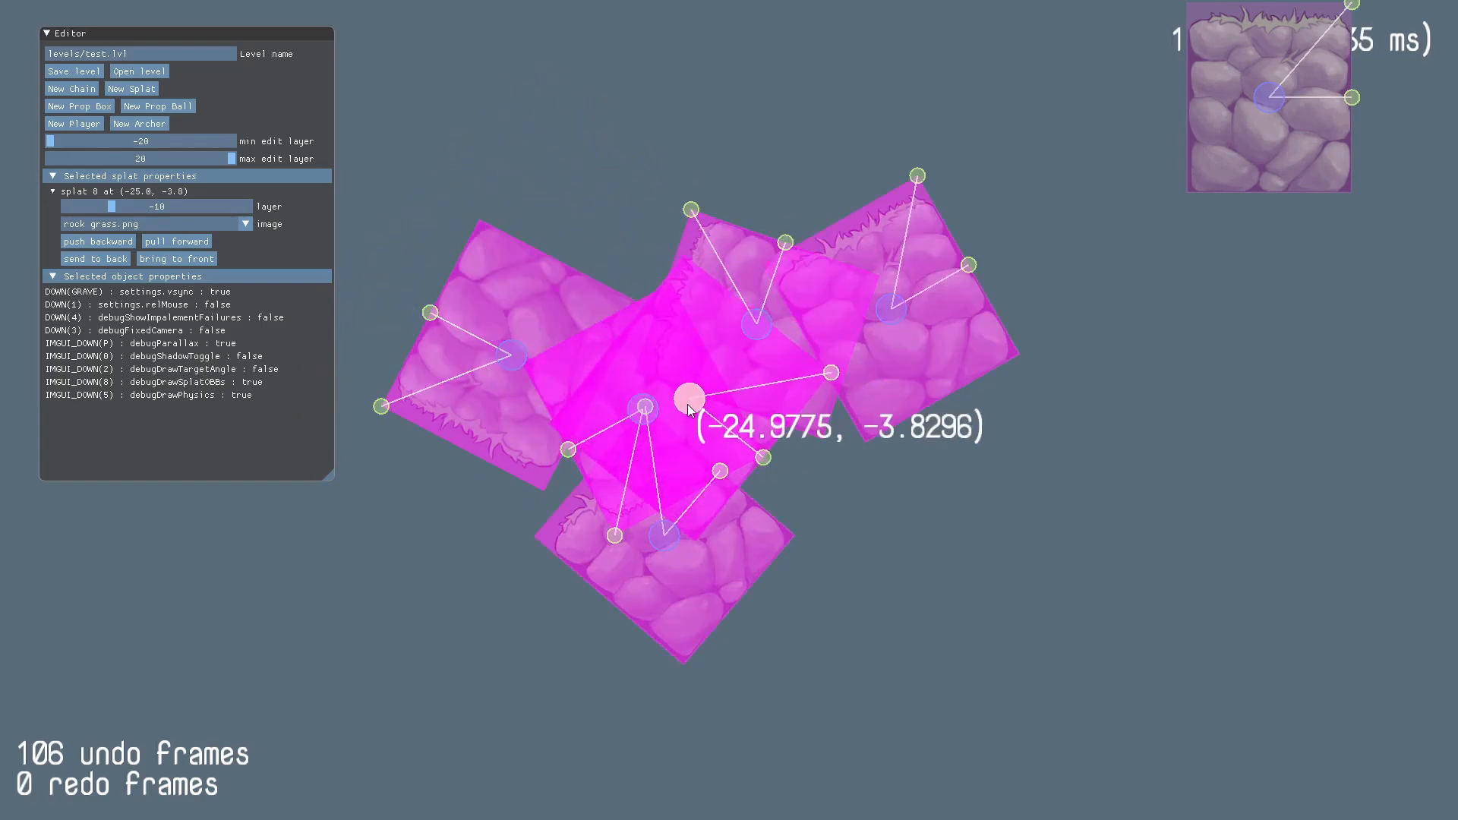
pyautogui.moveTo(685, 400); pyautogui.dragTo(551, 197)
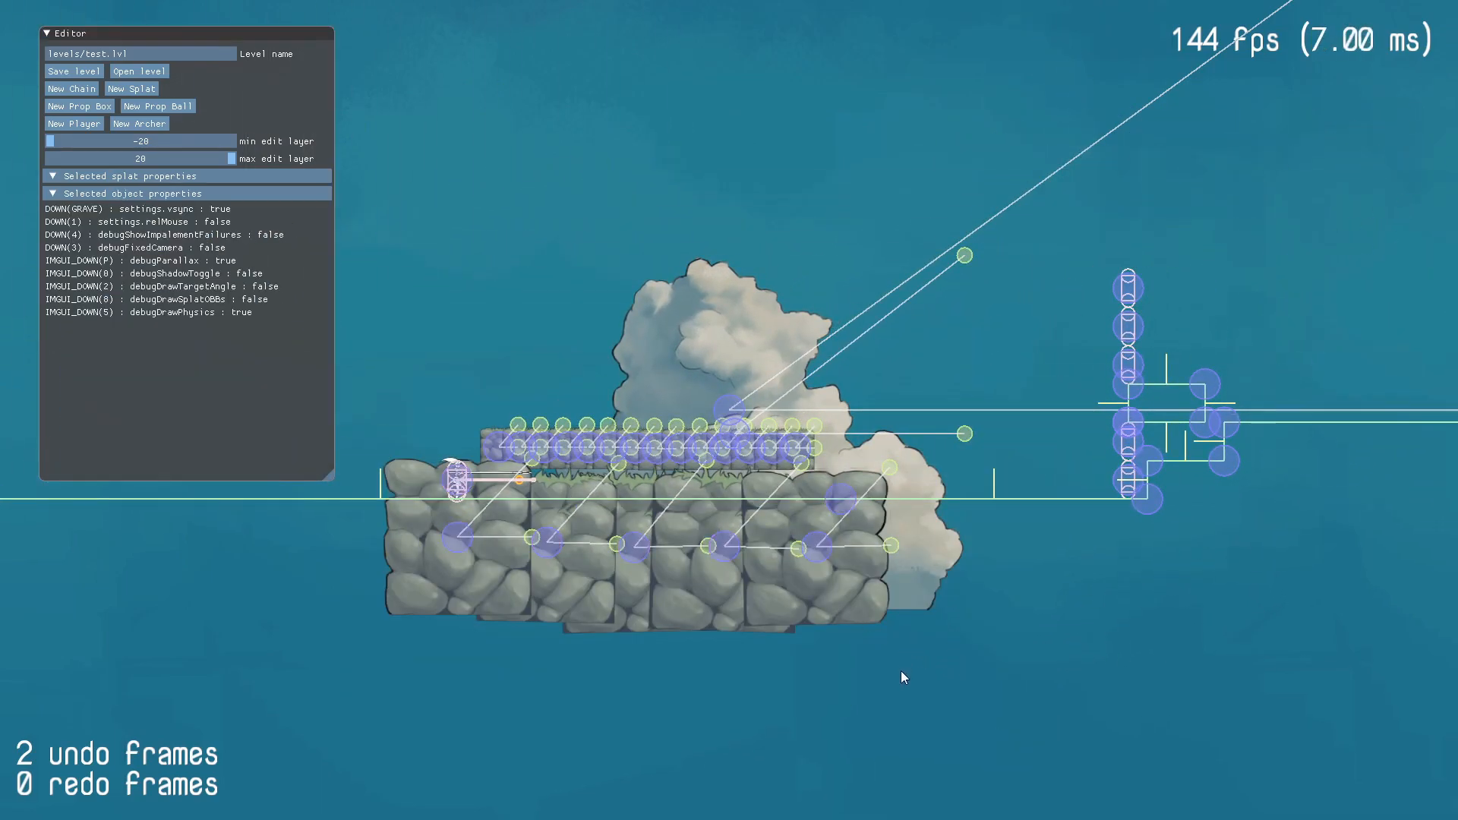
# Drag the max edit layer slider down to -19 so the rocky platform drops out of the editable range
pyautogui.click(52, 141)
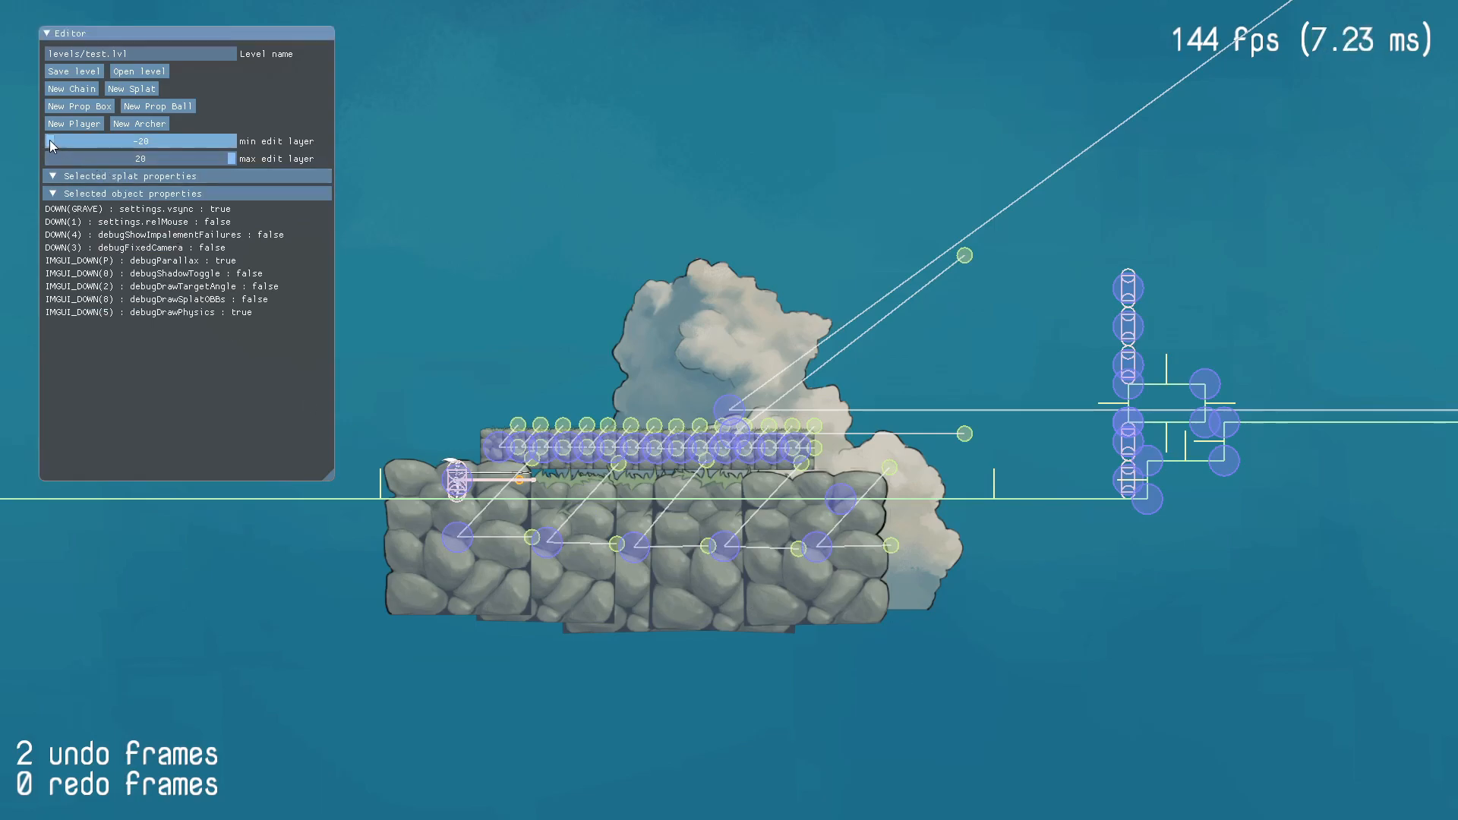
pyautogui.moveTo(52, 142); pyautogui.dragTo(122, 141)
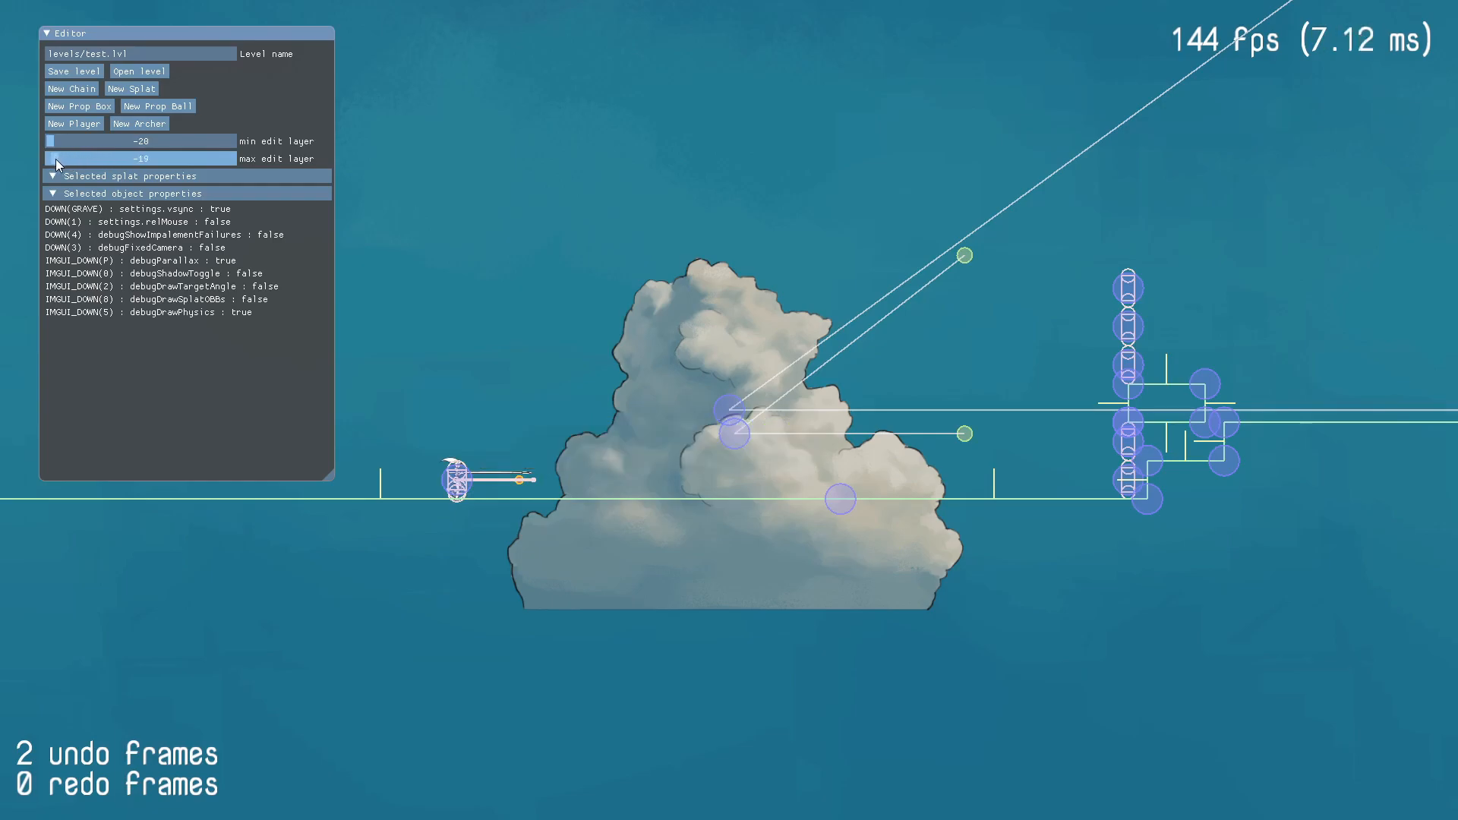
pyautogui.moveTo(52, 140); pyautogui.dragTo(68, 140)
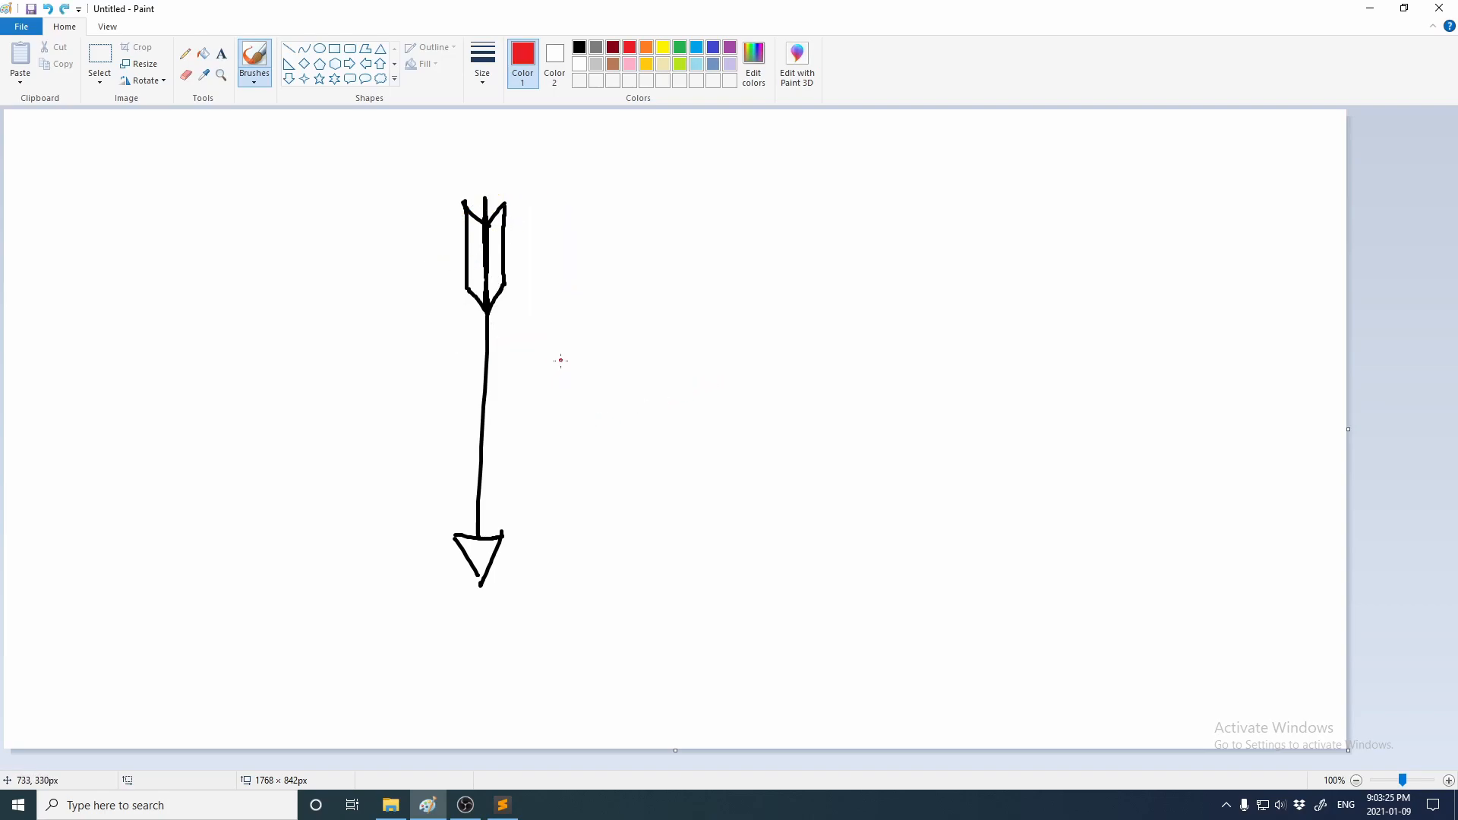
pyautogui.moveTo(529, 398); pyautogui.dragTo(573, 436)
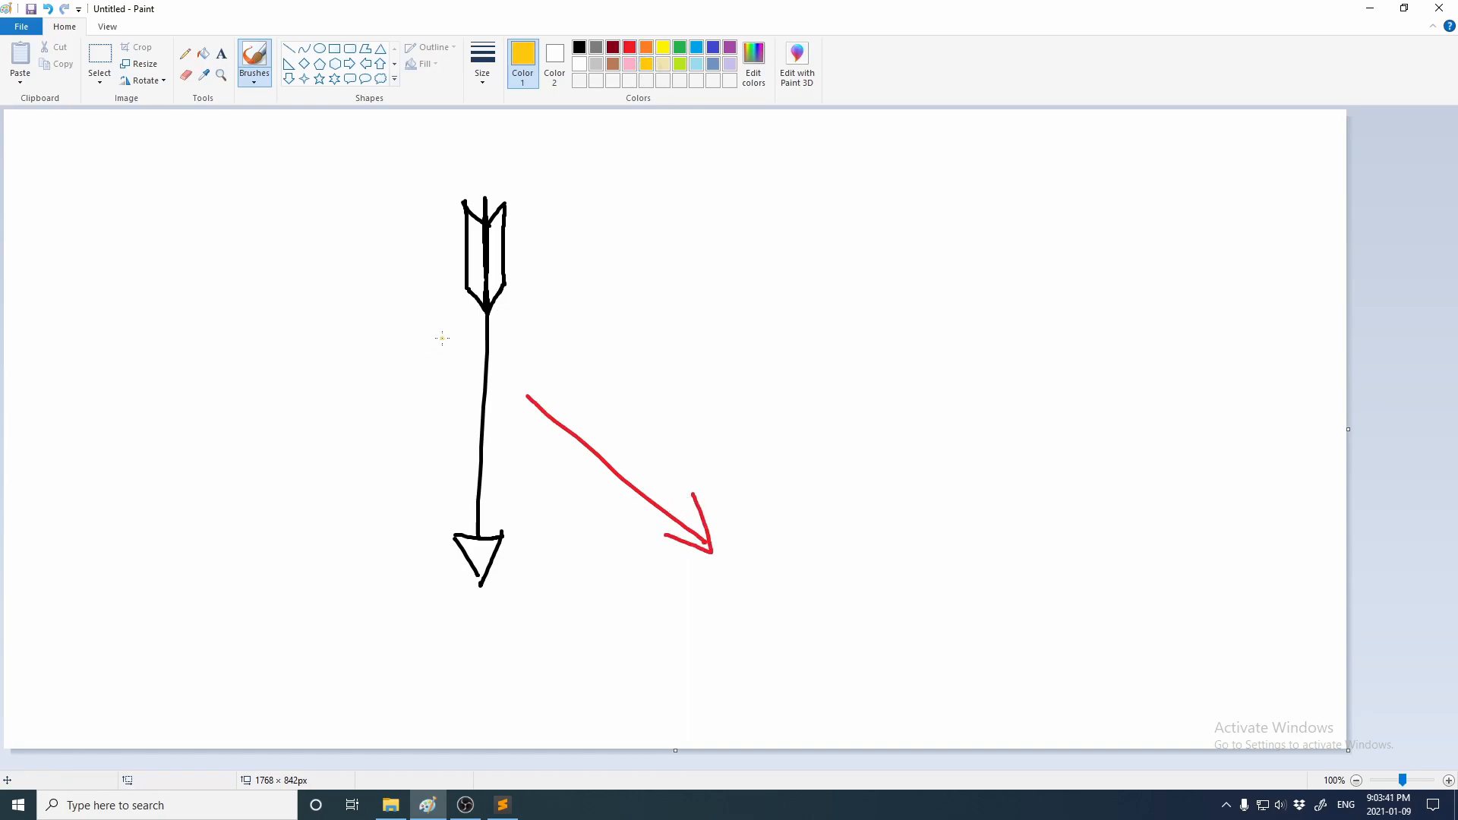
pyautogui.moveTo(455, 345)
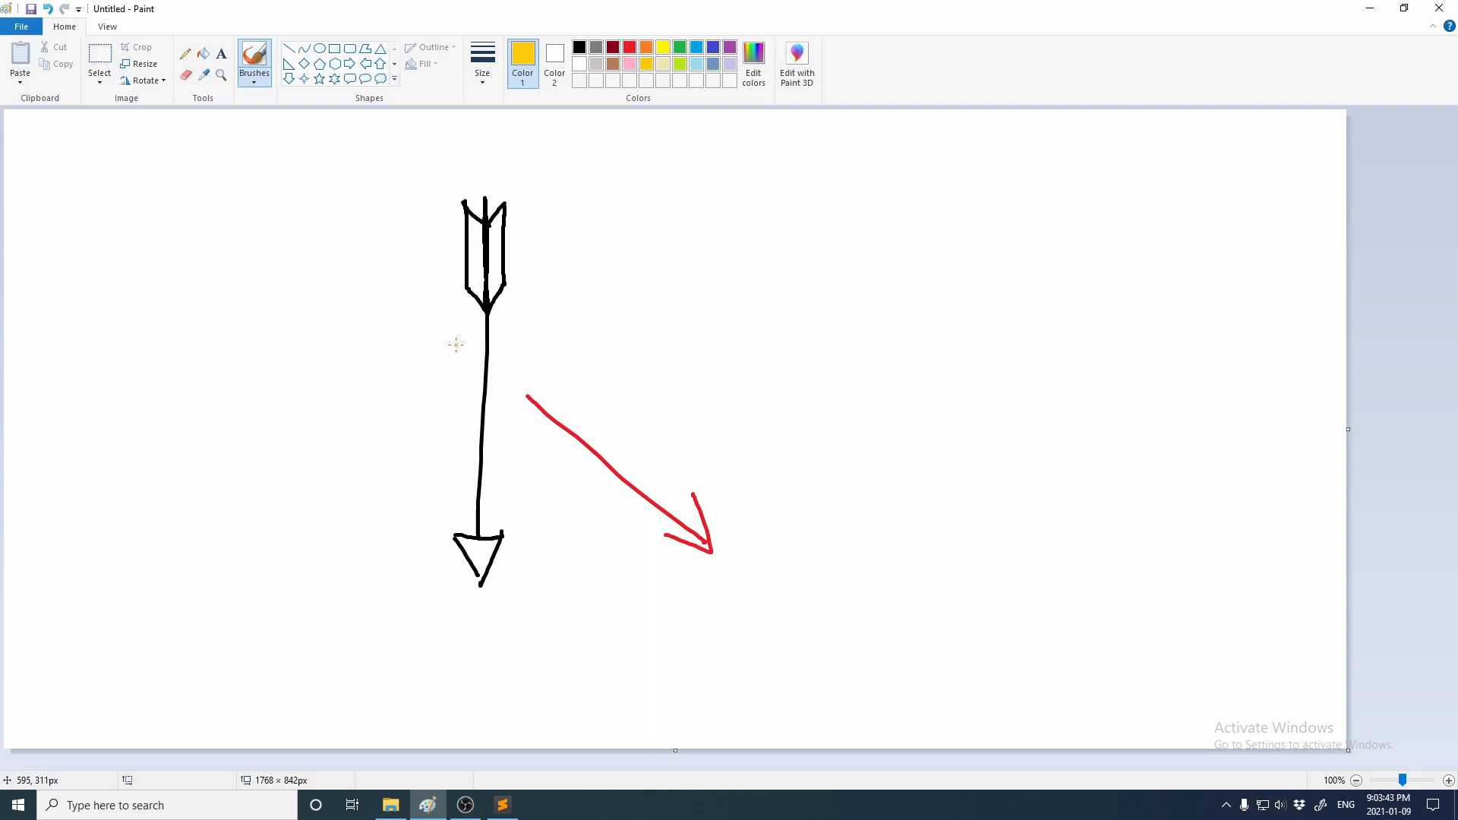
pyautogui.moveTo(455, 335)
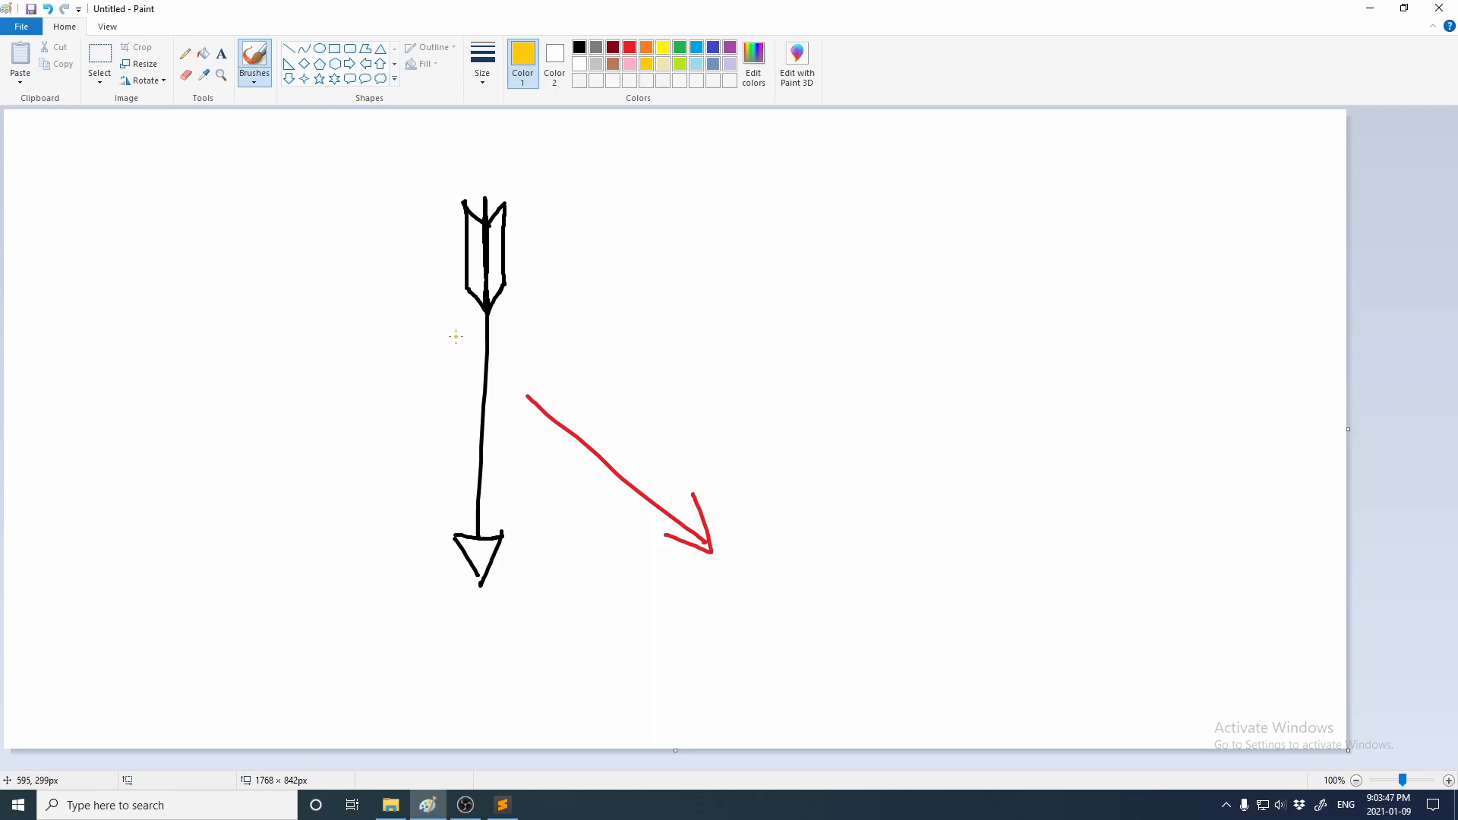
pyautogui.moveTo(293, 191); pyautogui.dragTo(456, 334)
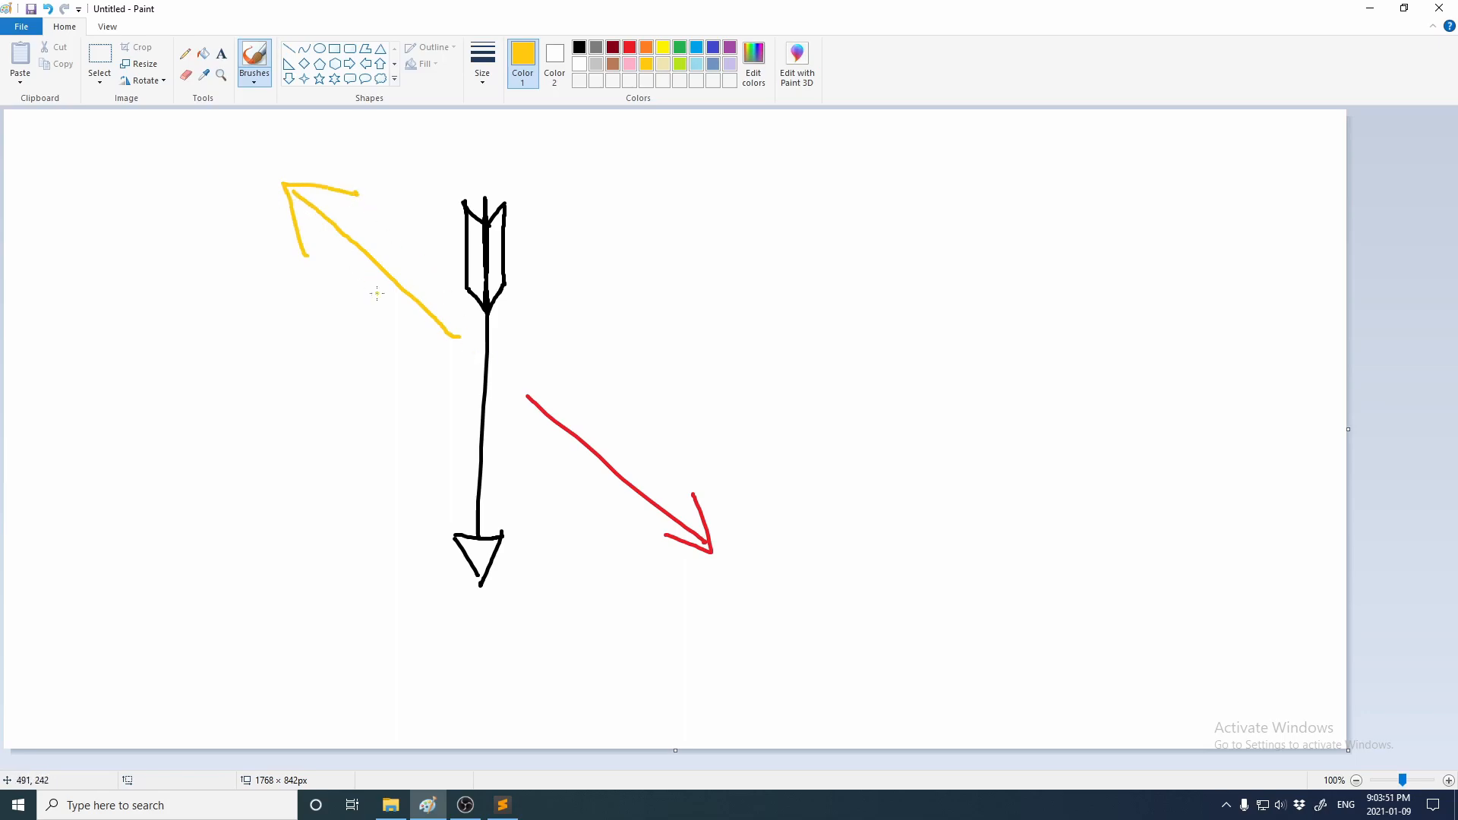
pyautogui.moveTo(496, 192)
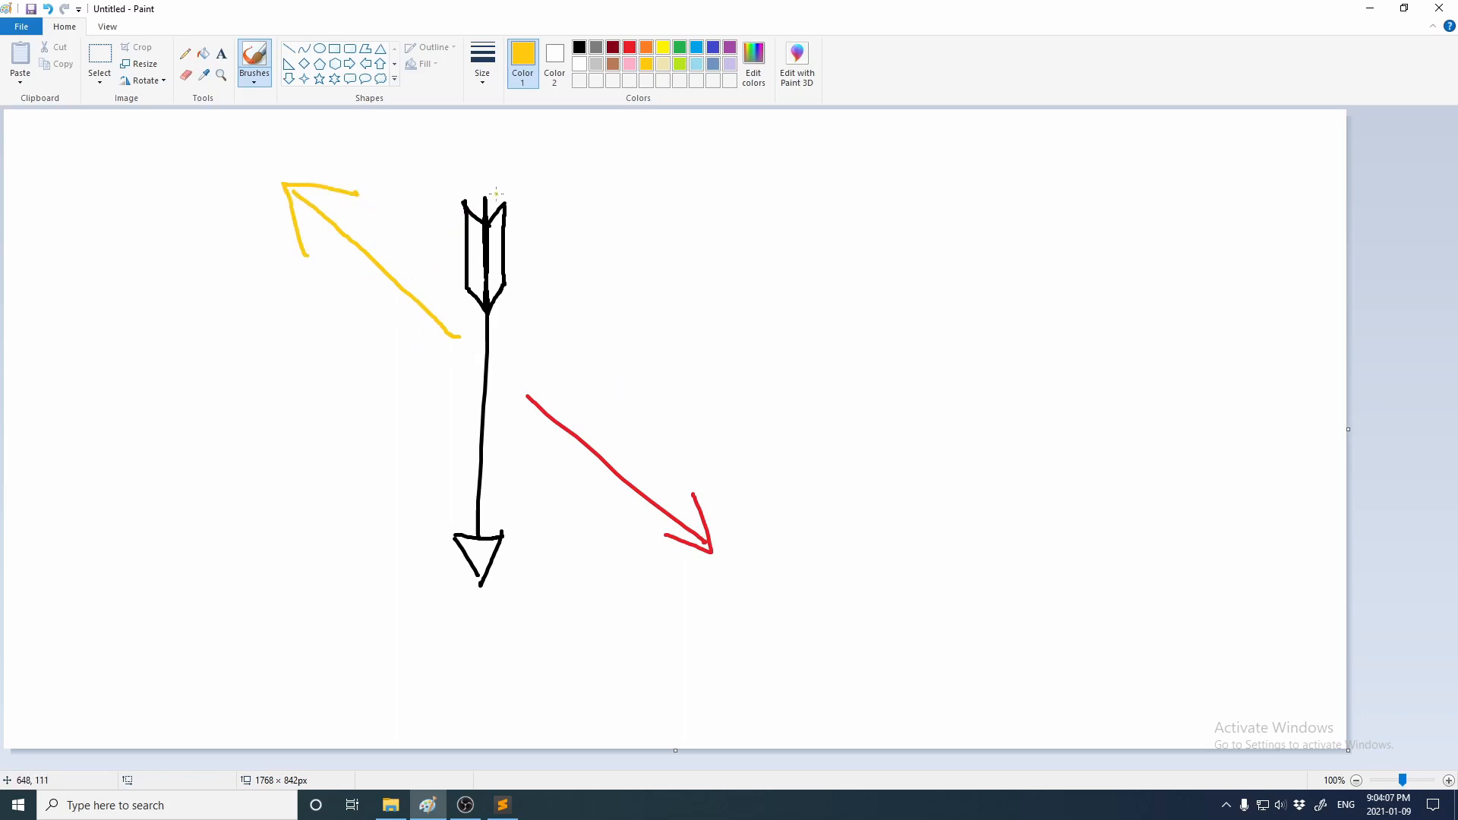
pyautogui.moveTo(541, 282)
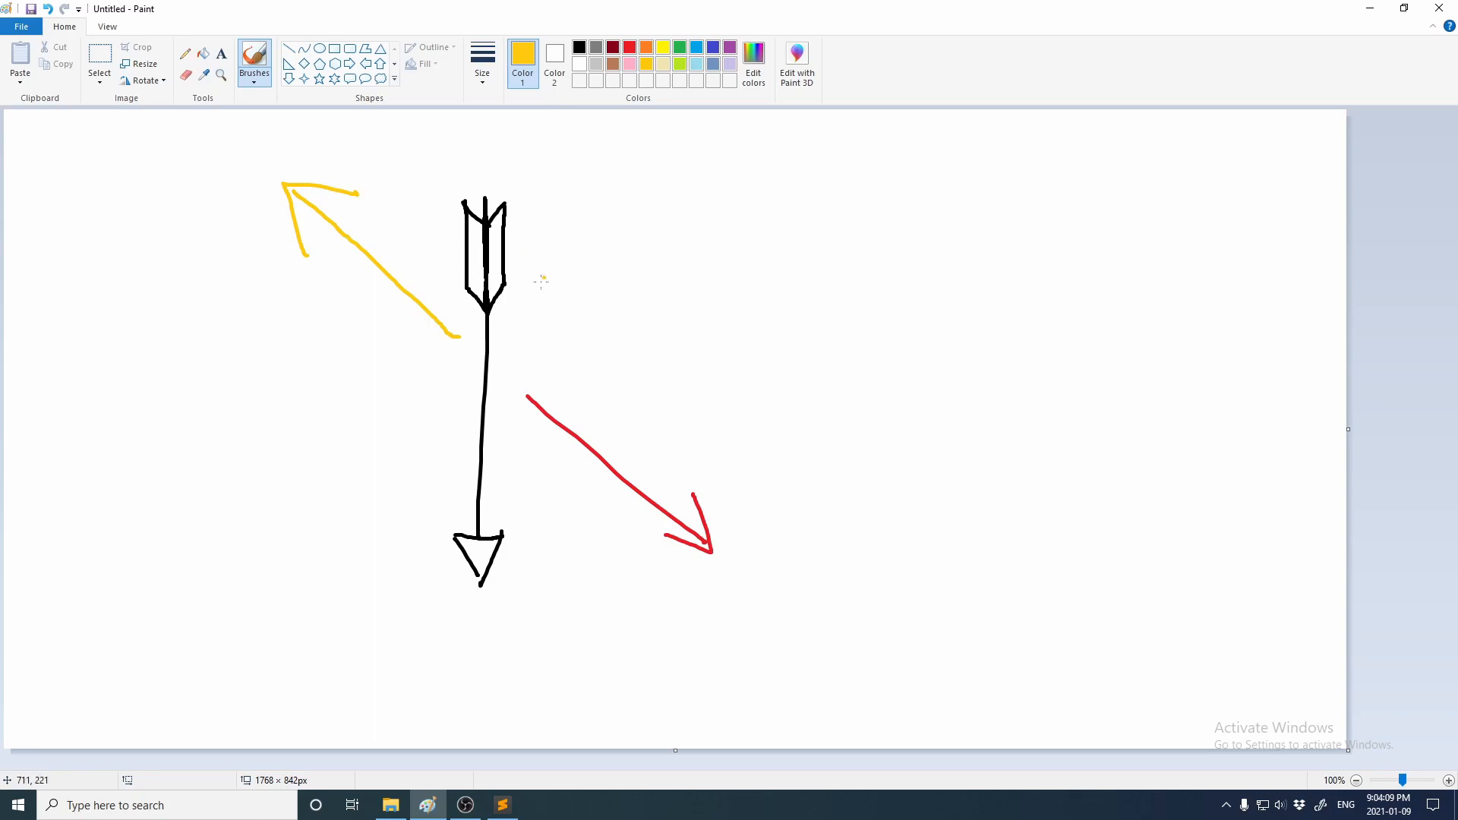
pyautogui.moveTo(446, 277)
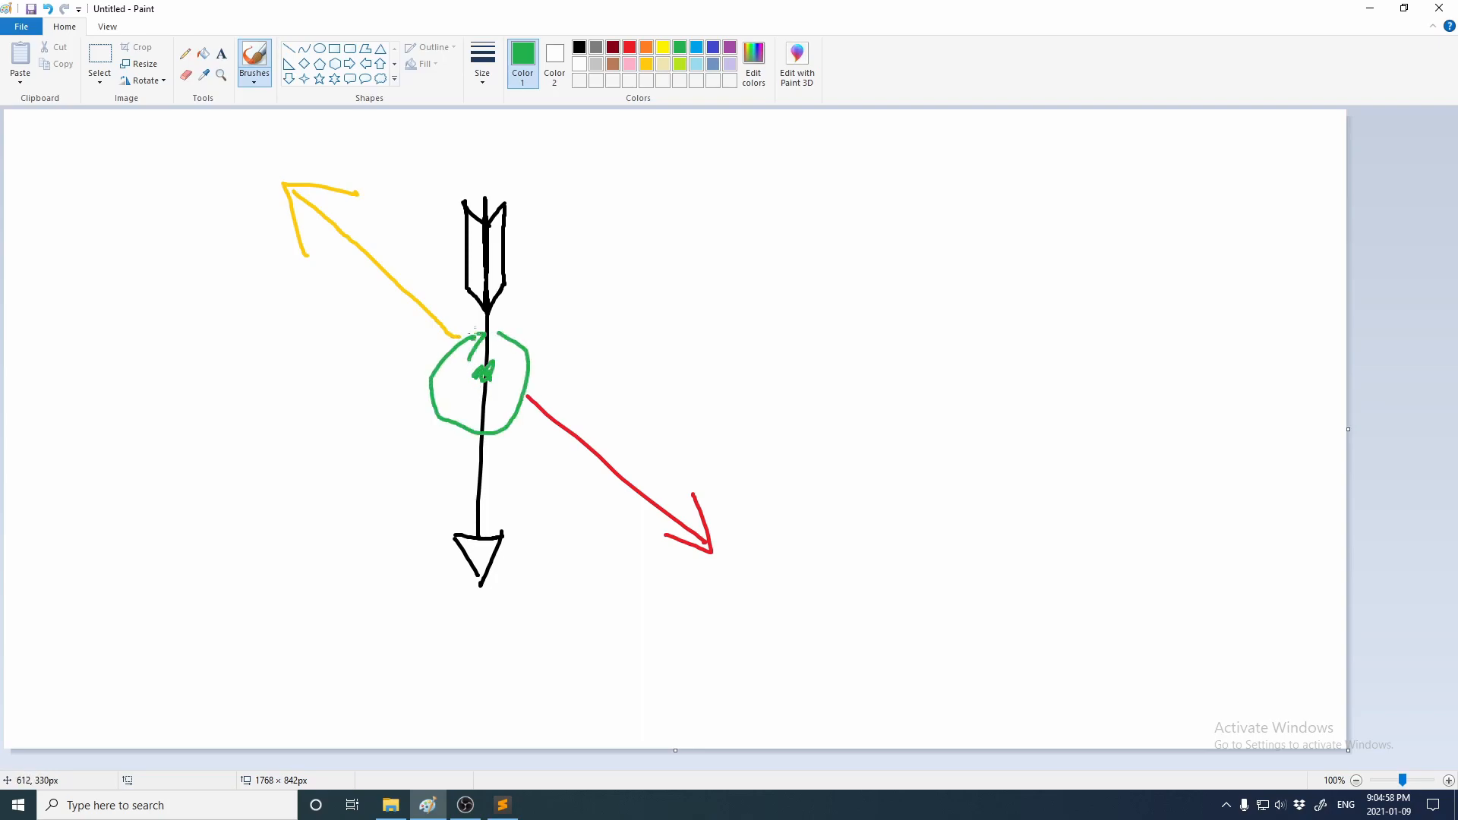
pyautogui.moveTo(486, 258); pyautogui.dragTo(544, 259)
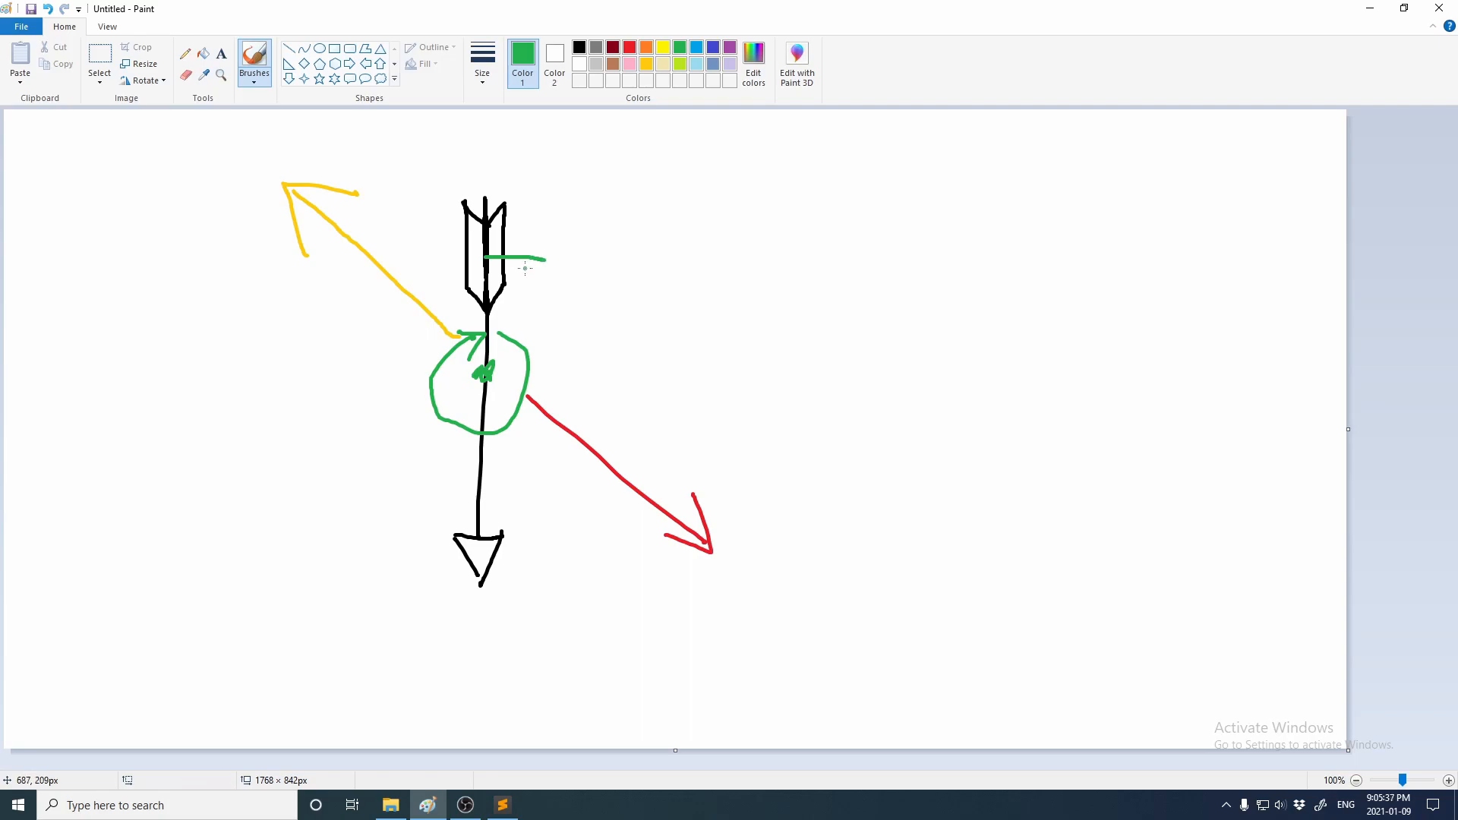
pyautogui.moveTo(521, 258); pyautogui.dragTo(540, 263)
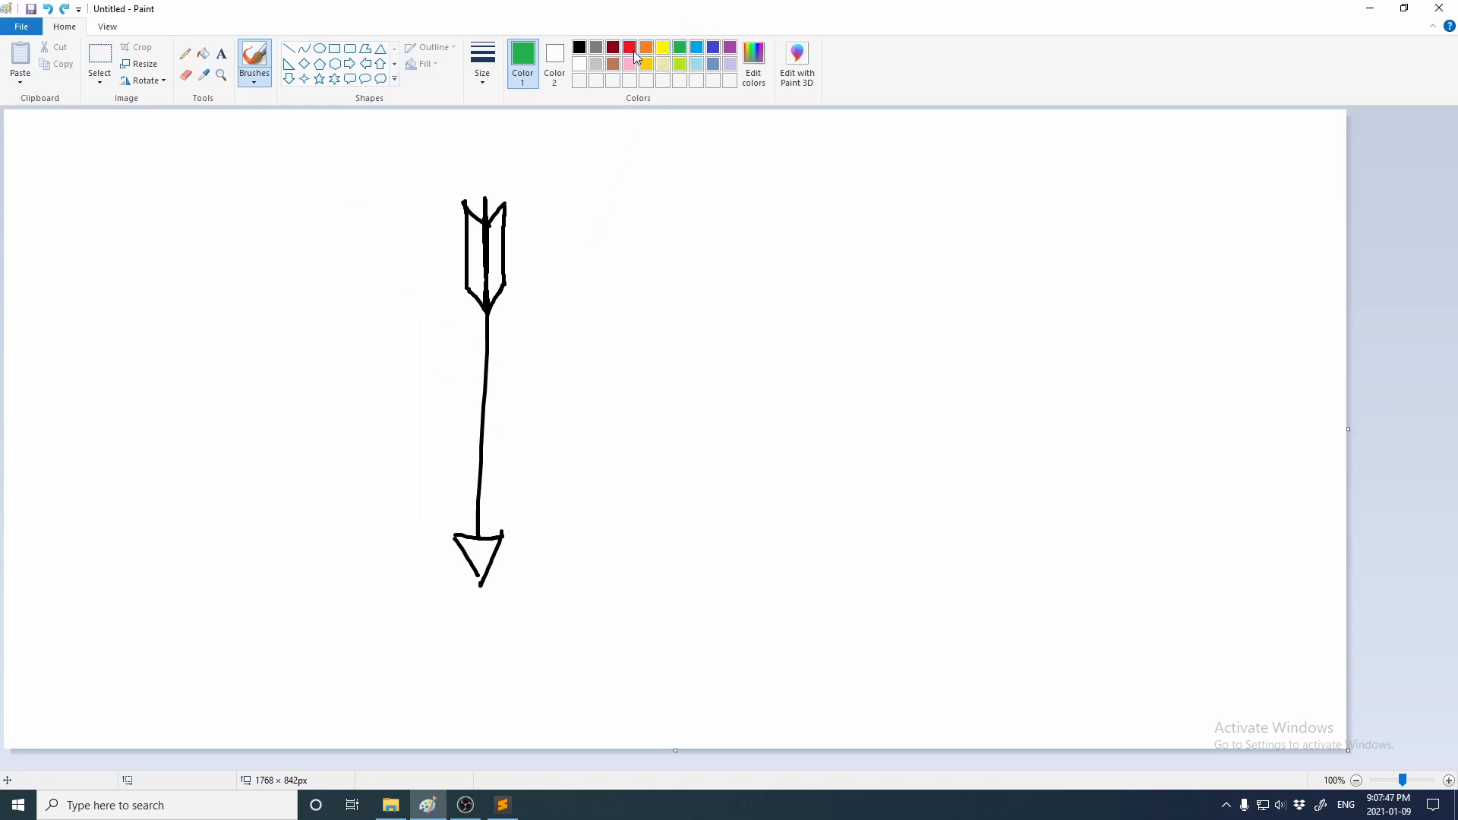
pyautogui.click(629, 47)
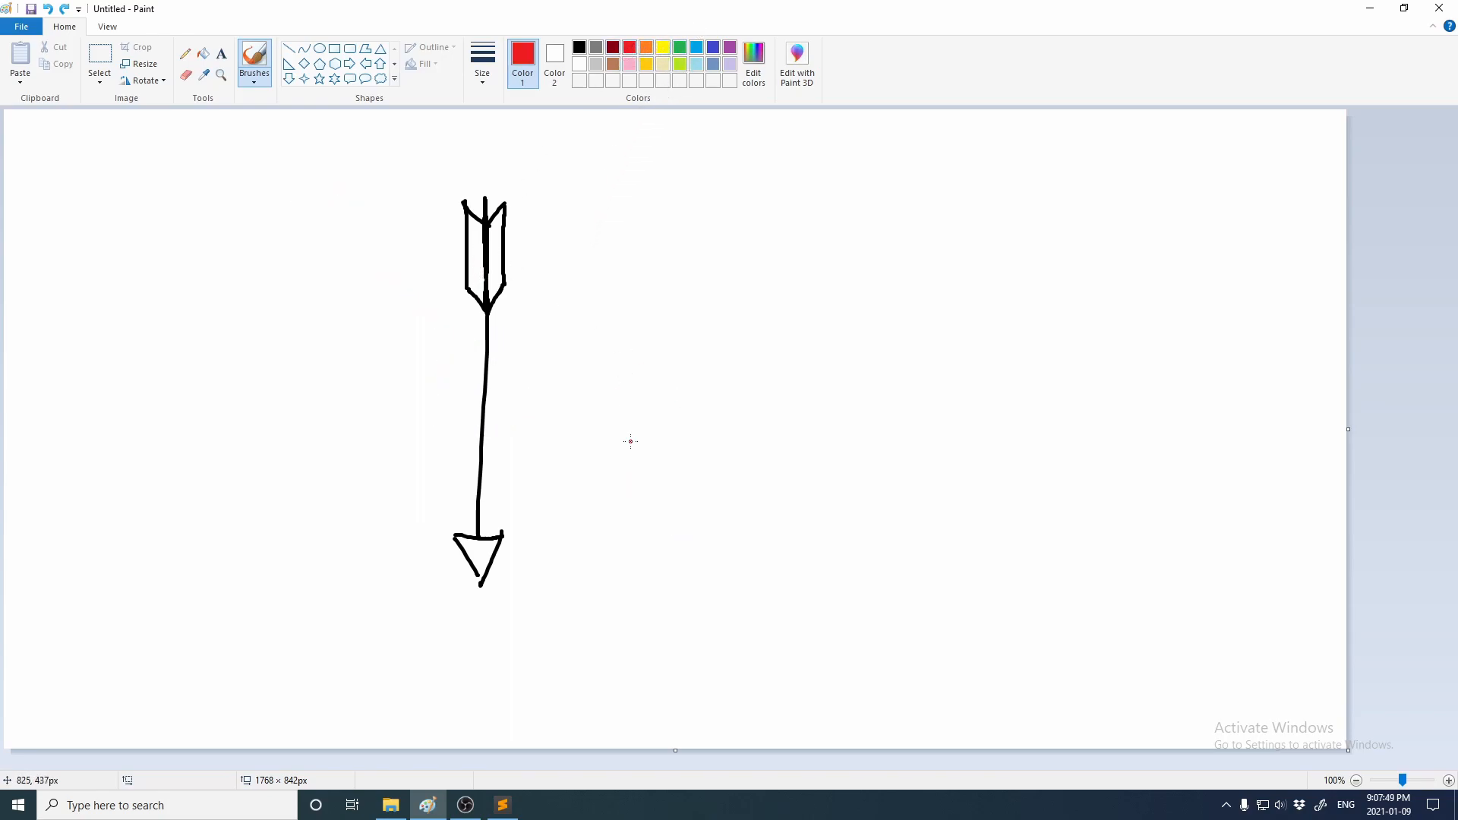
pyautogui.moveTo(508, 258); pyautogui.dragTo(665, 458)
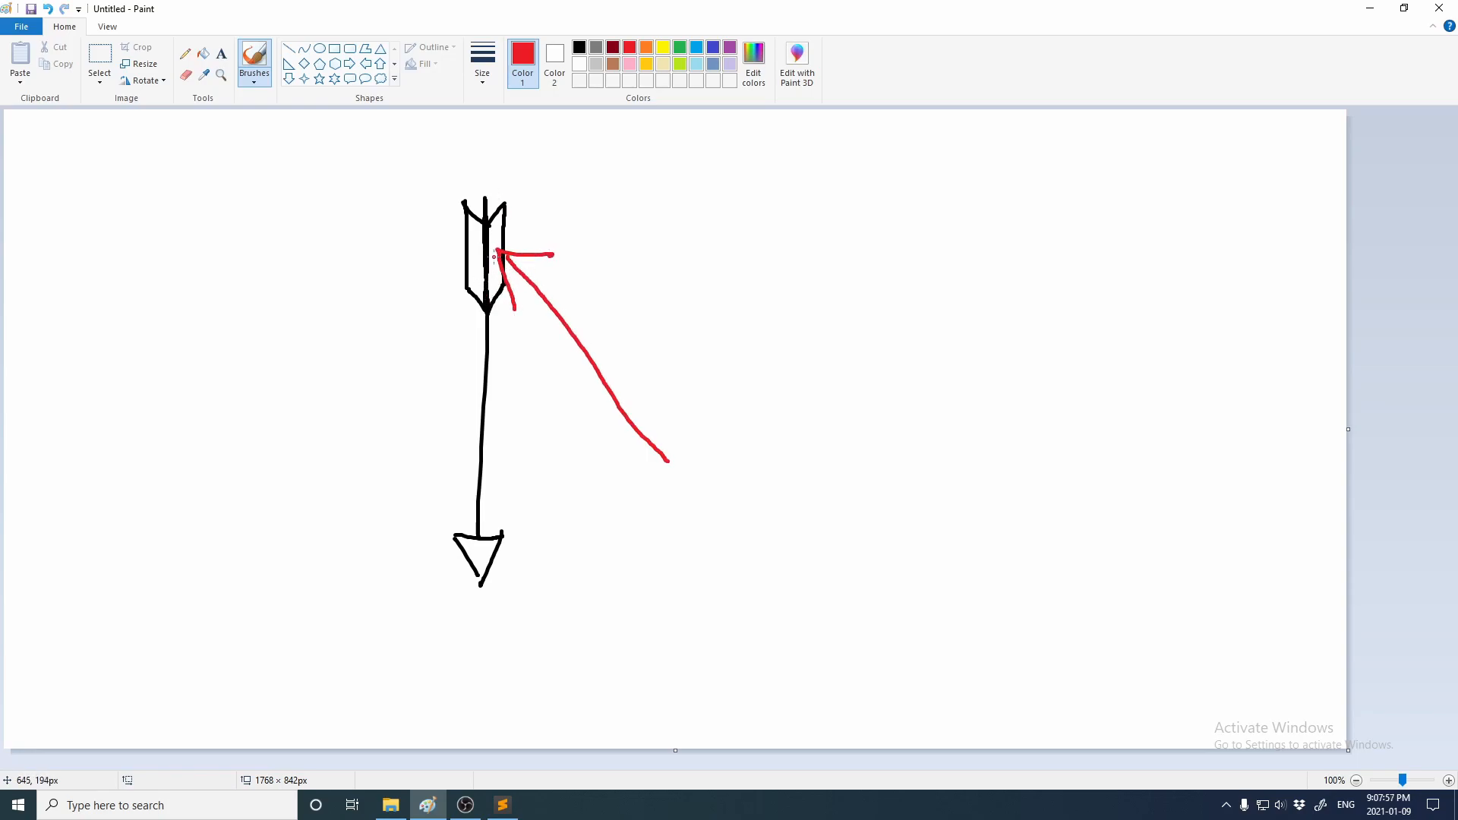
pyautogui.moveTo(647, 64)
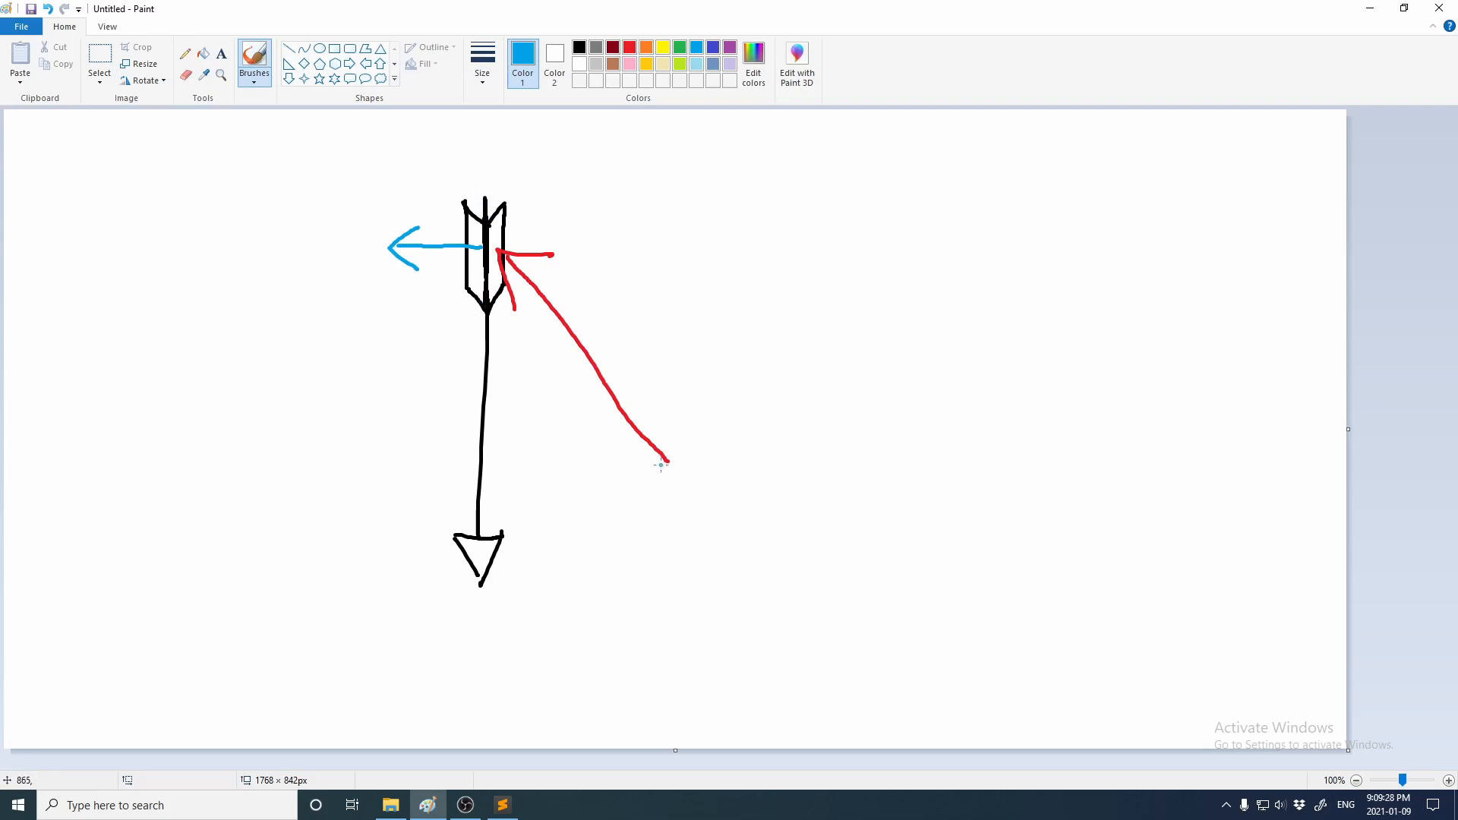
pyautogui.moveTo(498, 250); pyautogui.dragTo(670, 464)
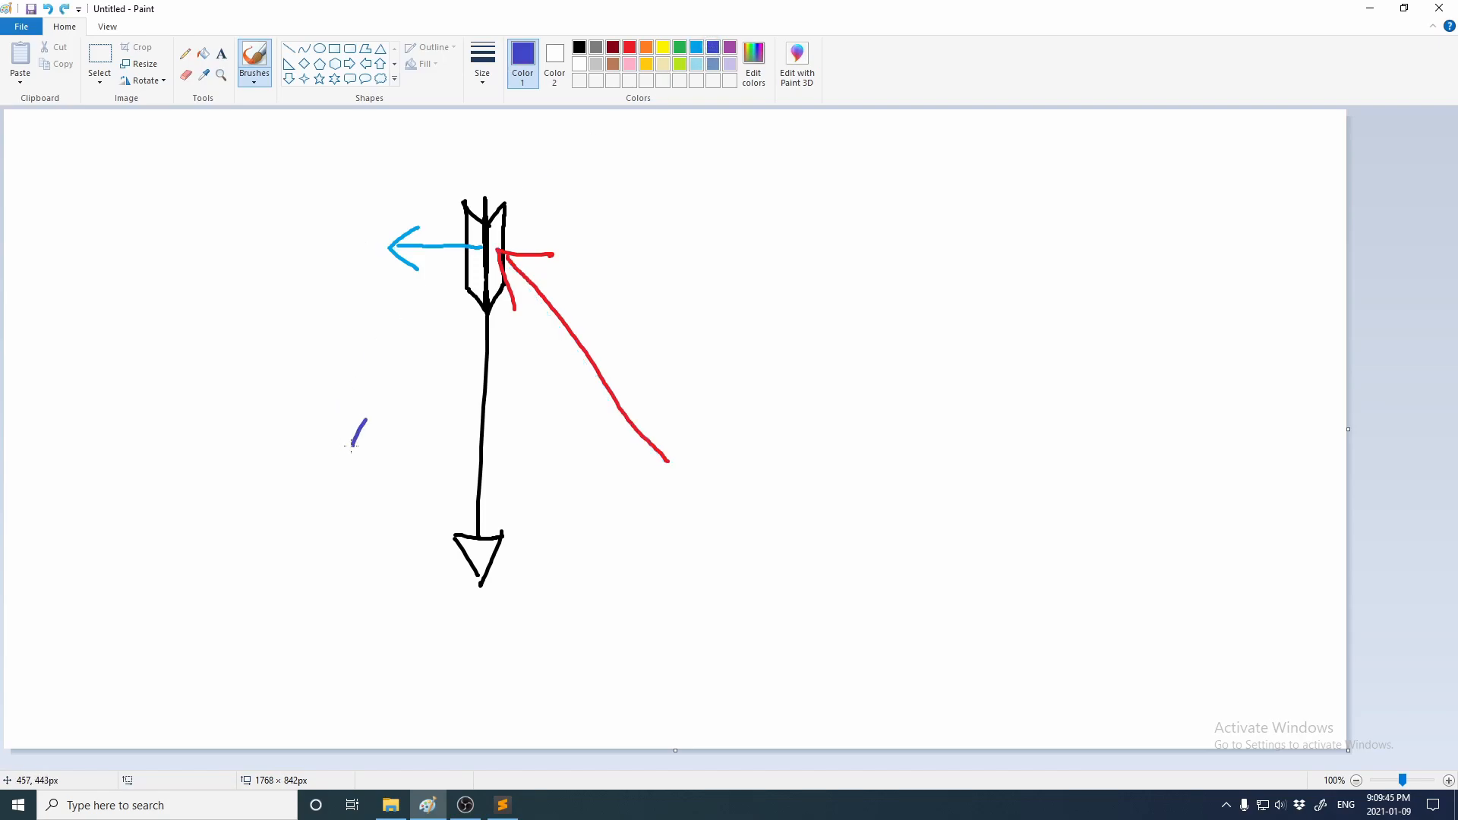
pyautogui.moveTo(350, 445); pyautogui.dragTo(598, 236)
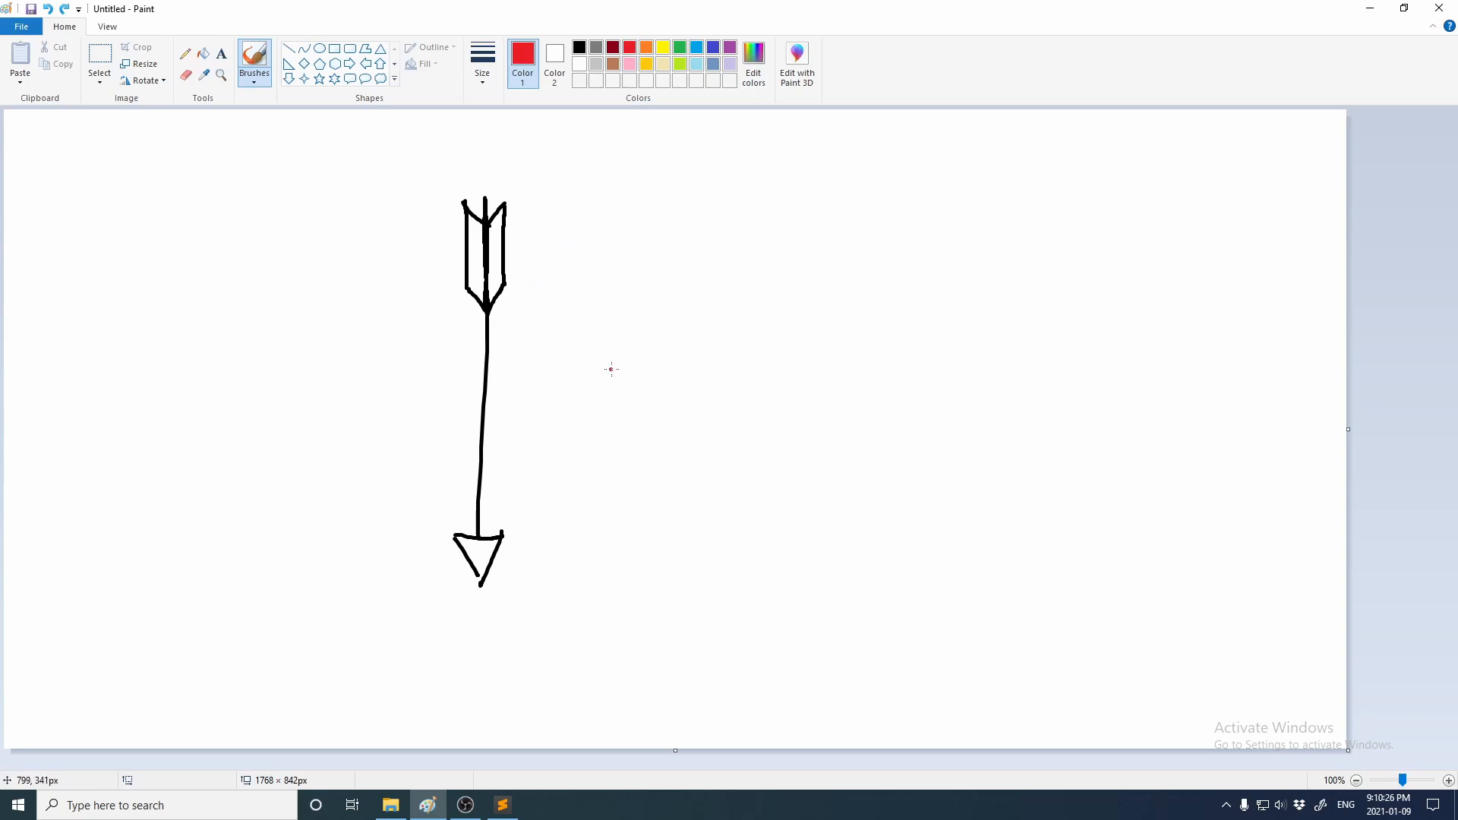
pyautogui.moveTo(530, 240); pyautogui.dragTo(612, 371)
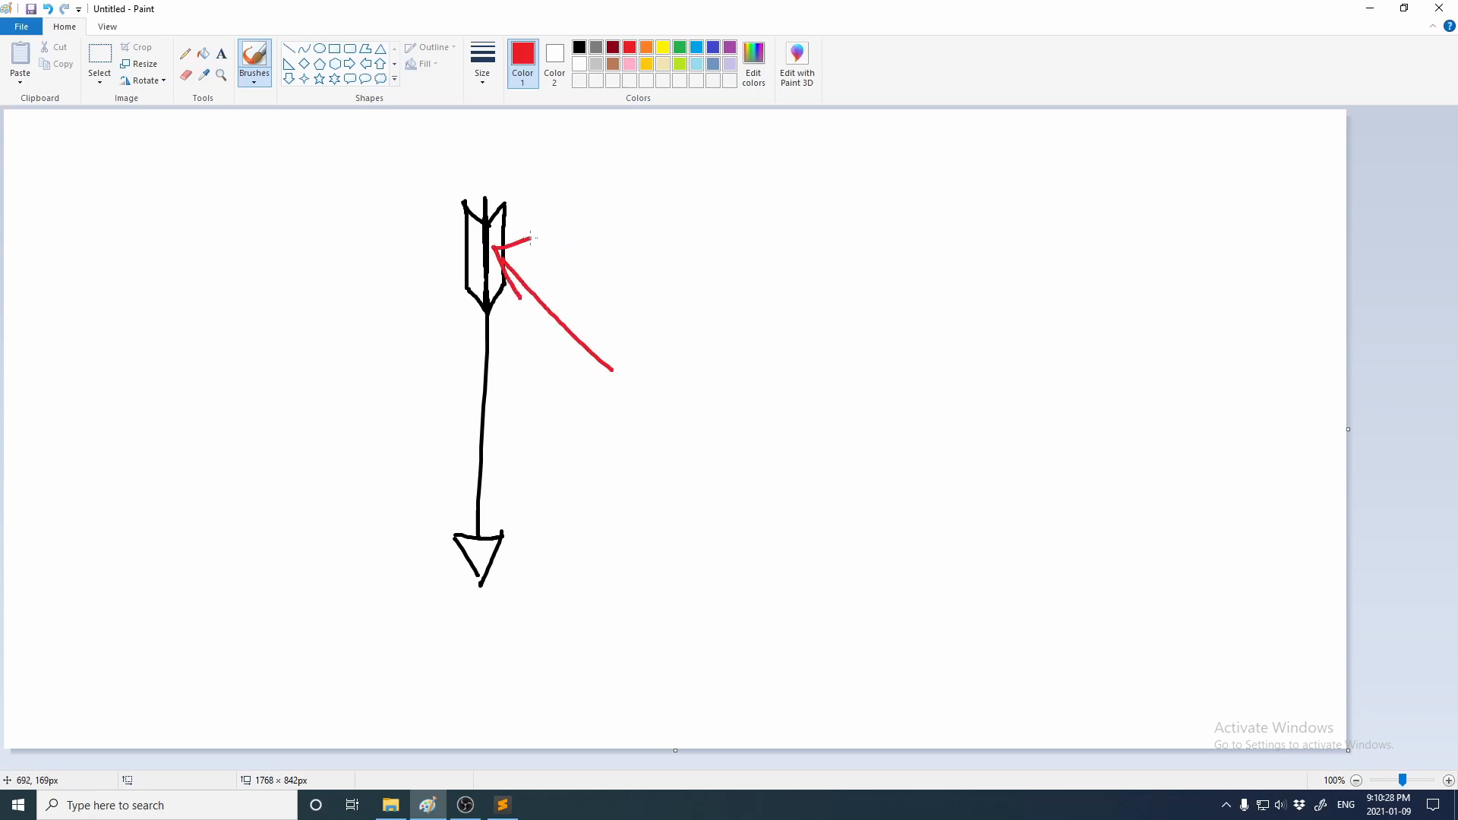
pyautogui.moveTo(503, 237); pyautogui.dragTo(594, 143)
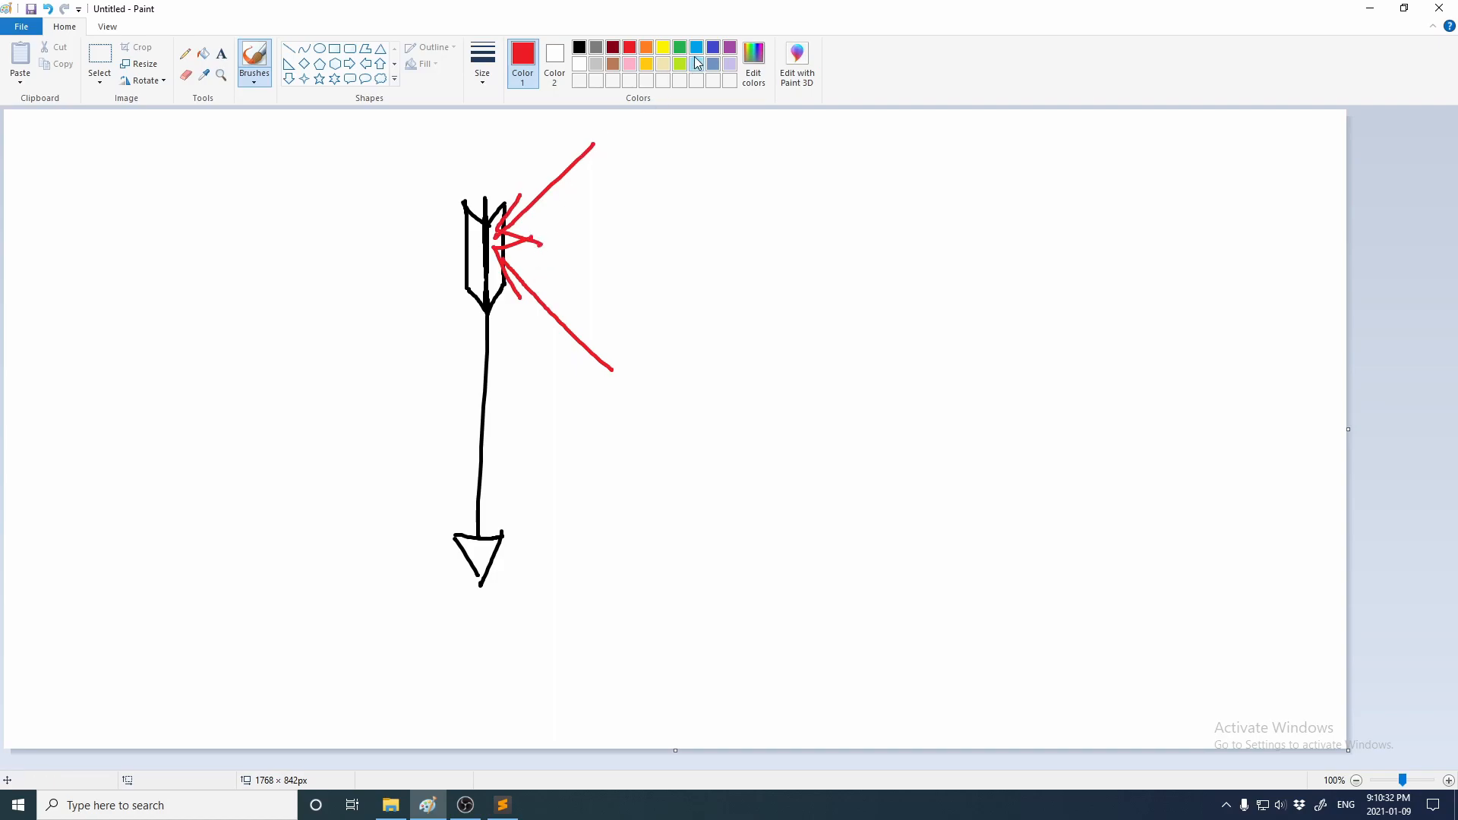
pyautogui.moveTo(404, 246); pyautogui.dragTo(492, 237)
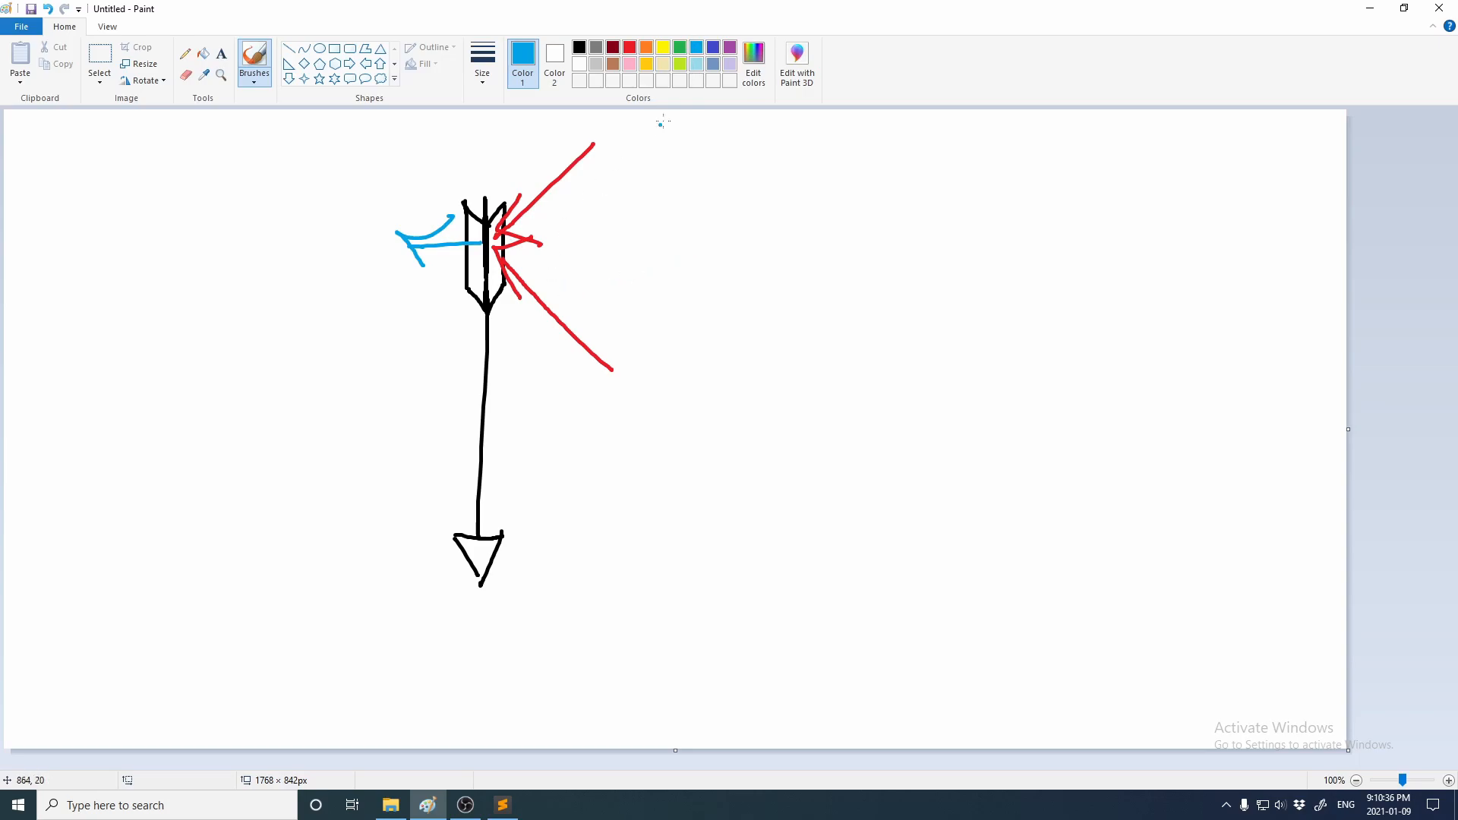
pyautogui.moveTo(543, 202)
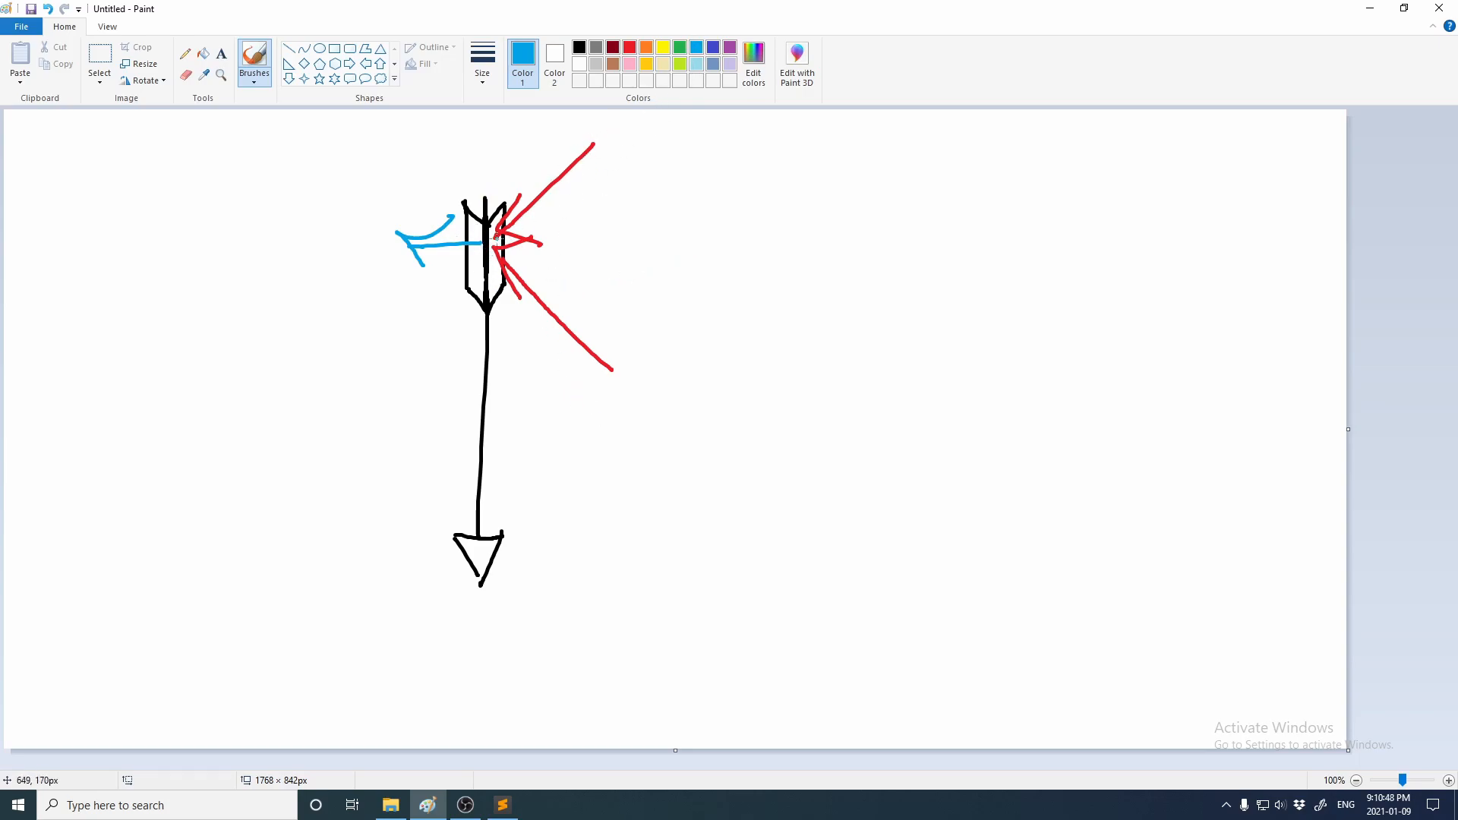
pyautogui.moveTo(498, 172)
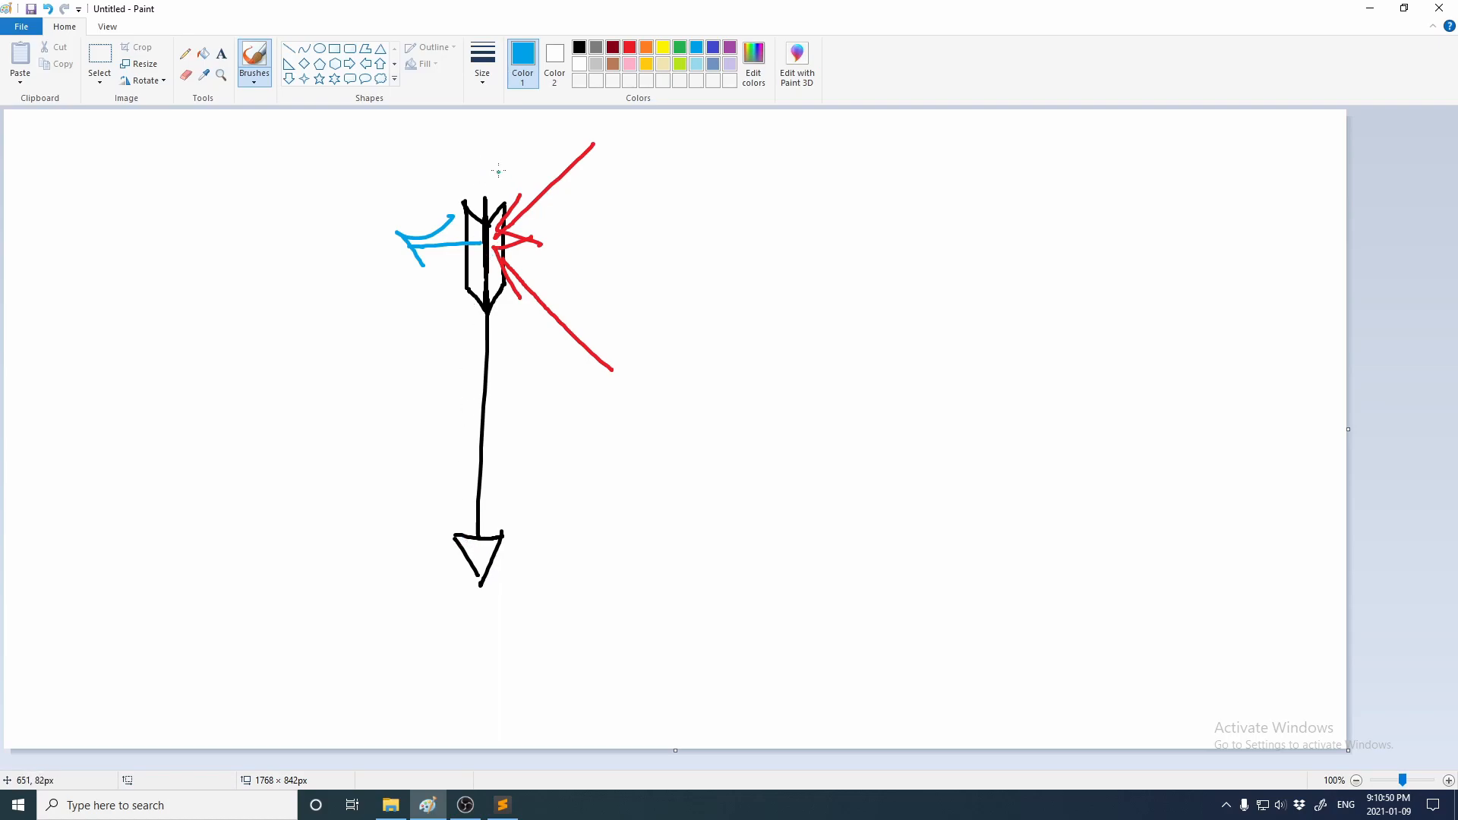
pyautogui.moveTo(453, 491)
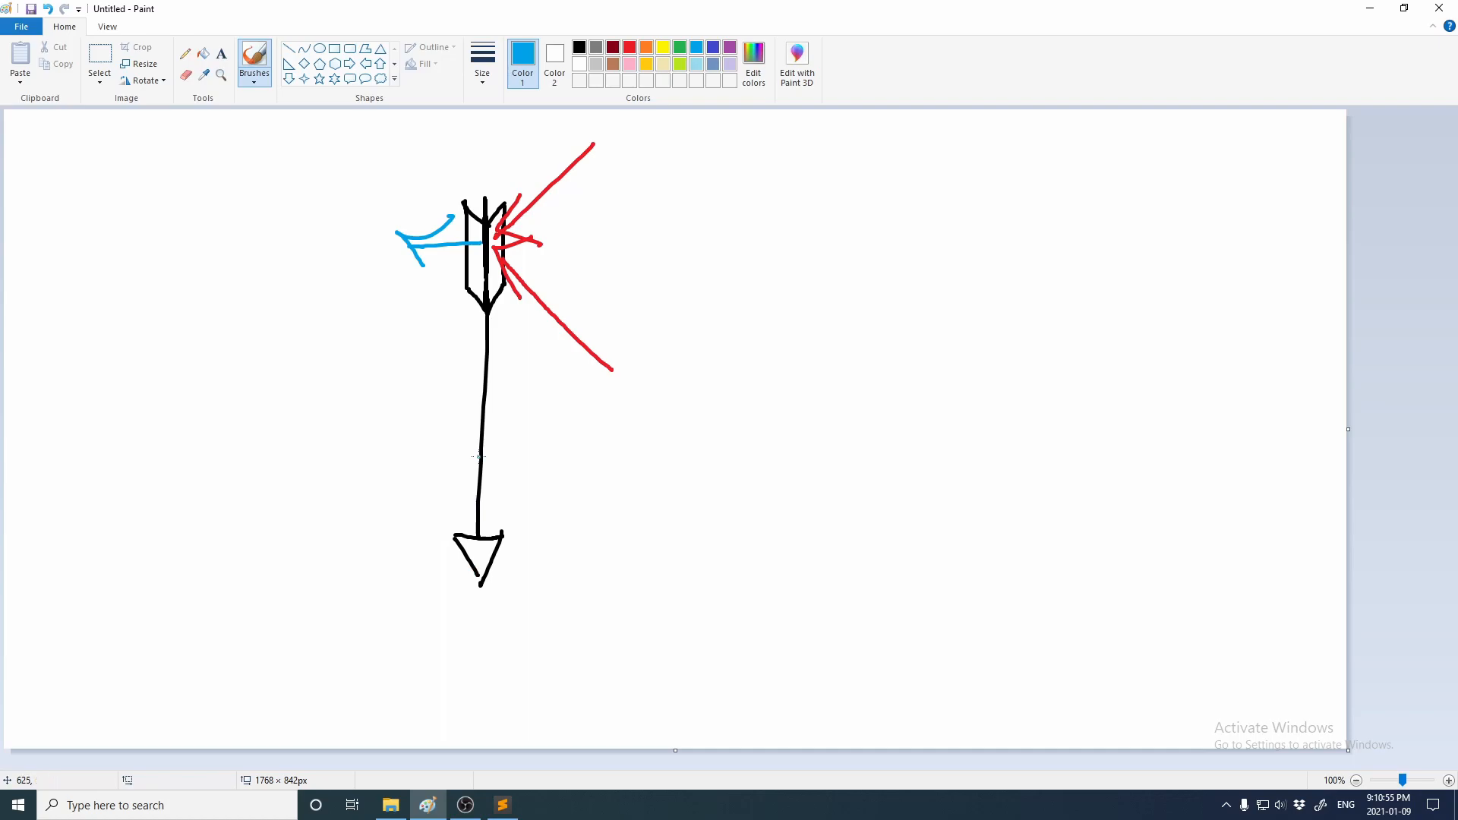
pyautogui.moveTo(474, 164)
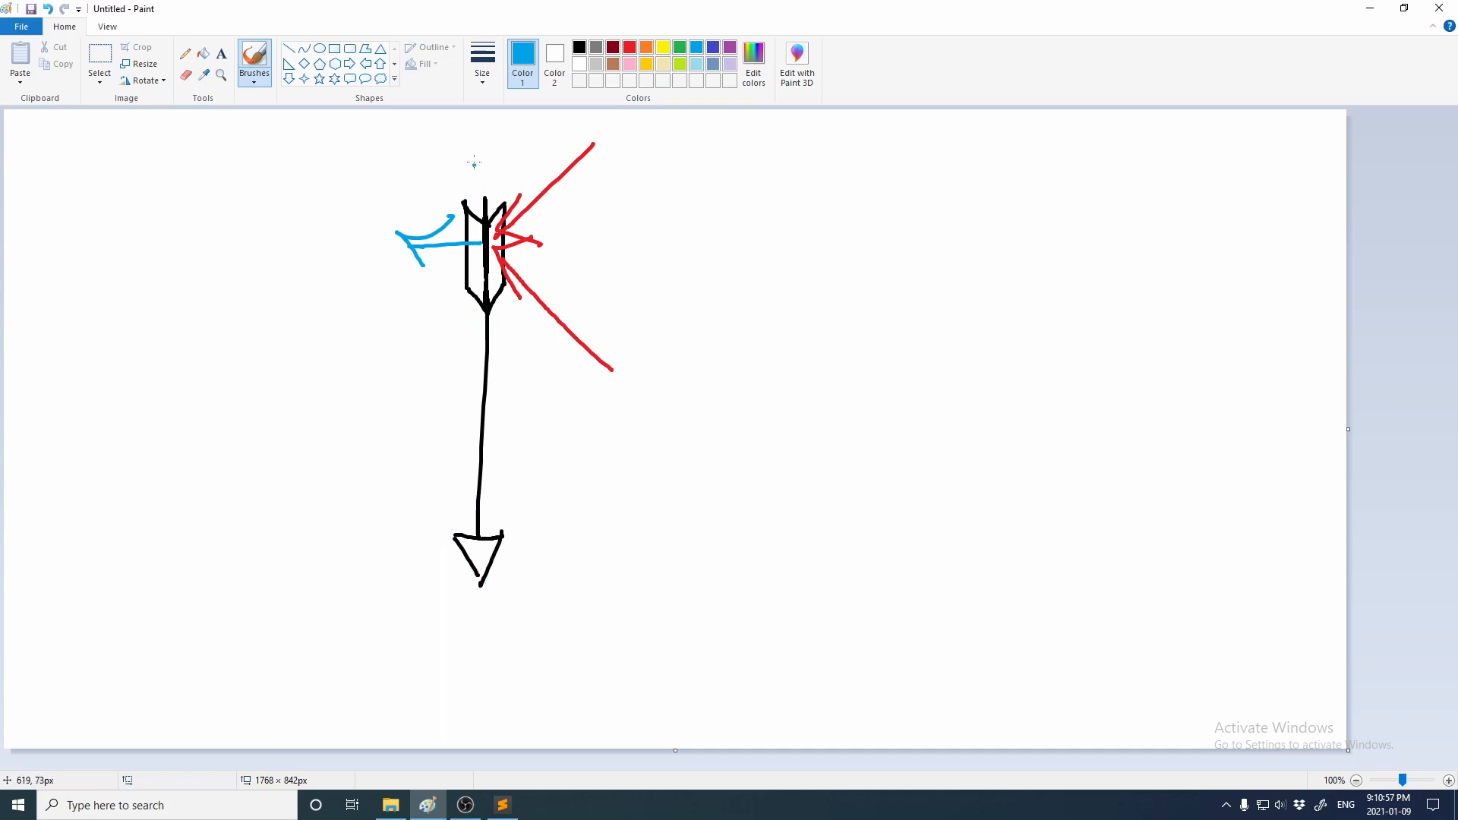
pyautogui.moveTo(488, 577)
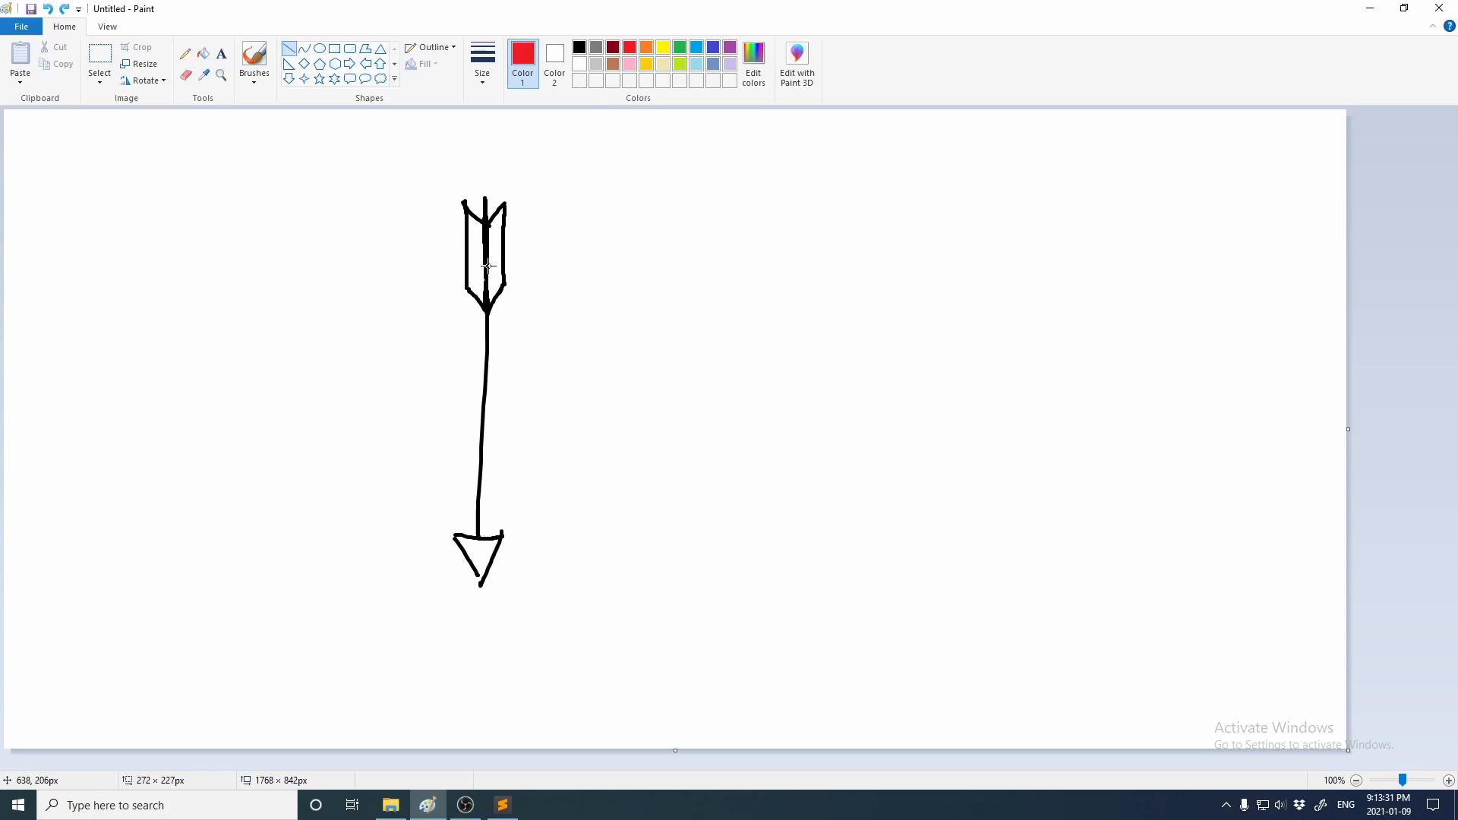
# Draw red and orange lines from the fletching, a green leftward arrow, and a blue stroke across the shaft
pyautogui.moveTo(492, 263); pyautogui.dragTo(613, 396)
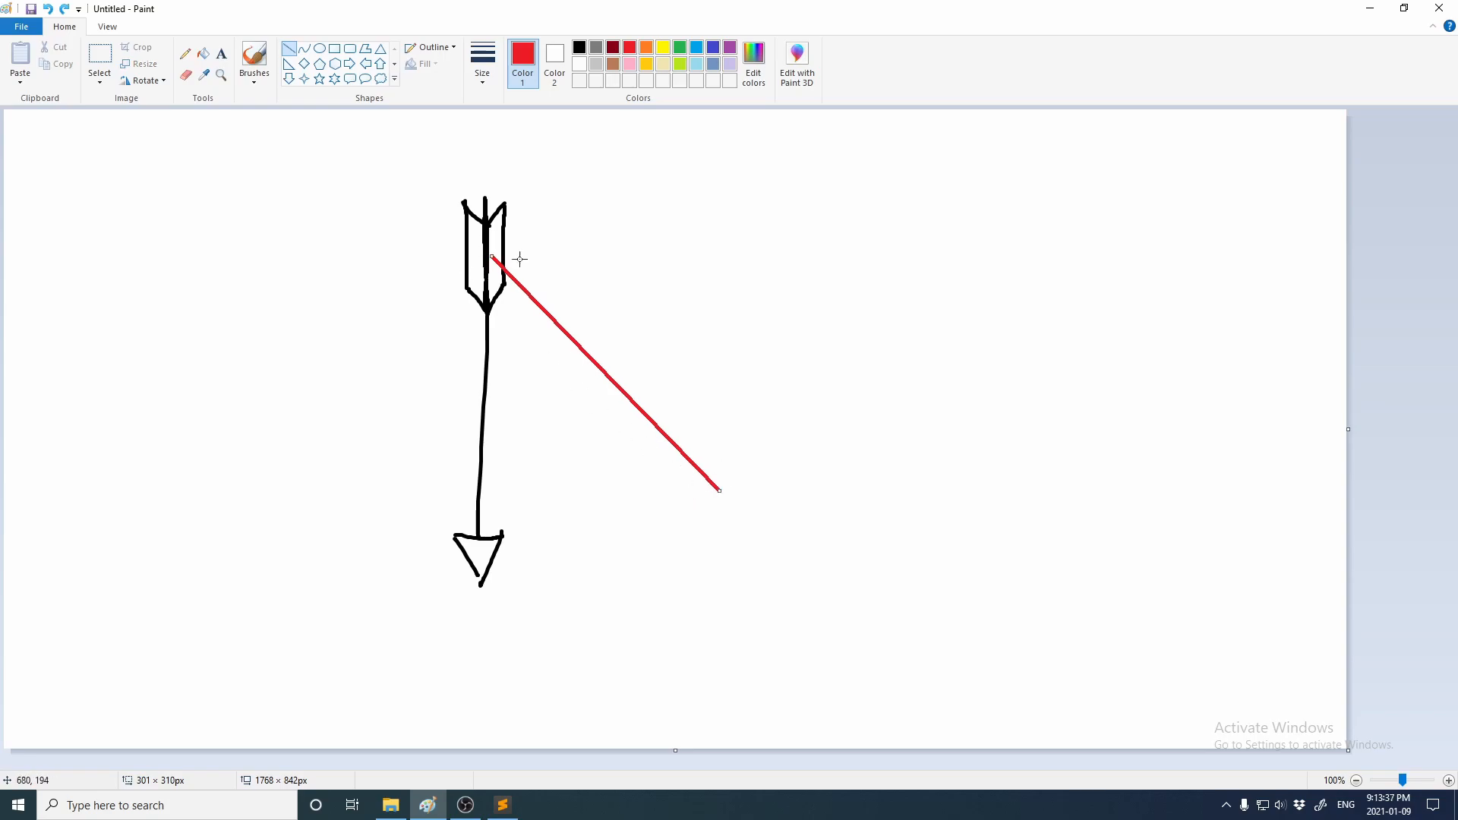
pyautogui.moveTo(504, 243)
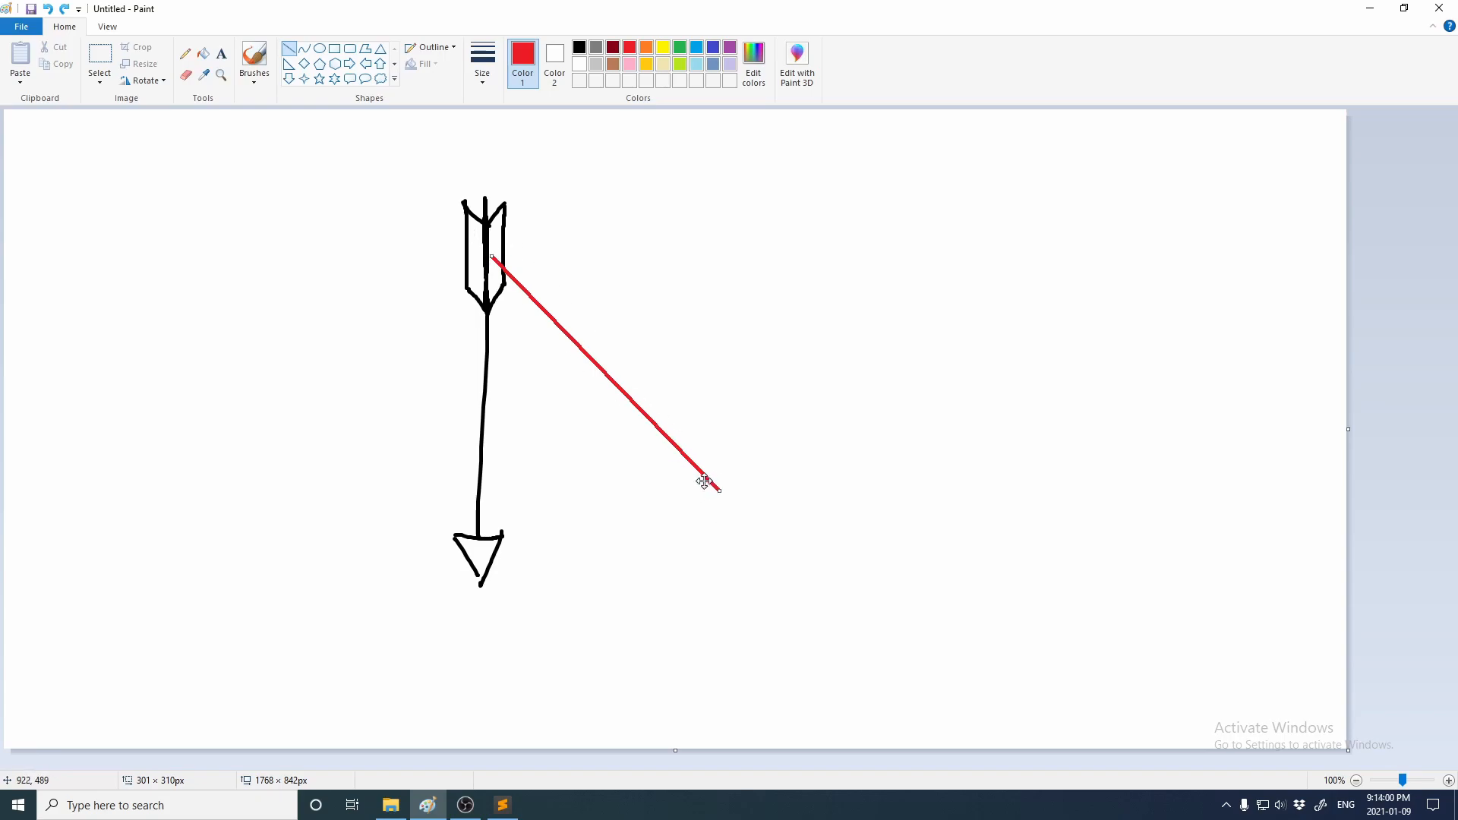
pyautogui.moveTo(701, 481)
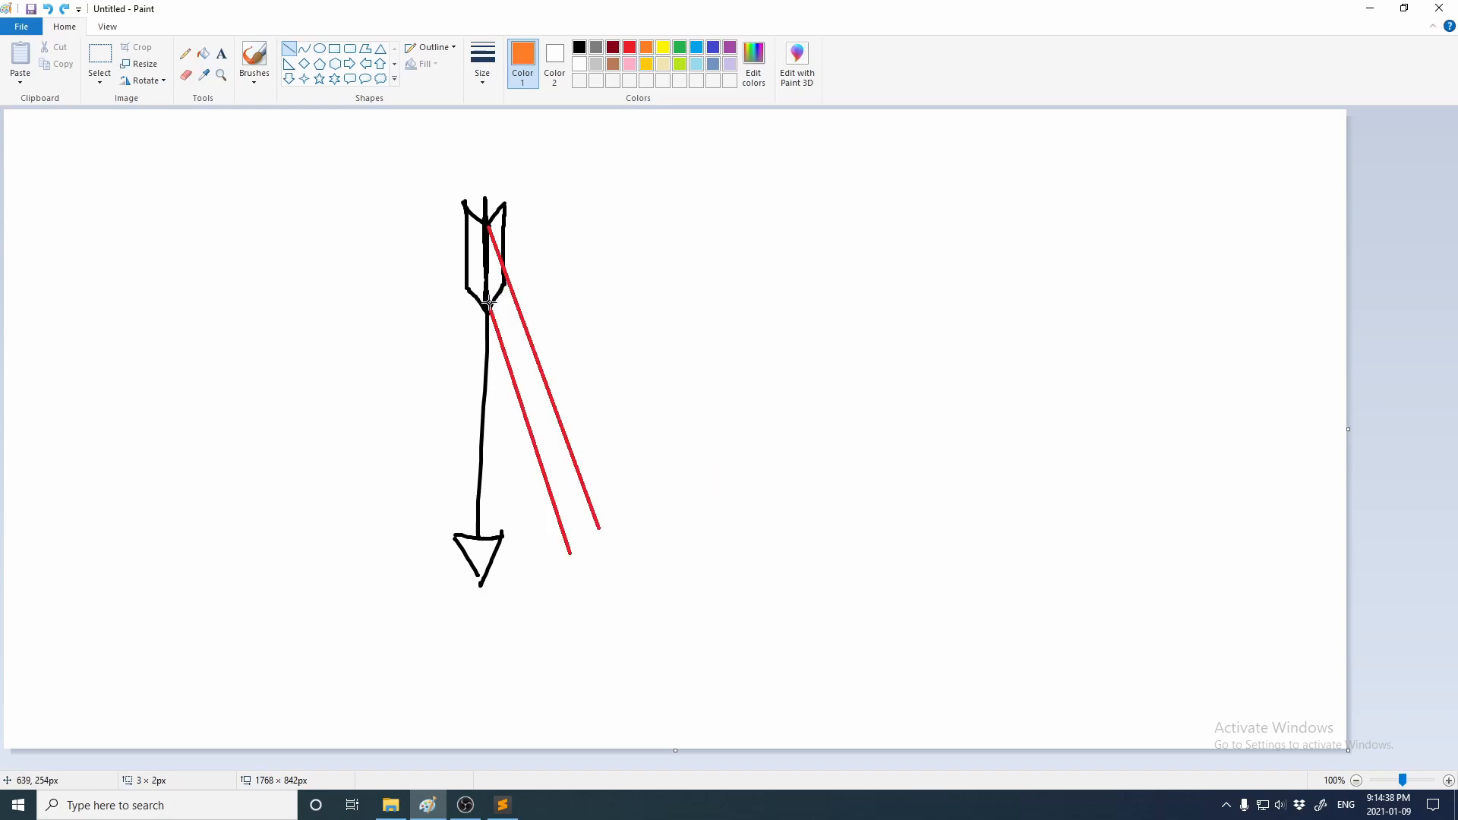
pyautogui.moveTo(491, 307); pyautogui.dragTo(761, 364)
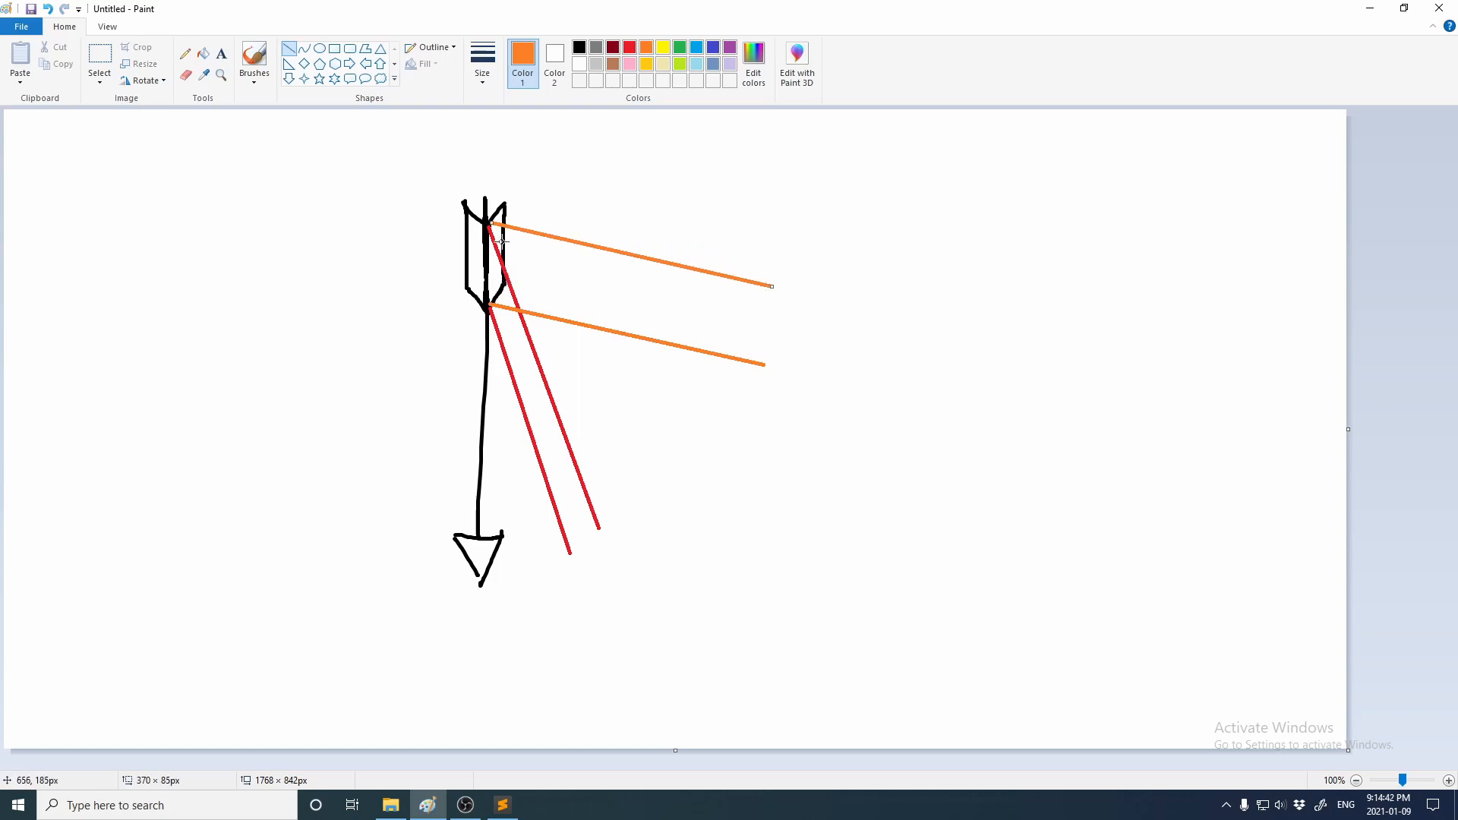
pyautogui.moveTo(636, 328)
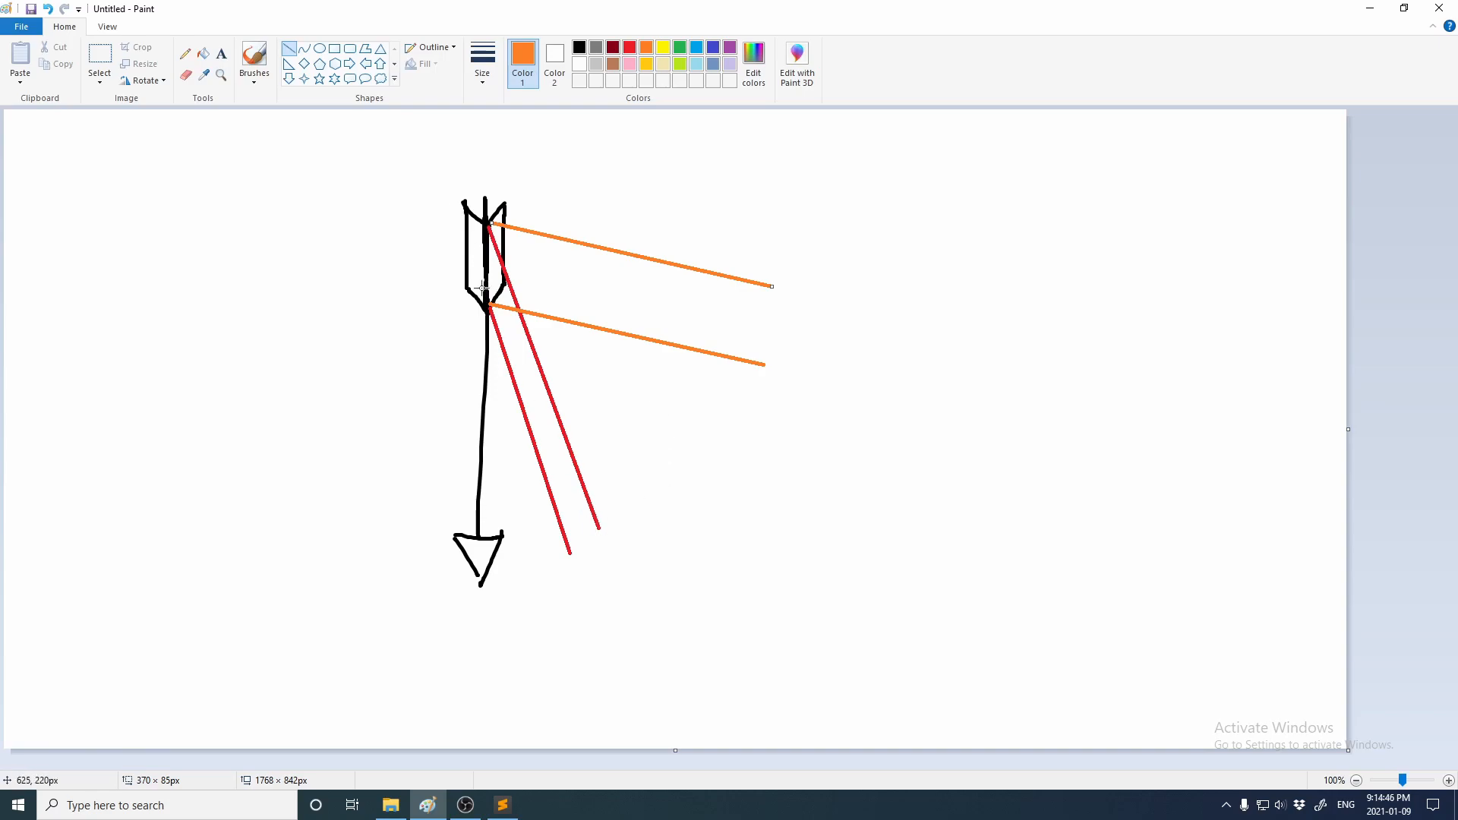
pyautogui.moveTo(567, 196); pyautogui.dragTo(517, 270)
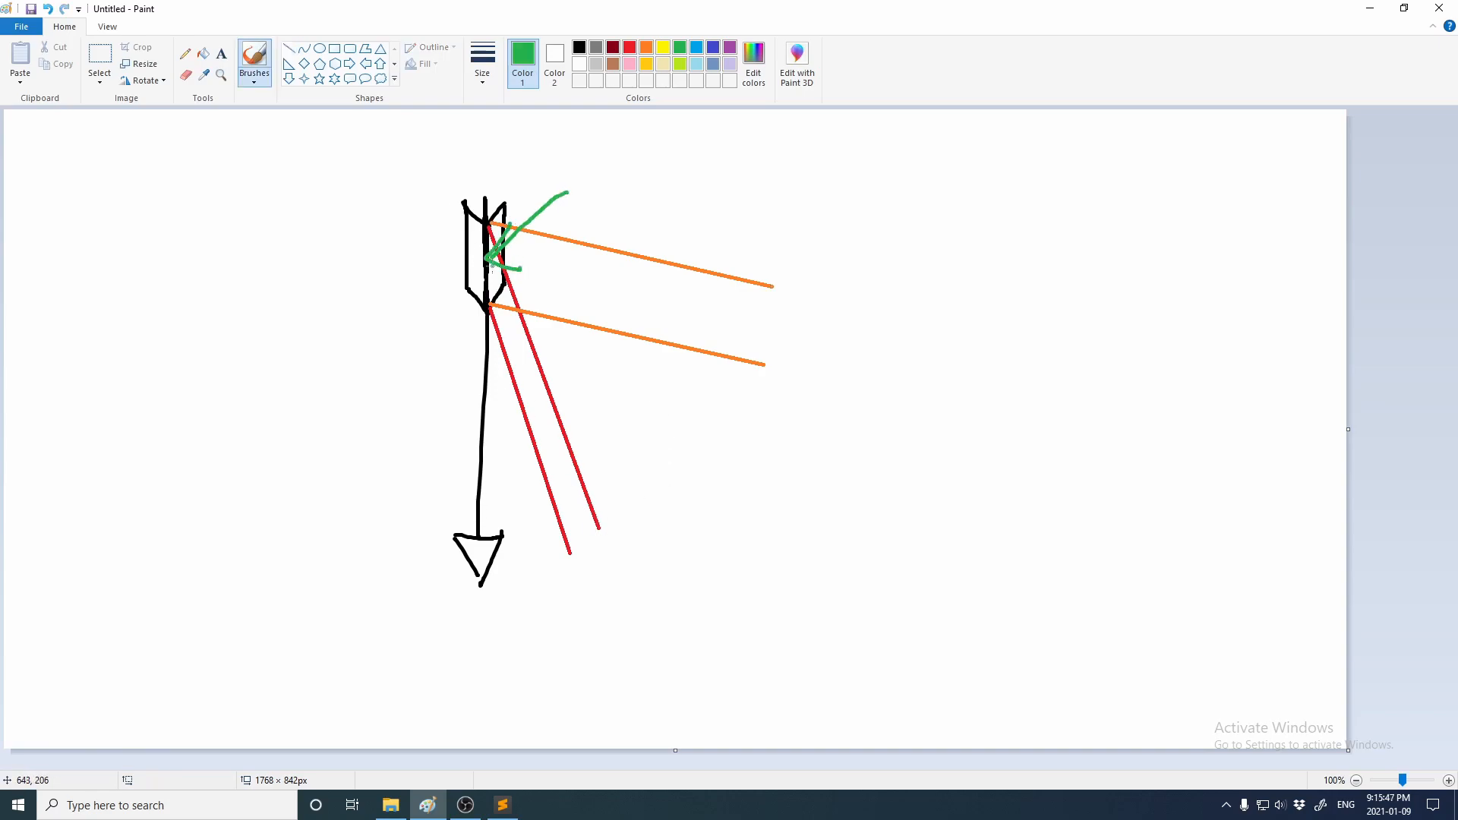
pyautogui.moveTo(487, 260); pyautogui.dragTo(399, 260)
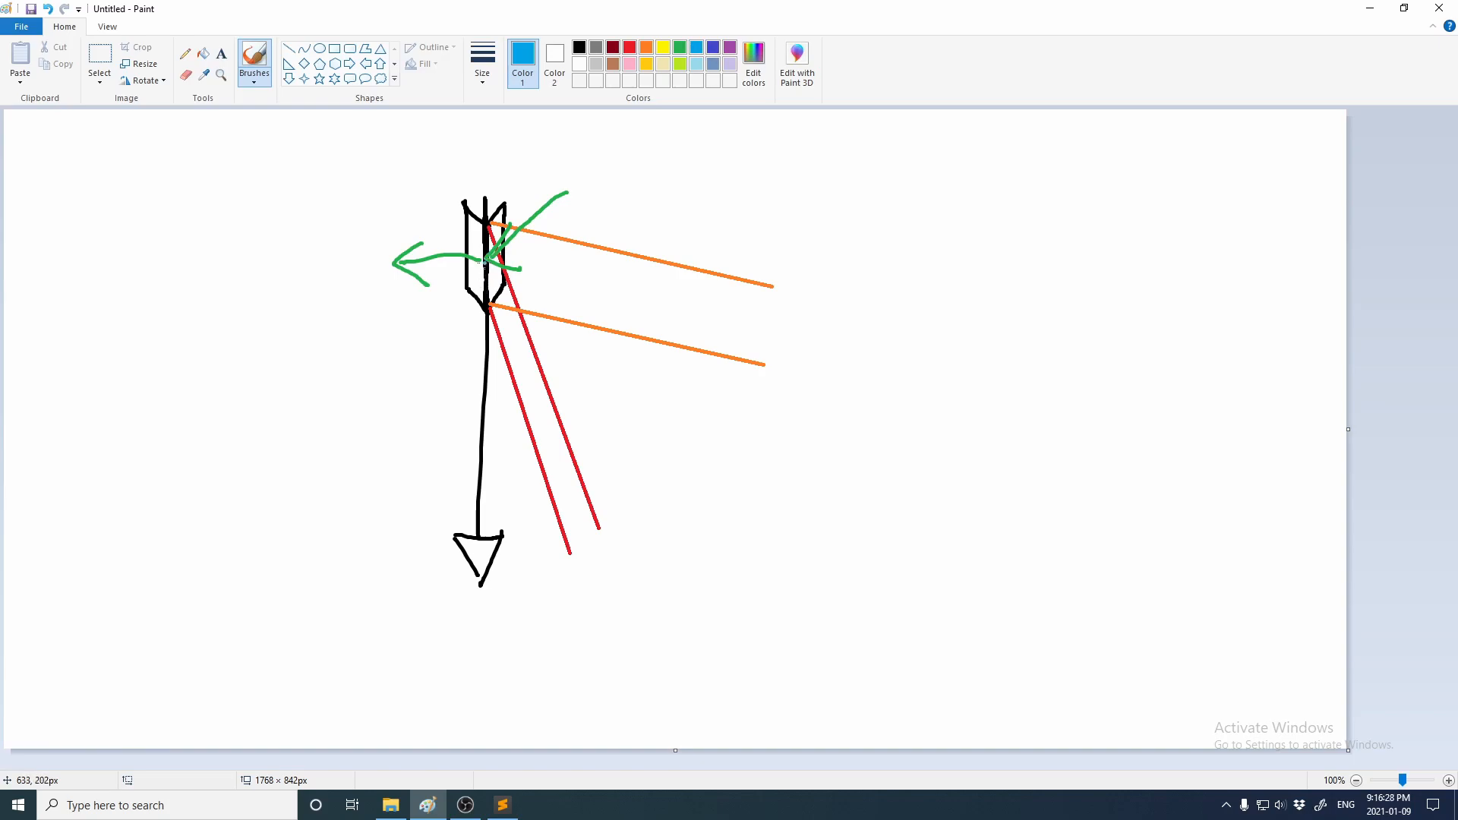
pyautogui.moveTo(428, 277); pyautogui.dragTo(567, 281)
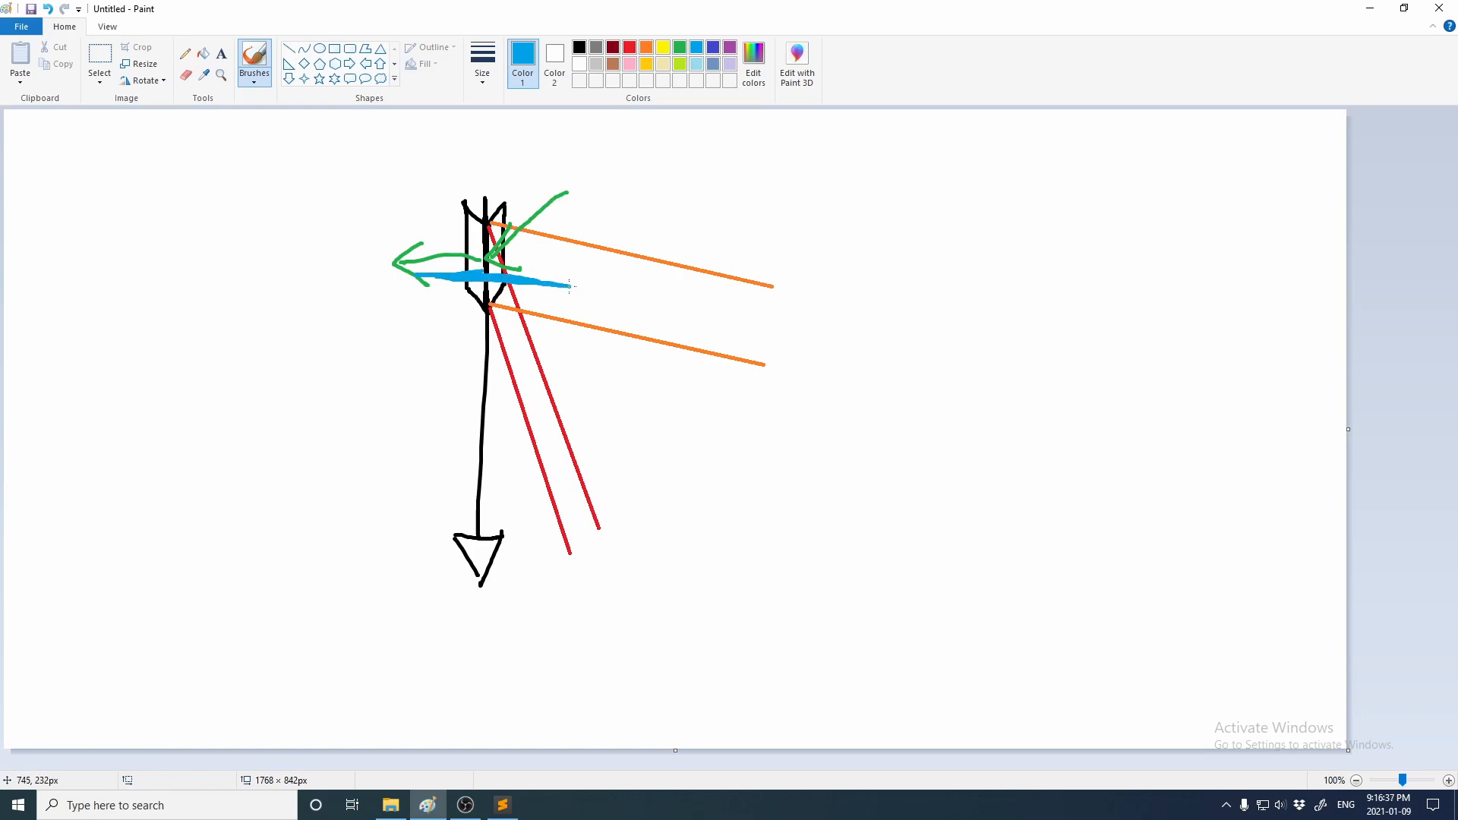
pyautogui.moveTo(565, 286)
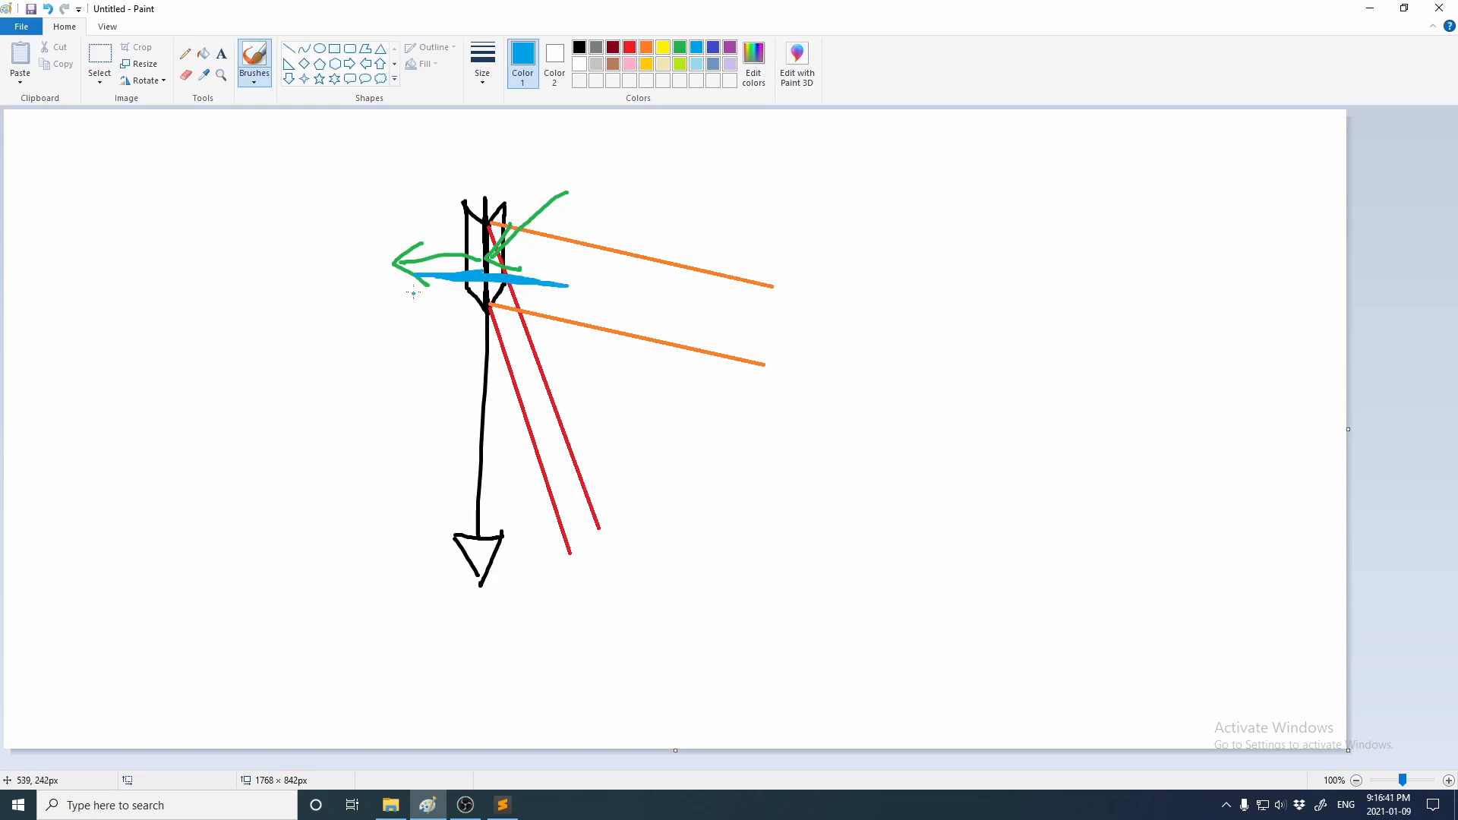
pyautogui.moveTo(477, 511)
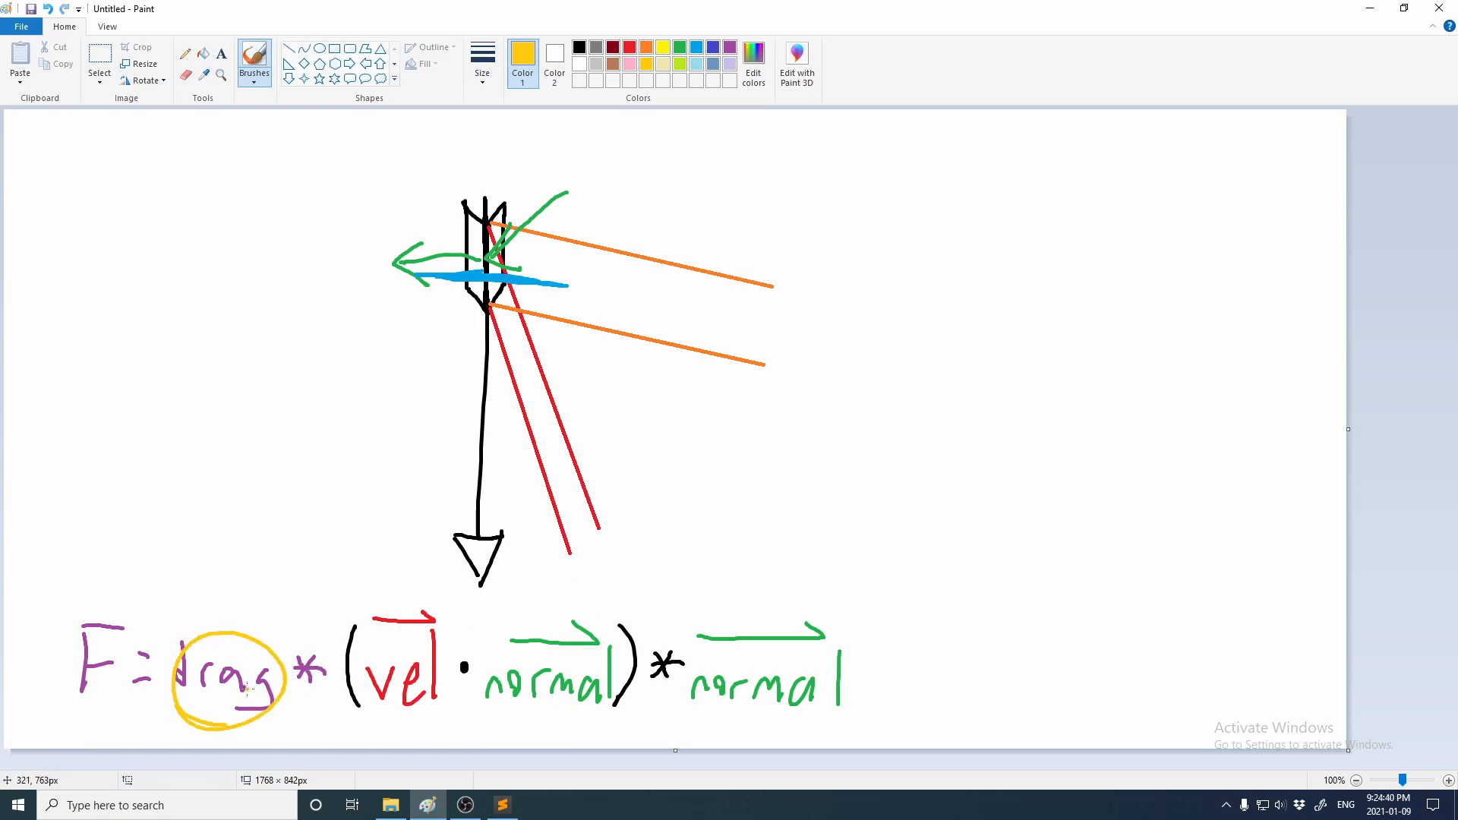
# Underline the drag and vel terms of the formula with a yellow brush
pyautogui.moveTo(65, 632); pyautogui.dragTo(144, 679)
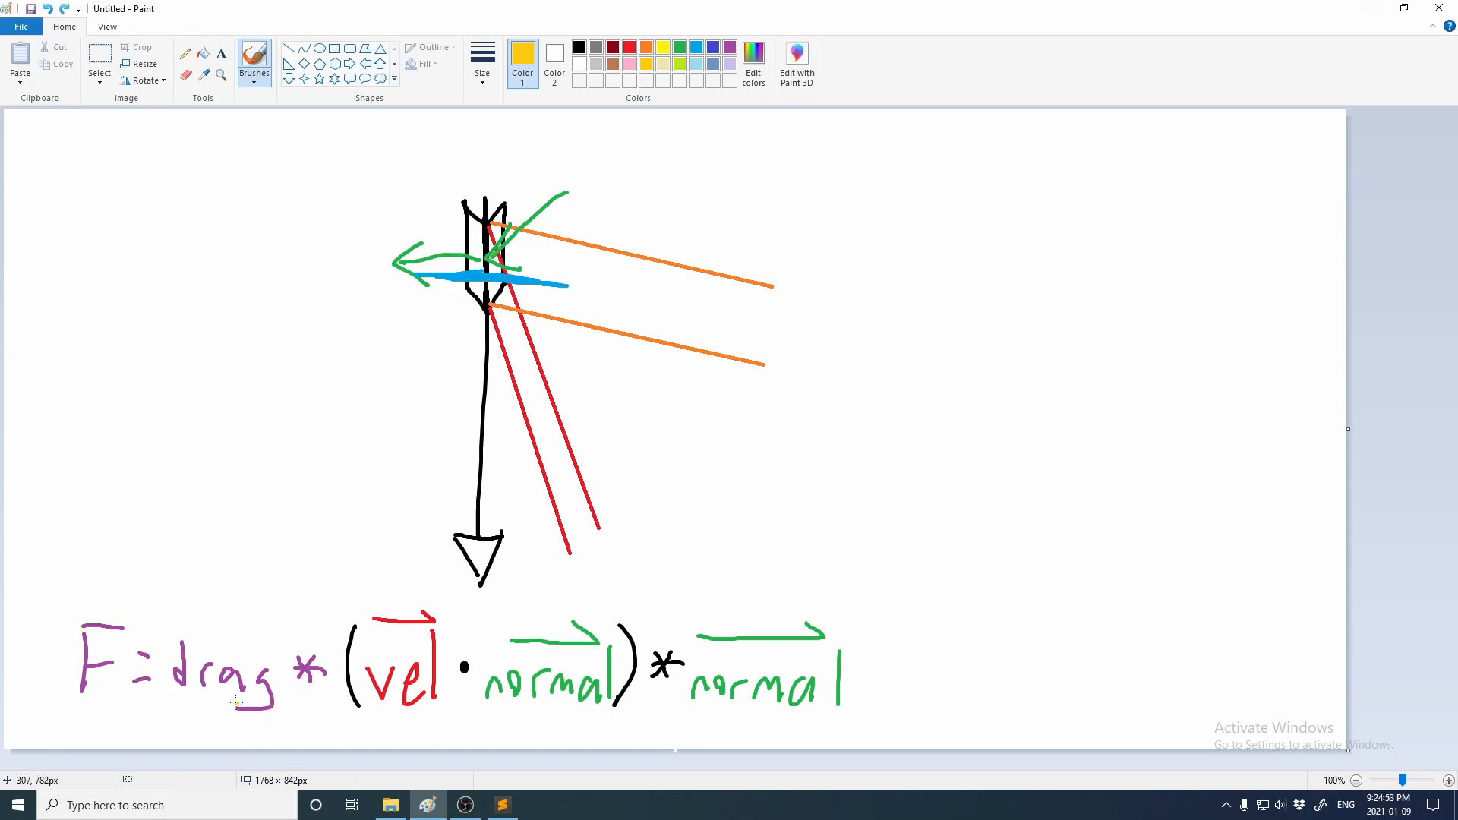
pyautogui.moveTo(172, 696); pyautogui.dragTo(298, 692)
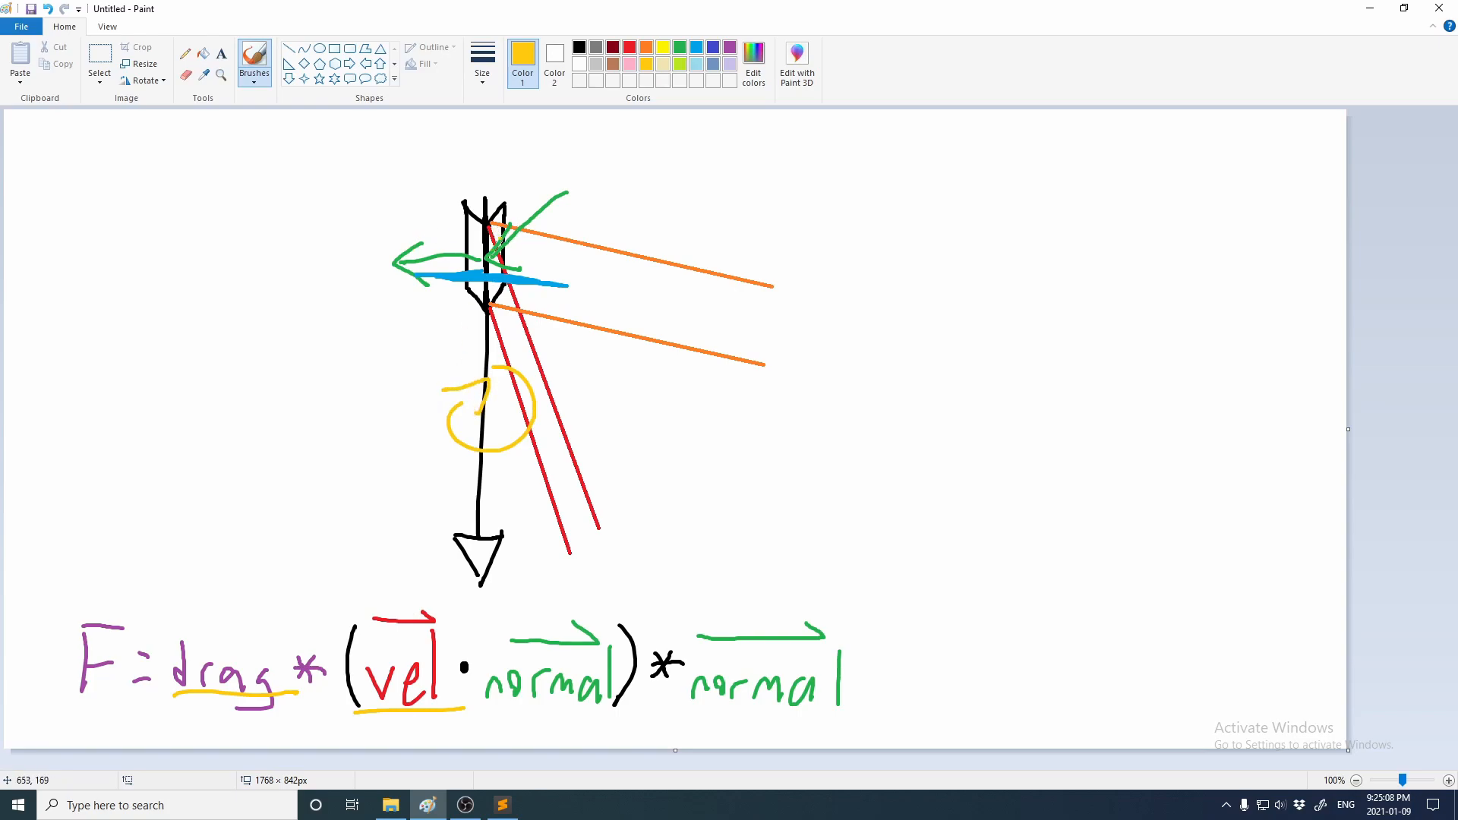
pyautogui.moveTo(417, 404)
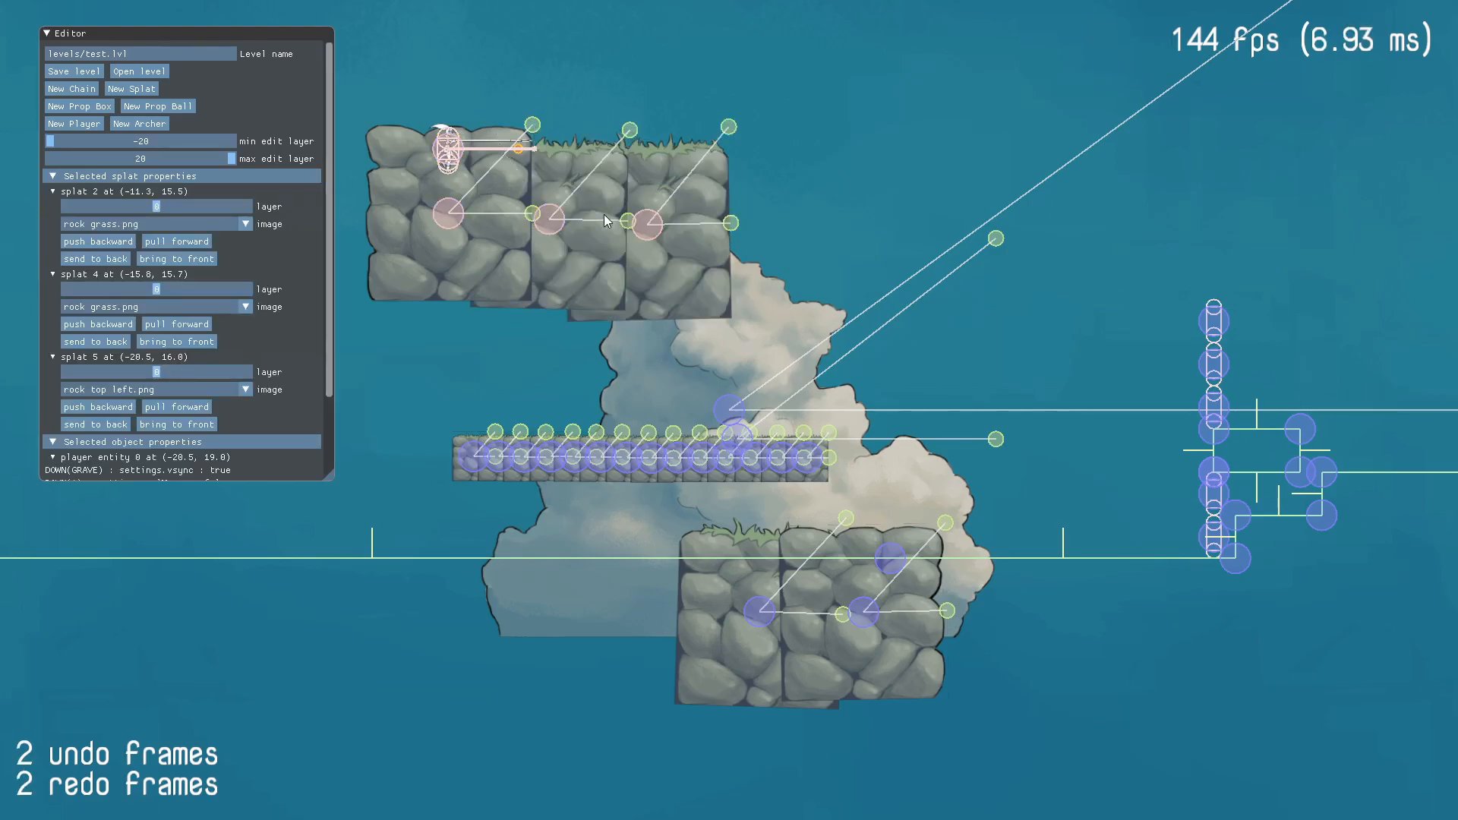
# Focus the LANCE editor view before switching away to main.cpp in Sublime Text
pyautogui.click(502, 806)
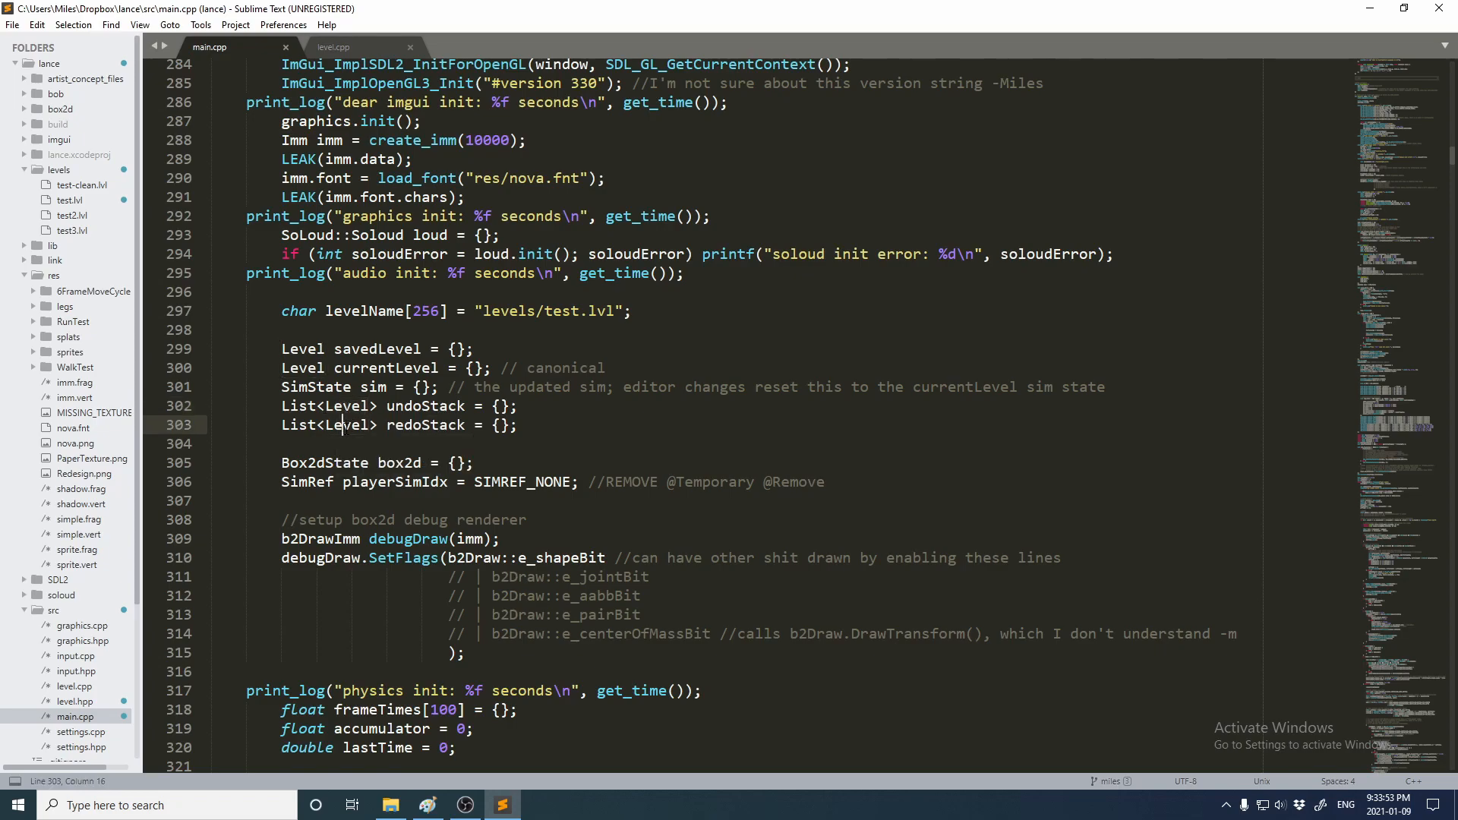
# Highlight the redoStack and then the whole undoStack declaration line in main.cpp
pyautogui.doubleClick(348, 405)
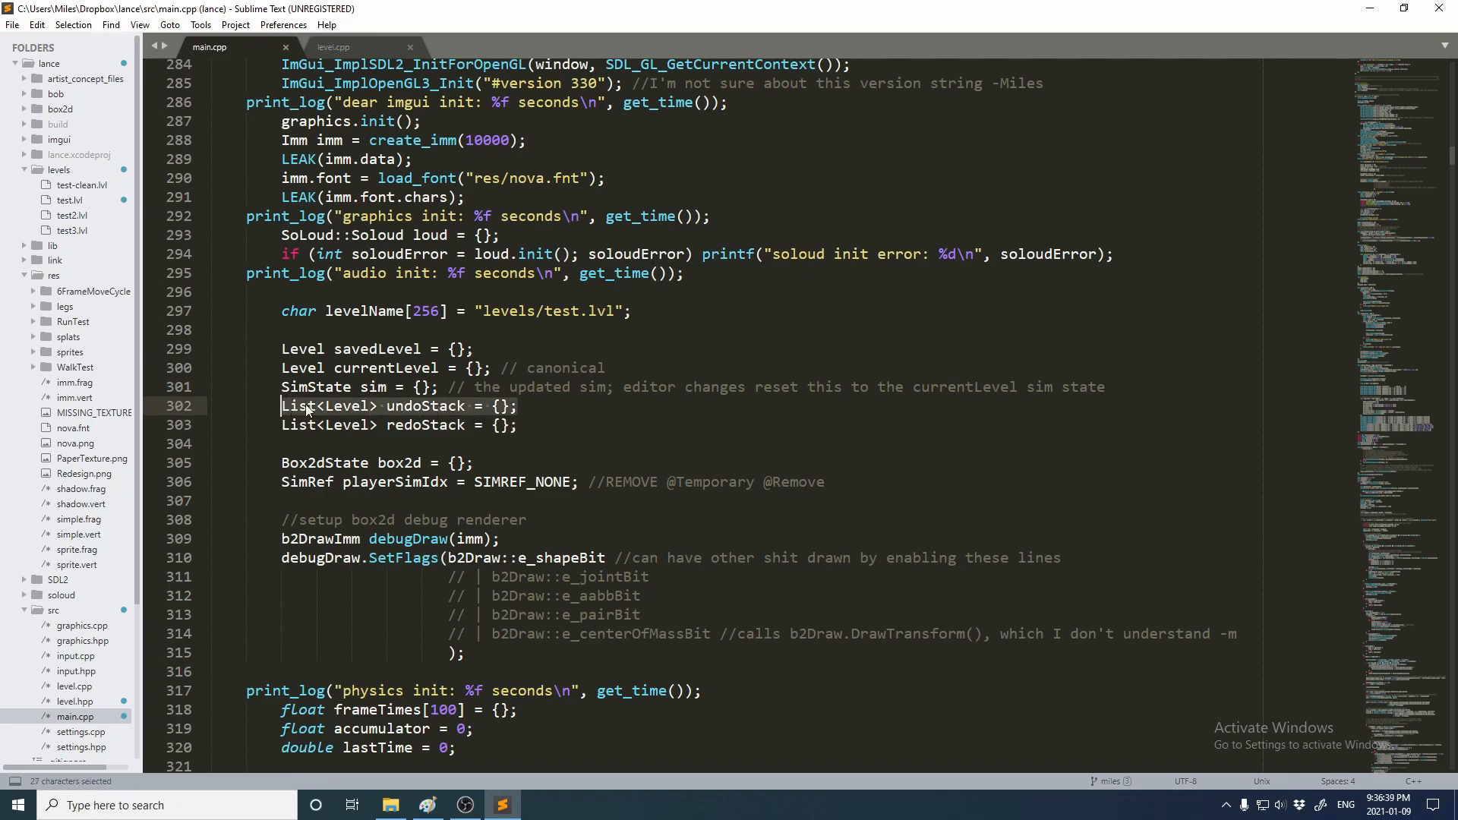
pyautogui.click(518, 407)
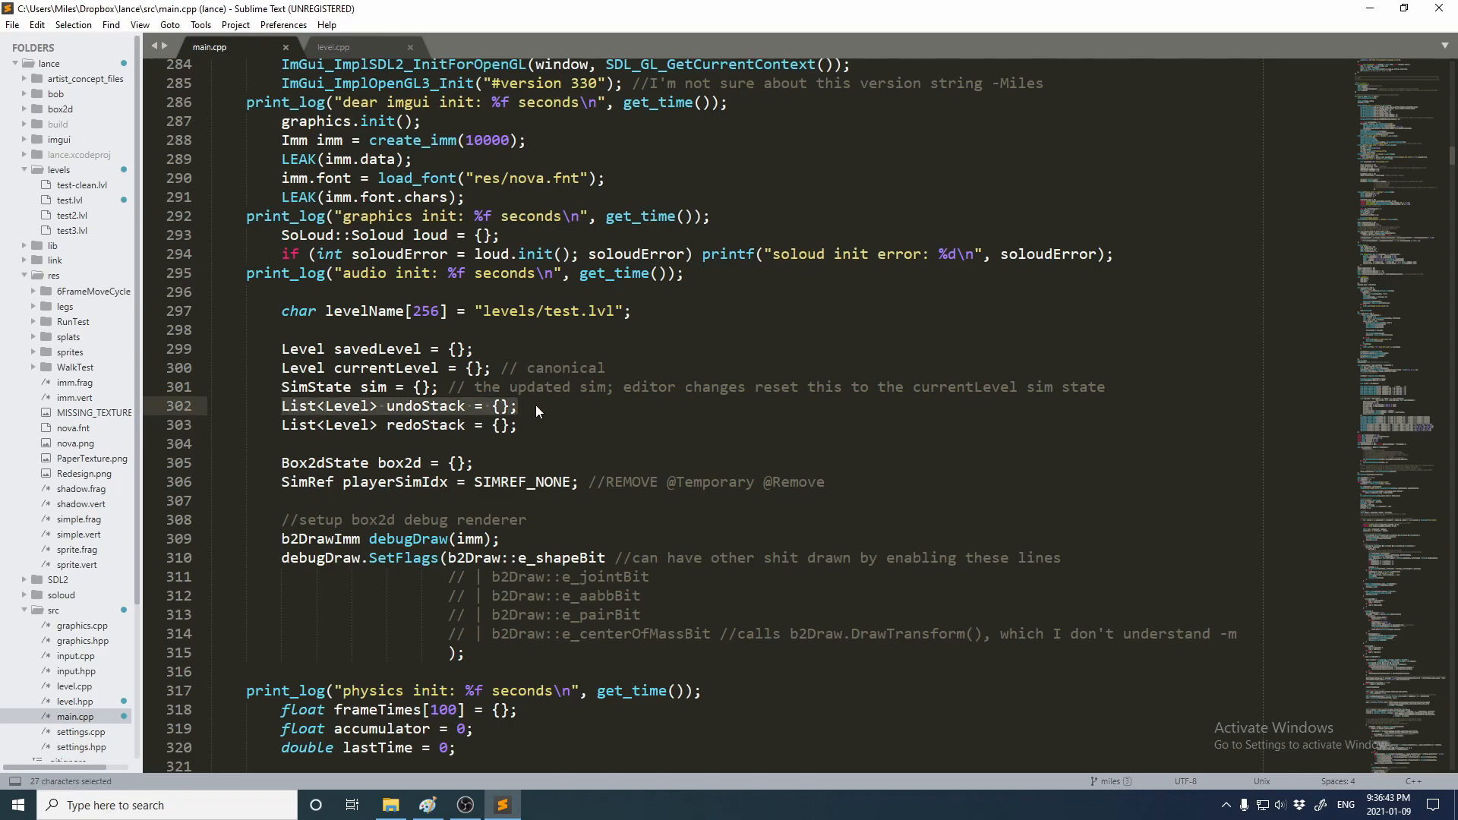
pyautogui.click(535, 407)
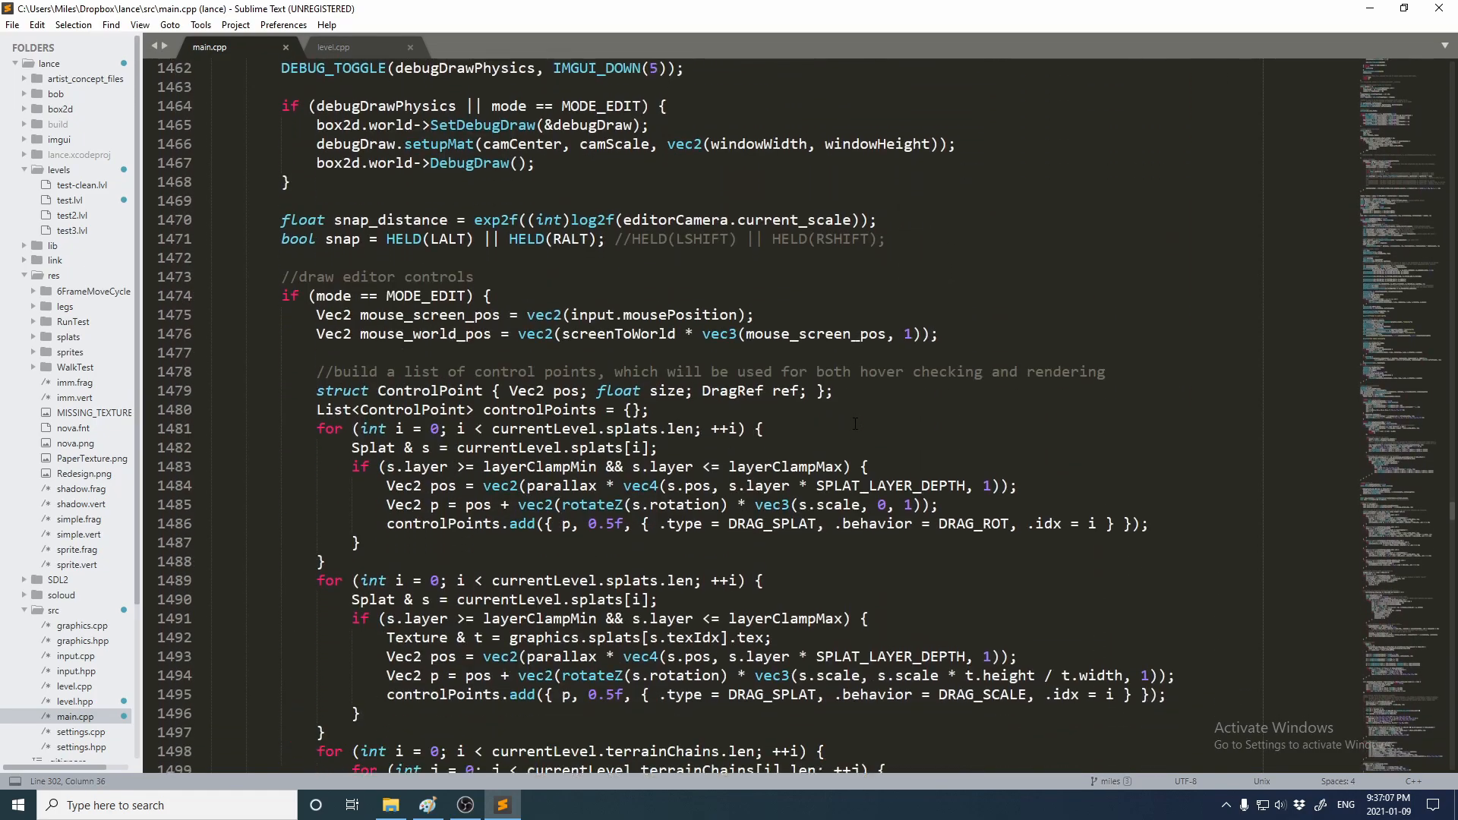
# Scroll main.cpp down to the control-point hovering, drawing and drag behaviour code
pyautogui.scroll(-3)
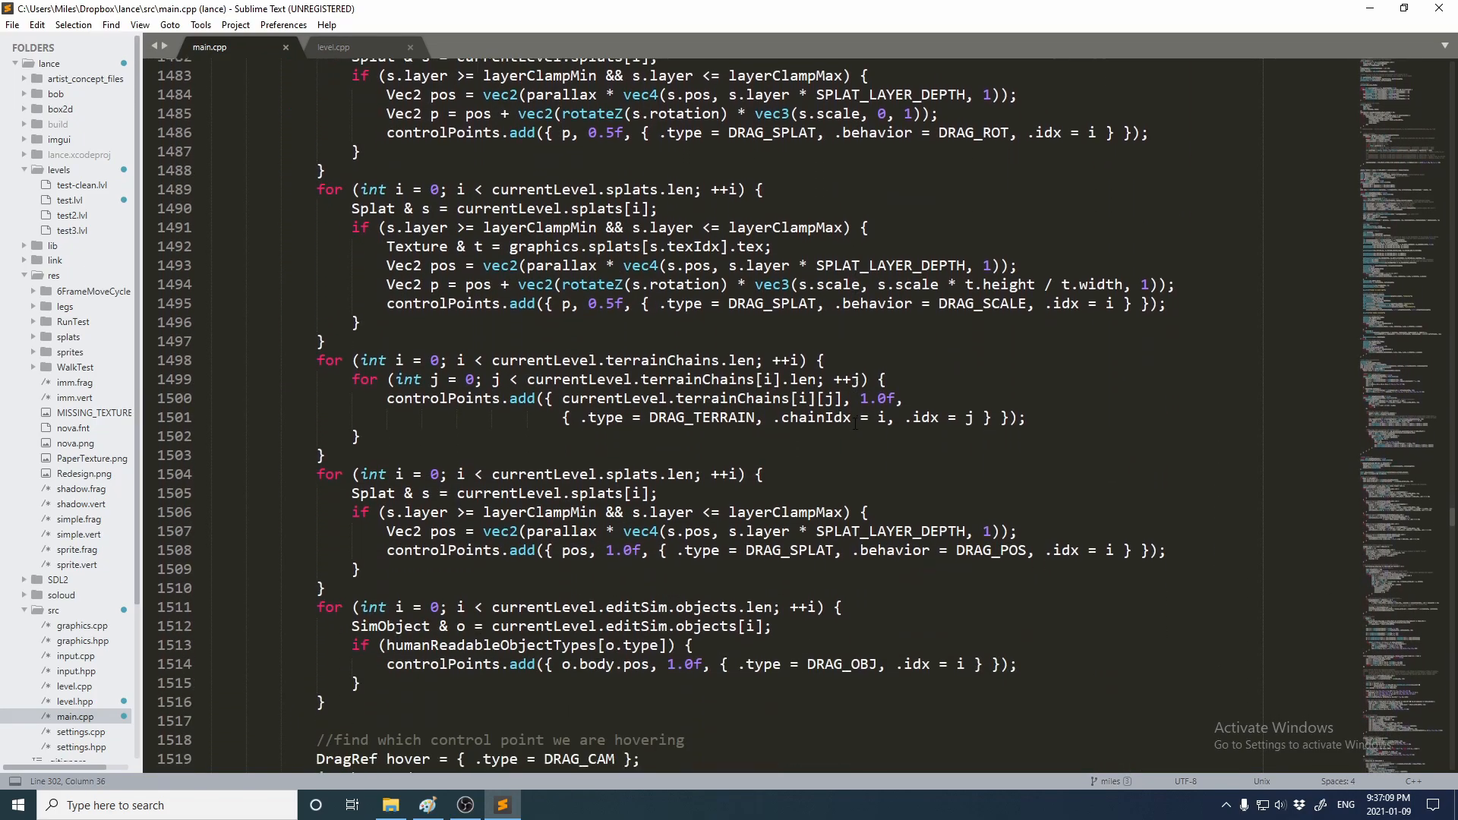
pyautogui.scroll(-3)
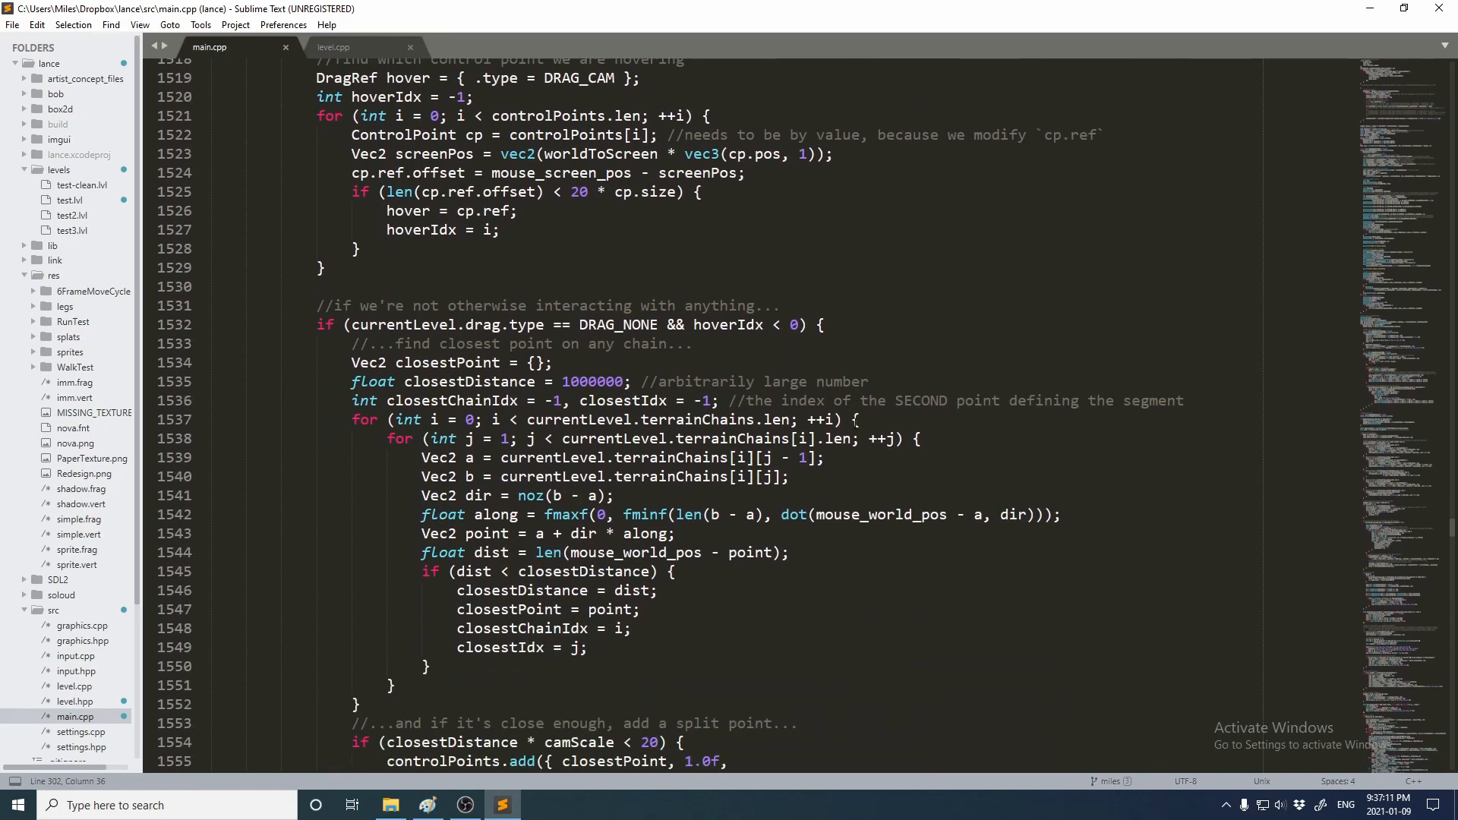
pyautogui.scroll(-3)
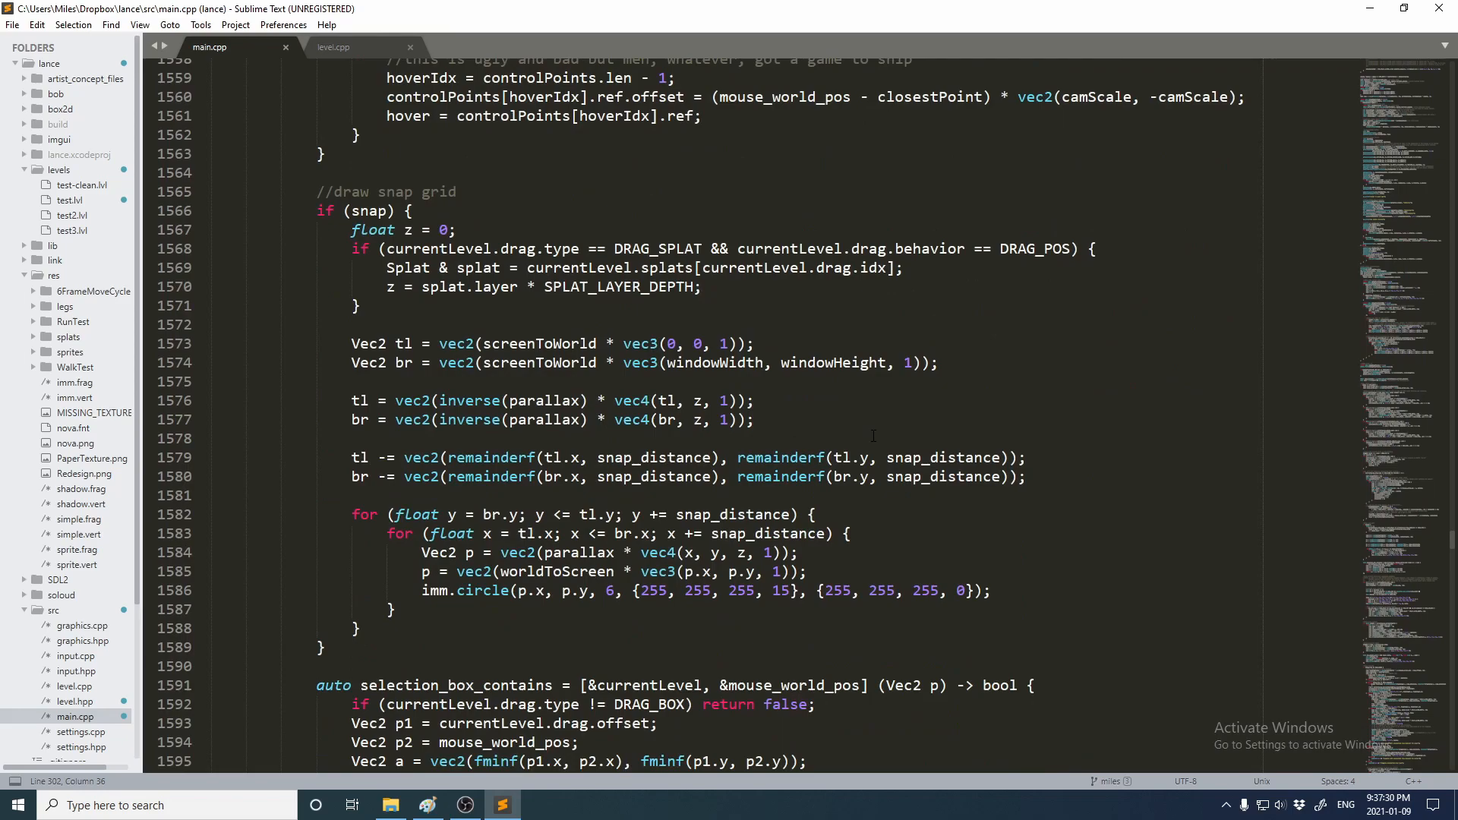
pyautogui.scroll(-3)
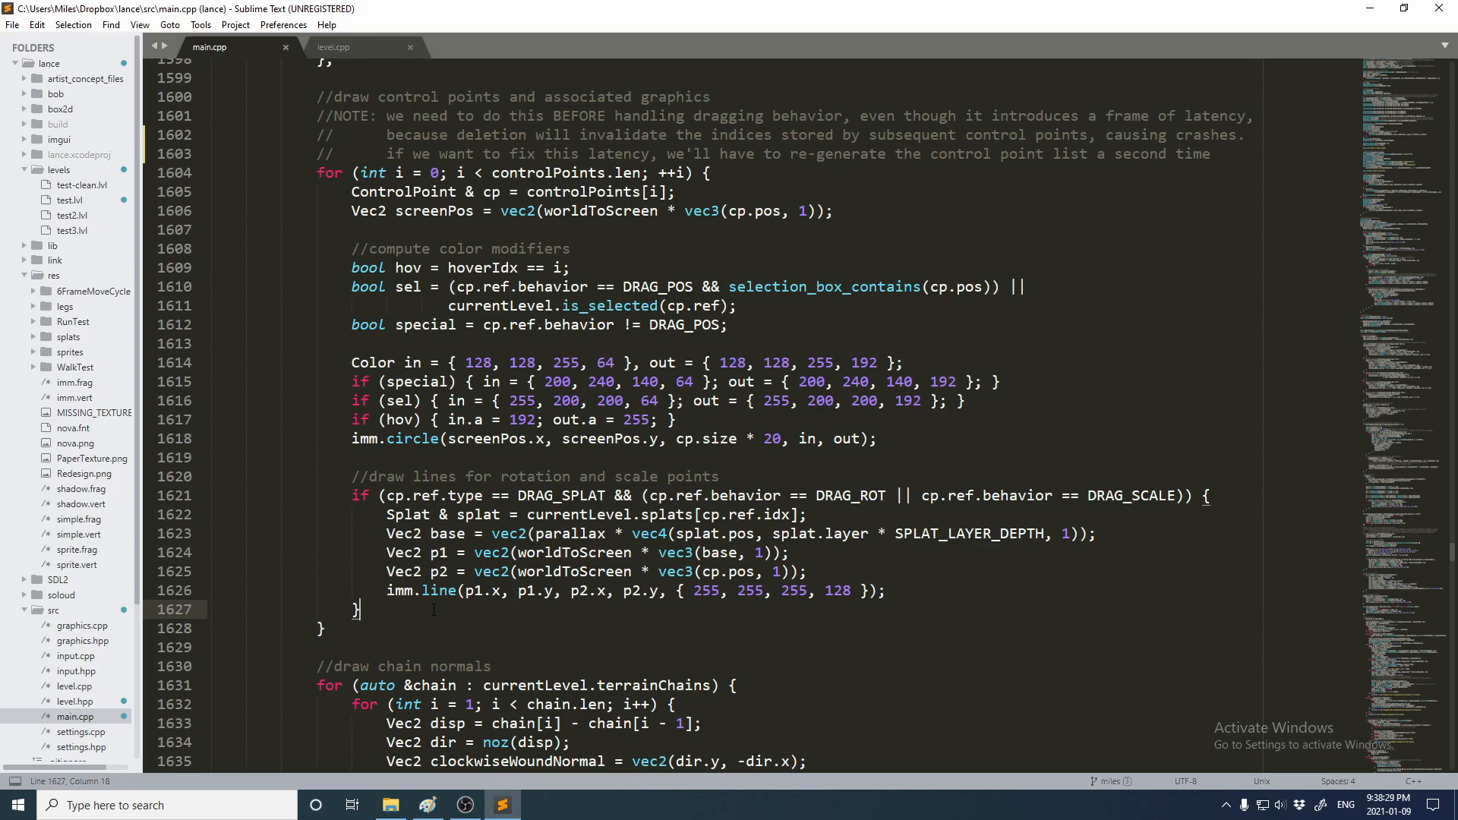
pyautogui.scroll(-3)
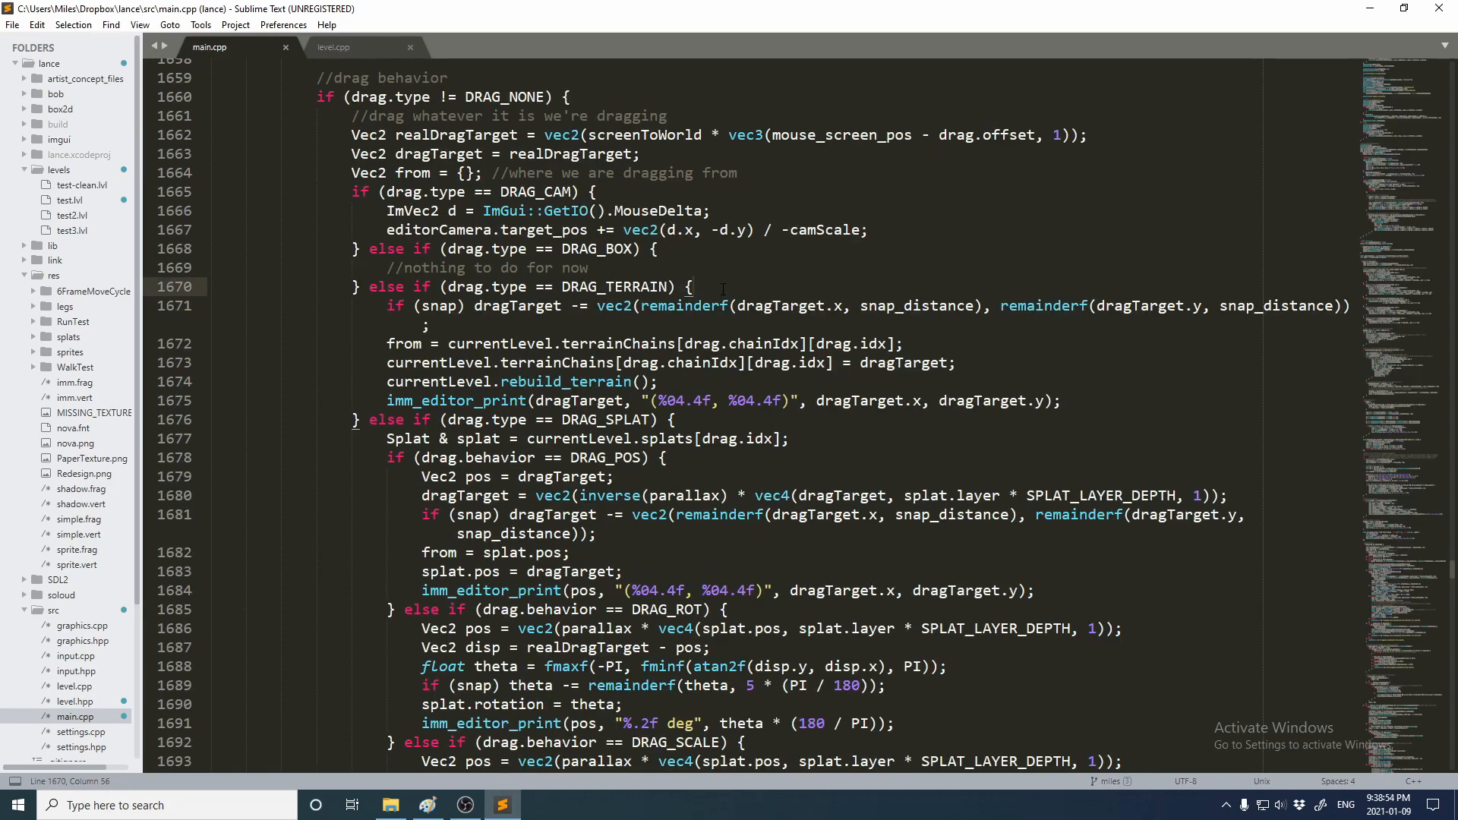
pyautogui.moveTo(693, 286)
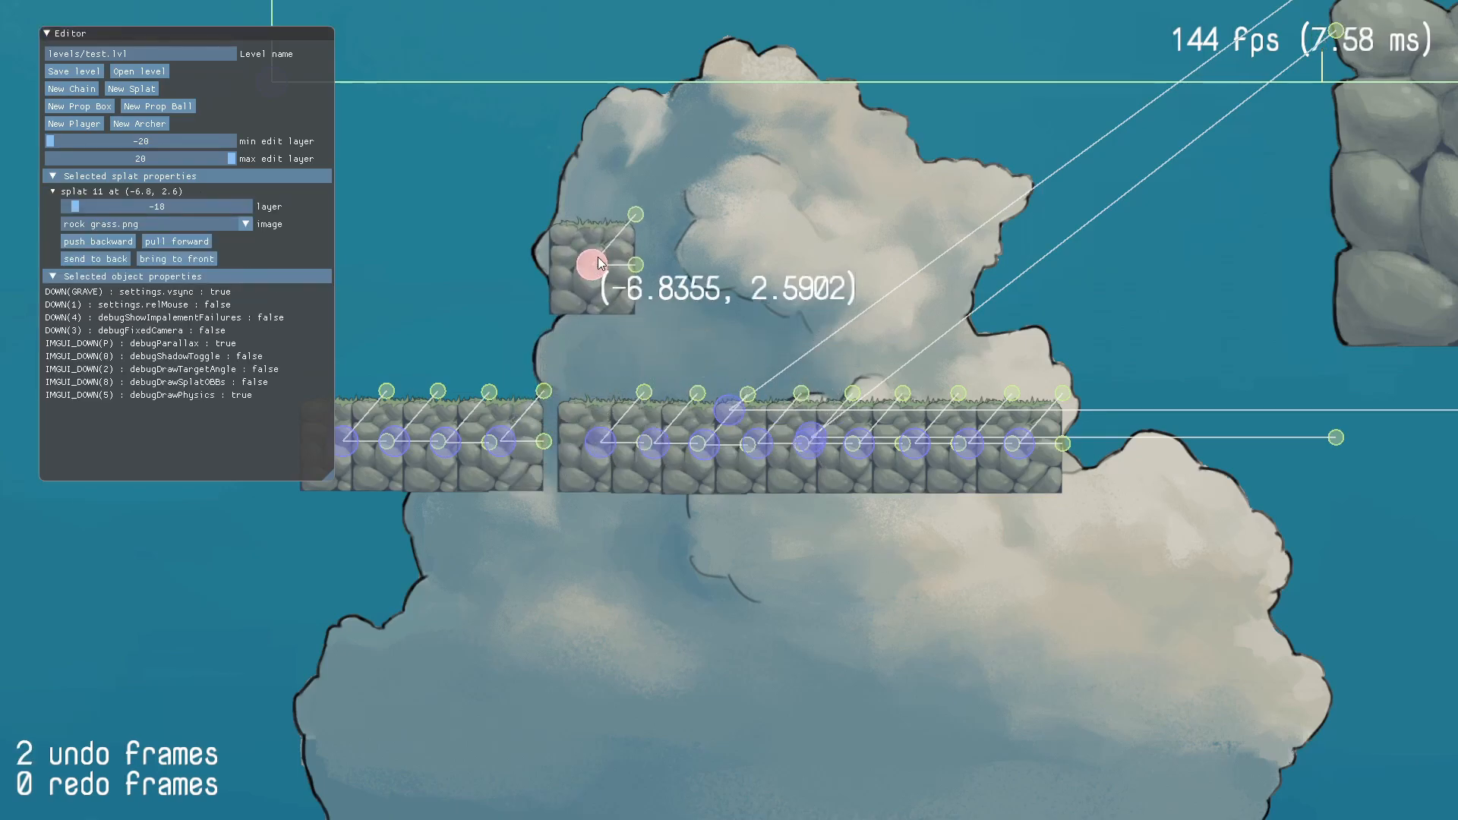
# Drag the small rock grass splat around and leave it above the long rock platform, then deselect
pyautogui.moveTo(600, 263); pyautogui.dragTo(557, 234)
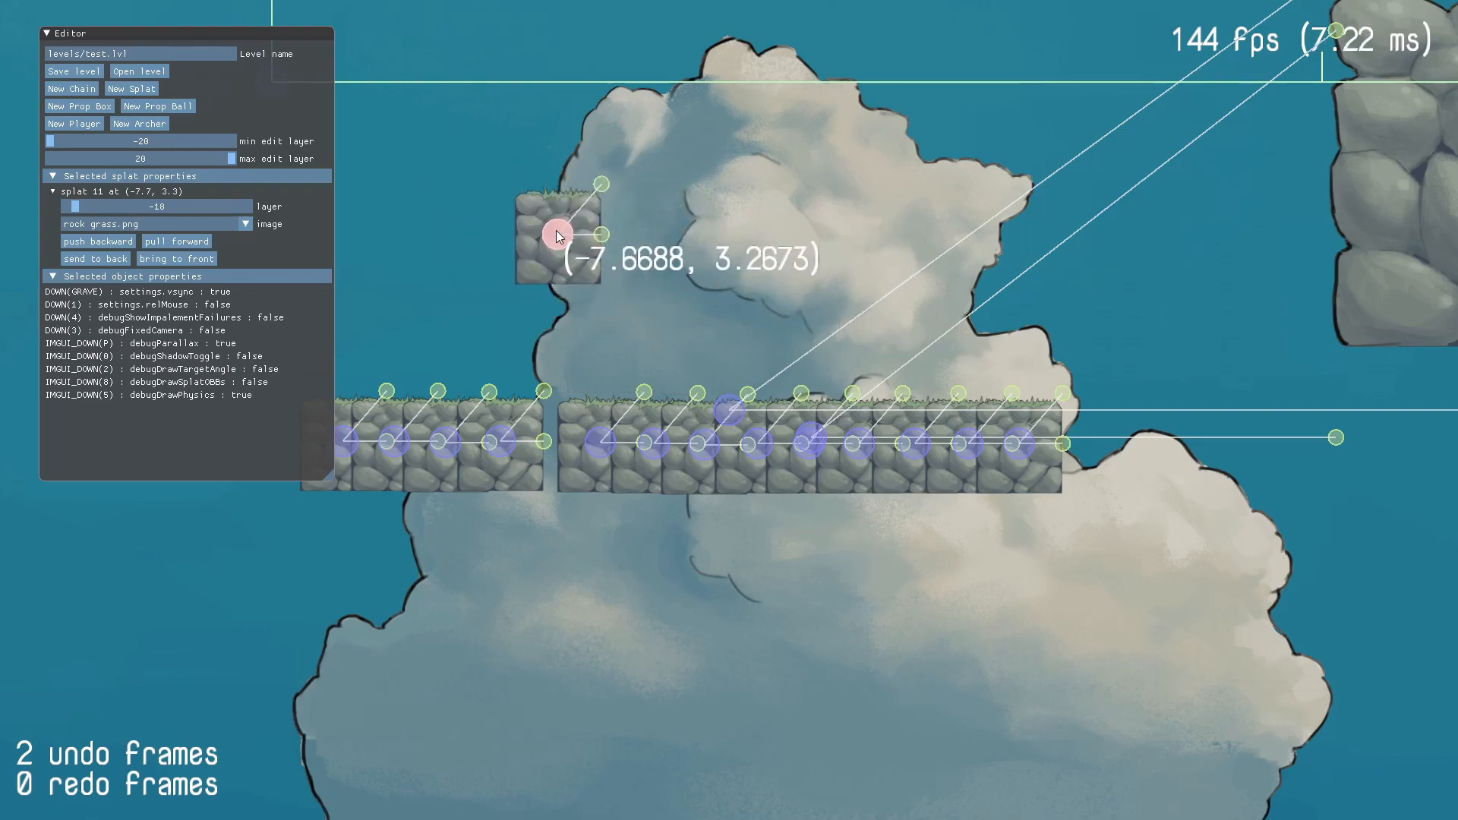
pyautogui.moveTo(556, 235); pyautogui.dragTo(650, 202)
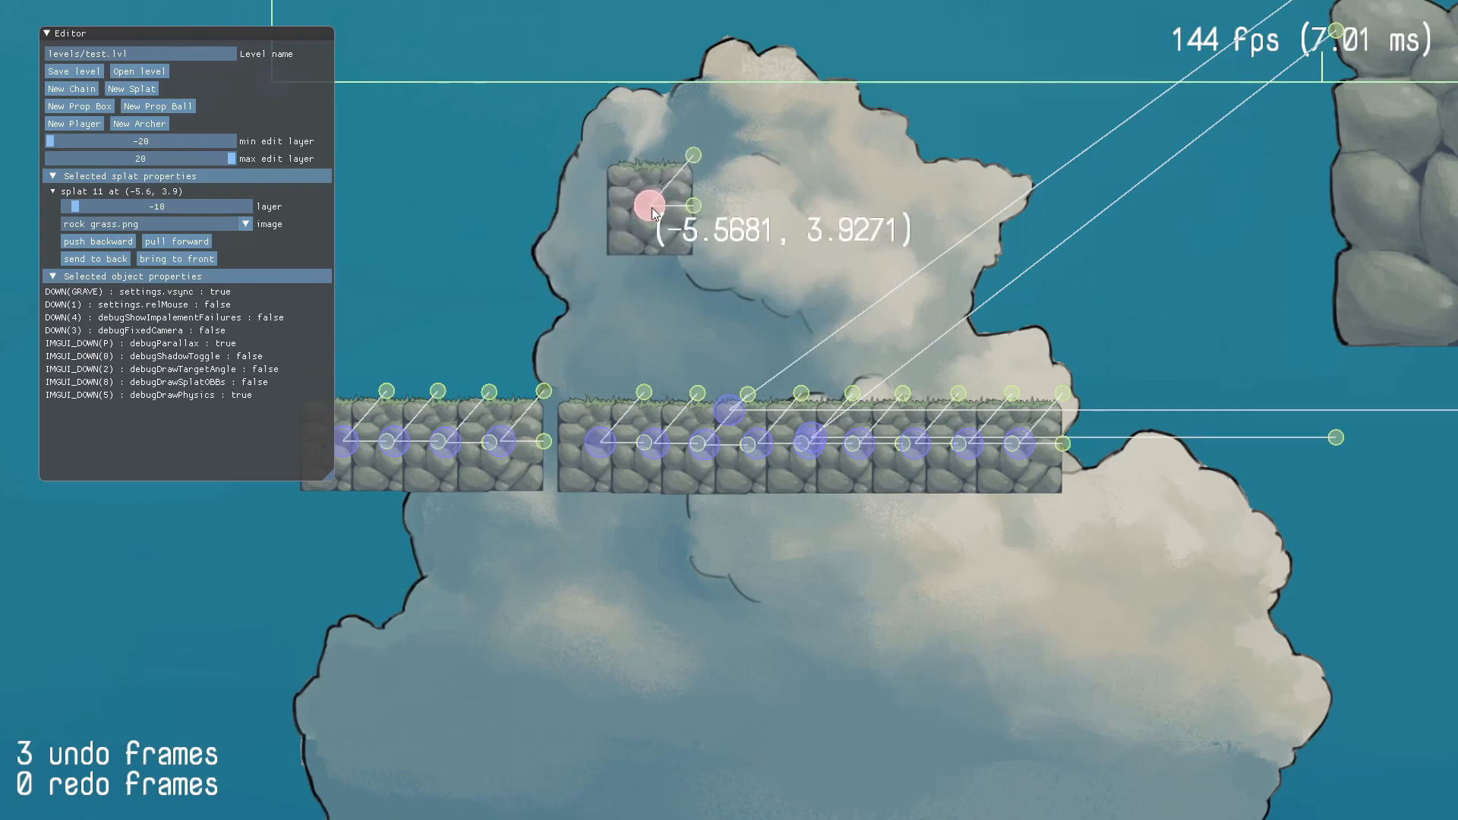
pyautogui.moveTo(649, 205); pyautogui.dragTo(746, 251)
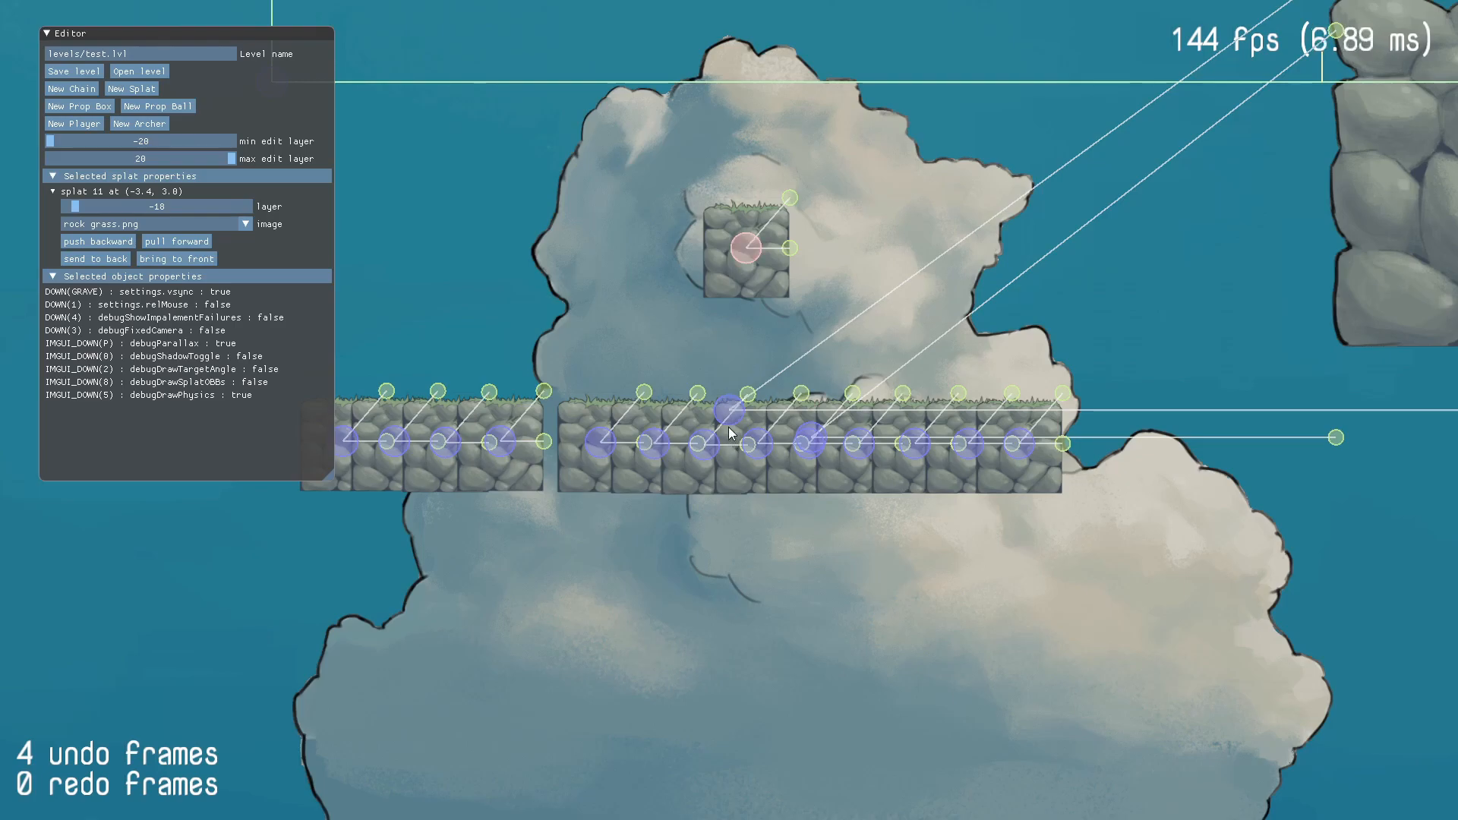
pyautogui.click(652, 445)
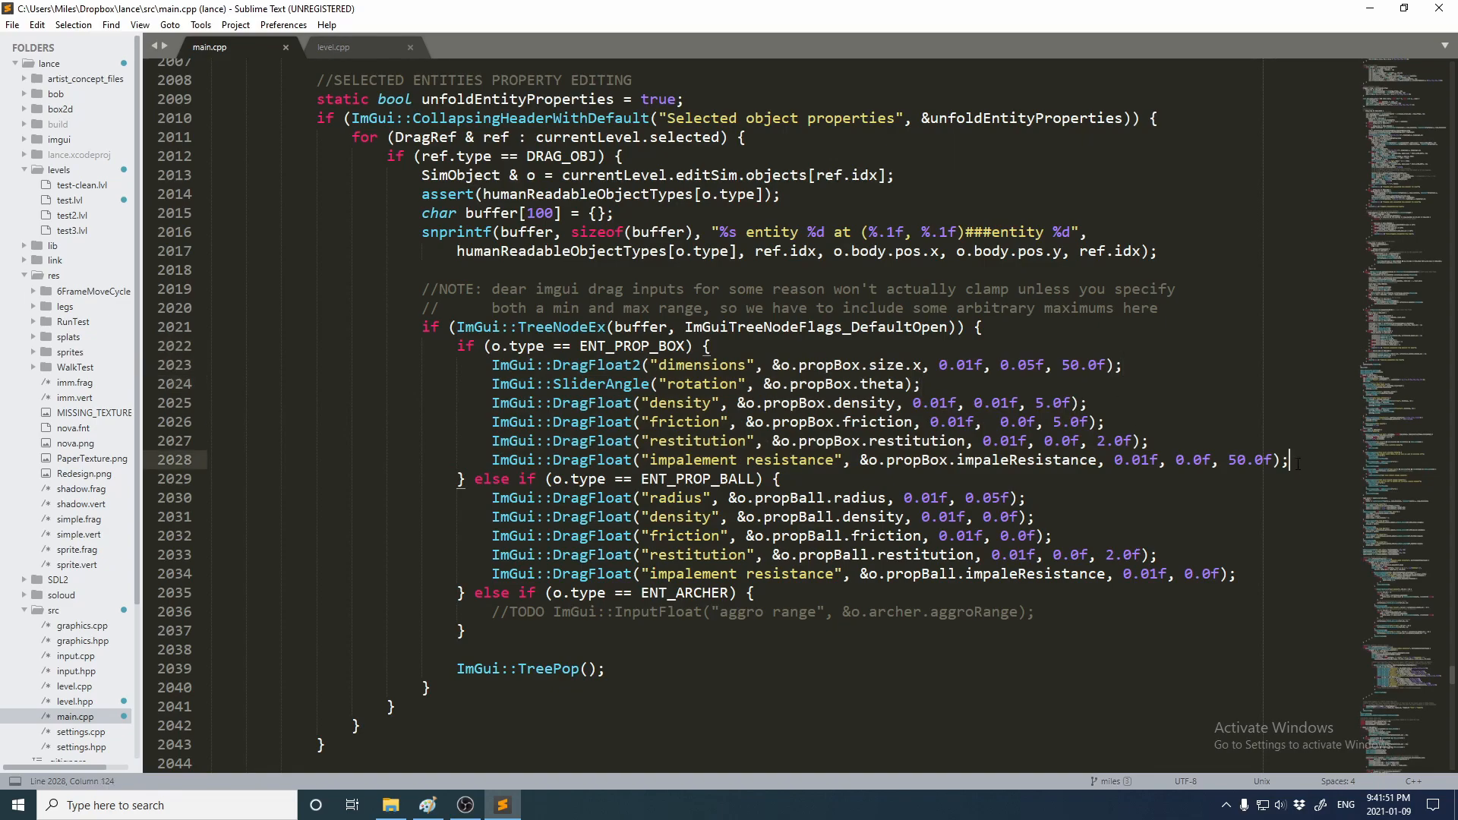
pyautogui.click(1048, 536)
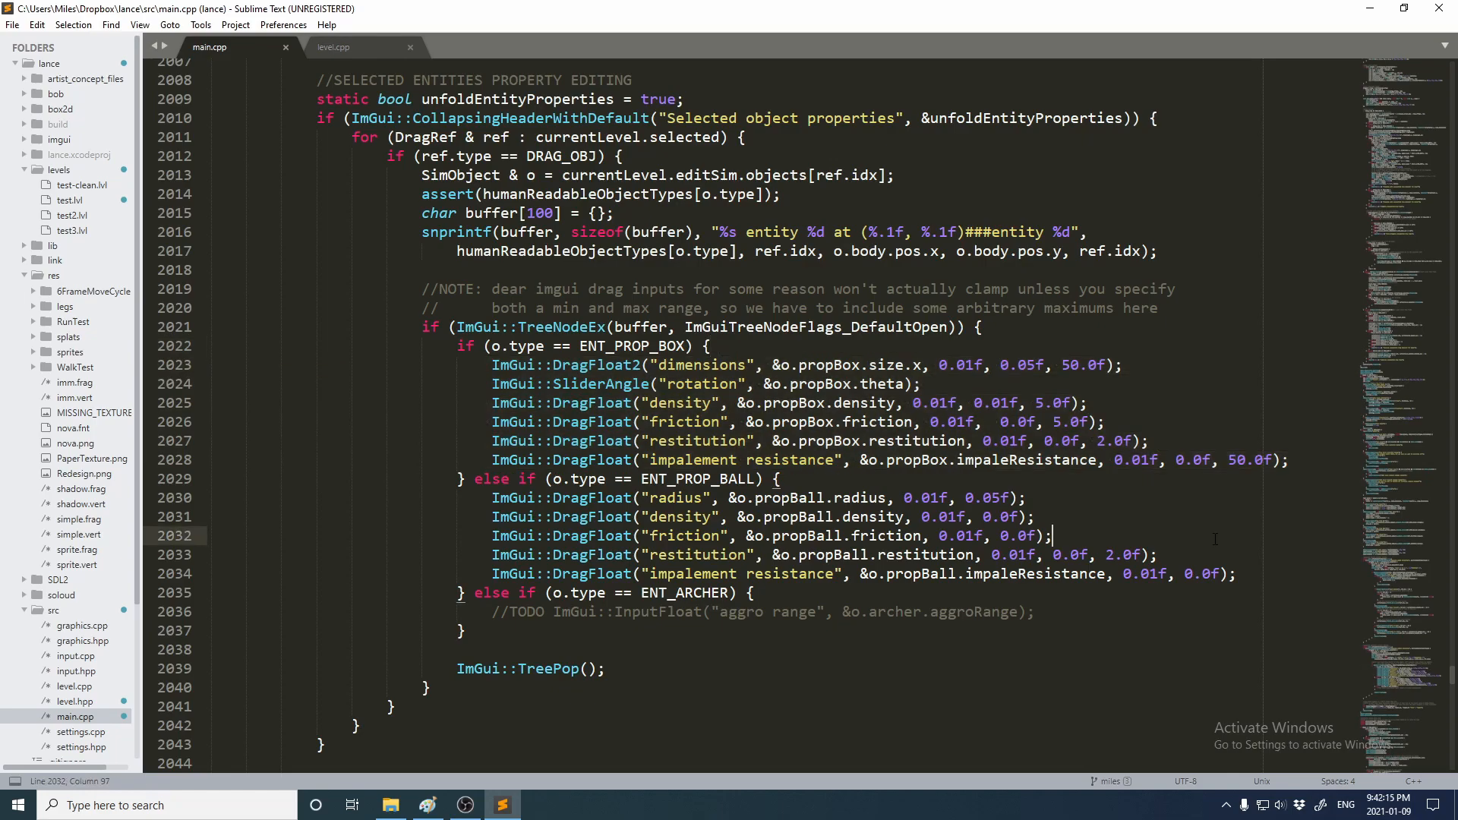
pyautogui.click(1021, 498)
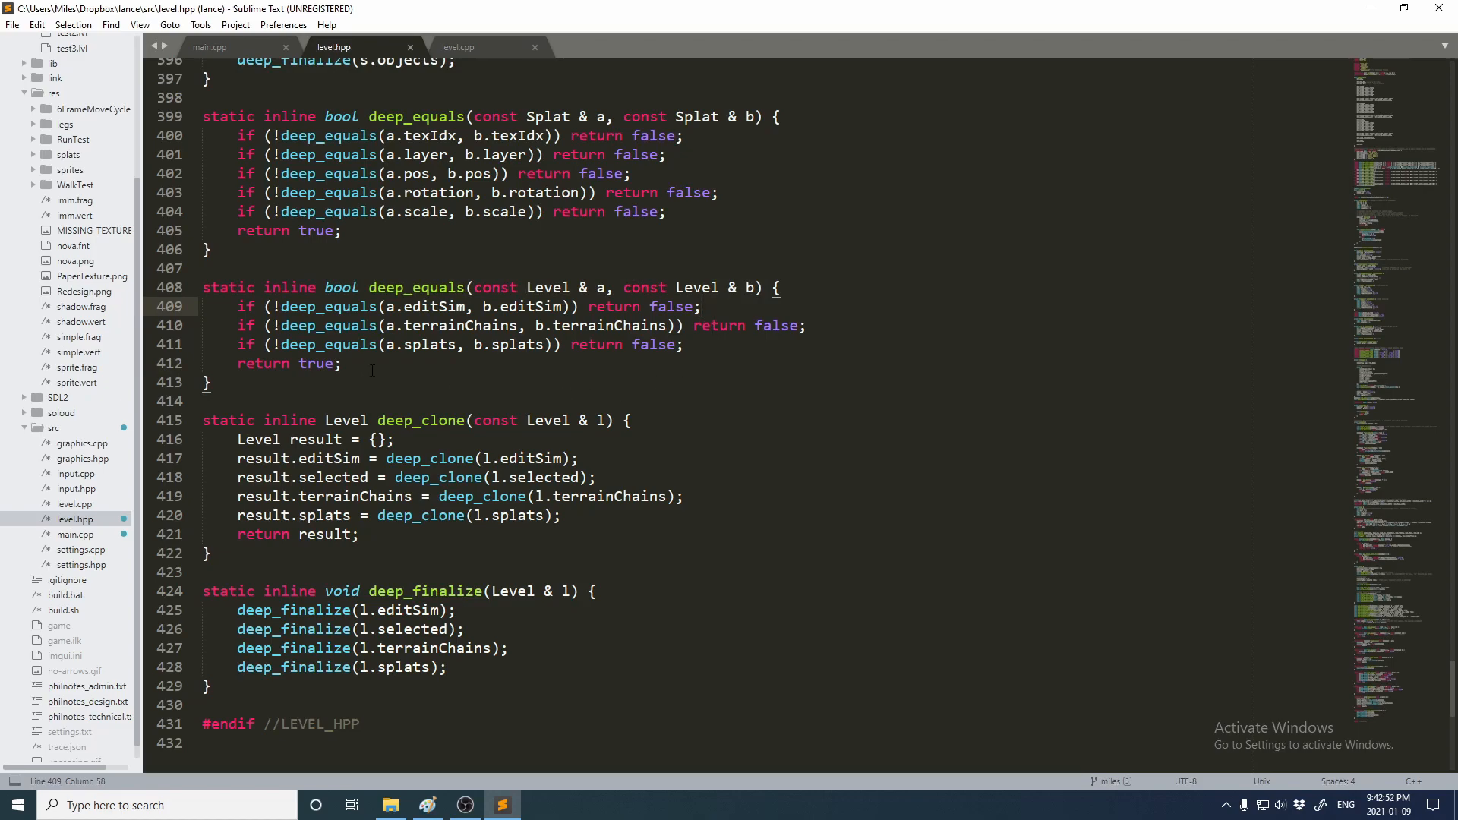
pyautogui.click(713, 345)
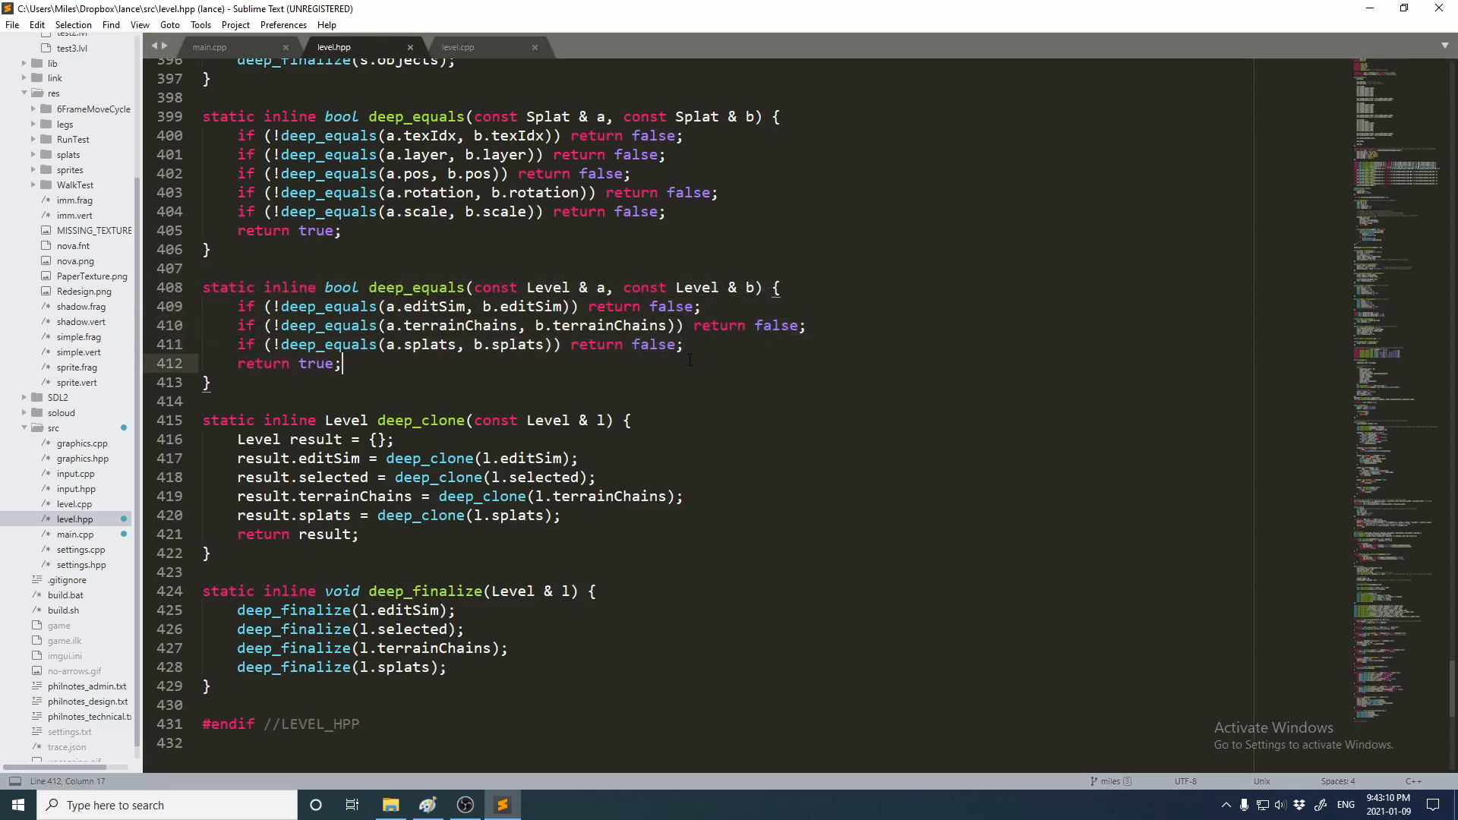
pyautogui.click(683, 344)
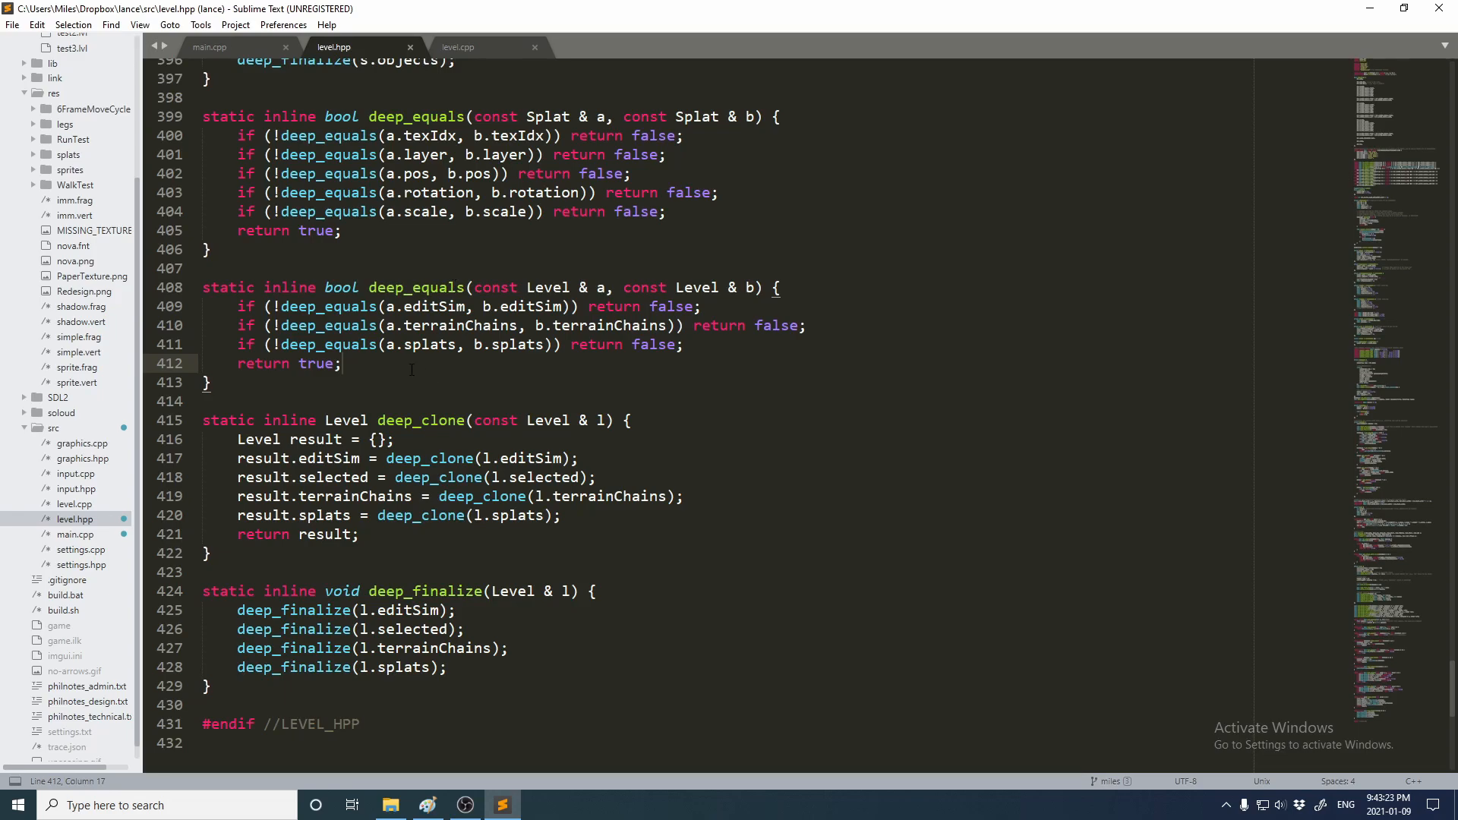
pyautogui.moveTo(202, 287); pyautogui.dragTo(342, 363)
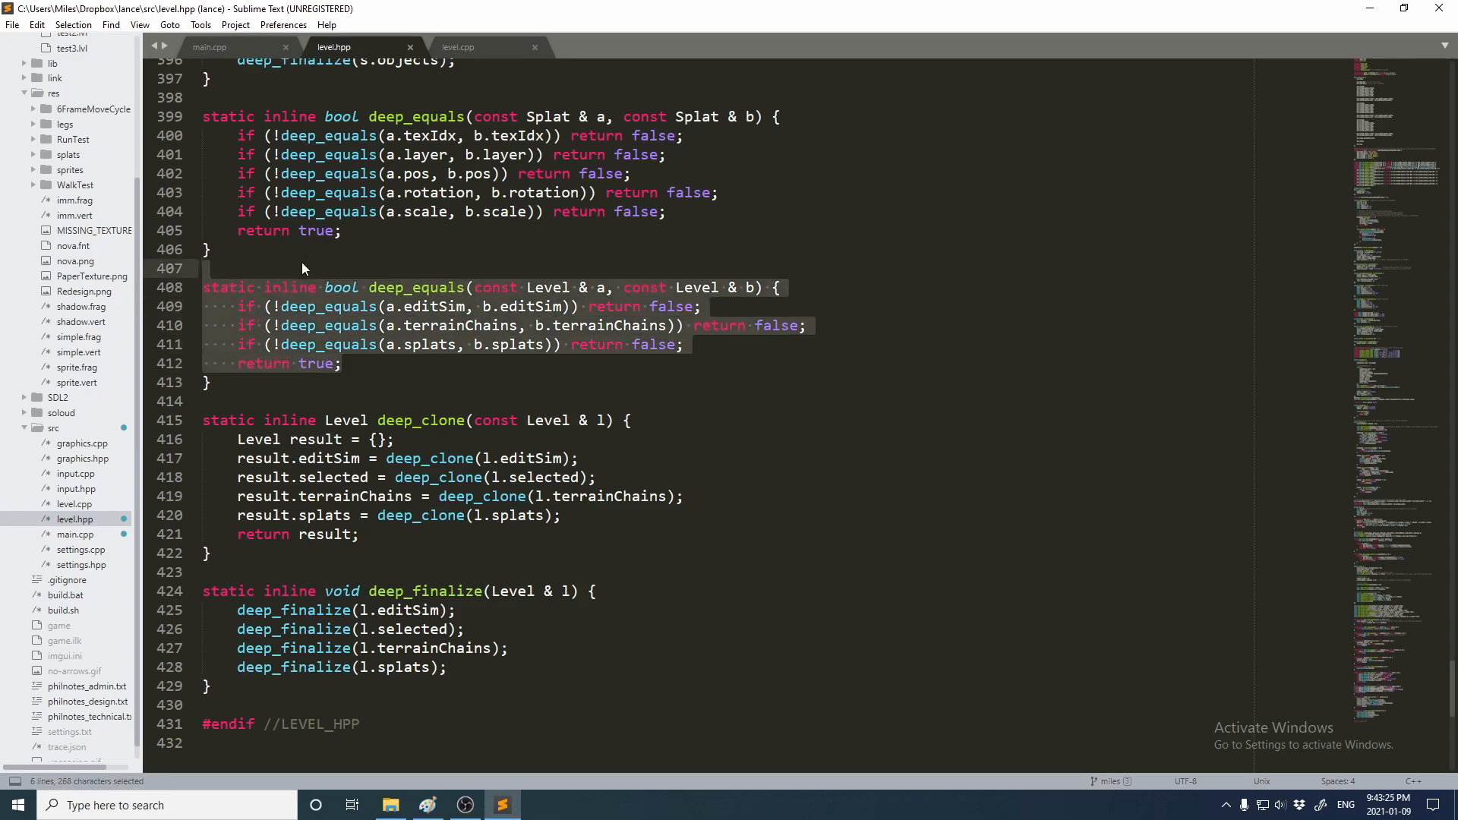
pyautogui.click(208, 48)
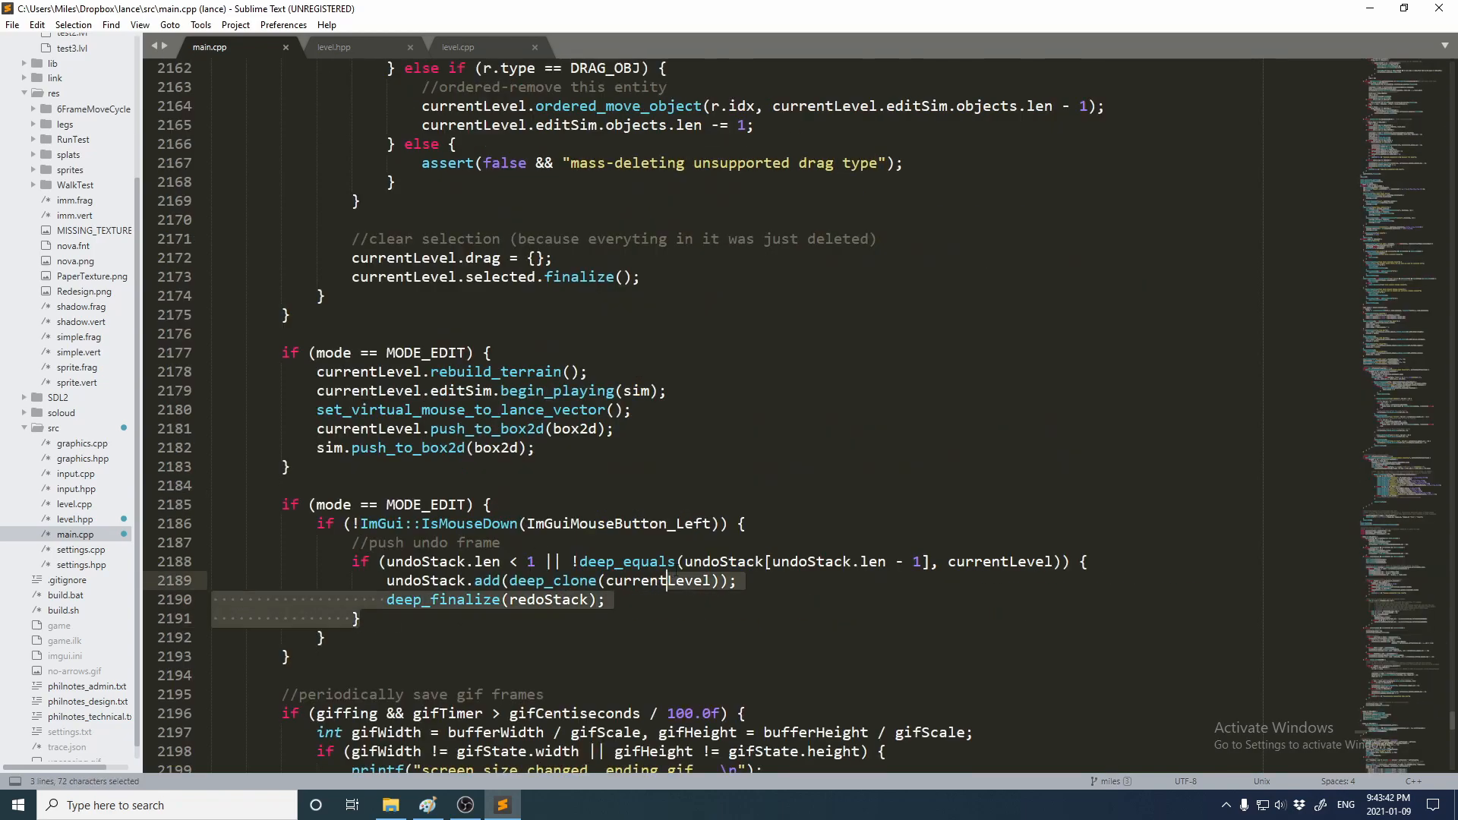
# Clear the selection in the MODE_EDIT undo-push block of main.cpp
pyautogui.click(747, 525)
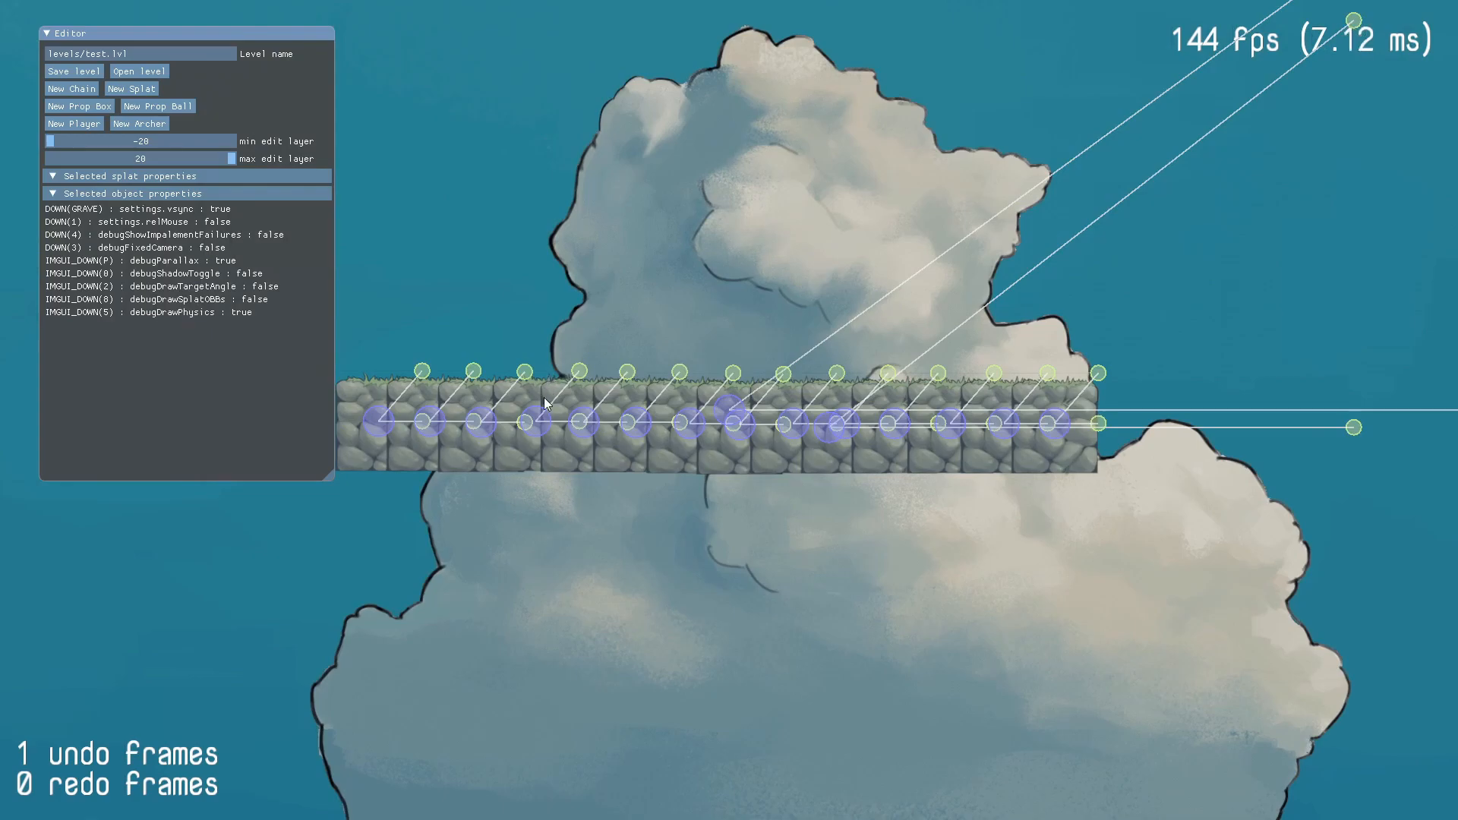
# Pull a rock-grass tile out of the platform, carry it around the cloud and drop it just below the platform
pyautogui.click(533, 421)
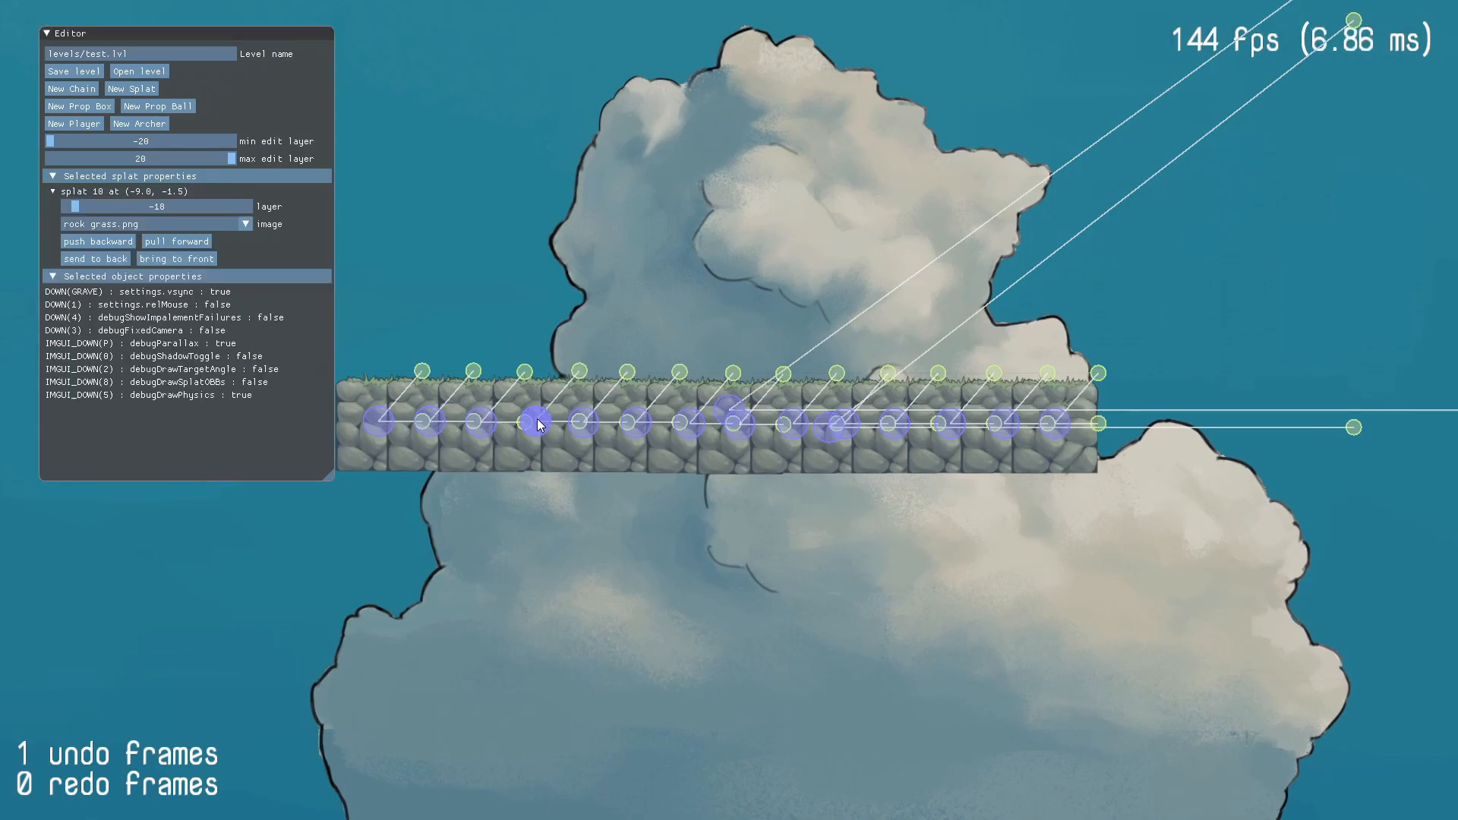
pyautogui.moveTo(535, 424); pyautogui.dragTo(623, 337)
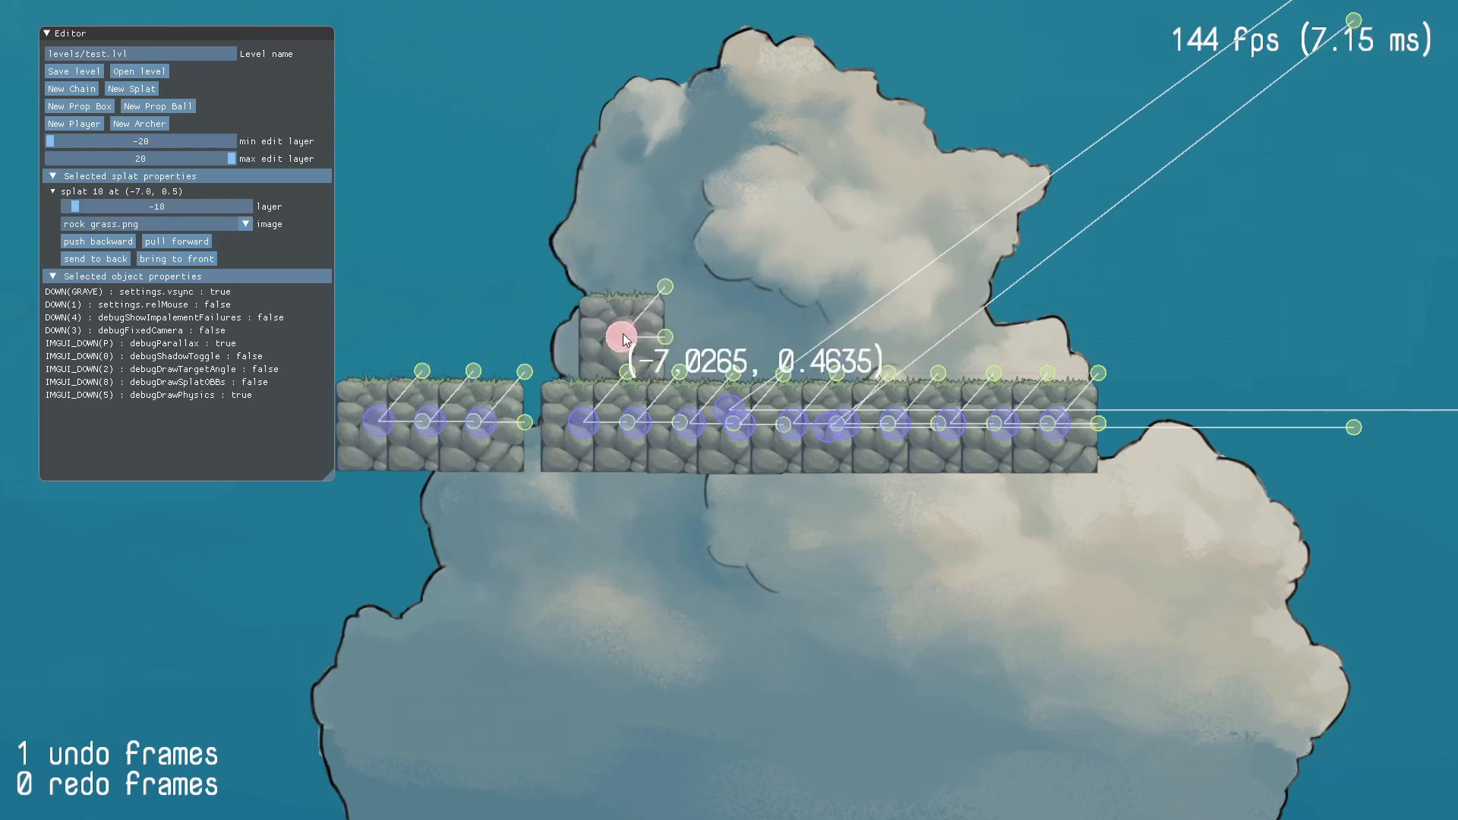
pyautogui.moveTo(622, 339); pyautogui.dragTo(609, 171)
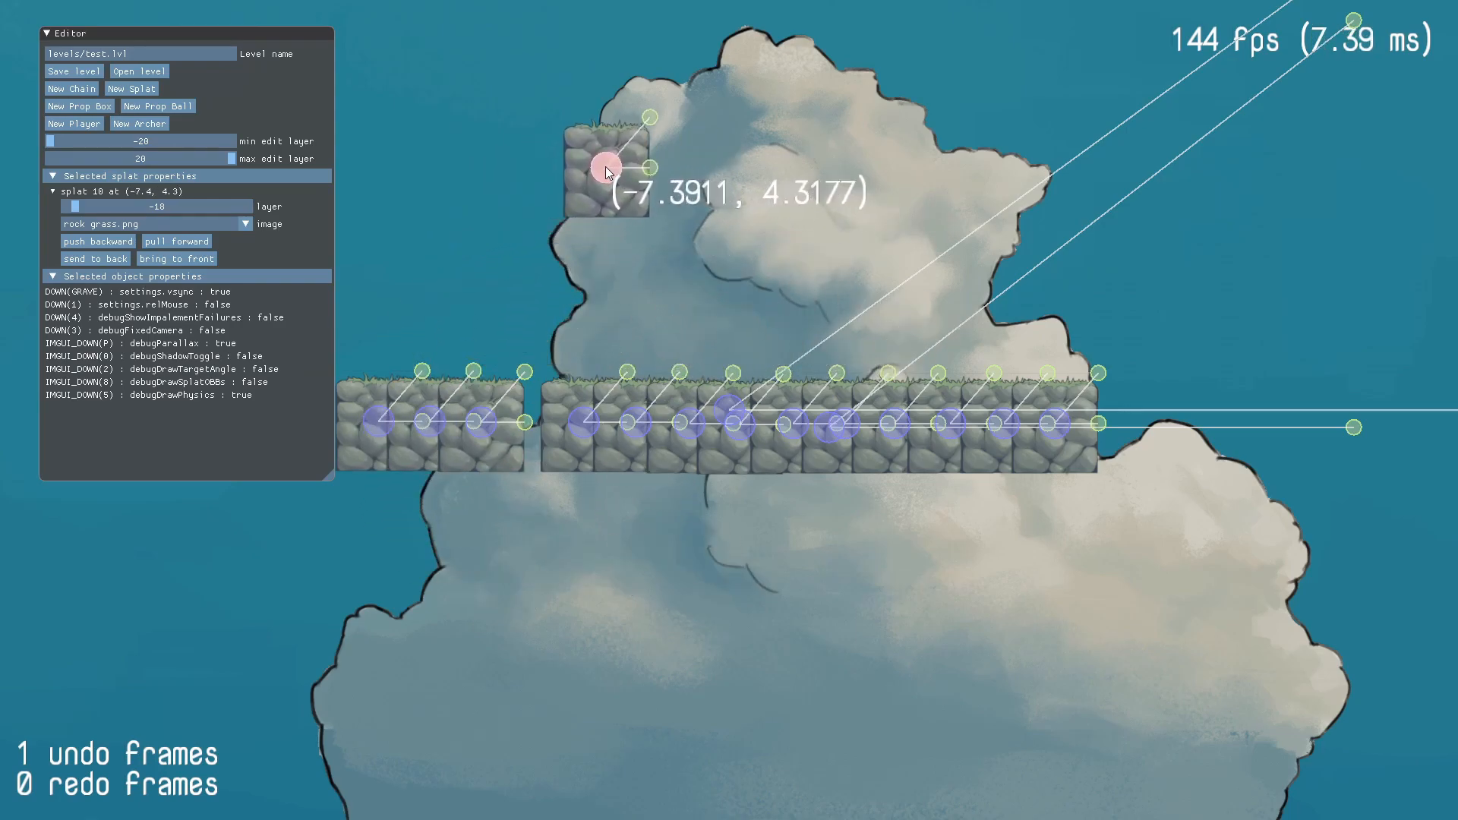
pyautogui.moveTo(609, 170); pyautogui.dragTo(1083, 292)
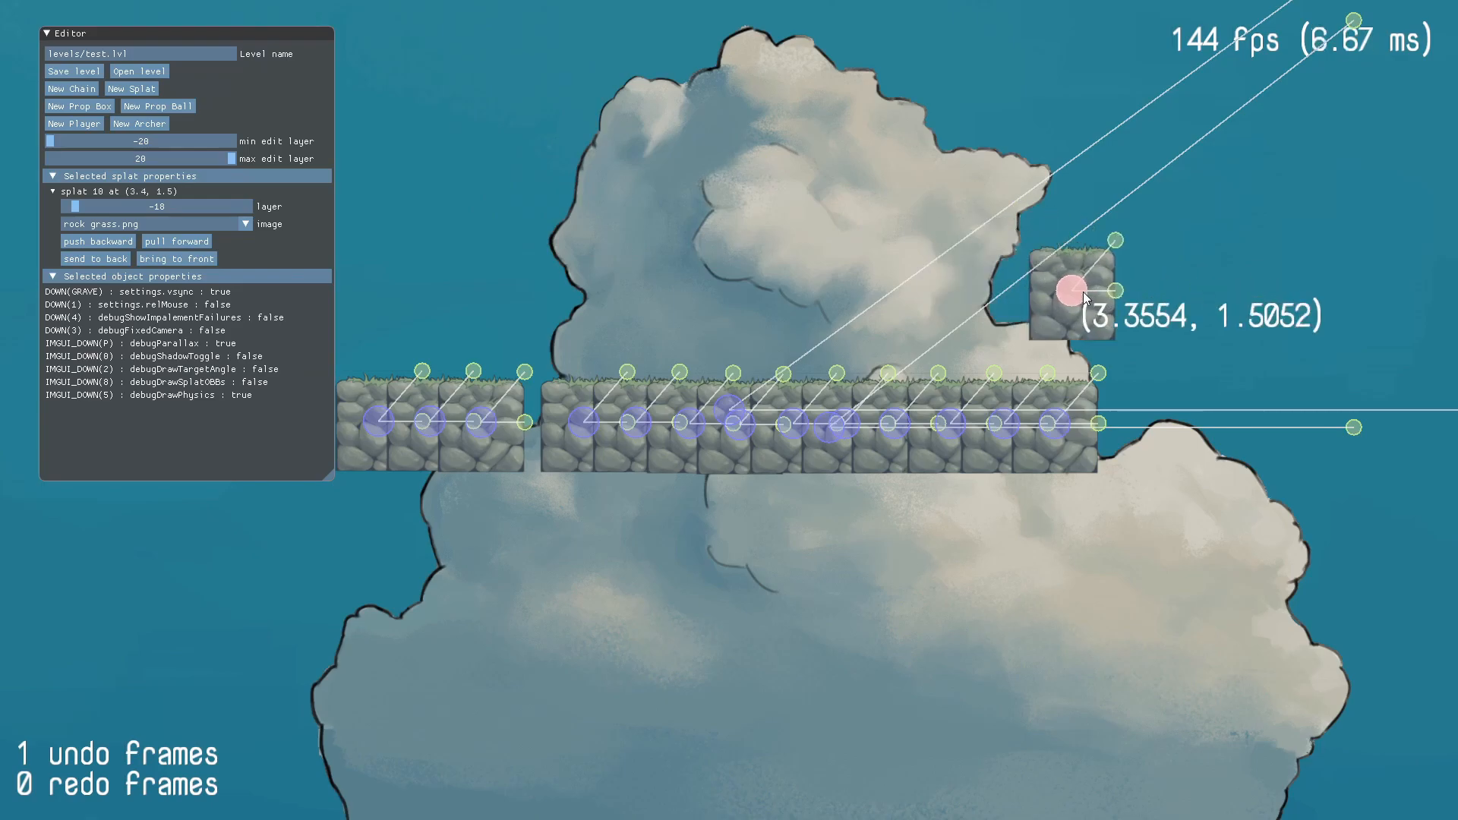
pyautogui.moveTo(1083, 291); pyautogui.dragTo(546, 626)
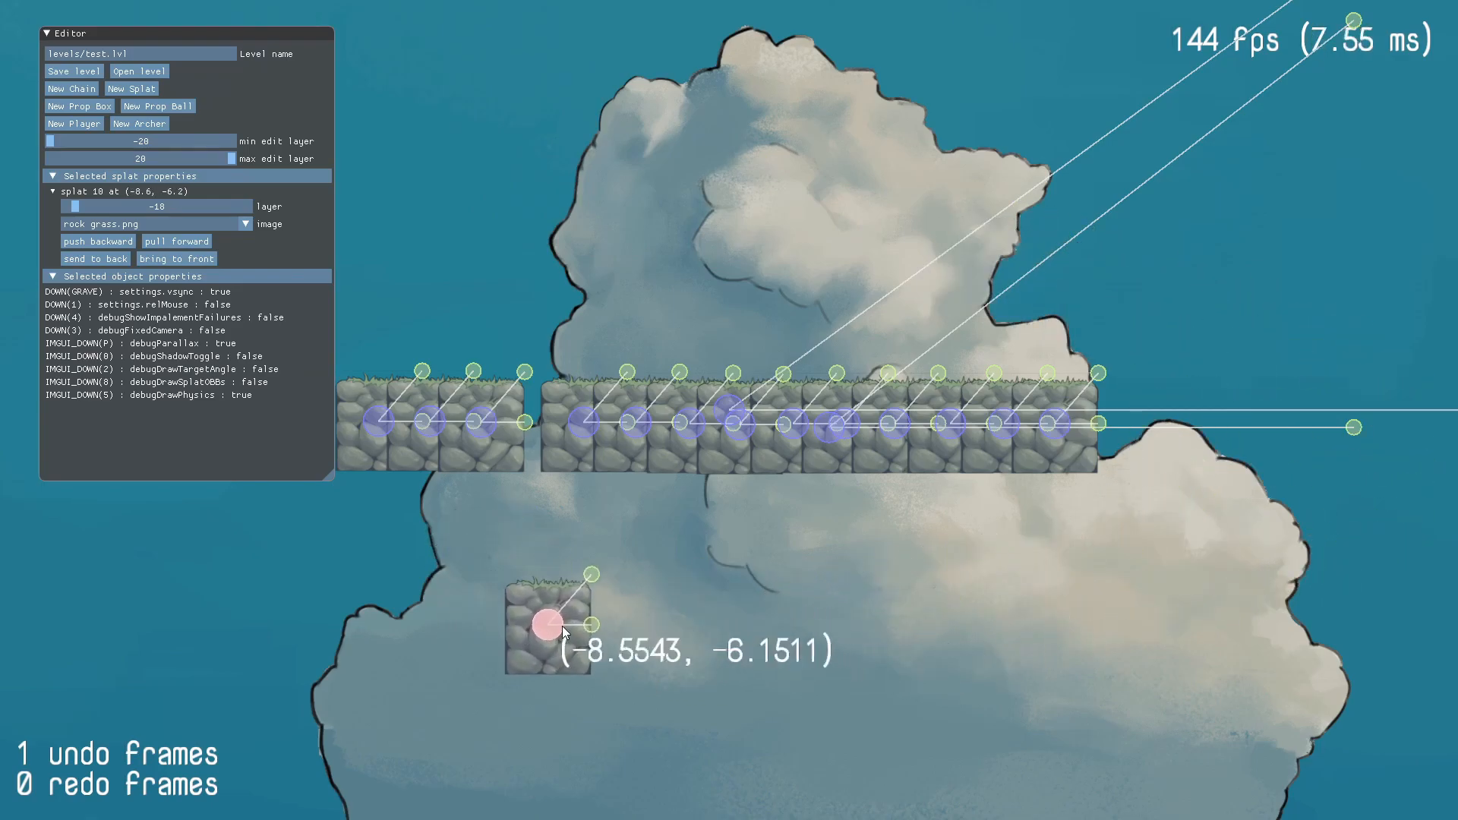
pyautogui.moveTo(546, 624); pyautogui.dragTo(476, 246)
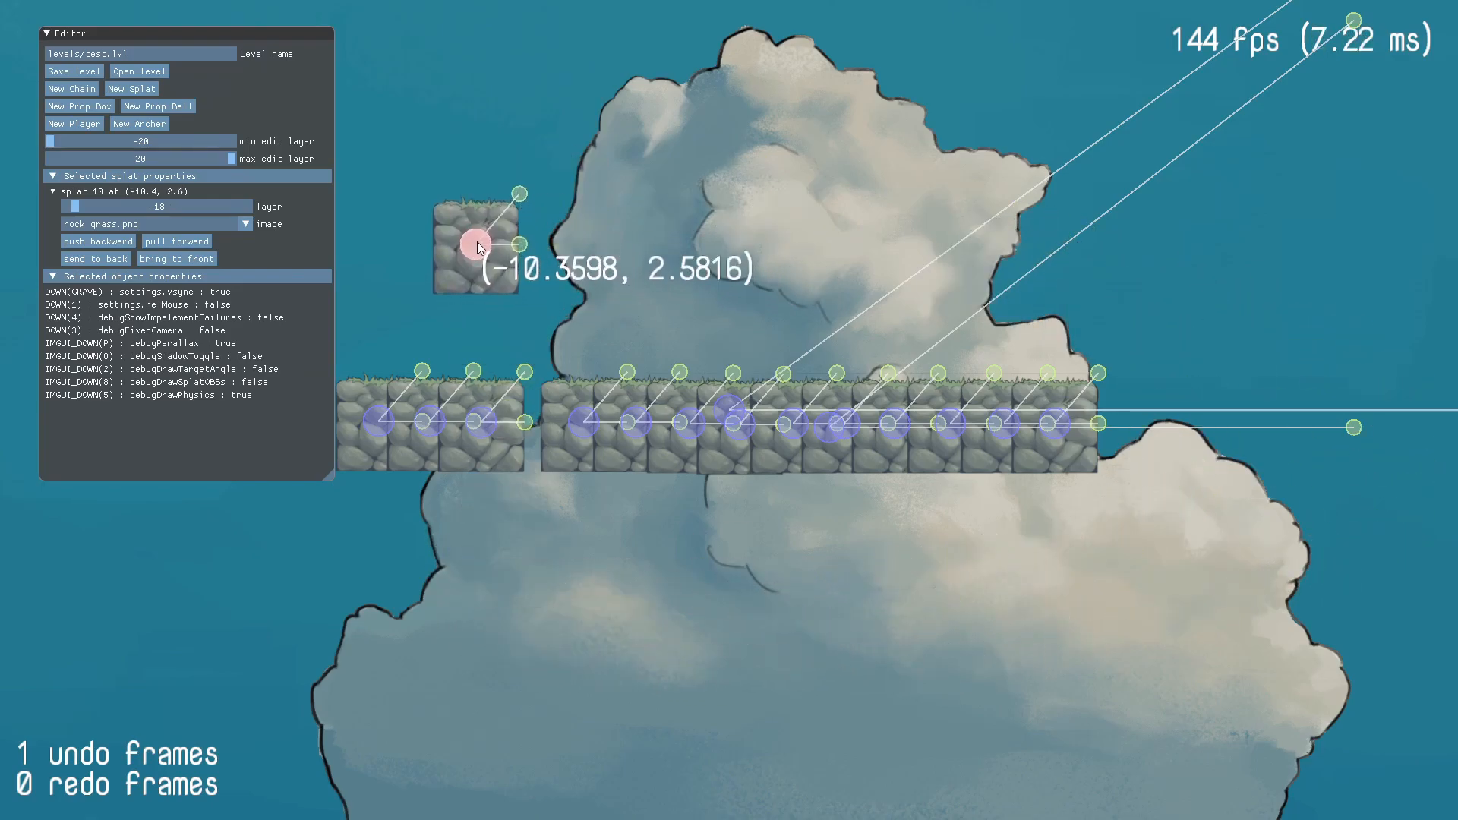
pyautogui.moveTo(477, 243); pyautogui.dragTo(538, 254)
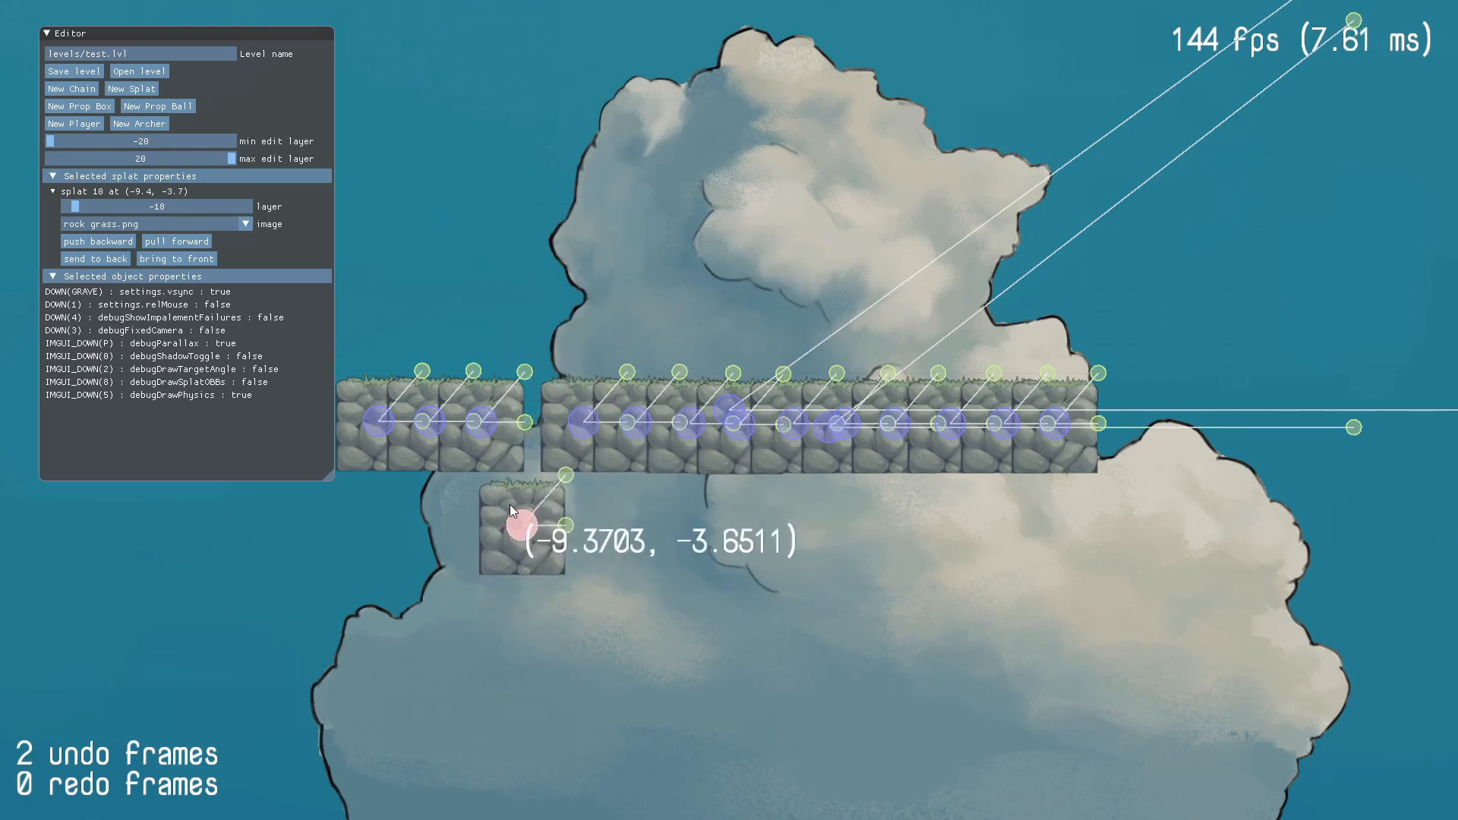
pyautogui.moveTo(521, 526); pyautogui.dragTo(521, 214)
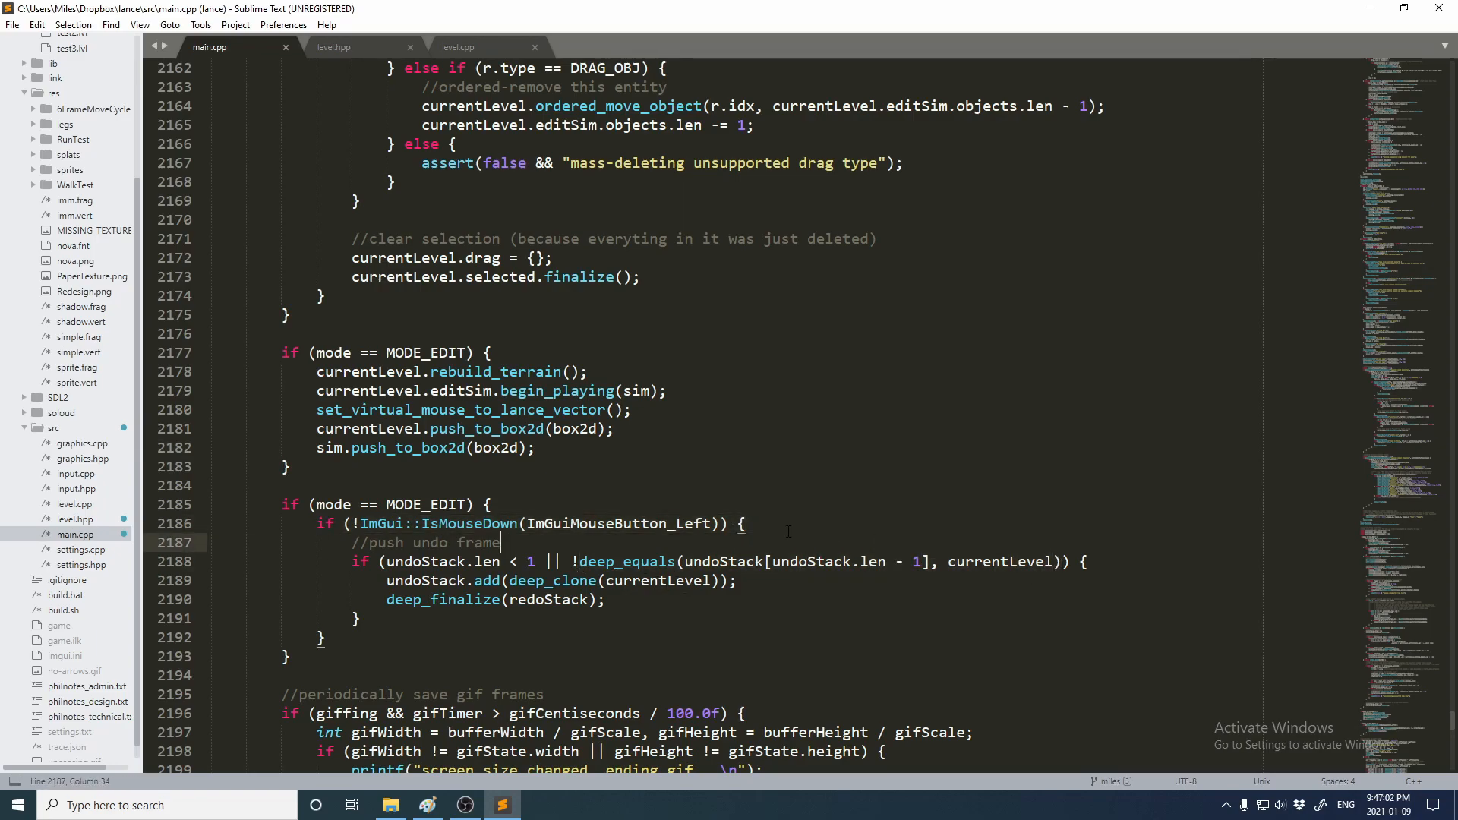
pyautogui.tripleClick(530, 524)
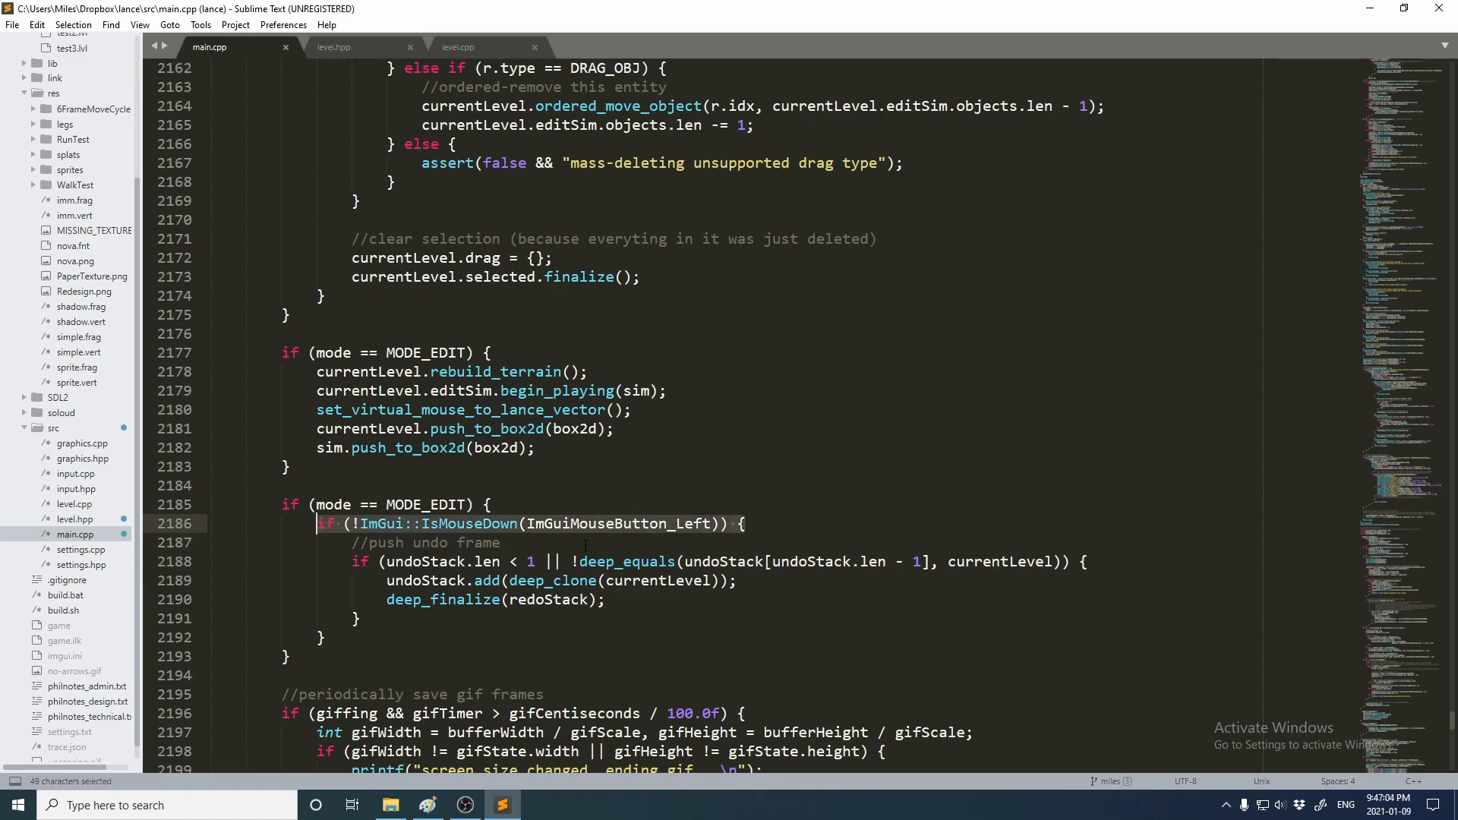
pyautogui.moveTo(714, 528)
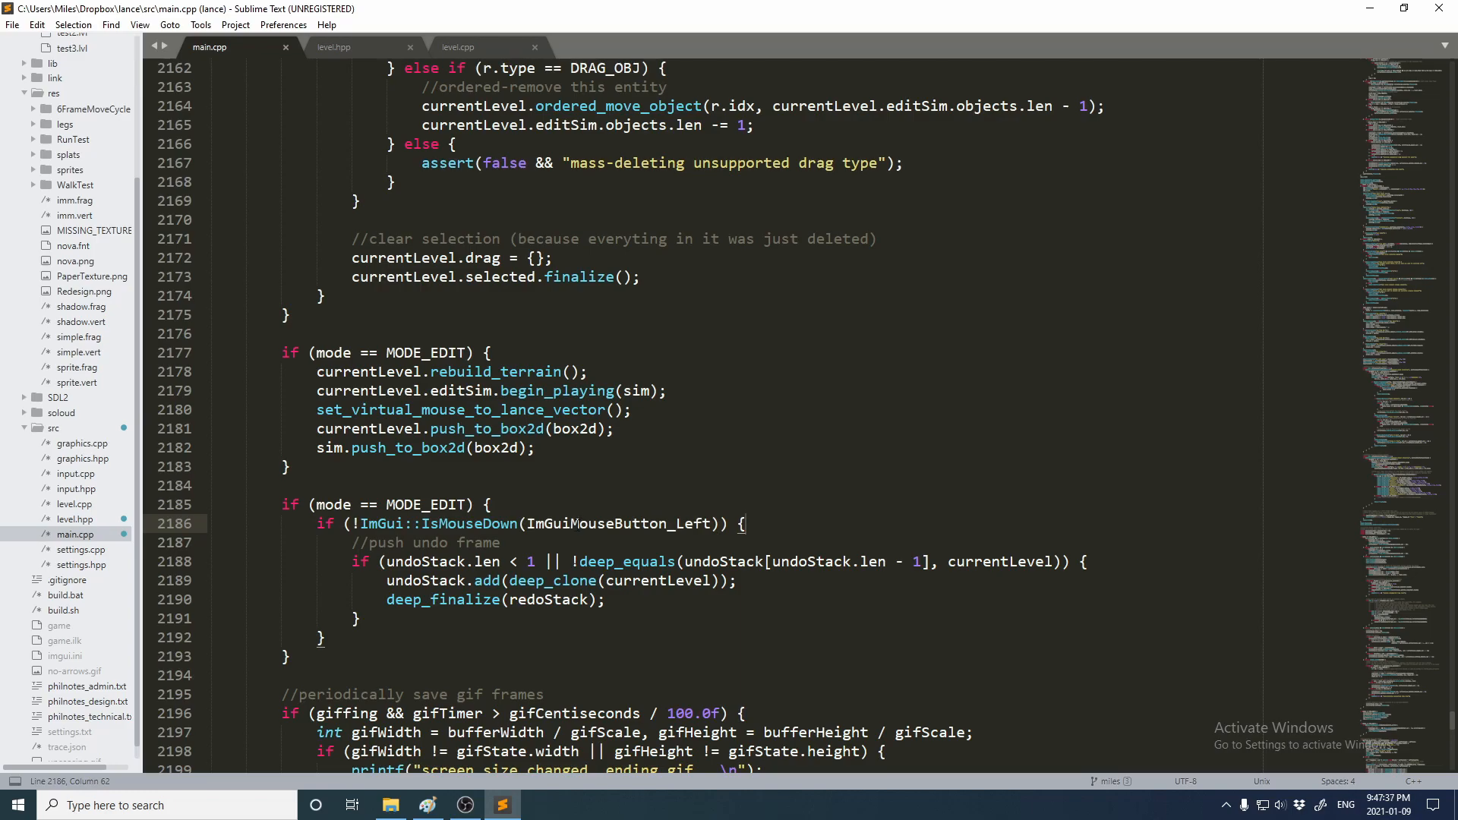
pyautogui.moveTo(436, 524); pyautogui.dragTo(735, 524)
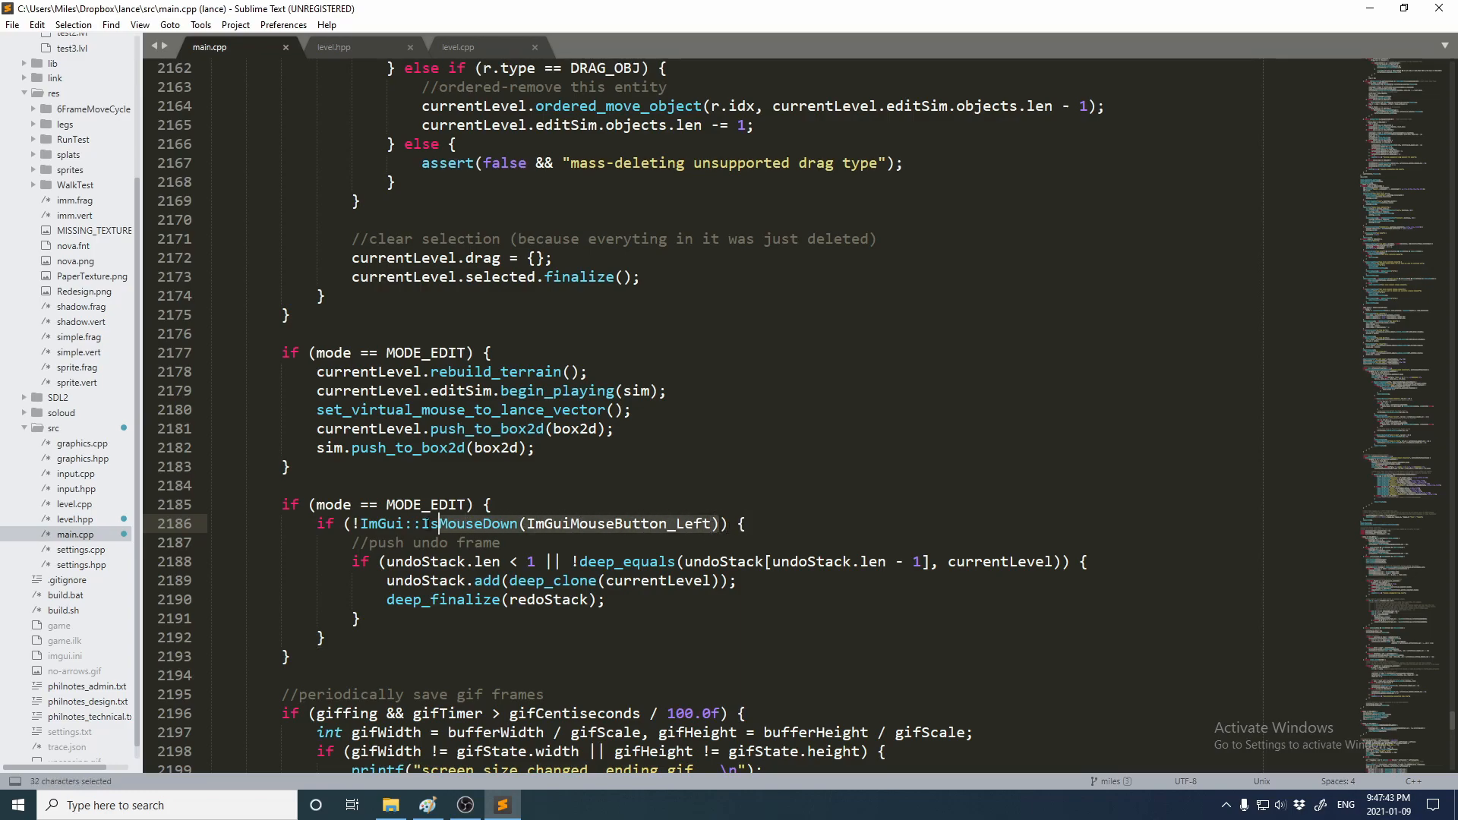
pyautogui.click(745, 524)
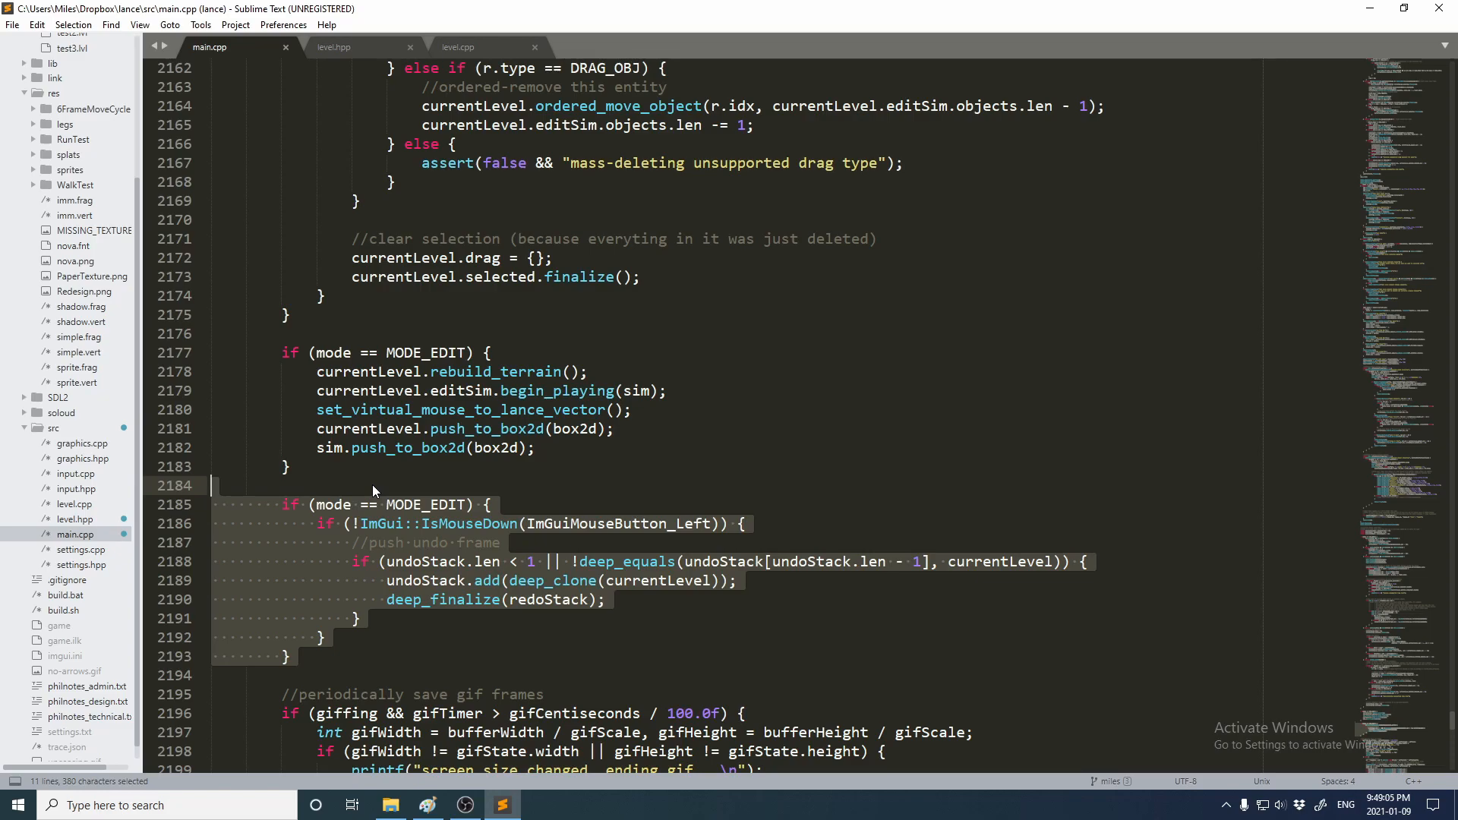
pyautogui.moveTo(530, 495)
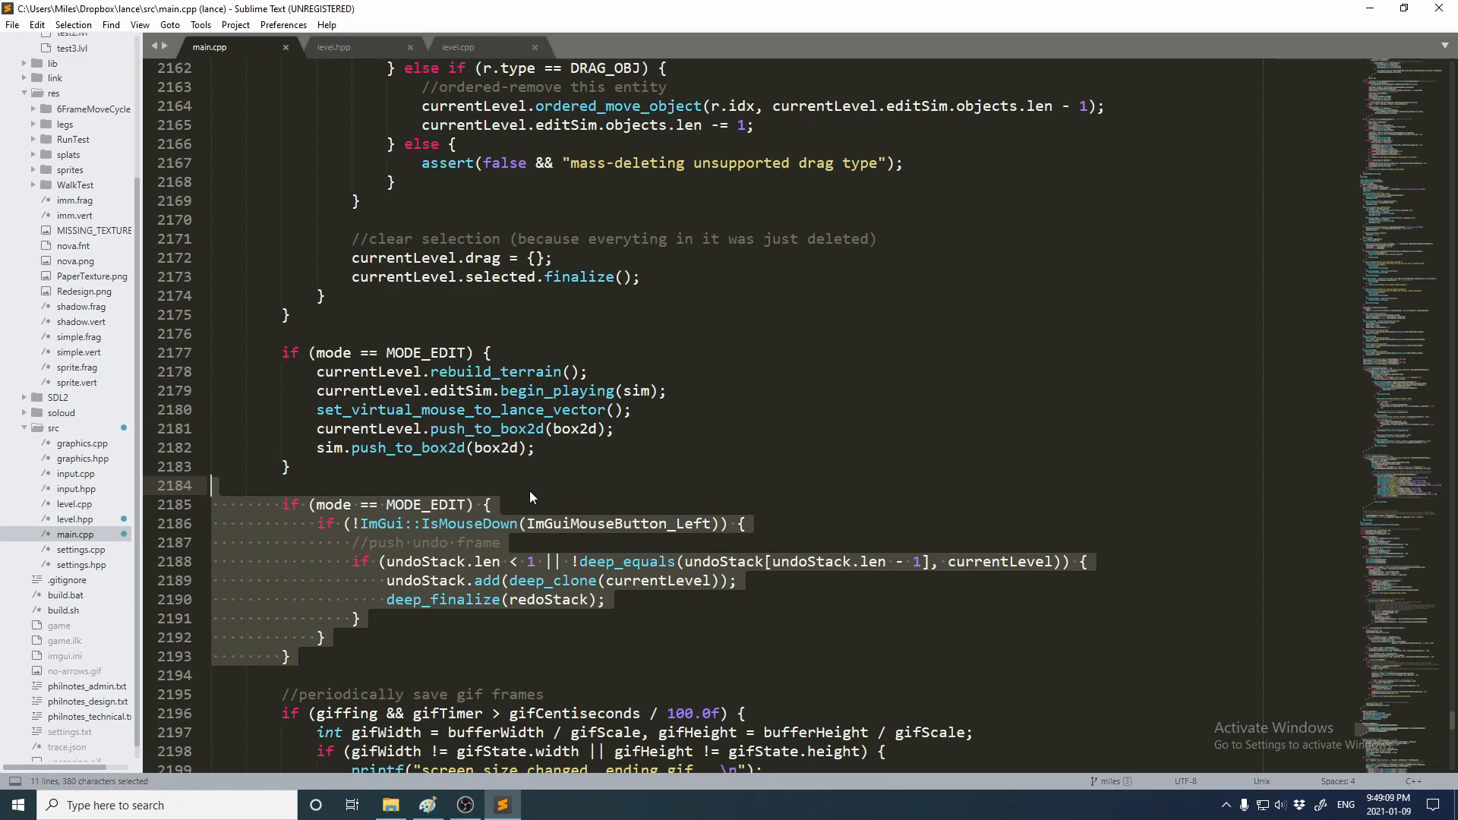
pyautogui.click(512, 486)
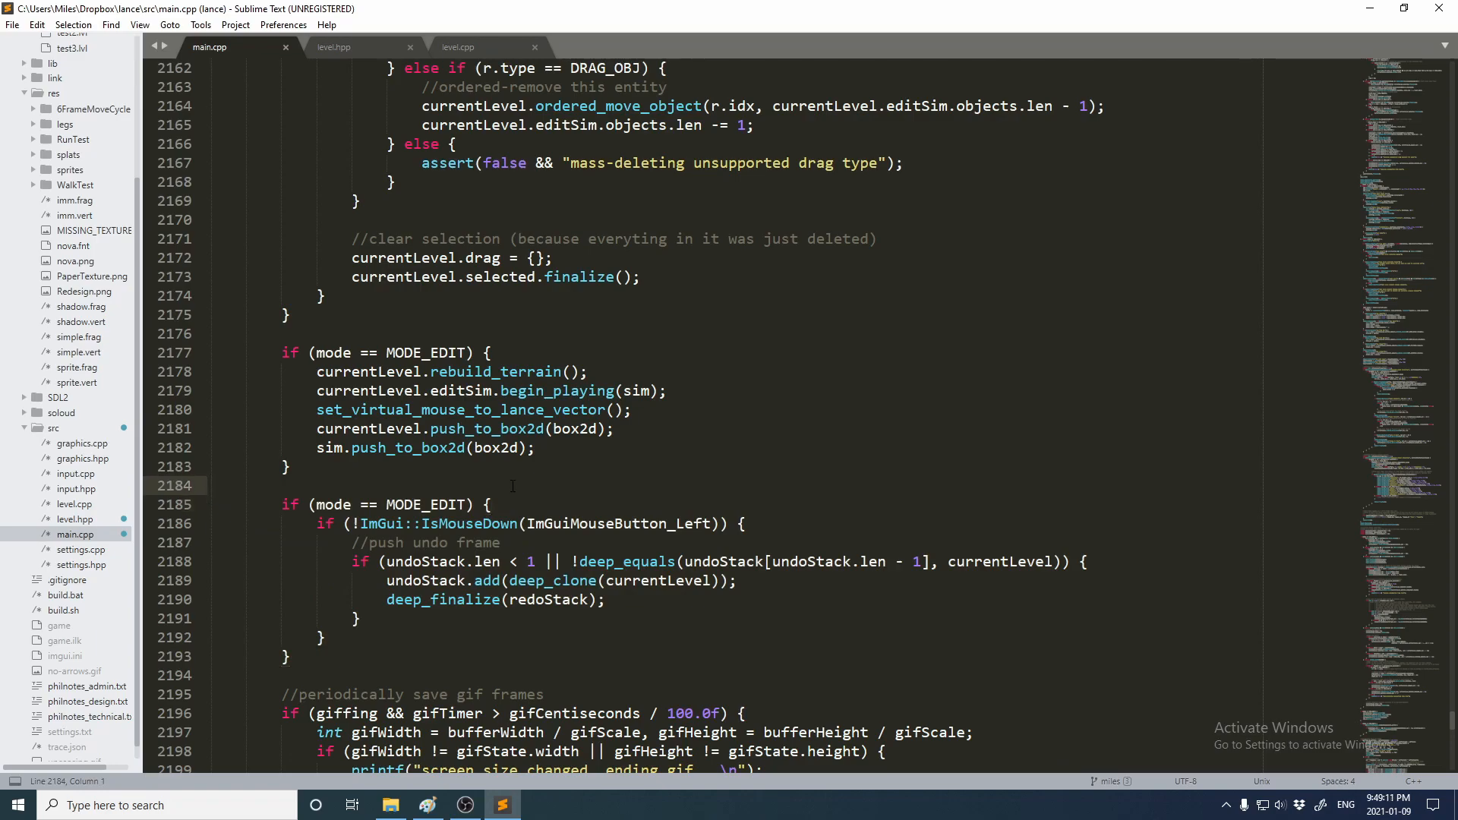
pyautogui.moveTo(316, 504); pyautogui.dragTo(288, 658)
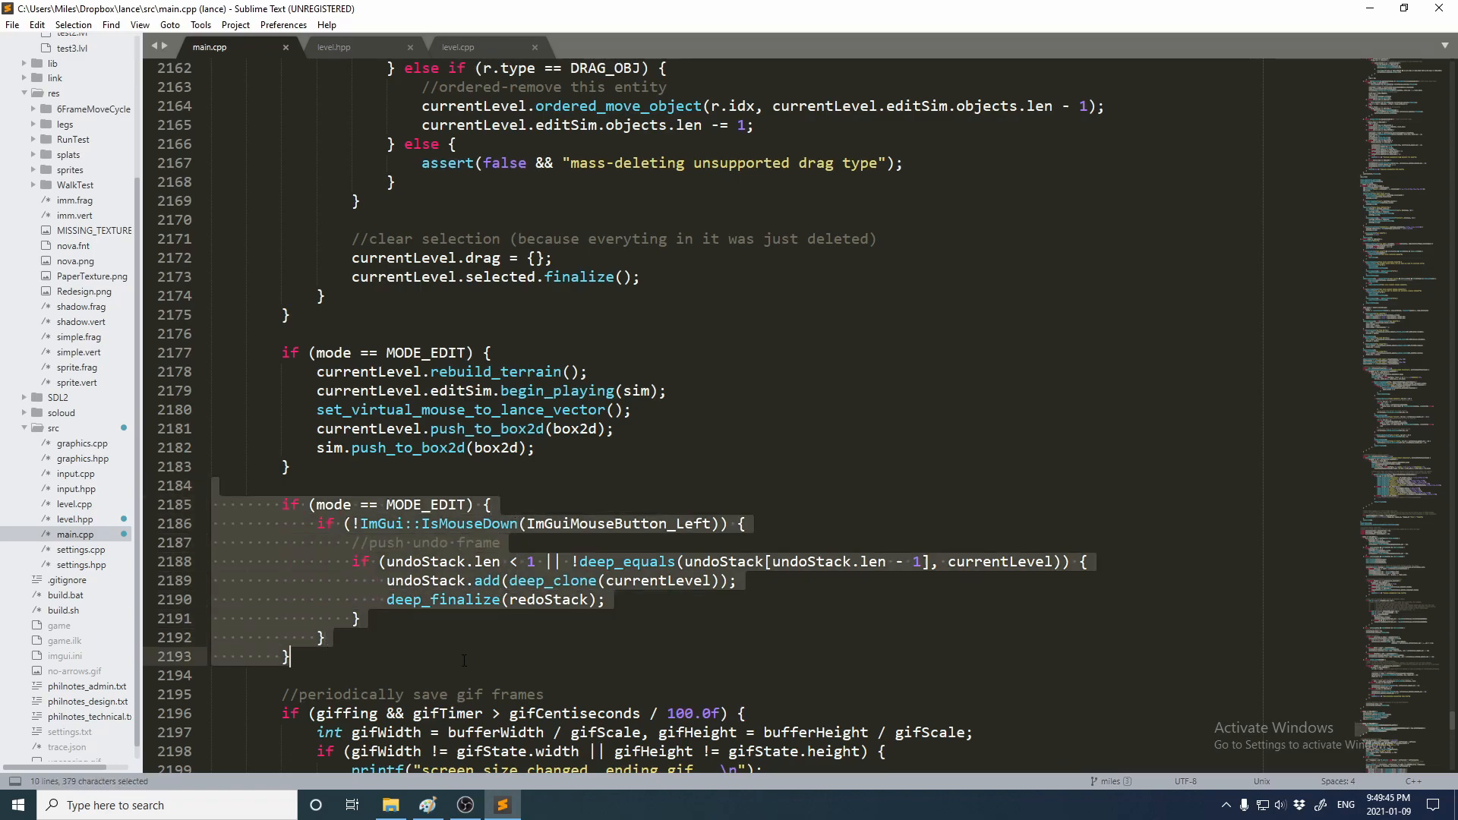
pyautogui.click(316, 657)
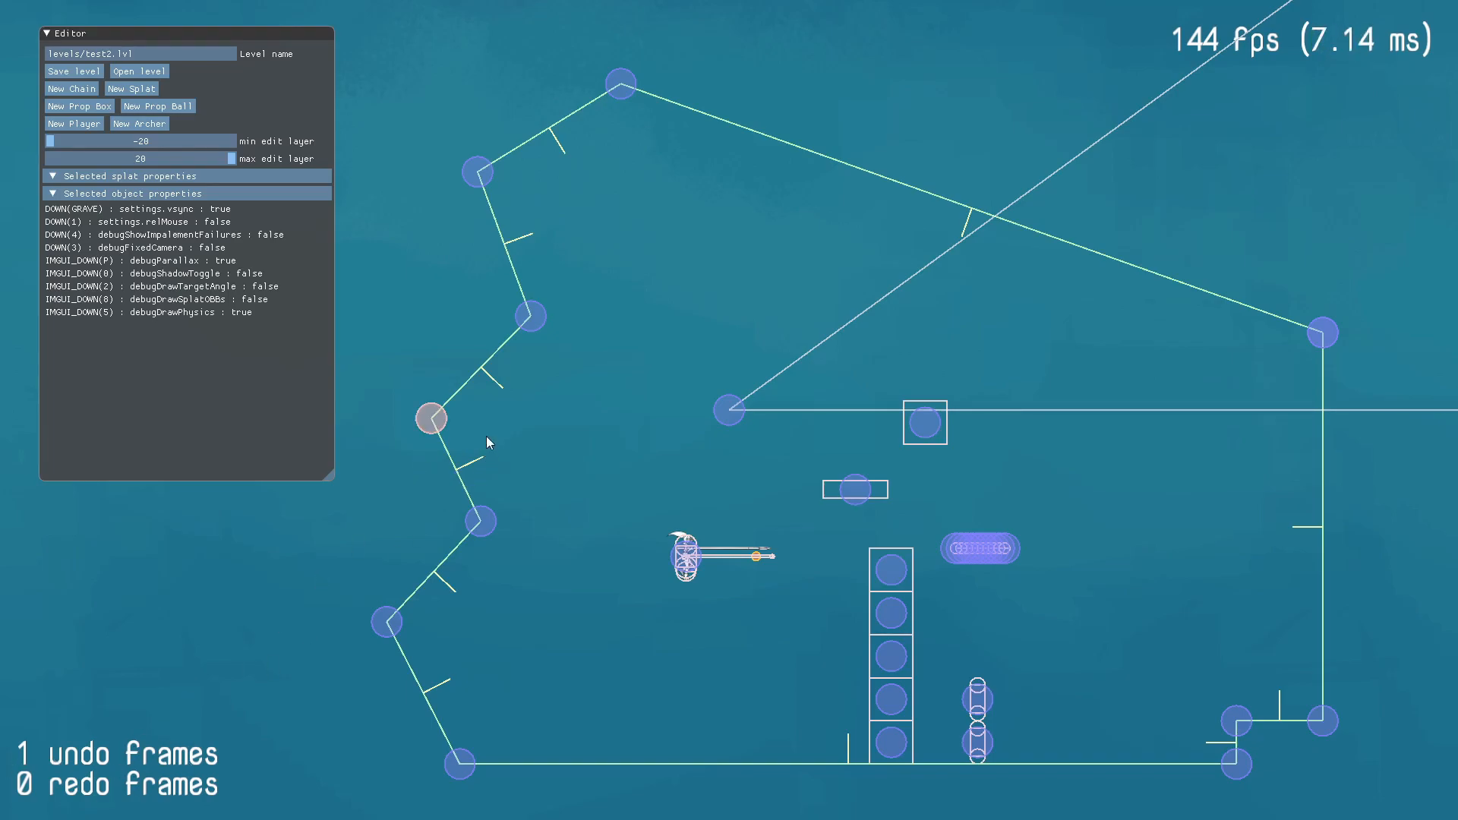
# Move a left chain-wall vertex outward and place it at (-20, 12)
pyautogui.moveTo(429, 419); pyautogui.dragTo(503, 505)
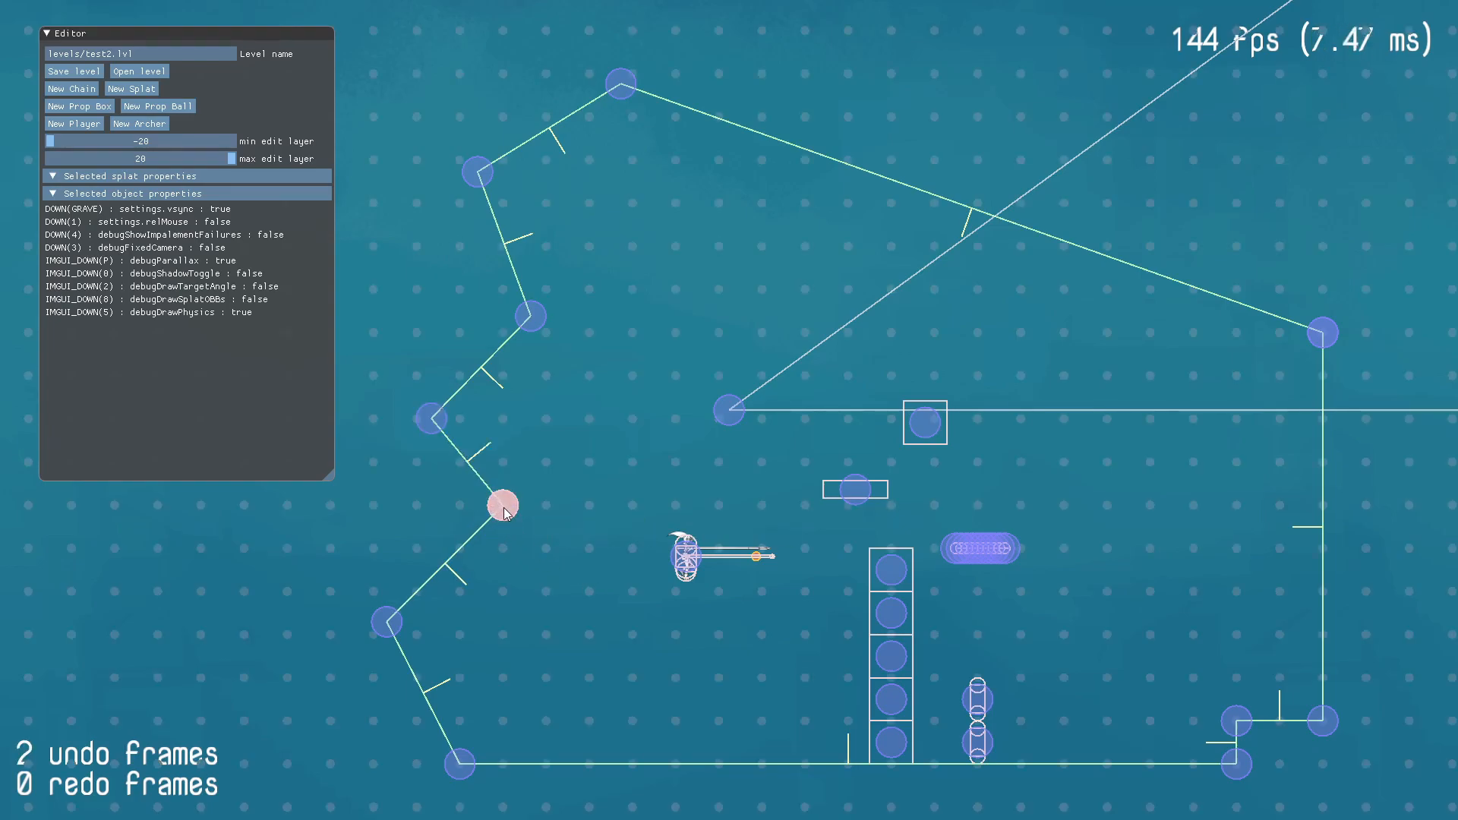
pyautogui.moveTo(502, 505); pyautogui.dragTo(456, 504)
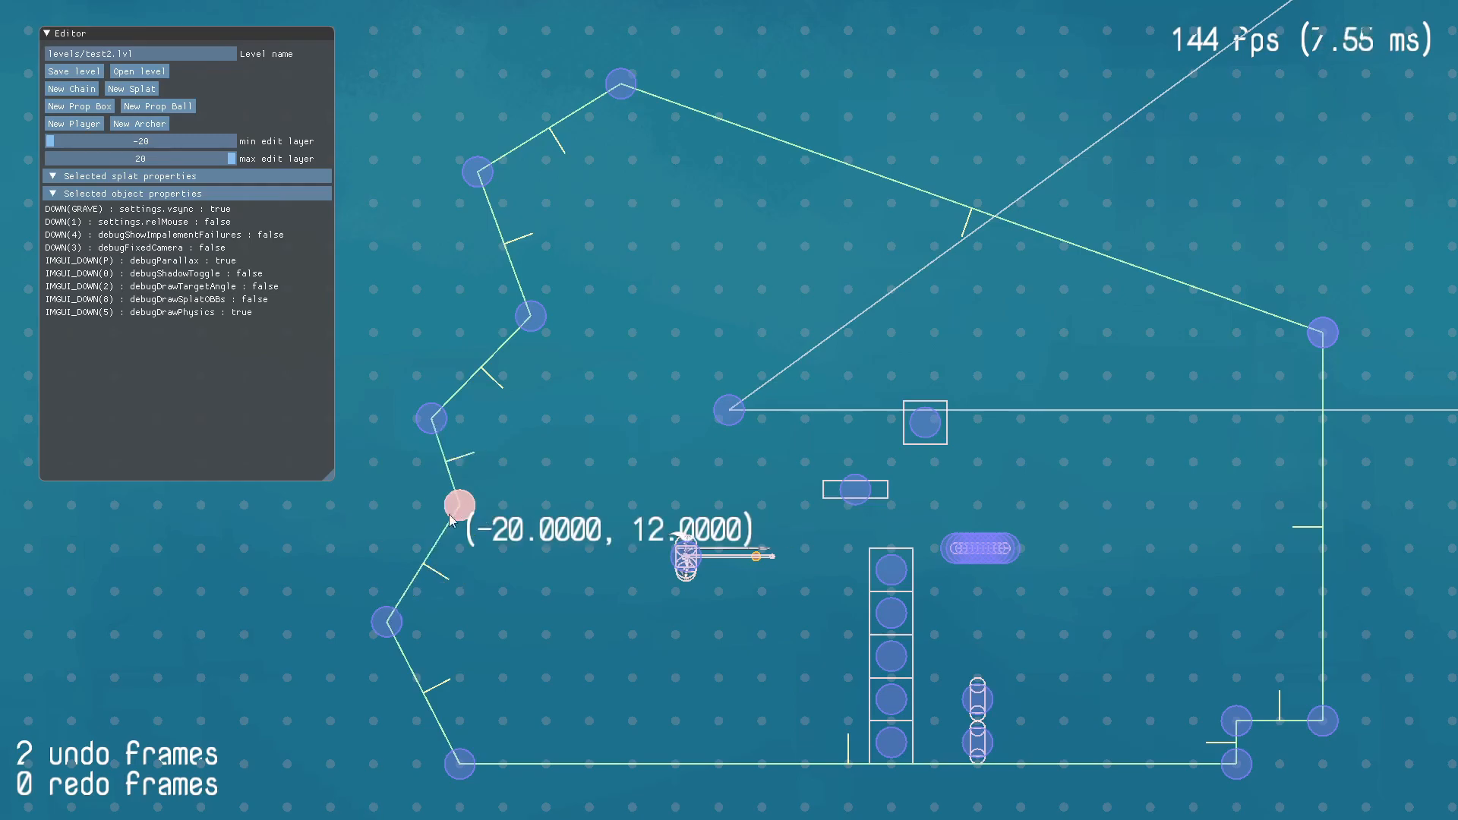
pyautogui.moveTo(456, 504); pyautogui.dragTo(500, 504)
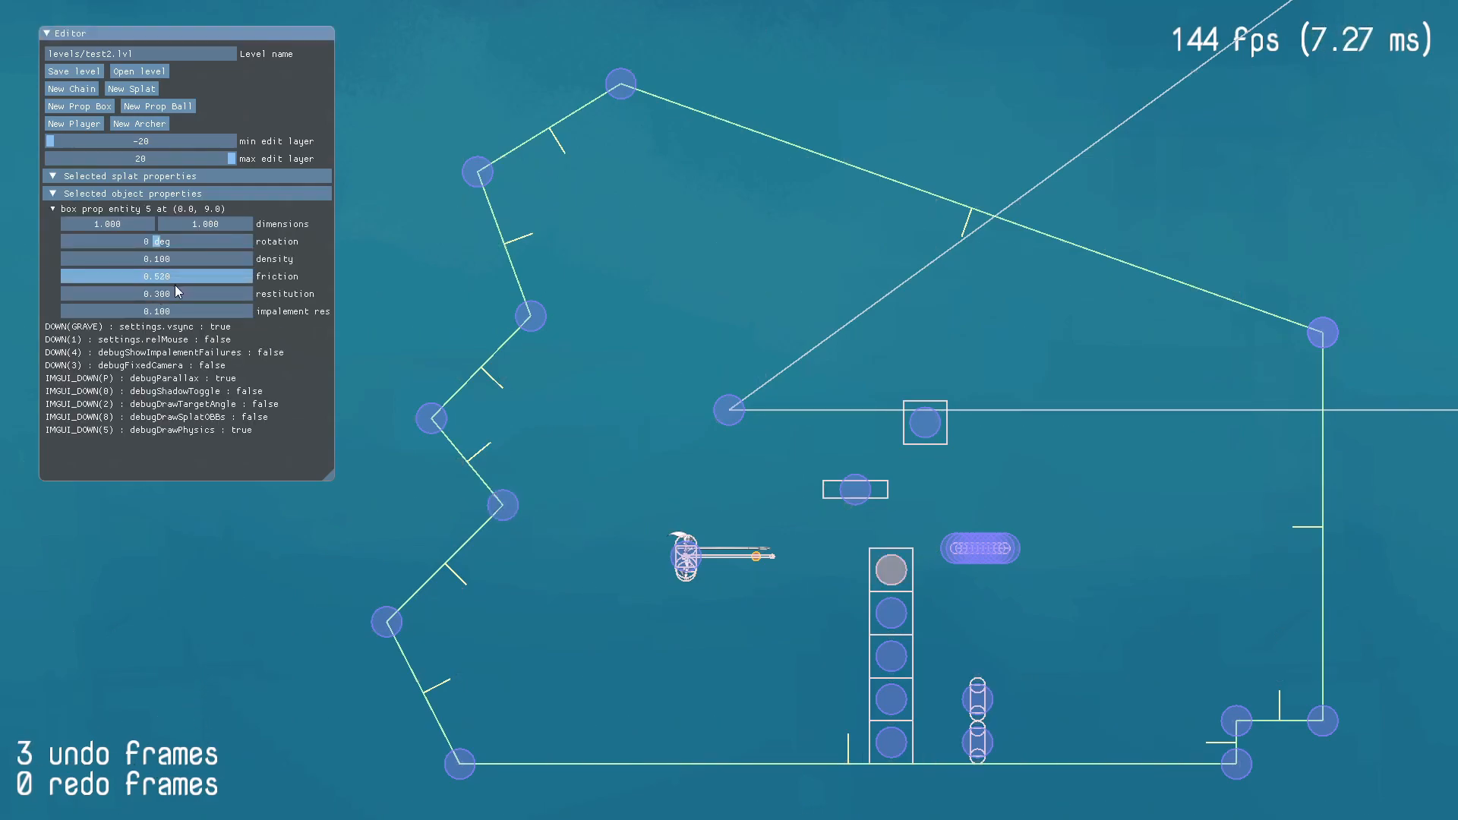
# Adjust the top box prop's rotation, density and friction sliders before undoing the edits
pyautogui.moveTo(186, 242); pyautogui.dragTo(149, 242)
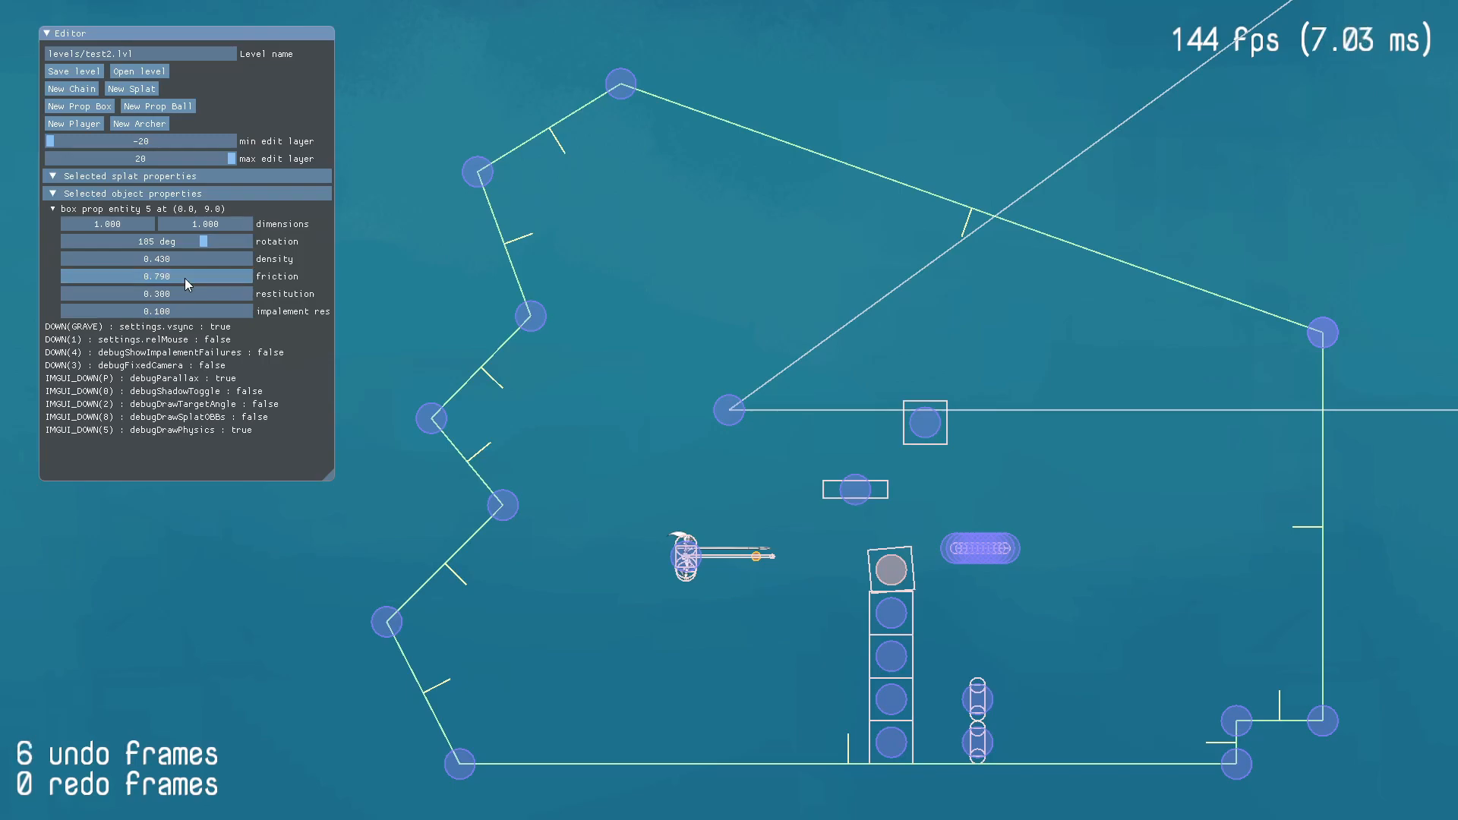
pyautogui.moveTo(186, 293); pyautogui.dragTo(179, 317)
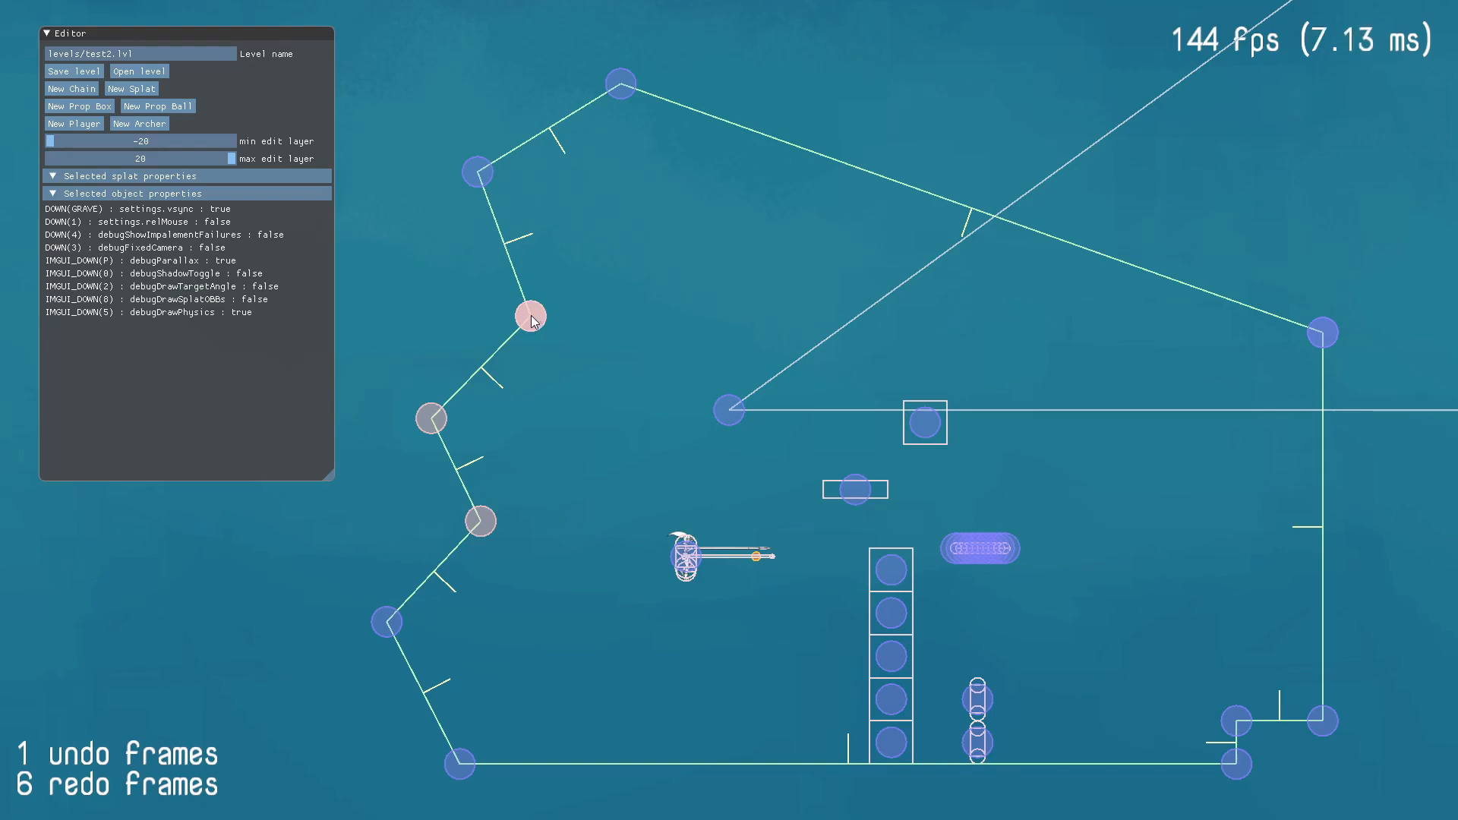
# Select many level objects, then clear the selection again
pyautogui.click(432, 641)
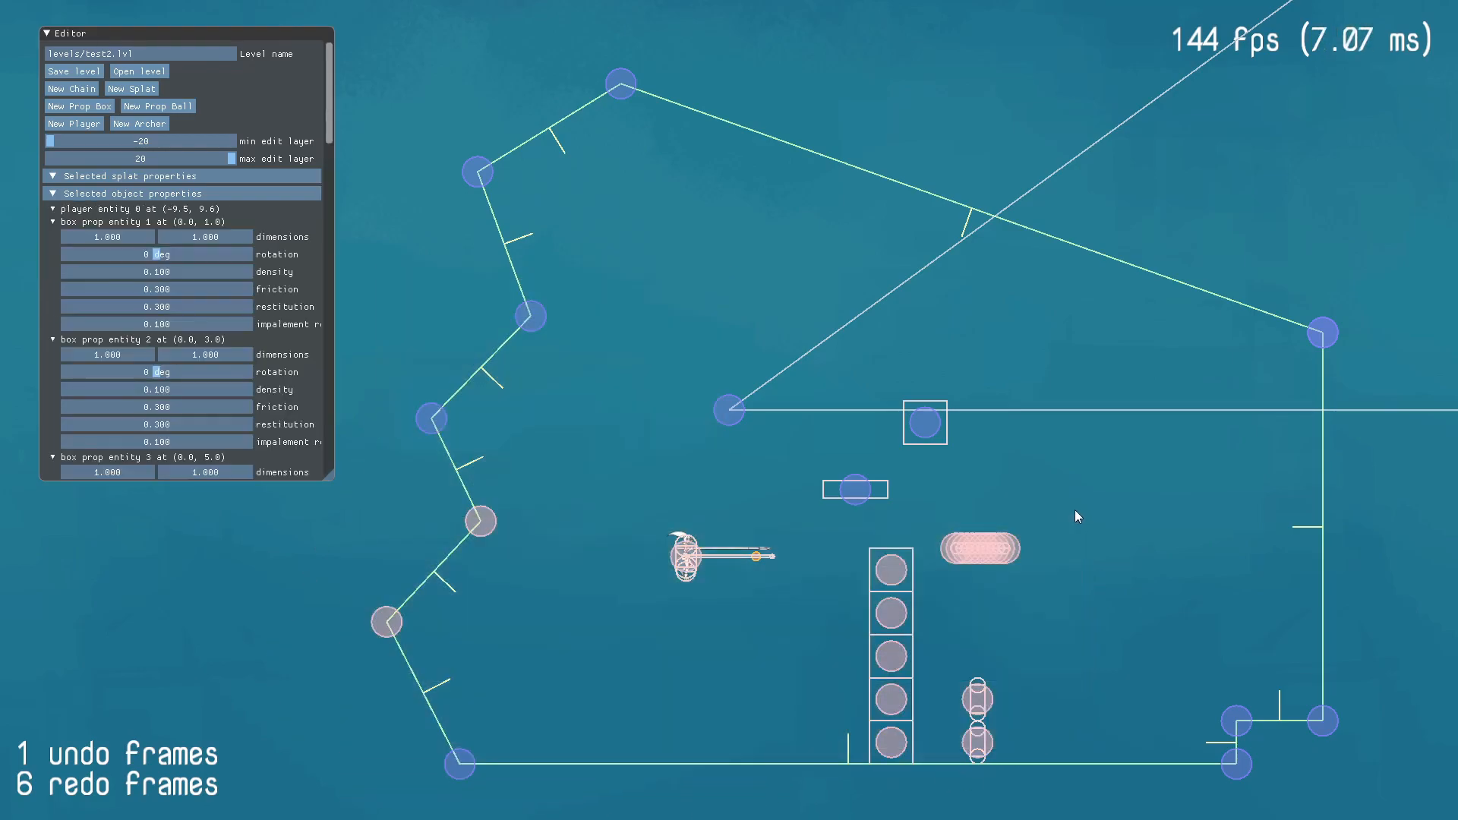
pyautogui.click(727, 408)
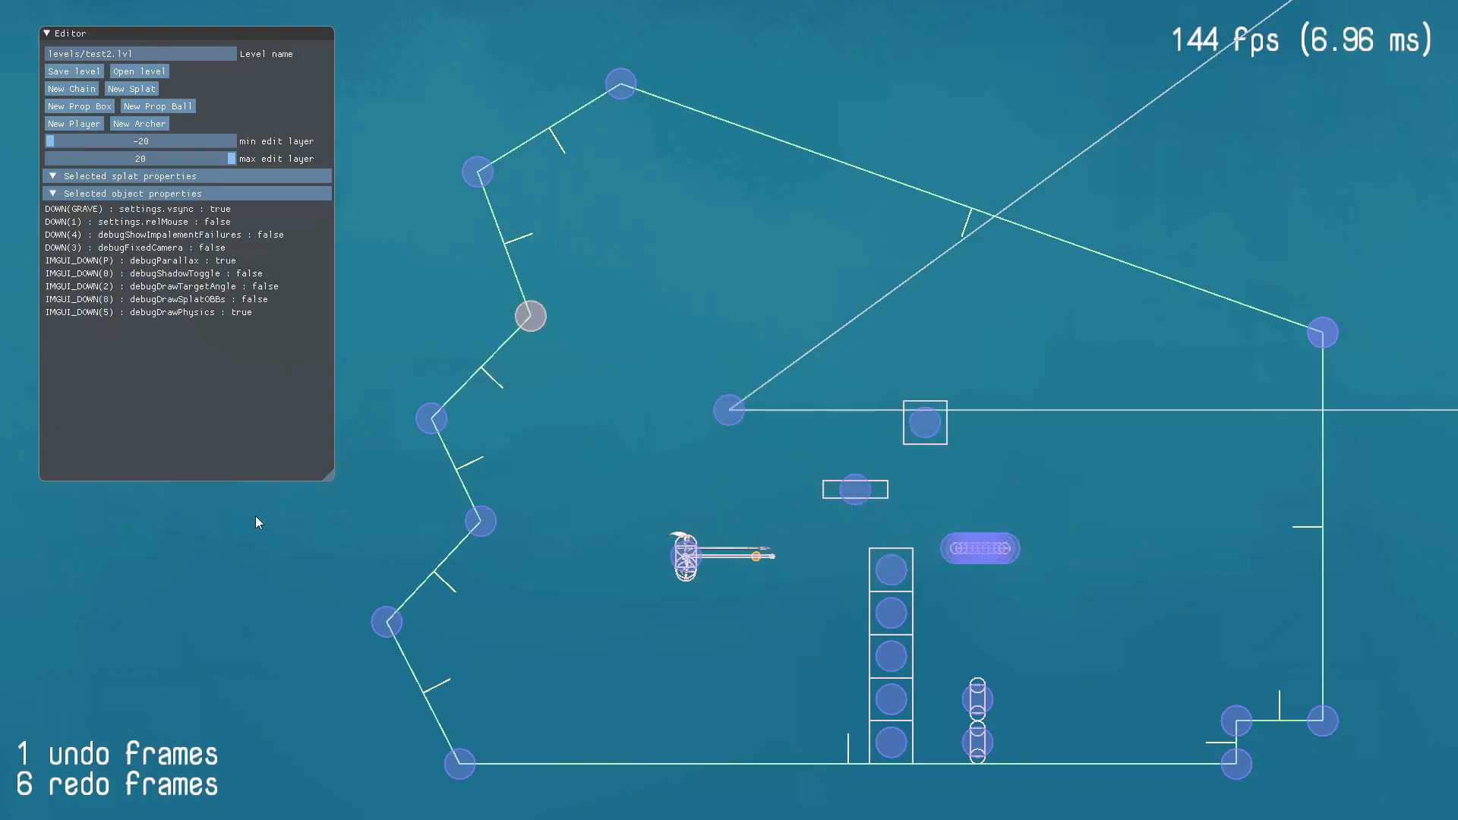
# Drag upper-left chain-wall vertices to new positions, discarding the redo history
pyautogui.moveTo(530, 316); pyautogui.dragTo(616, 296)
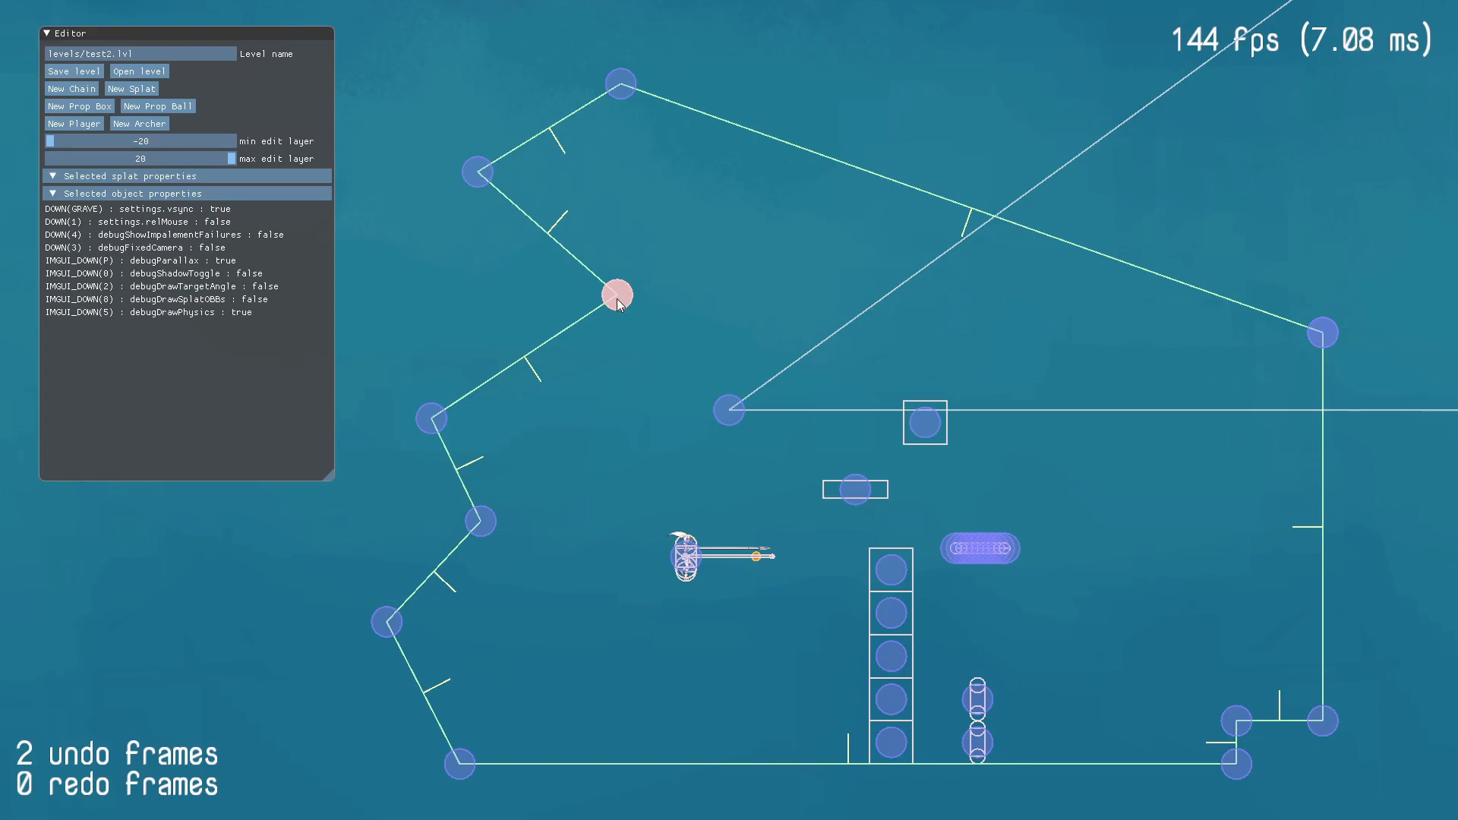
pyautogui.moveTo(619, 296); pyautogui.dragTo(446, 355)
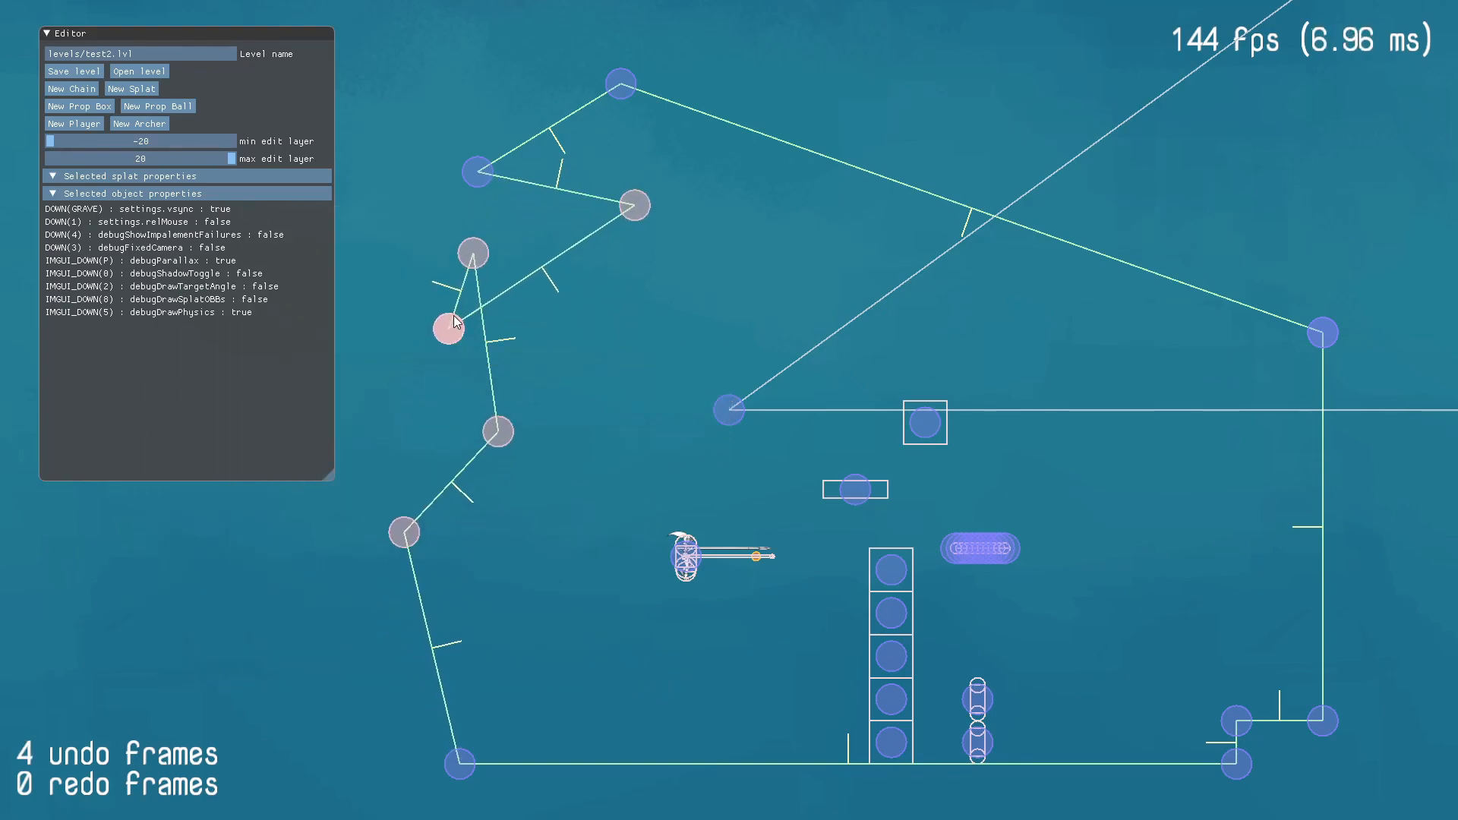
pyautogui.moveTo(447, 326); pyautogui.dragTo(483, 446)
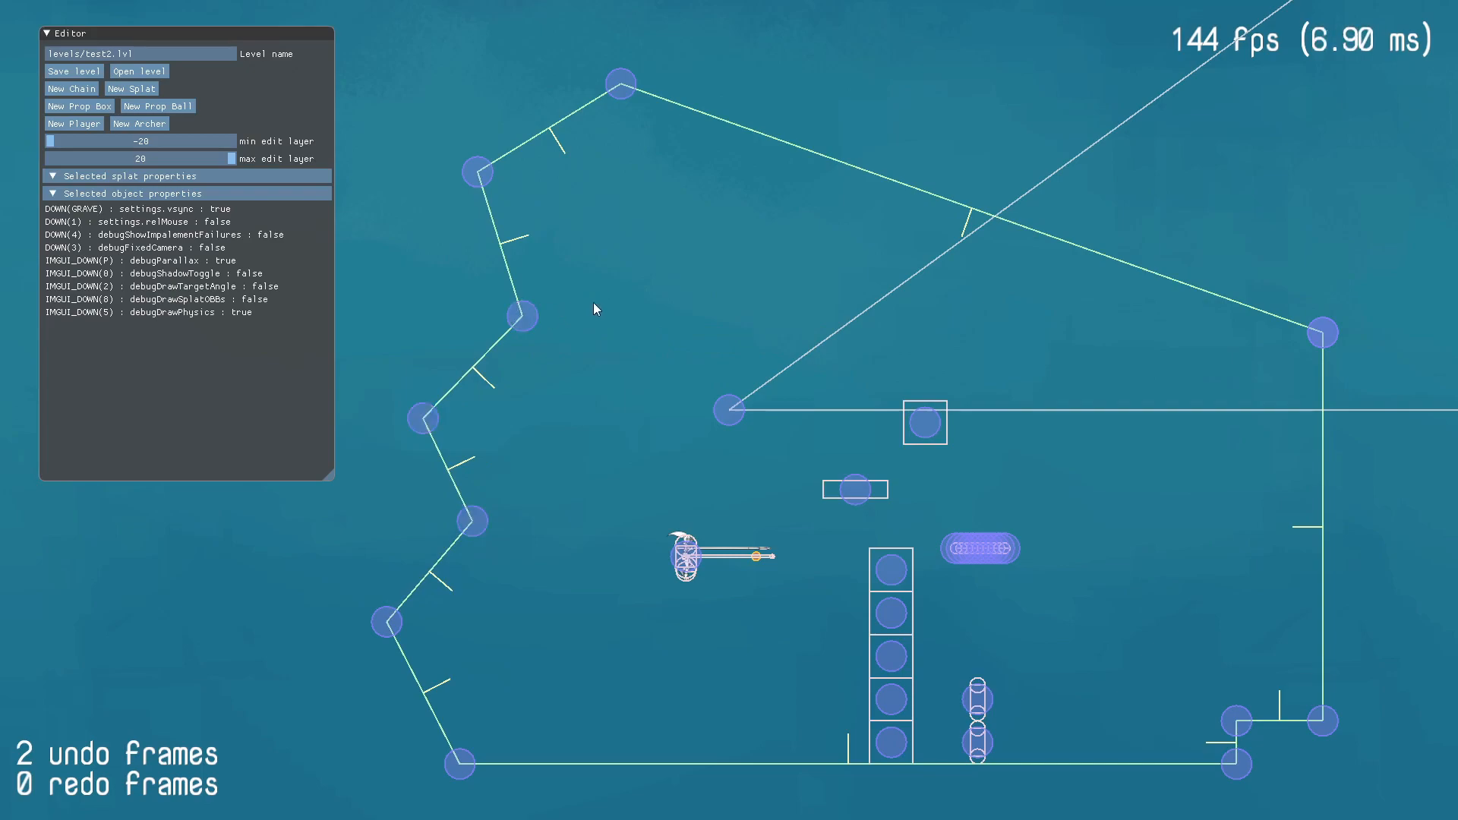
pyautogui.moveTo(657, 607)
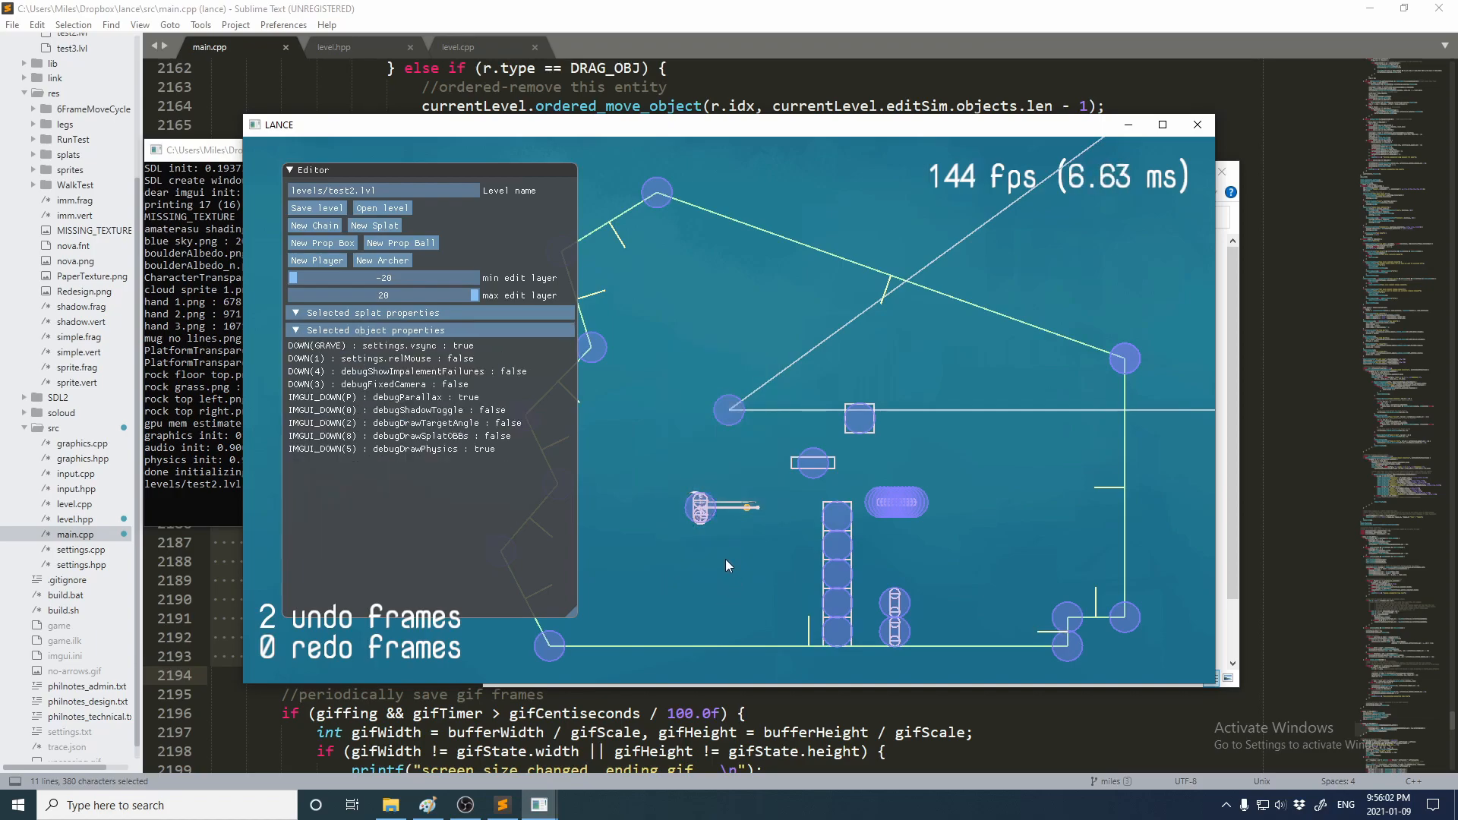
pyautogui.moveTo(1000, 515)
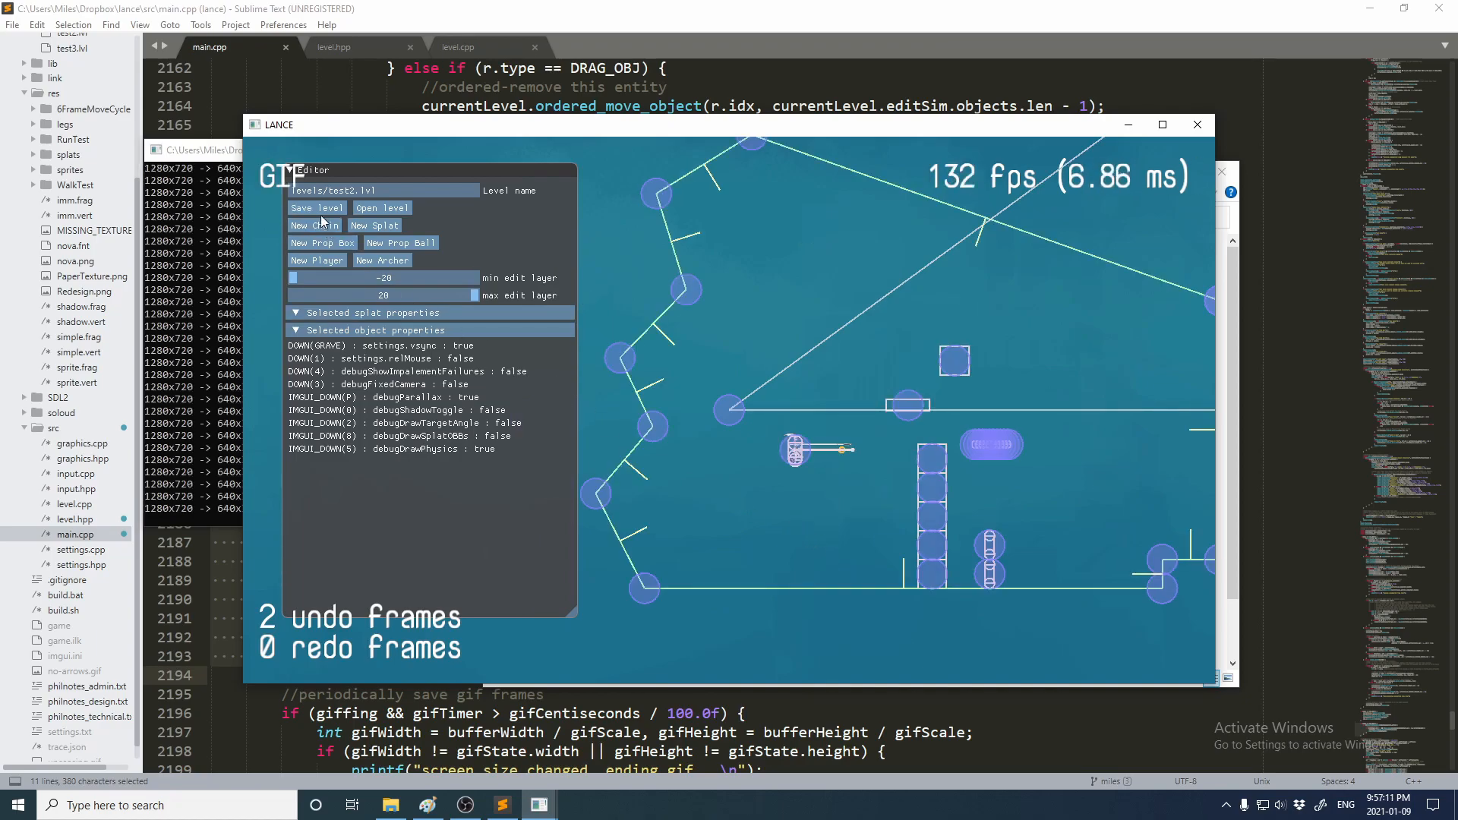
# Record a GIF while clicking around the editor, then enter play mode so out.gif is written
pyautogui.click(316, 208)
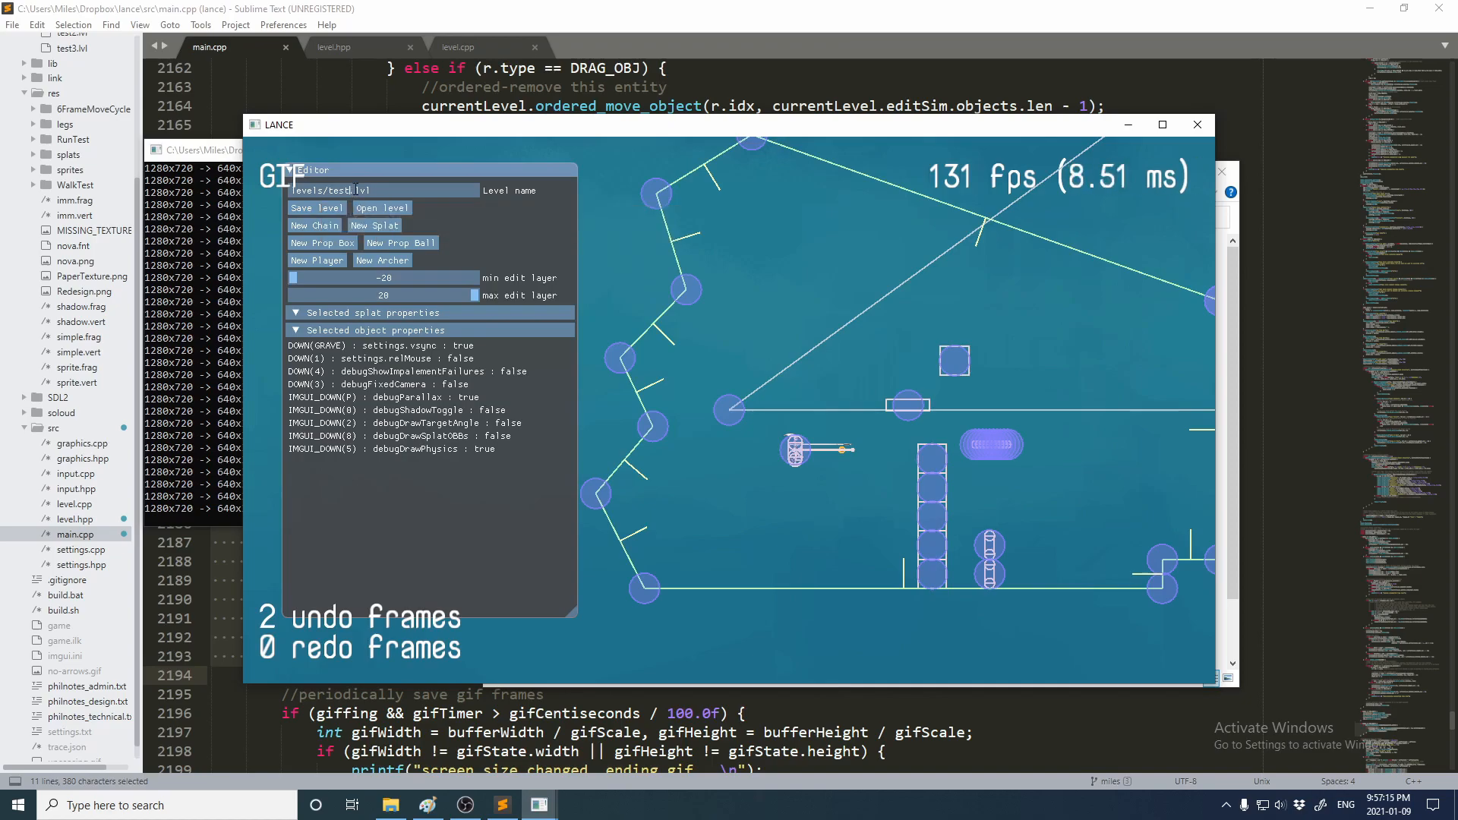
pyautogui.click(374, 225)
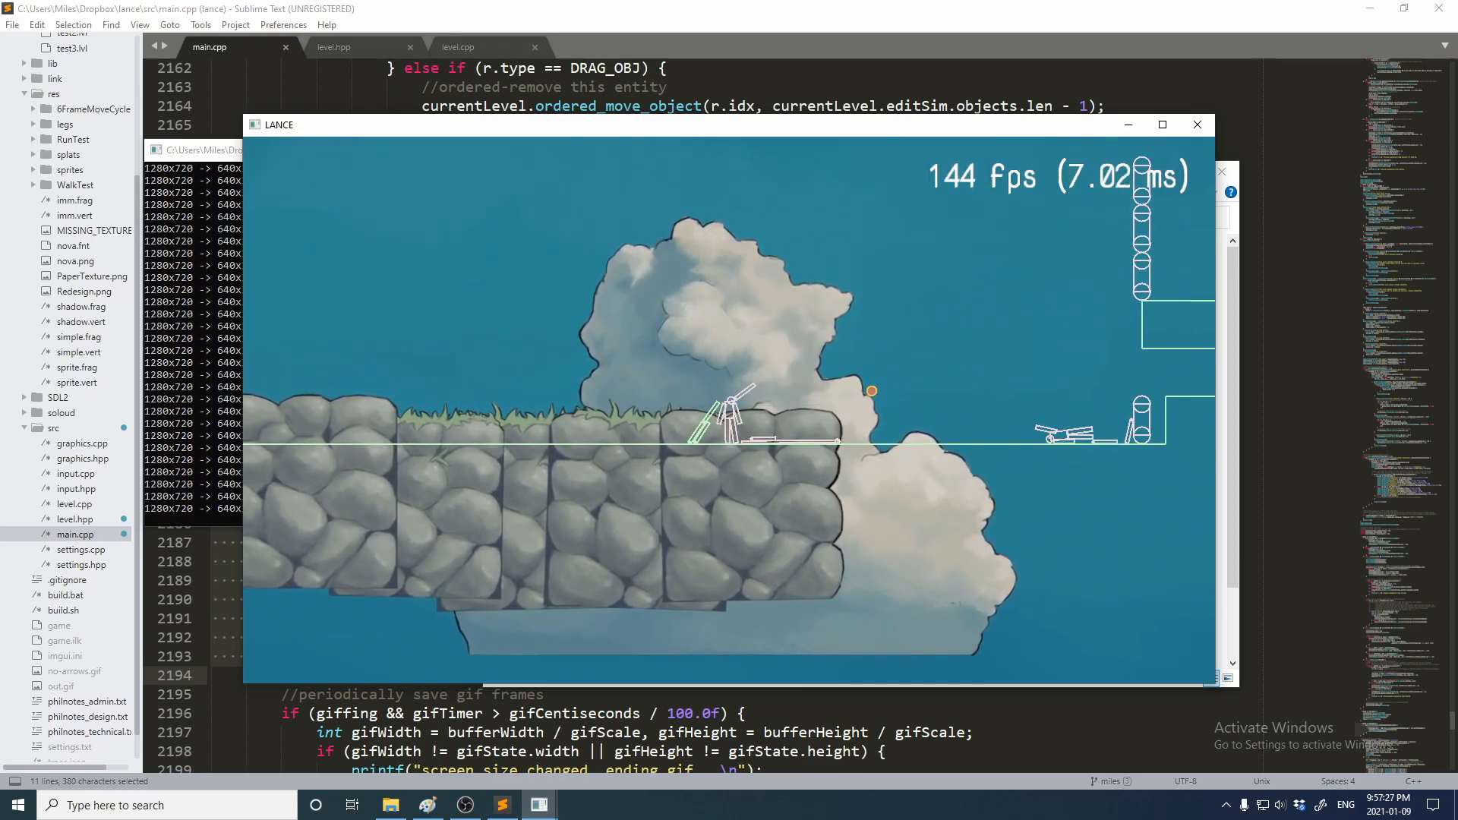
pyautogui.press('Escape')
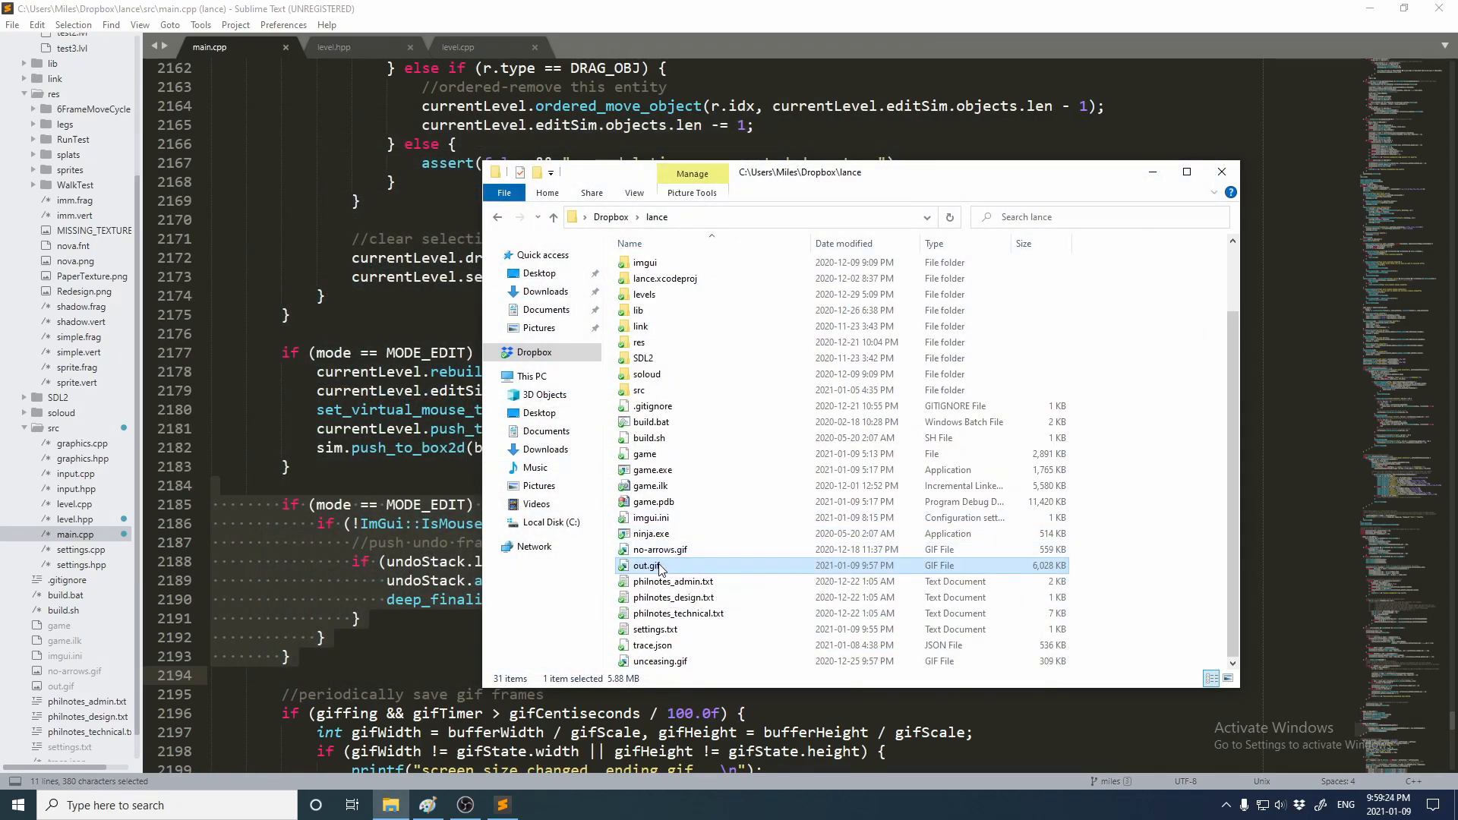
# Play back the recorded out.gif from the lance folder in Windows Photos
pyautogui.doubleClick(644, 565)
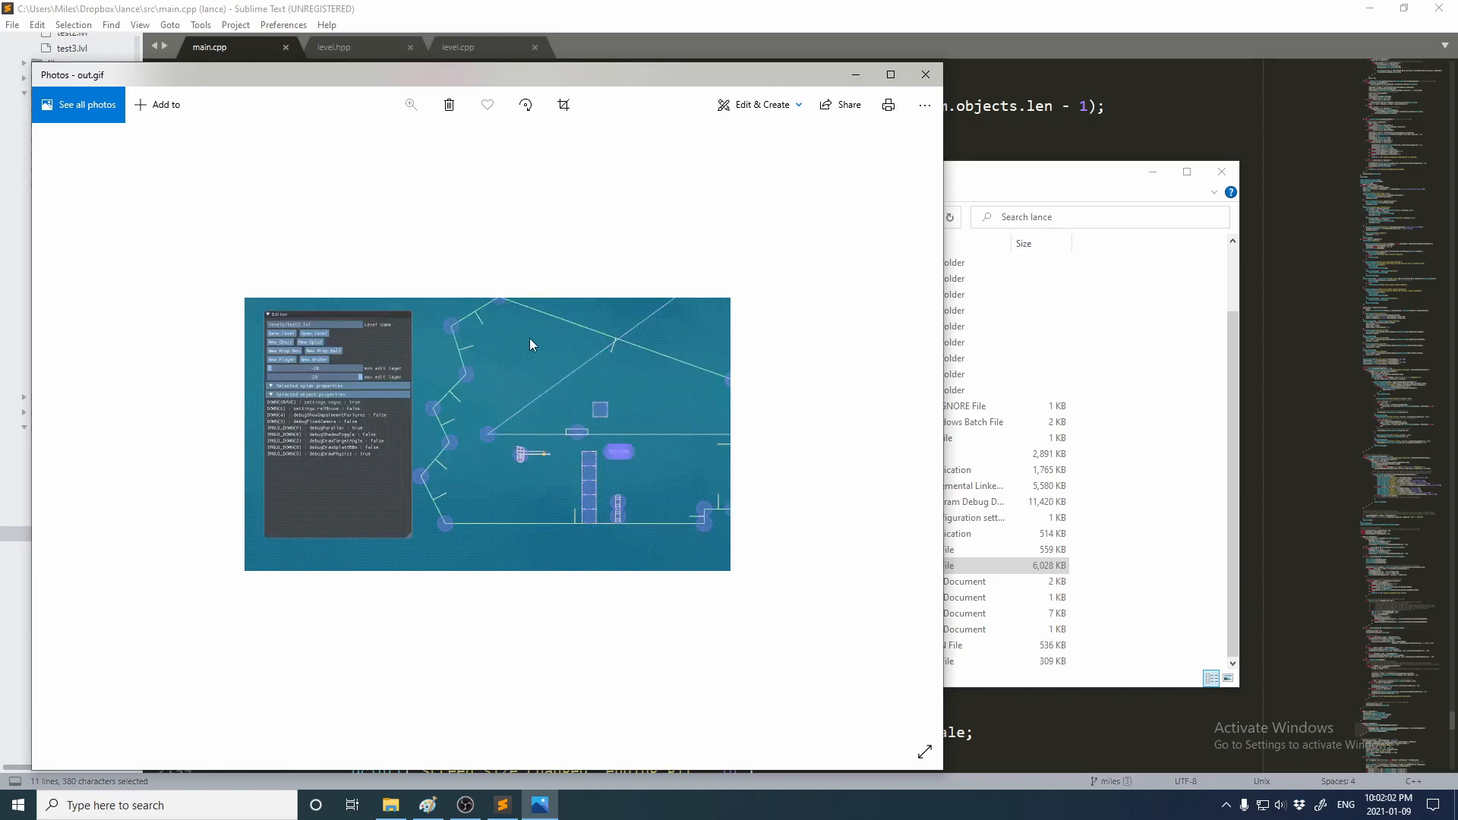
pyautogui.click(1004, 565)
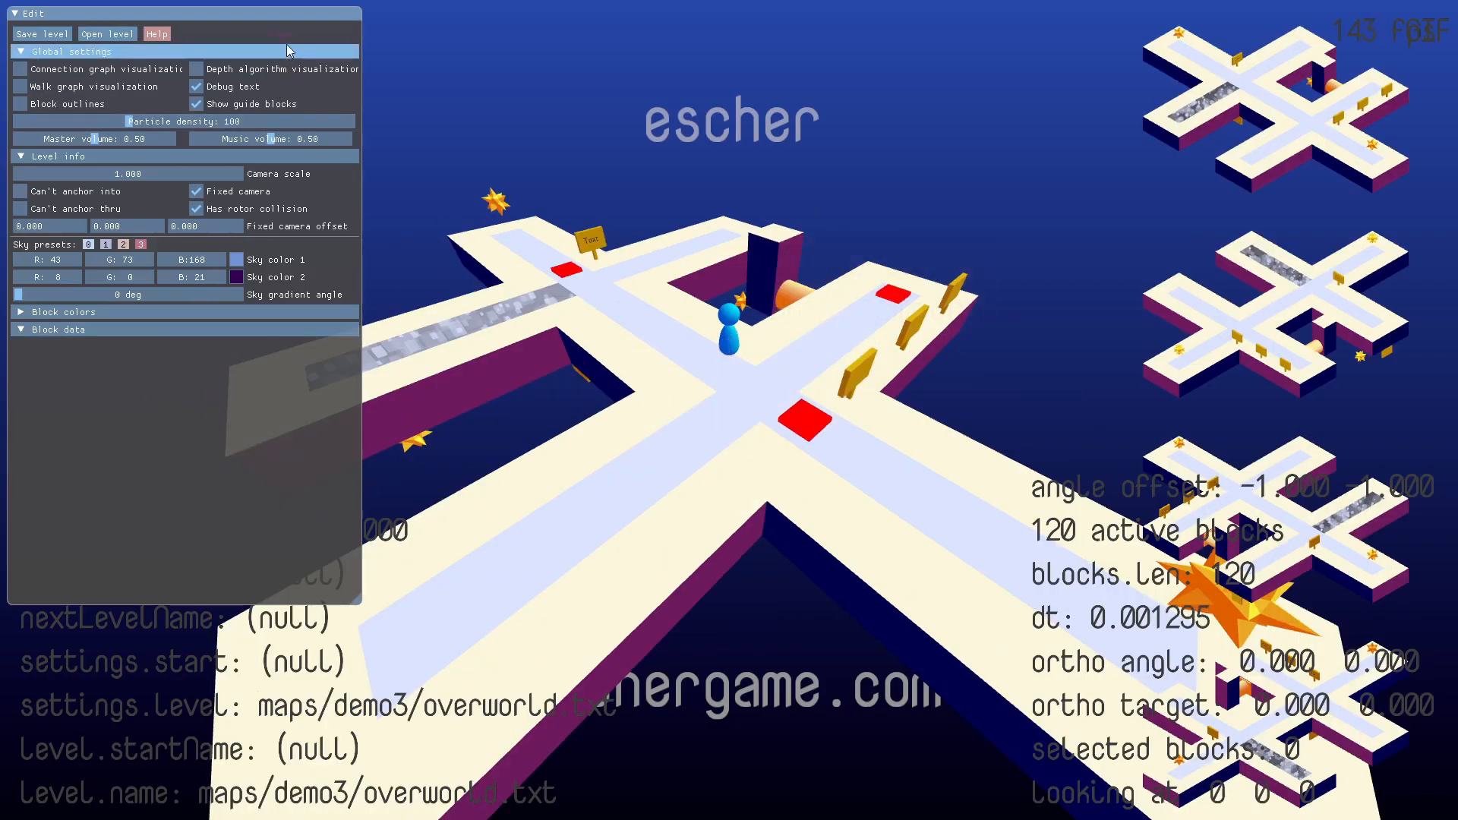
# Close the Escher editor and show Escher's main.cpp render_func code in Sublime Text
pyautogui.click(59, 349)
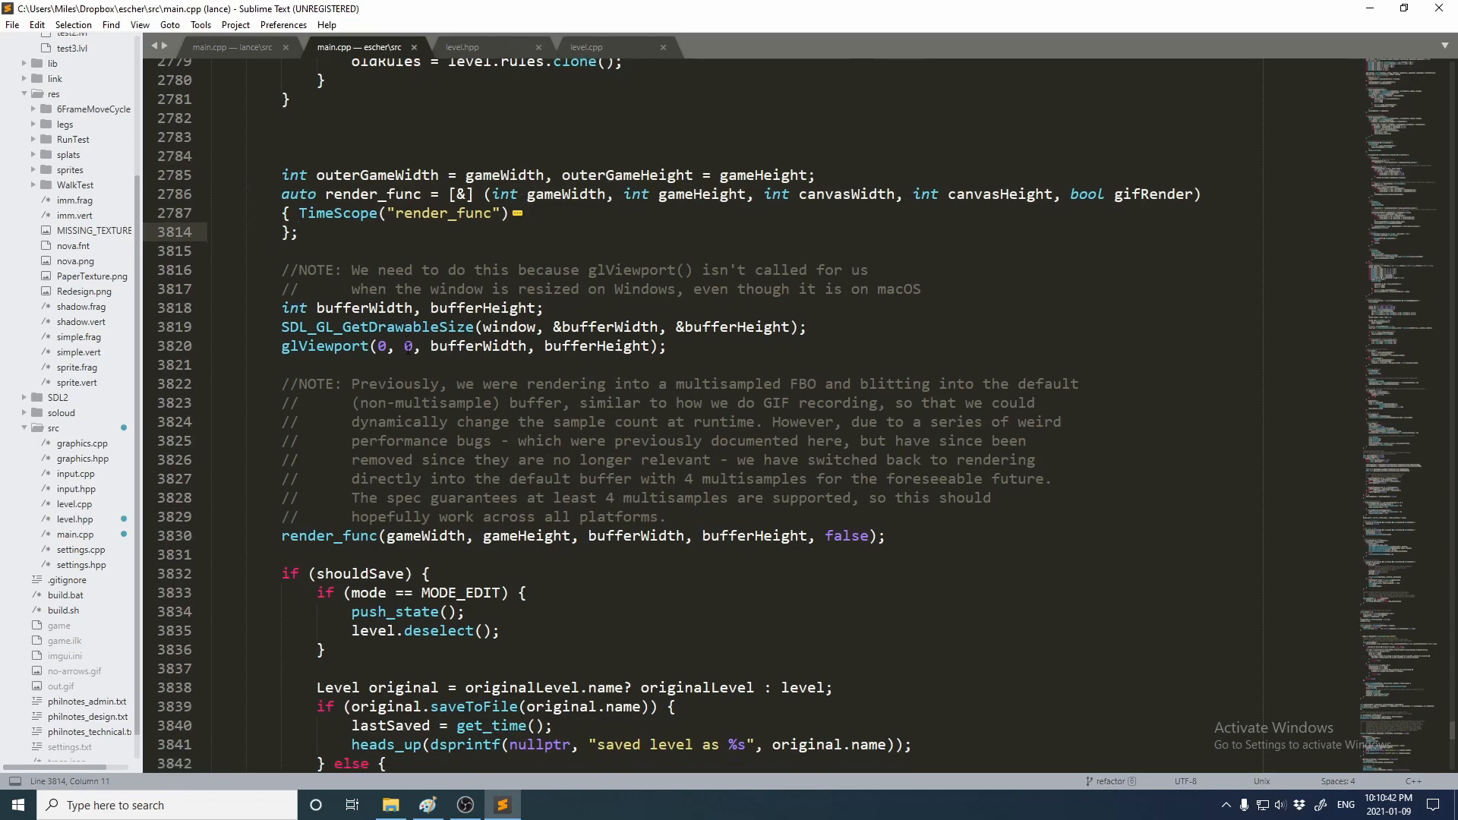
# Scroll main.cpp down to Escher's multisampled giffing block
pyautogui.scroll(-3)
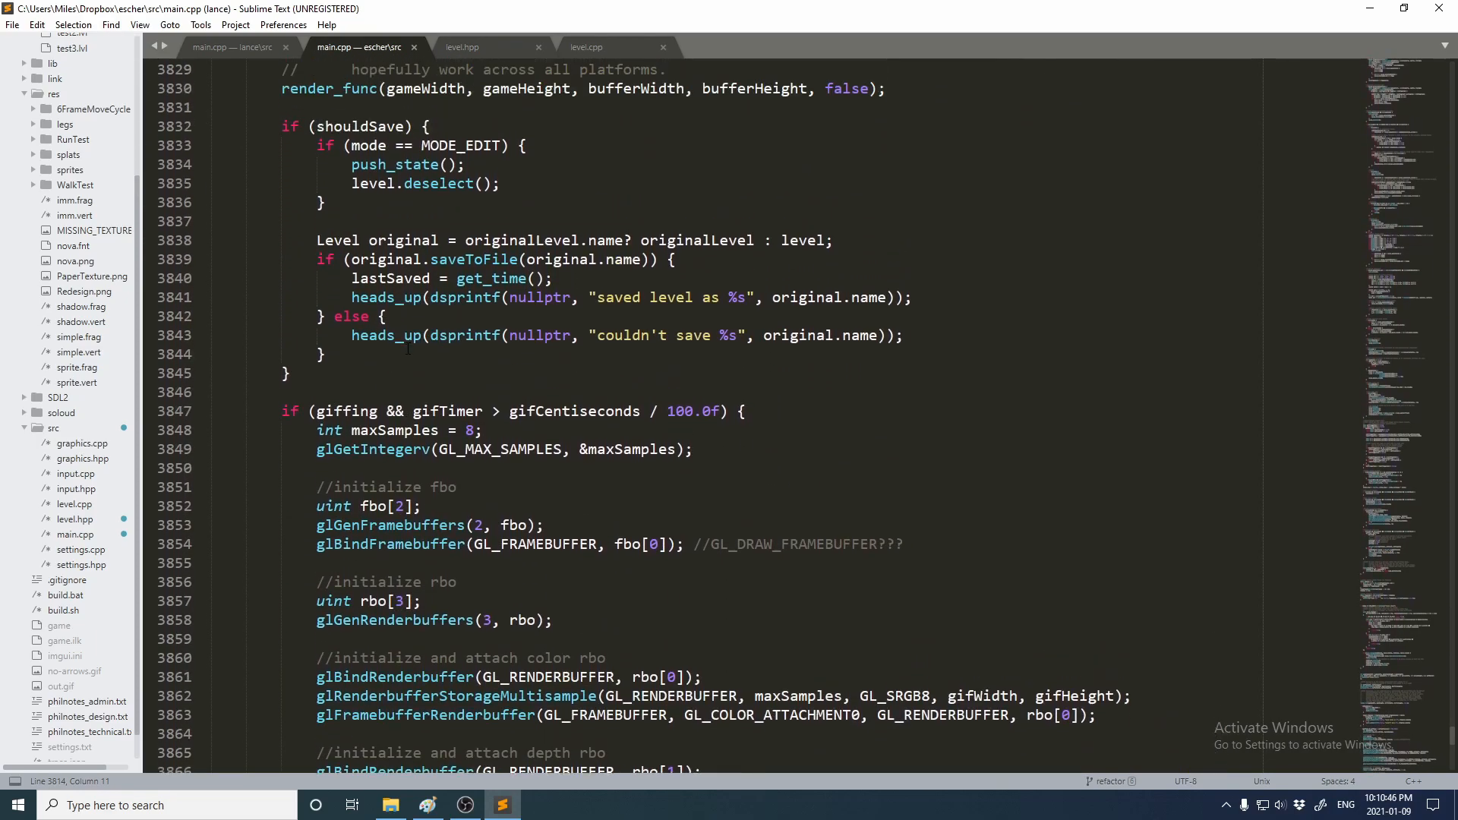
pyautogui.scroll(-3)
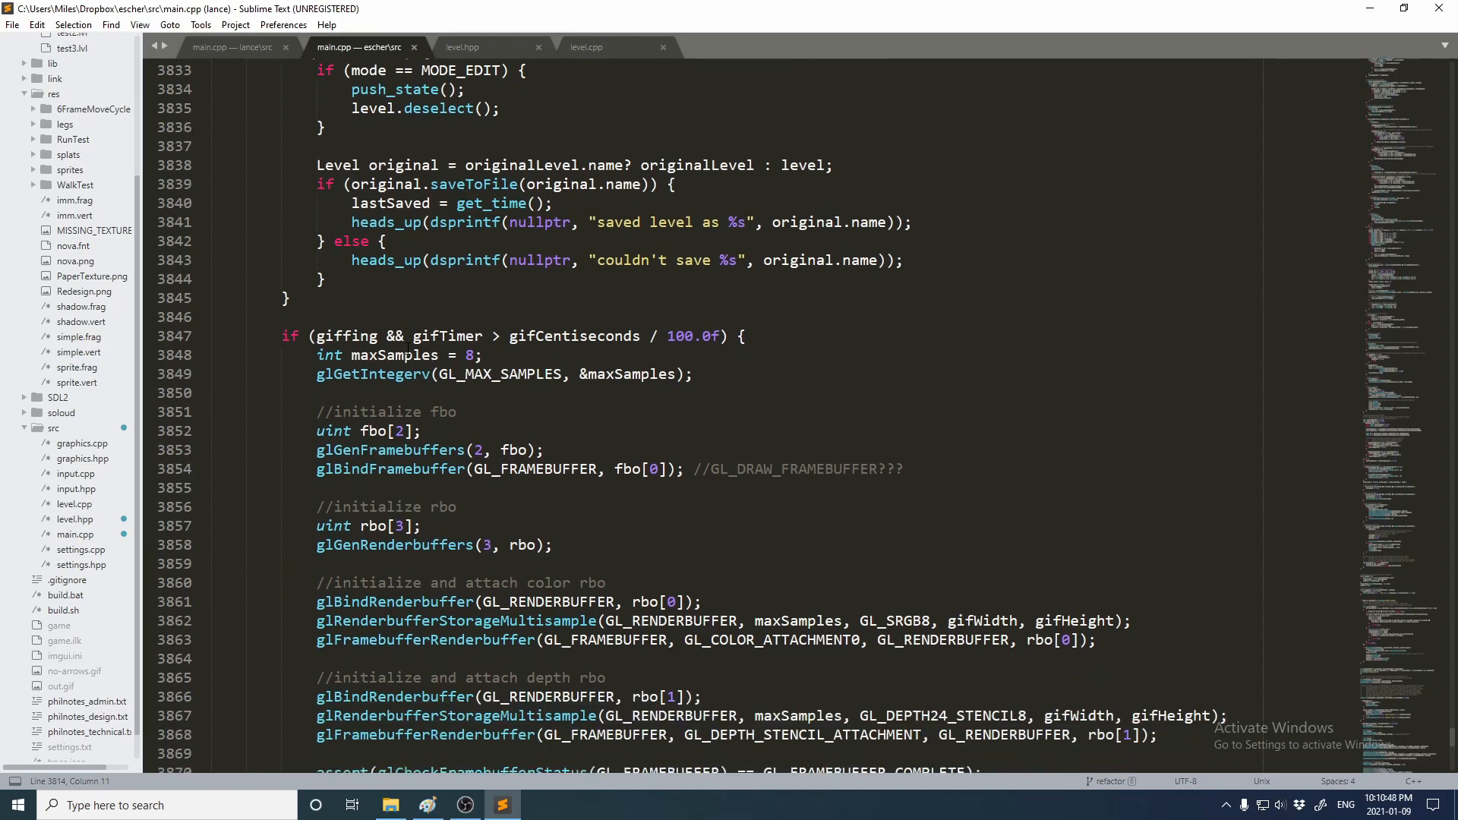
pyautogui.scroll(-3)
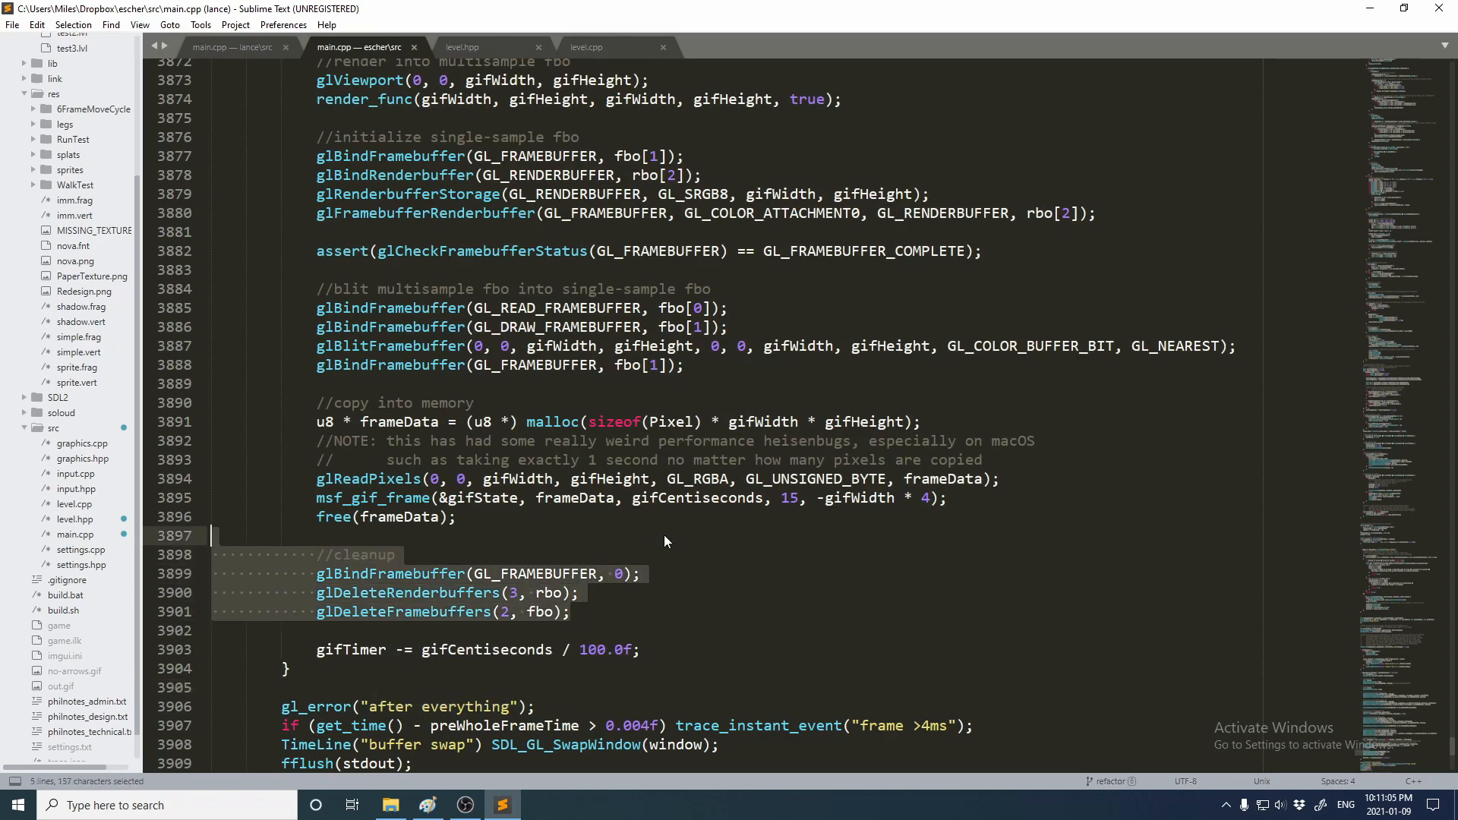
# Highlight the glDeleteRenderbuffers and glDeleteFramebuffers cleanup lines
pyautogui.click(583, 592)
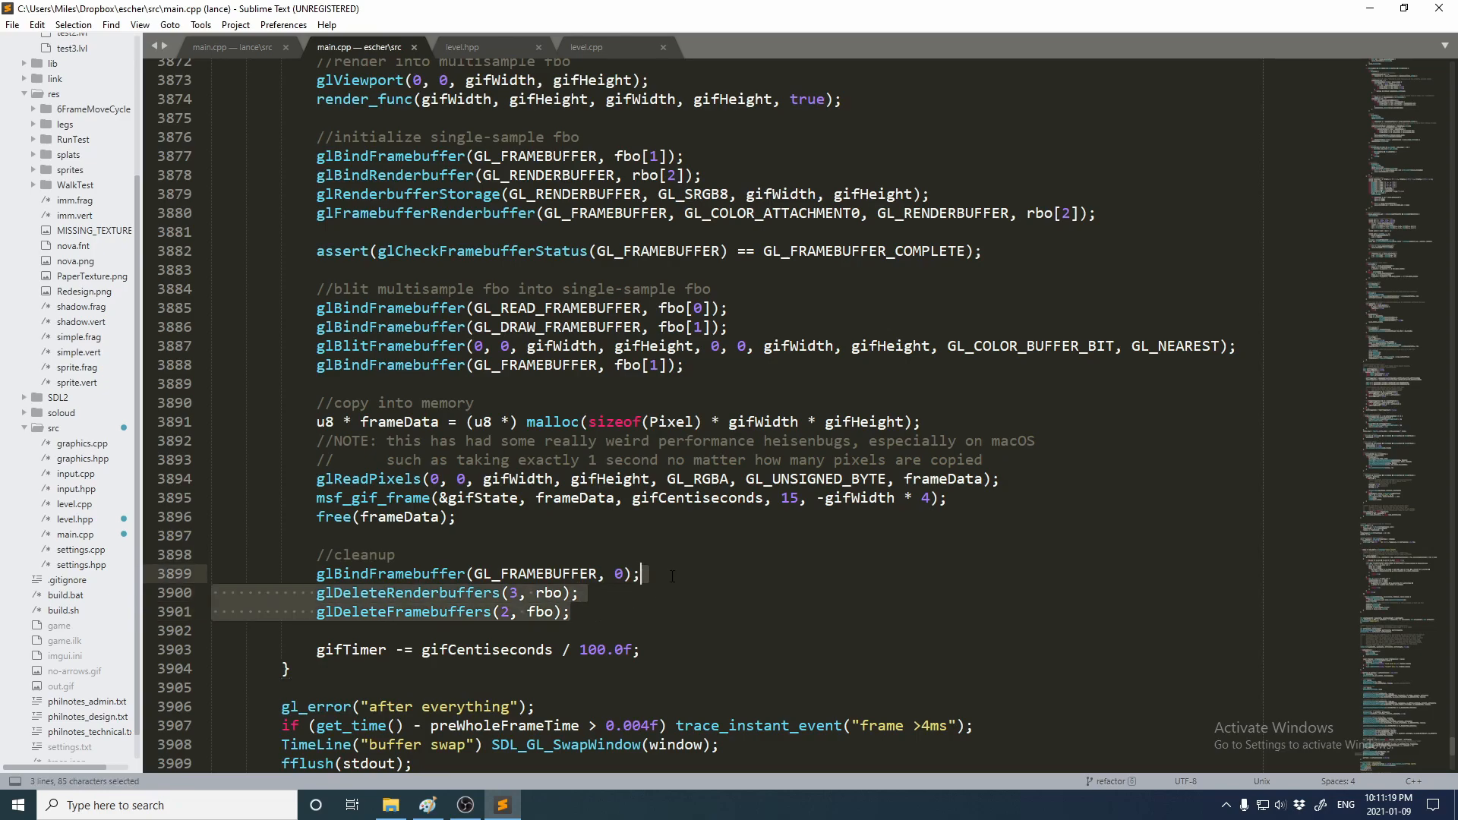
pyautogui.click(573, 612)
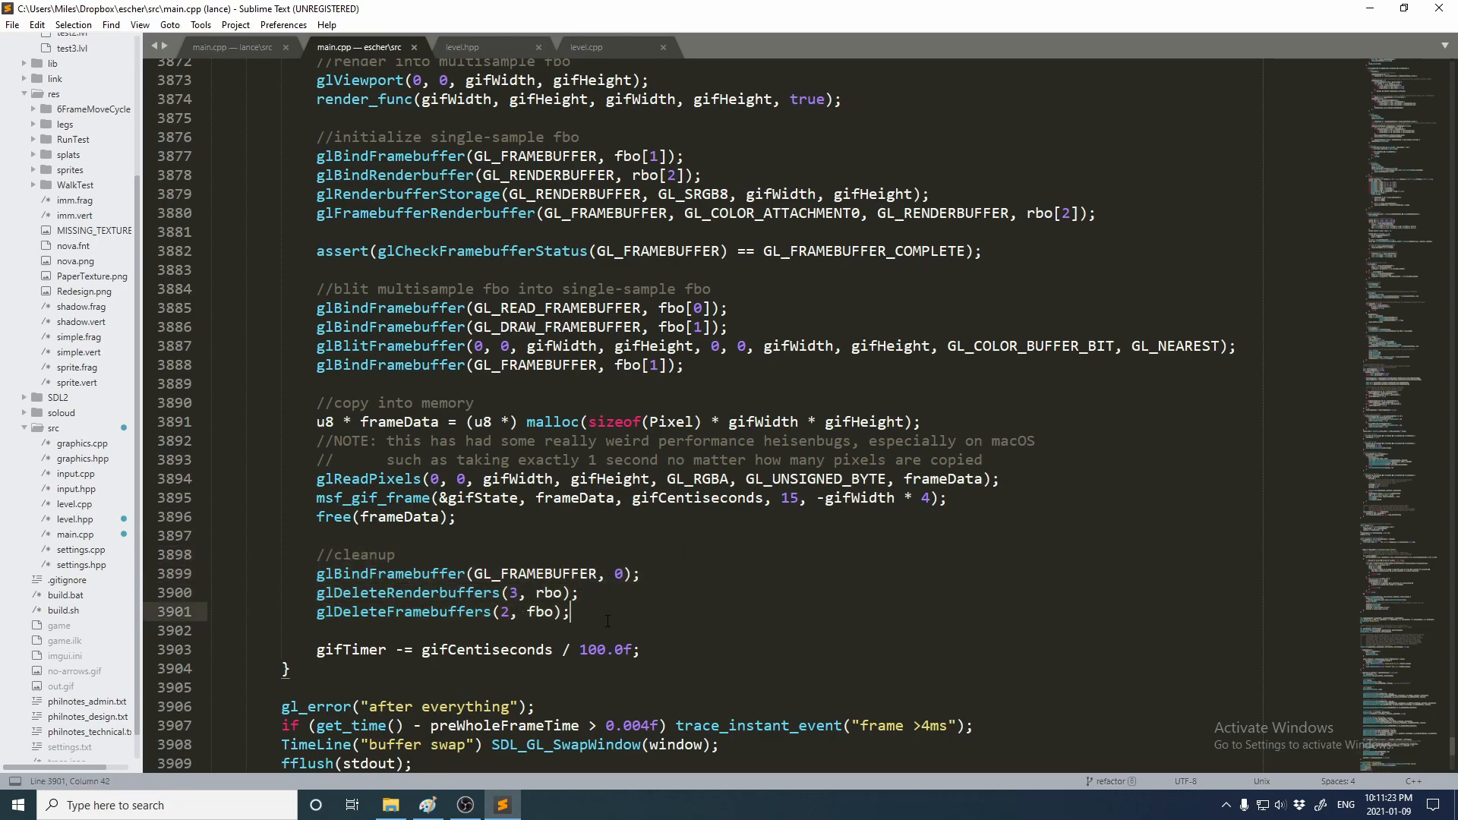
pyautogui.moveTo(573, 612); pyautogui.dragTo(640, 649)
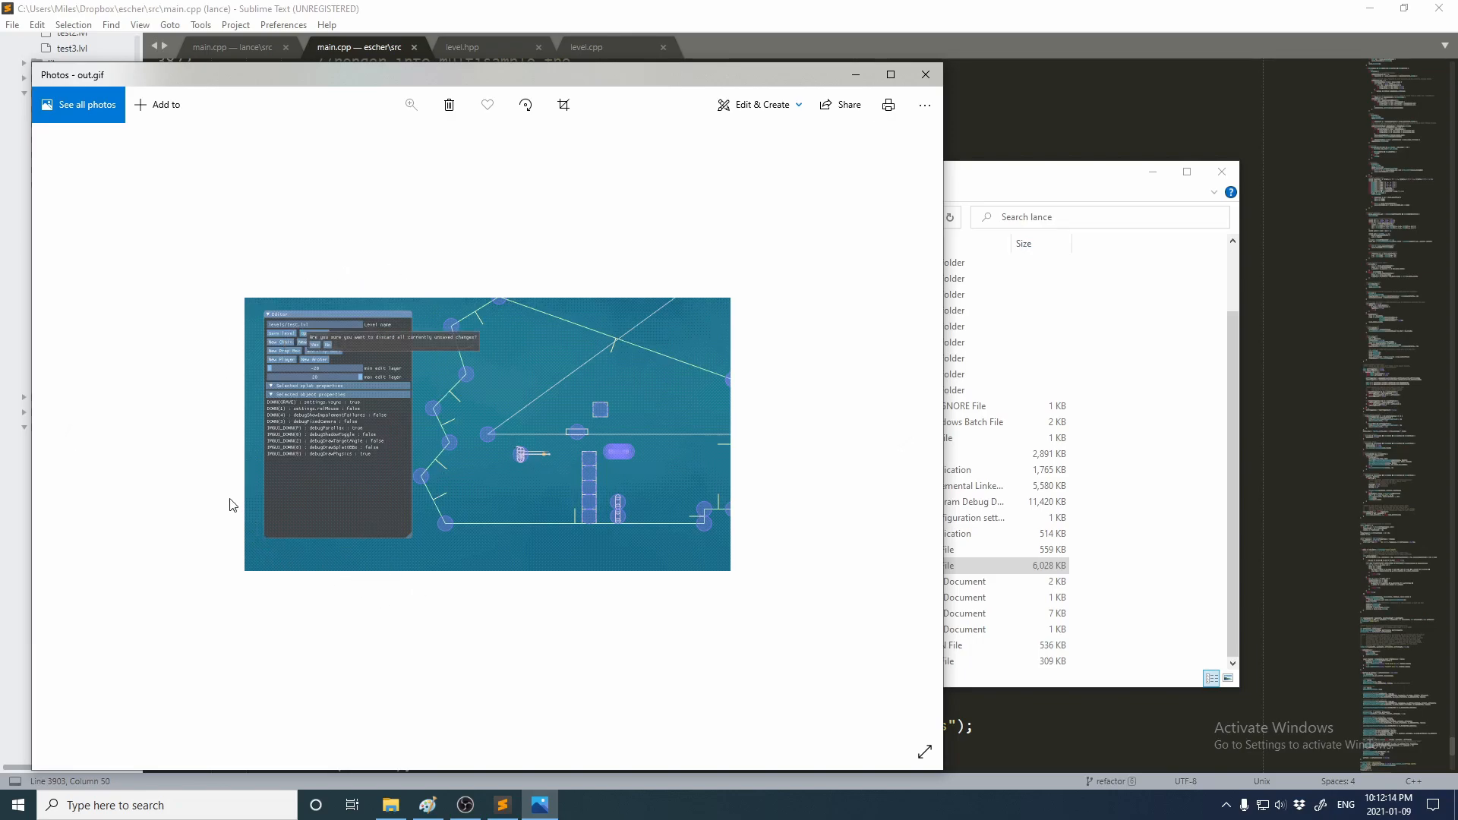
# Show LANCE's main.cpp gif-saving block and highlight its glReadPixels lines and note
pyautogui.click(925, 74)
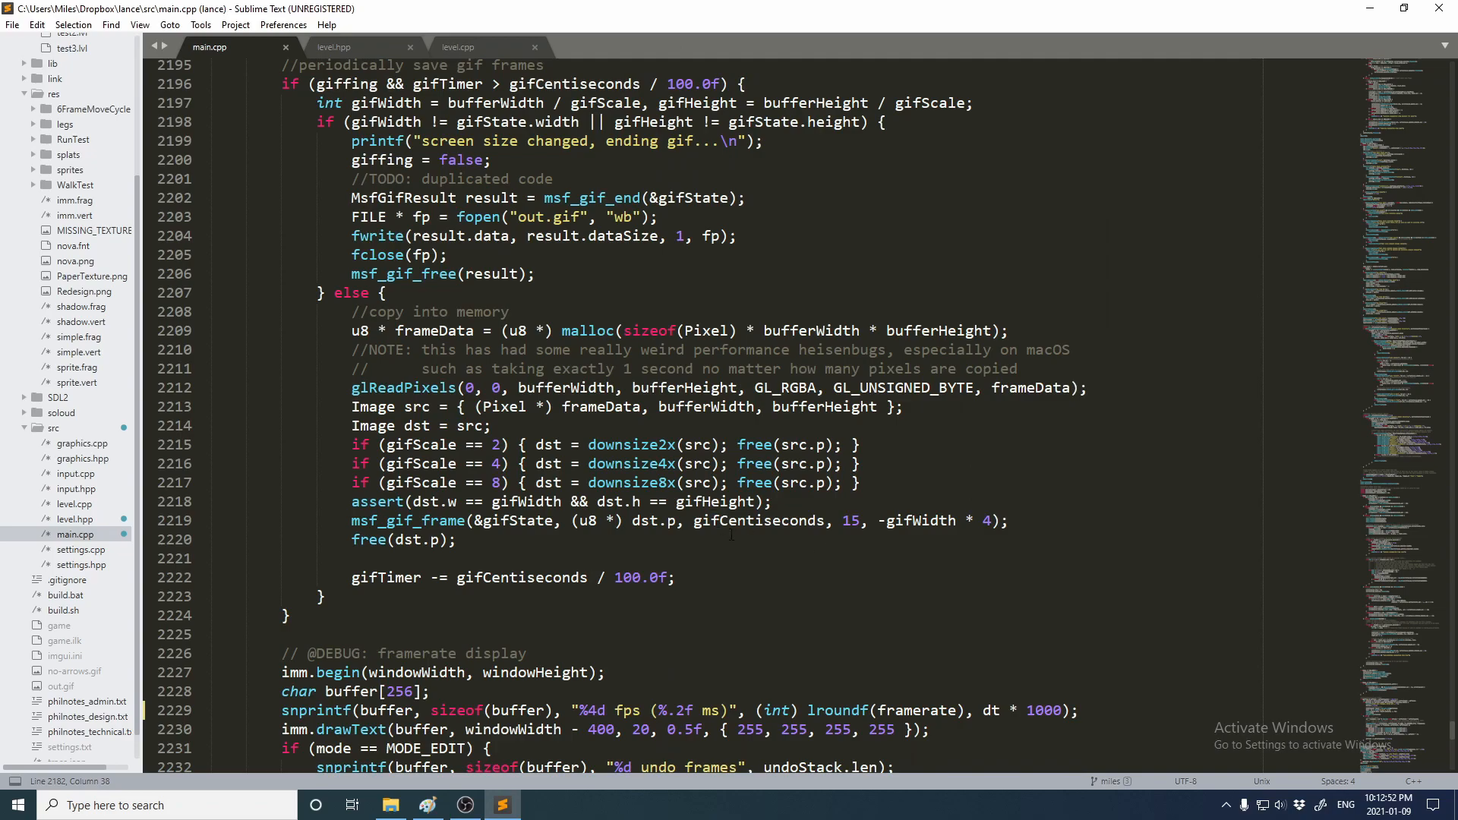
pyautogui.moveTo(1009, 329); pyautogui.dragTo(1087, 387)
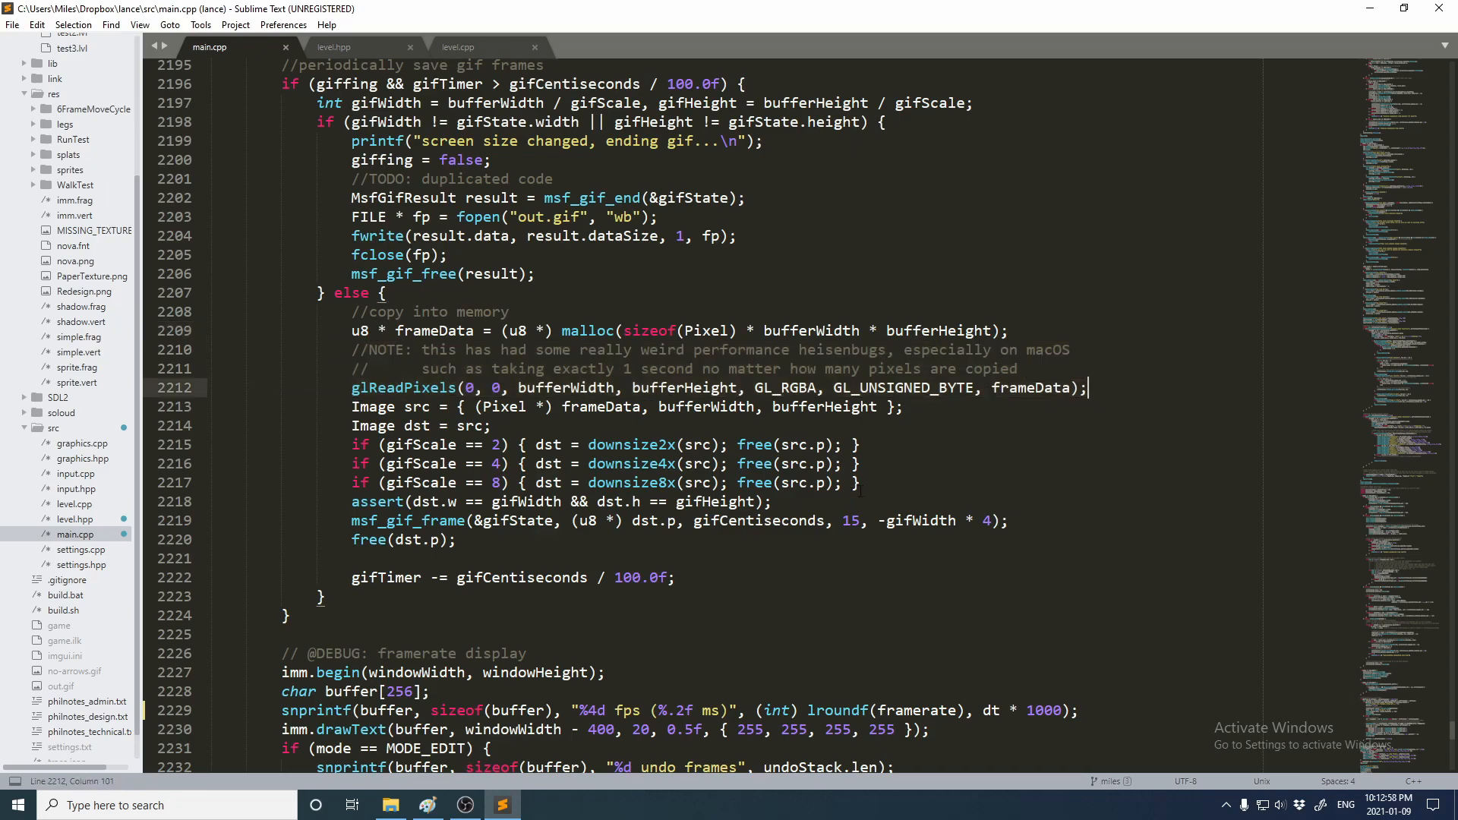
pyautogui.moveTo(1007, 330); pyautogui.dragTo(1087, 387)
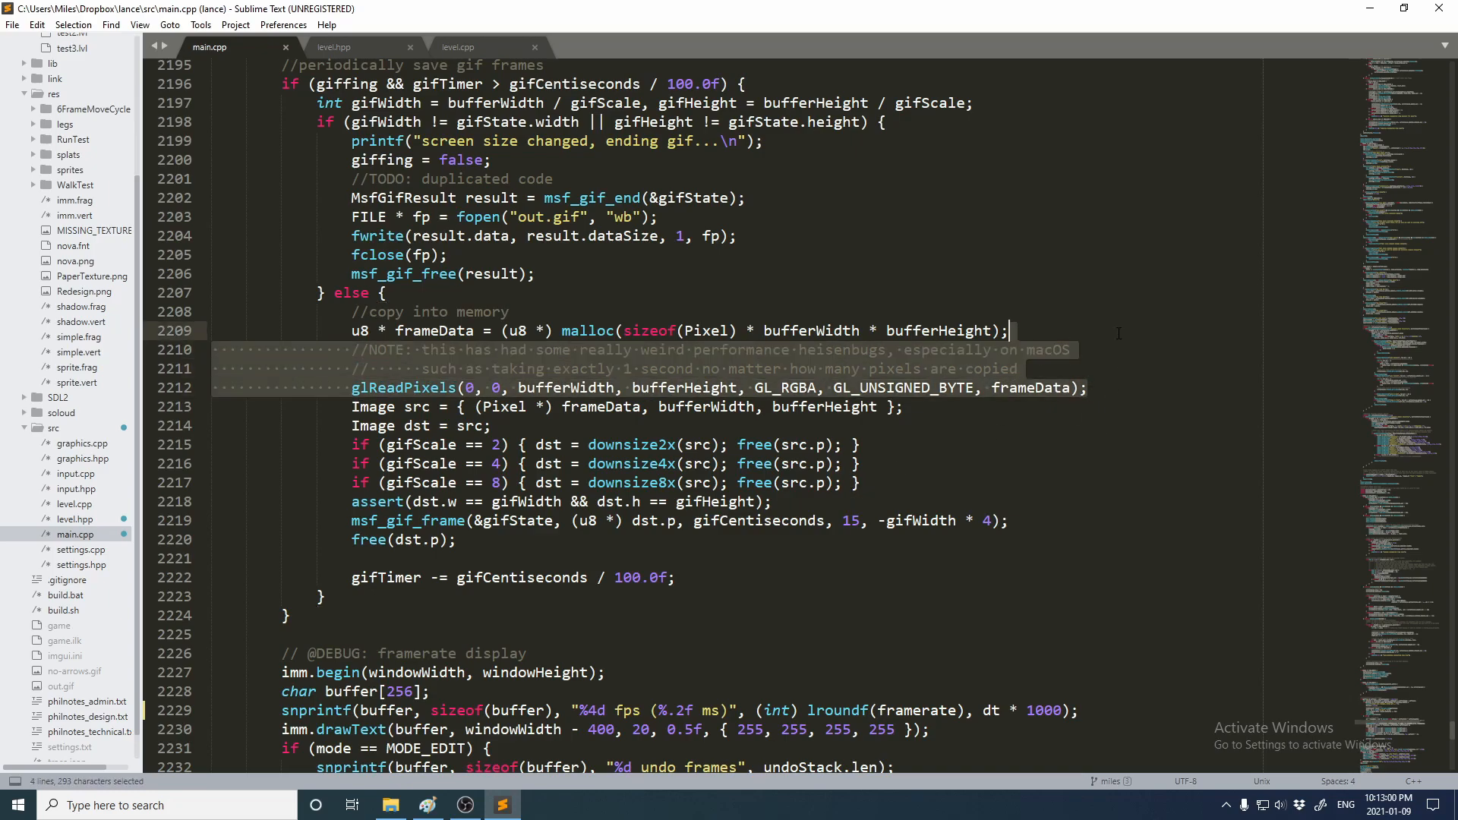
pyautogui.click(1088, 387)
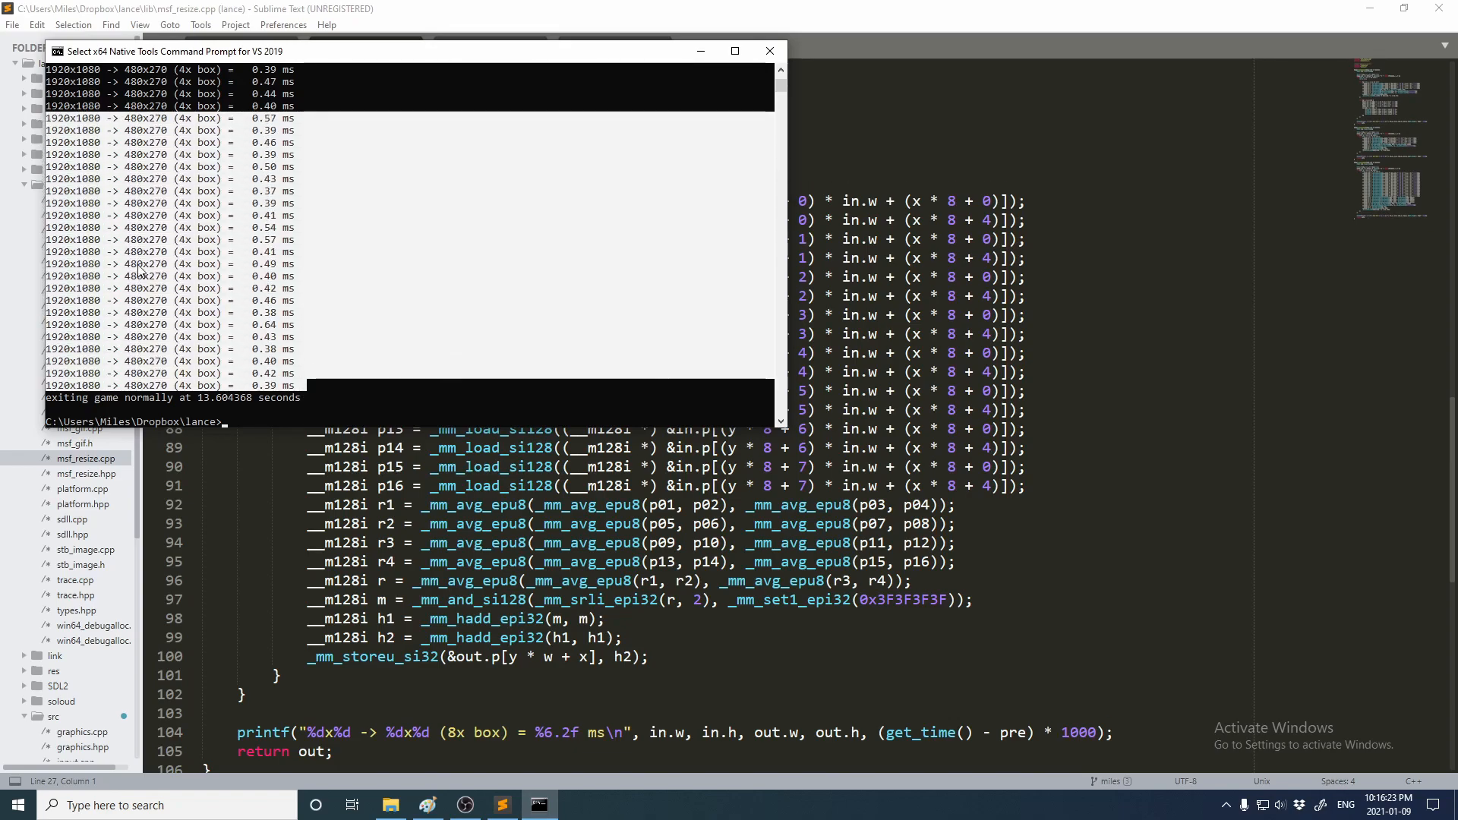
pyautogui.moveTo(144, 149)
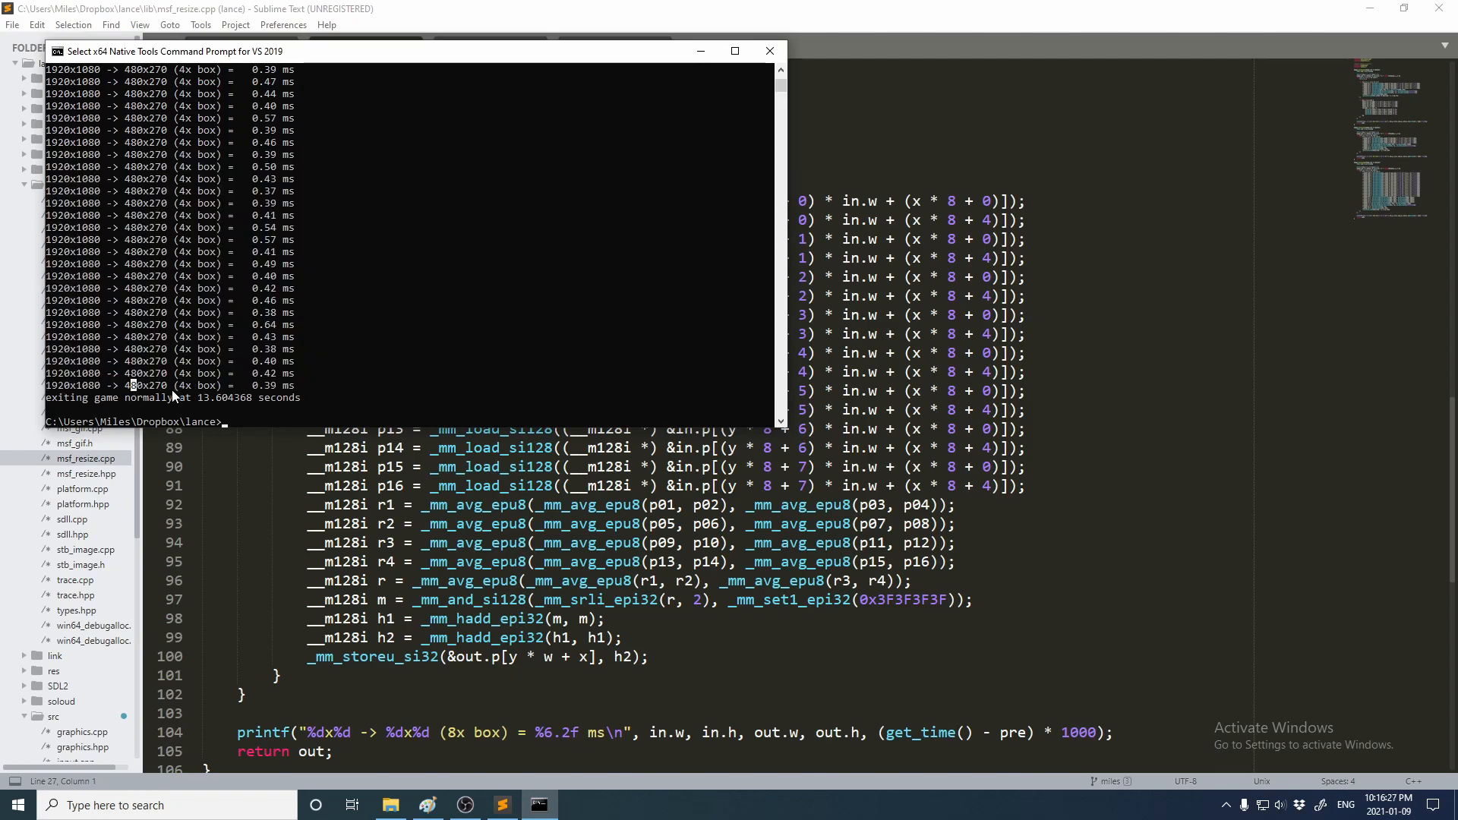
pyautogui.moveTo(214, 386)
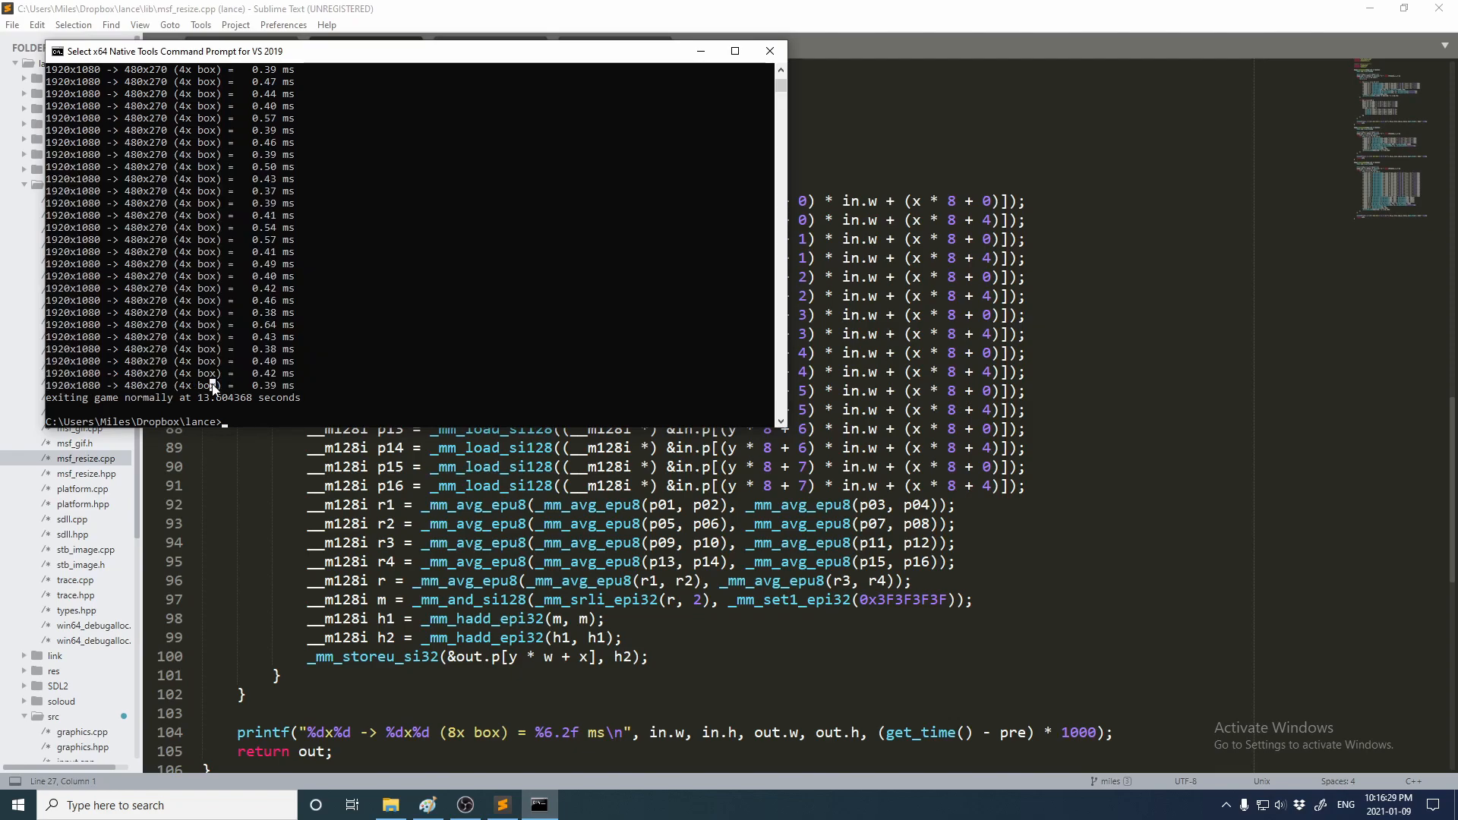
pyautogui.moveTo(313, 391)
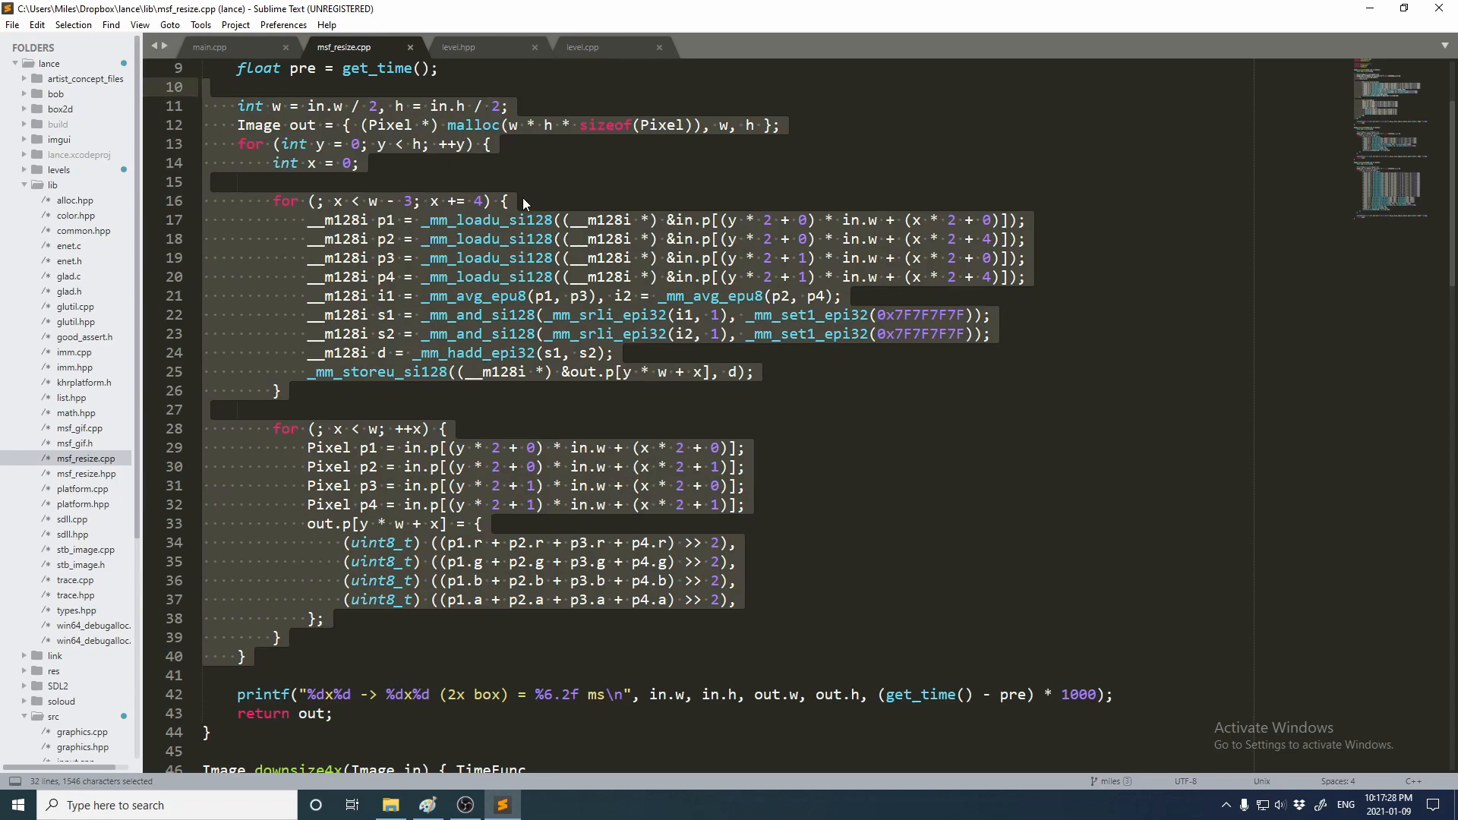
# Highlight downsize2x's lines 10–14 allocating the half-size output image and starting the row loop
pyautogui.click(359, 163)
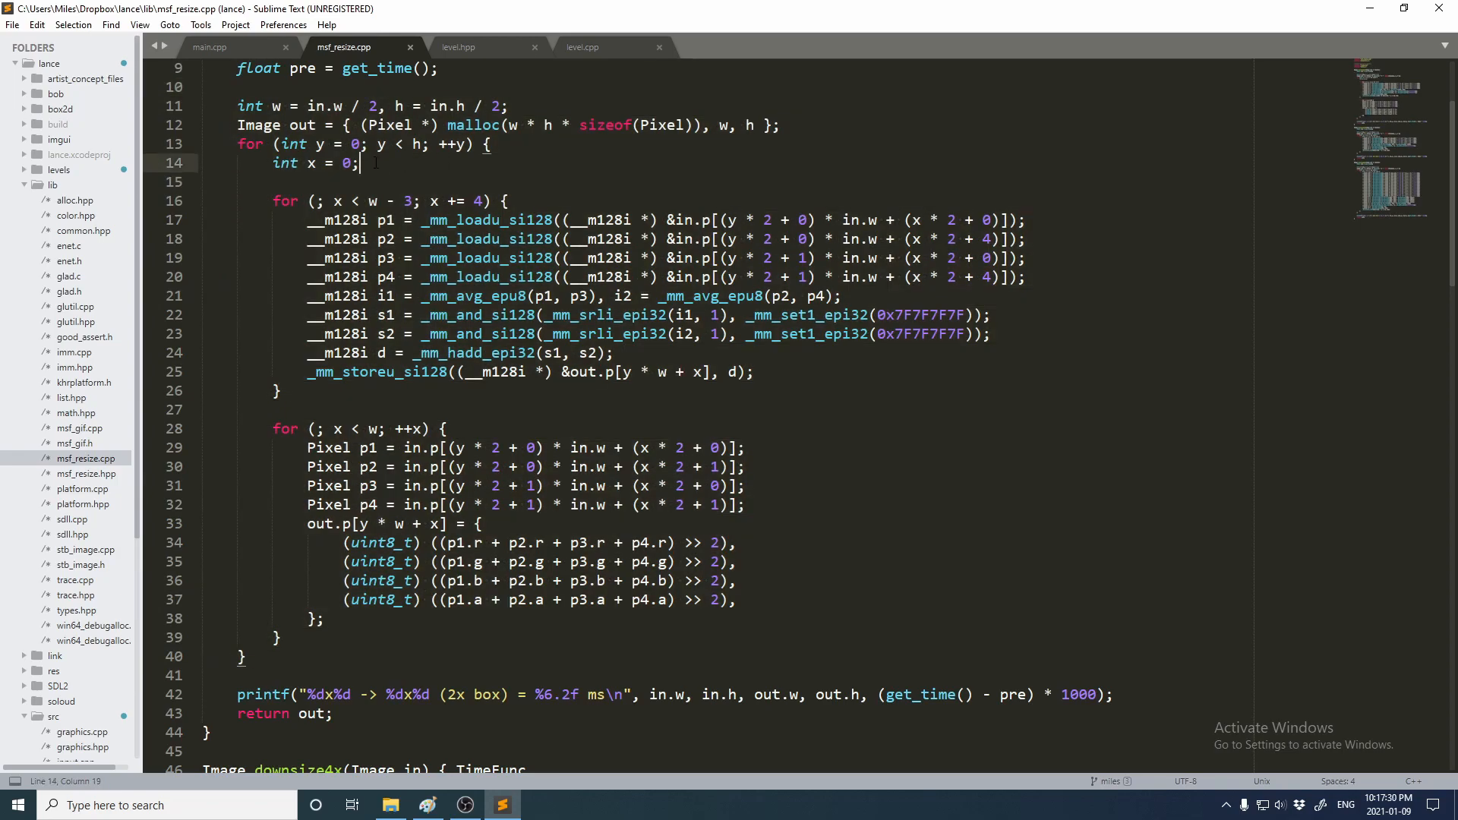
pyautogui.moveTo(207, 86); pyautogui.dragTo(359, 163)
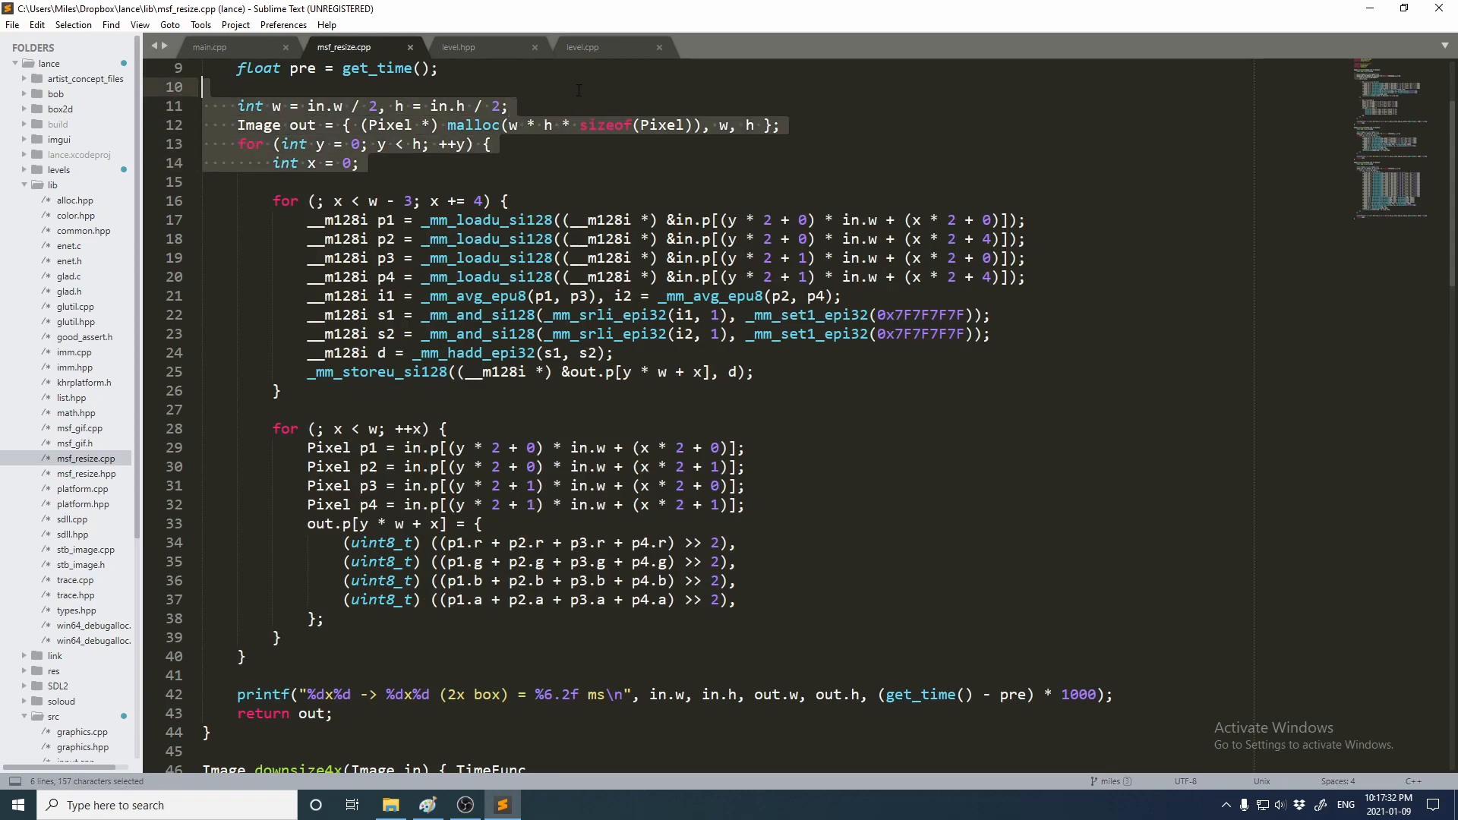